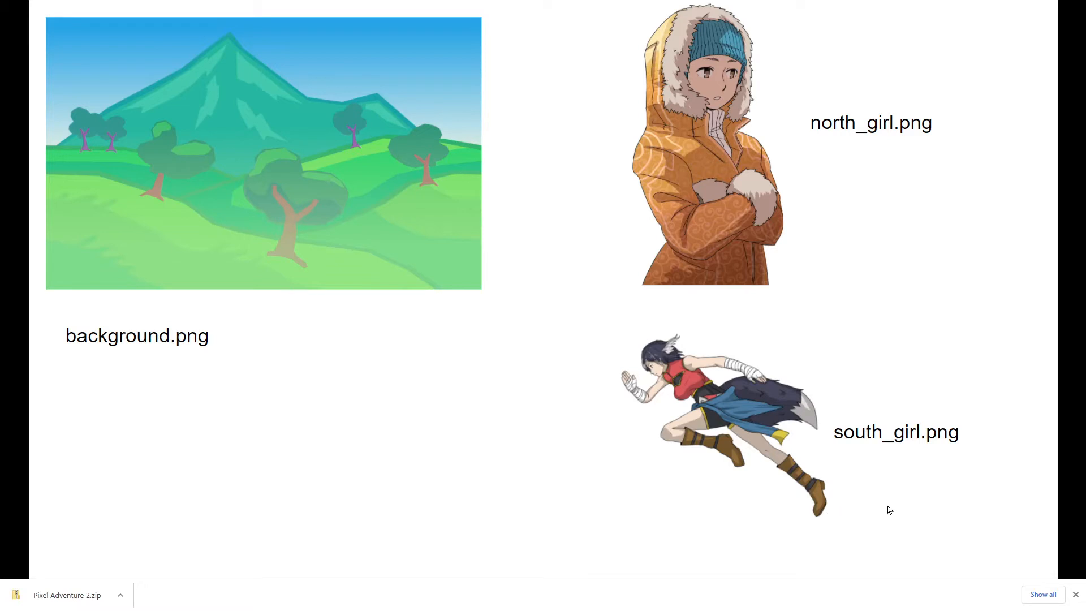
{"action": "mouse_move", "coordinate": [801, 499]}
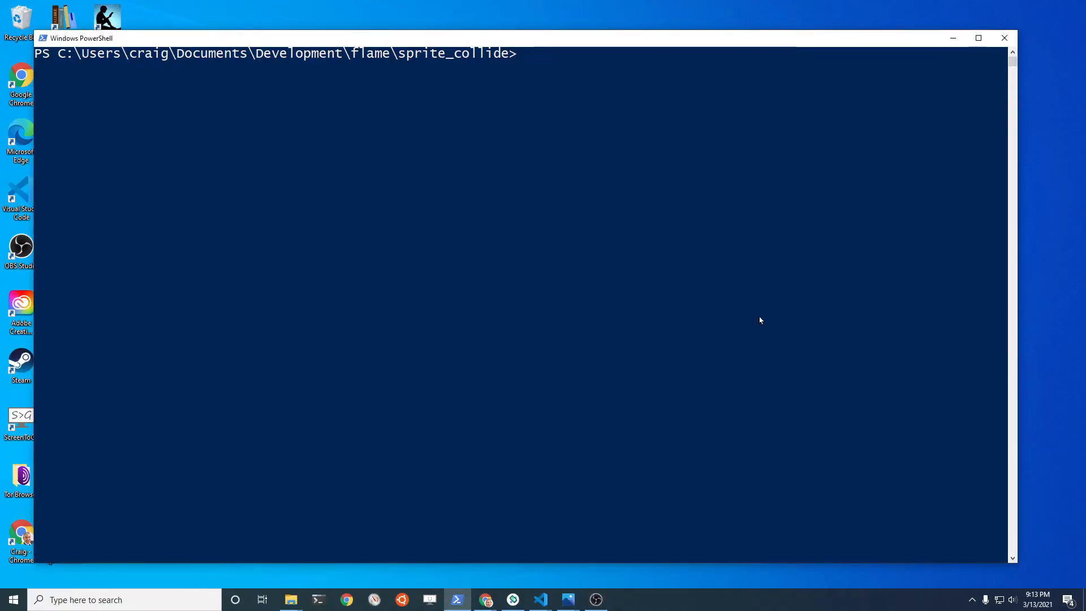
Step: Run flutter create collide_tutorial in PowerShell to generate the new project
{"action": "type", "text": "flutter cre"}
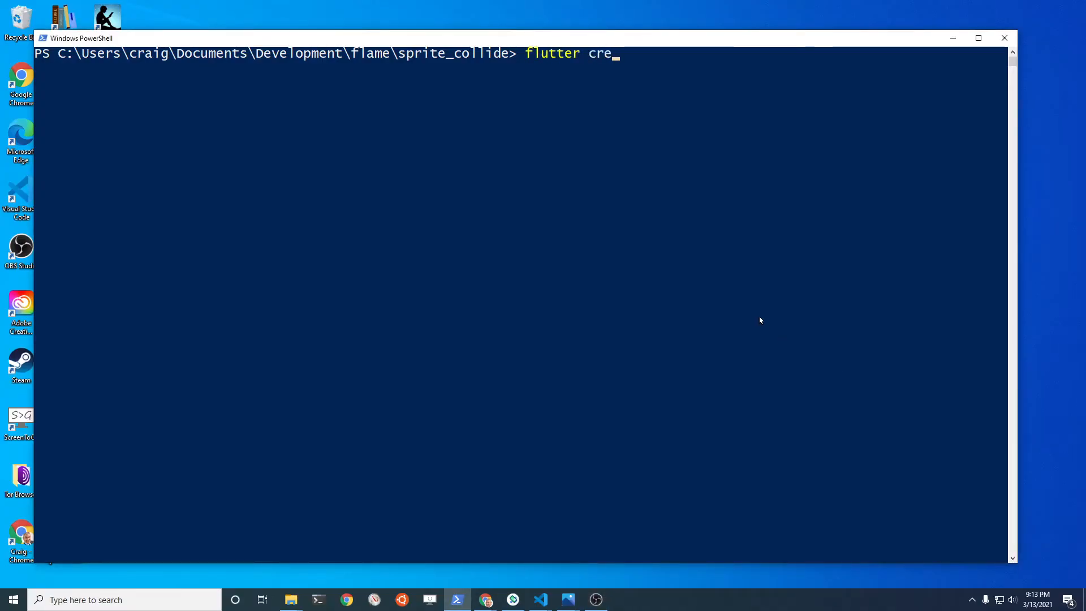
{"action": "type", "text": "ate"}
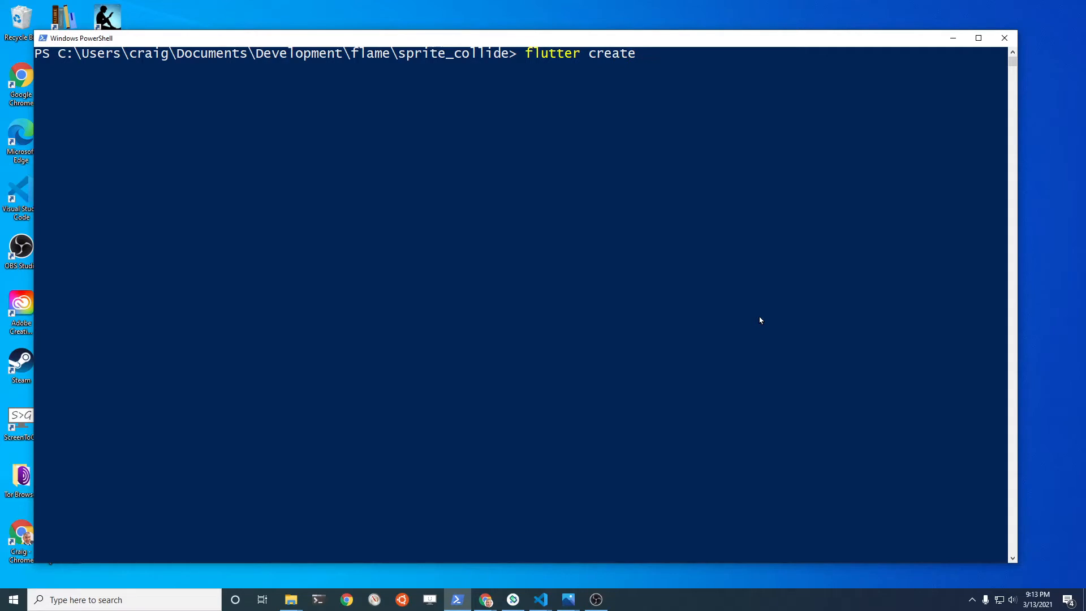
{"action": "type", "text": "collid"}
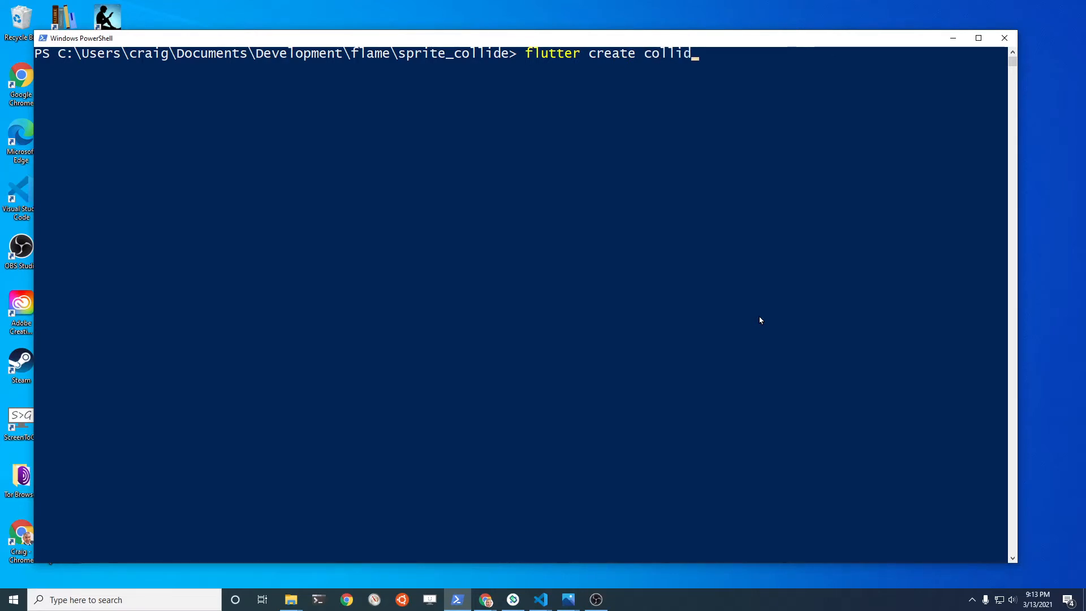
{"action": "type", "text": "e_tuto"}
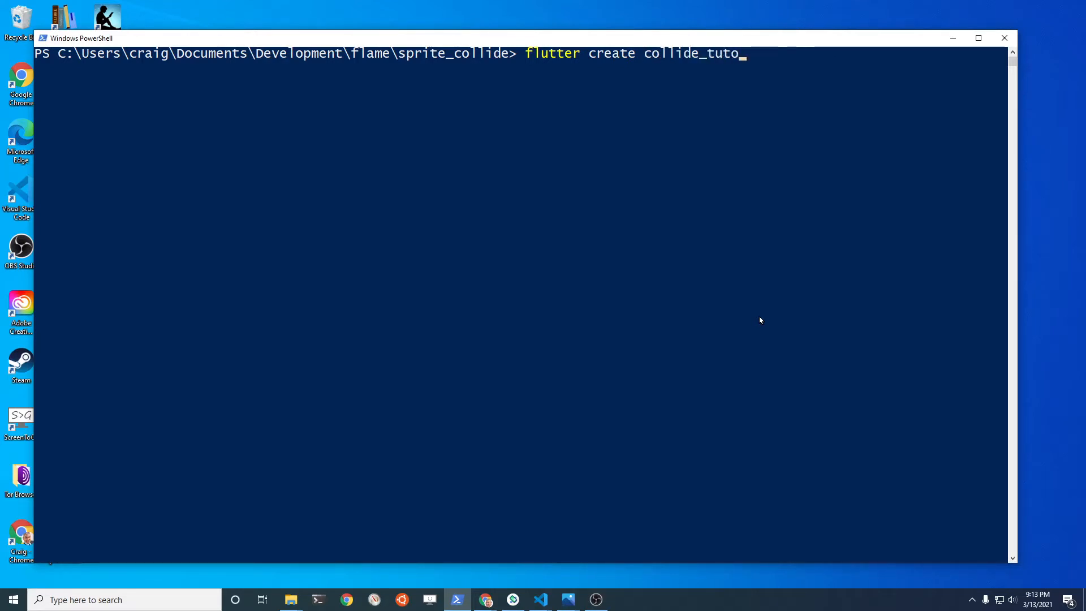
{"action": "type", "text": "rial"}
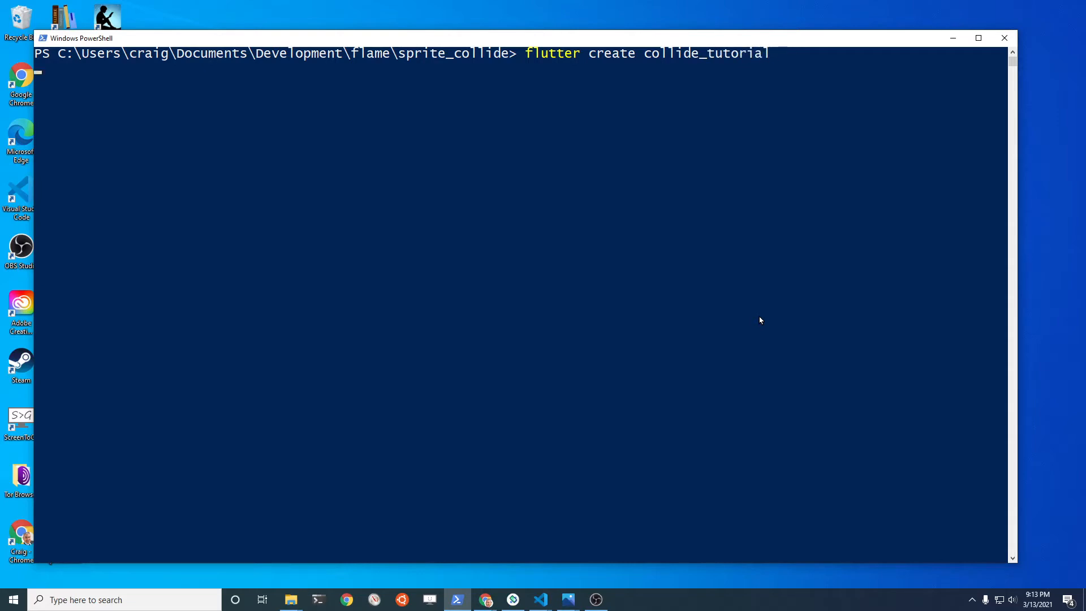
{"action": "key", "text": "enter"}
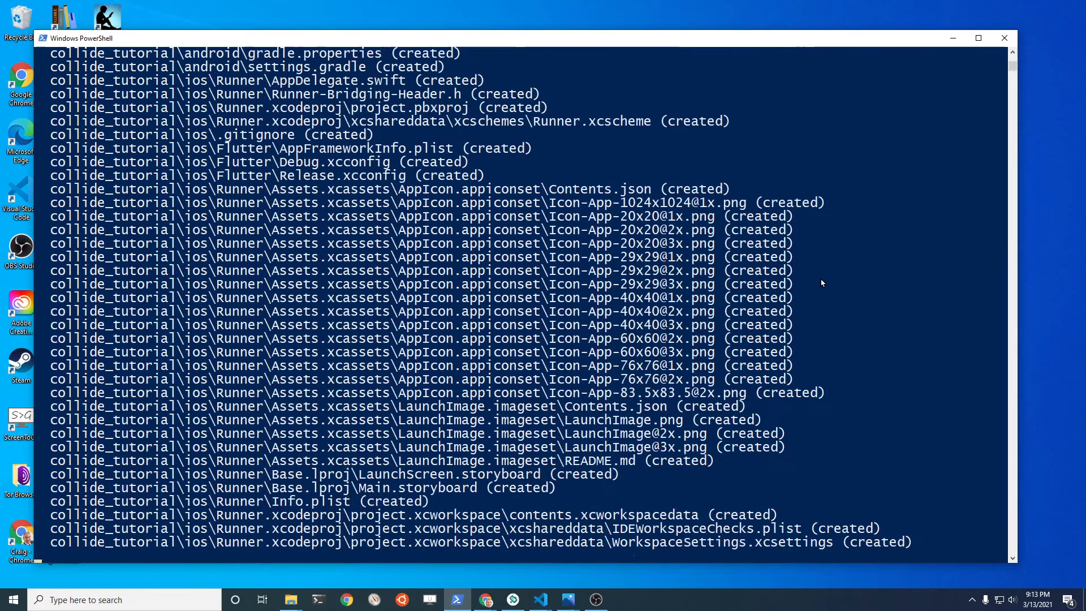
{"action": "scroll", "scroll_direction": "down", "scroll_amount": 3}
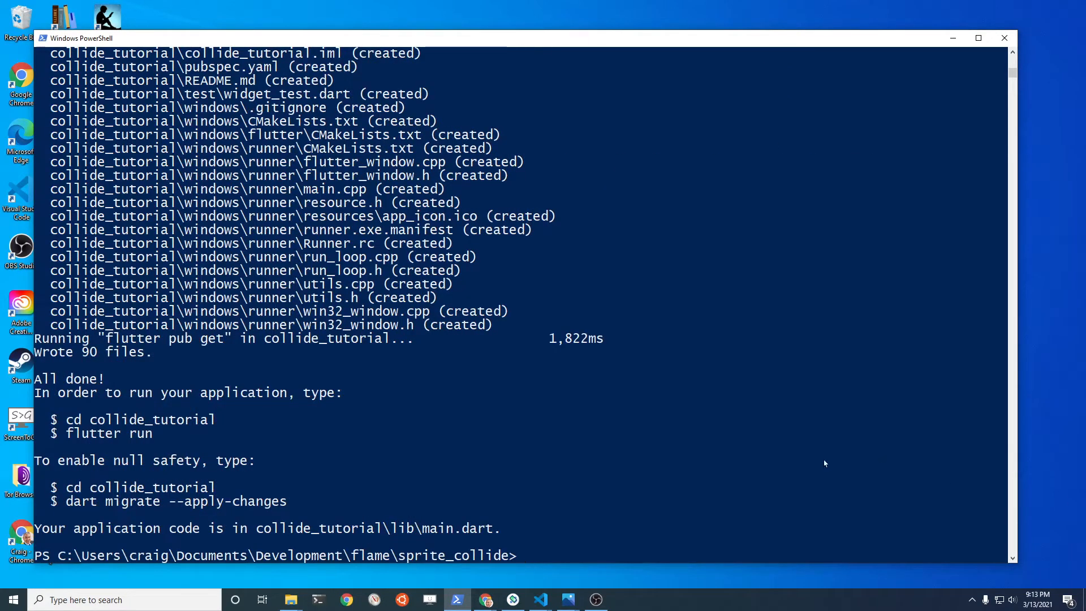
Step: Change into the collide_tutorial folder and open it in VS Code
{"action": "type", "text": "cd"}
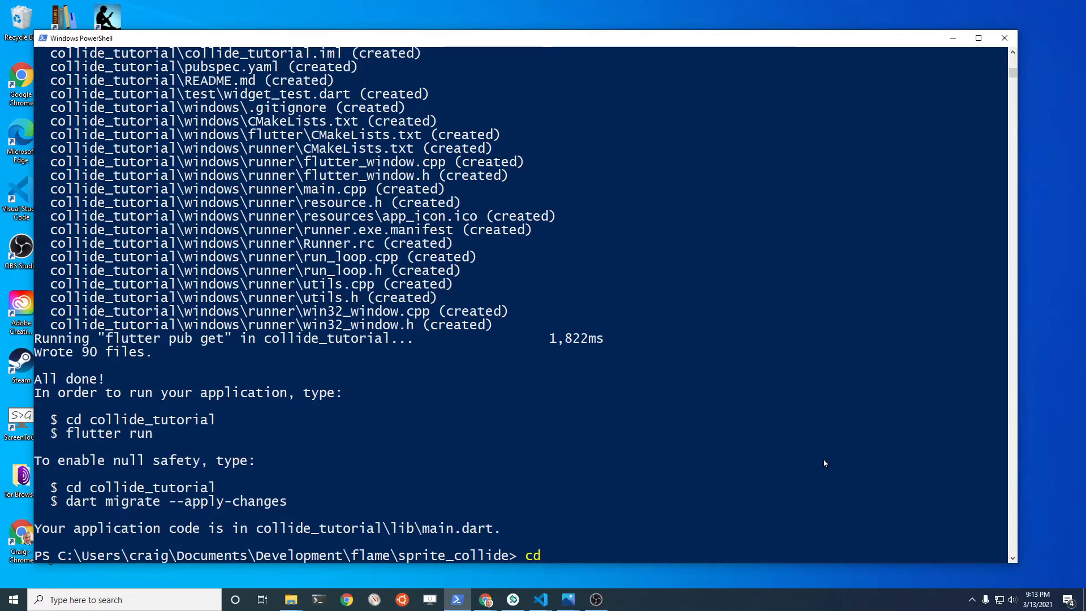
{"action": "type", "text": ".\\collide_tutorial\\"}
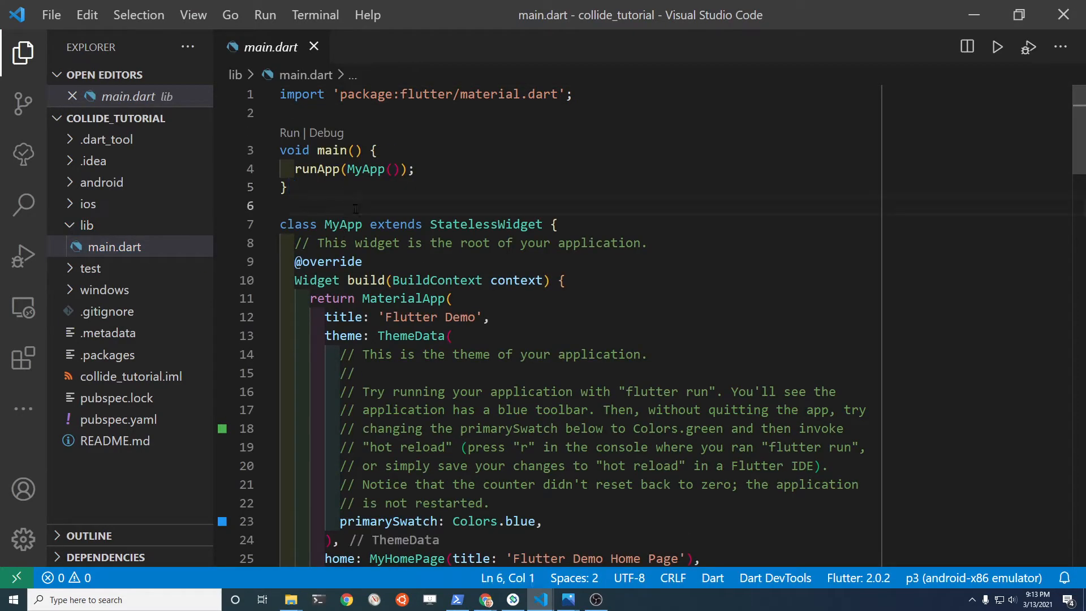
Step: Clear the generated widget code from main.dart, leaving only the import and main()
{"action": "scroll", "scroll_direction": "down", "scroll_amount": 3}
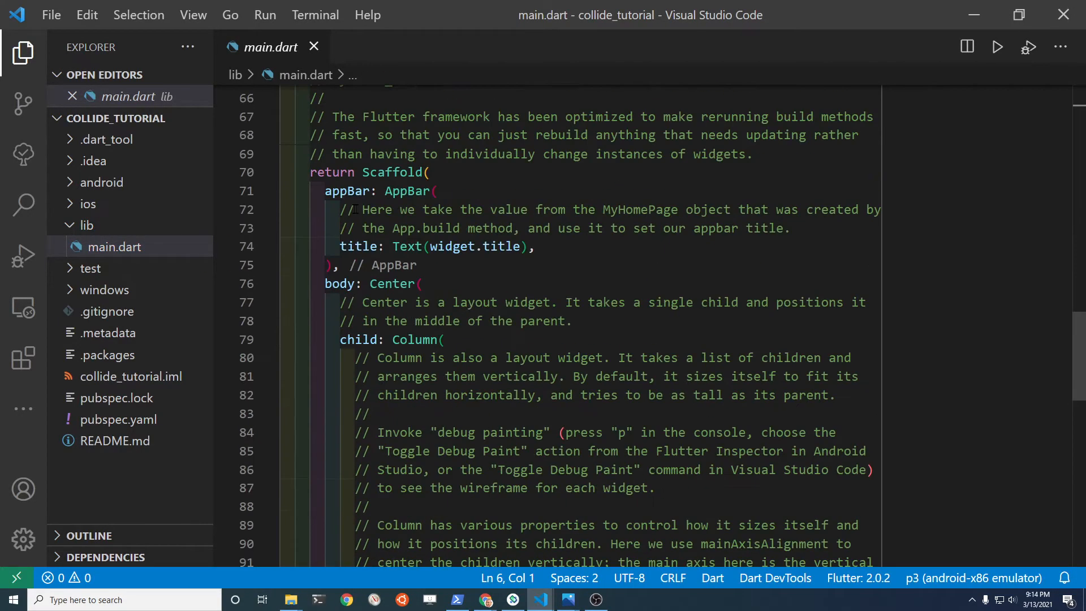
{"action": "key", "text": "ctrl+a"}
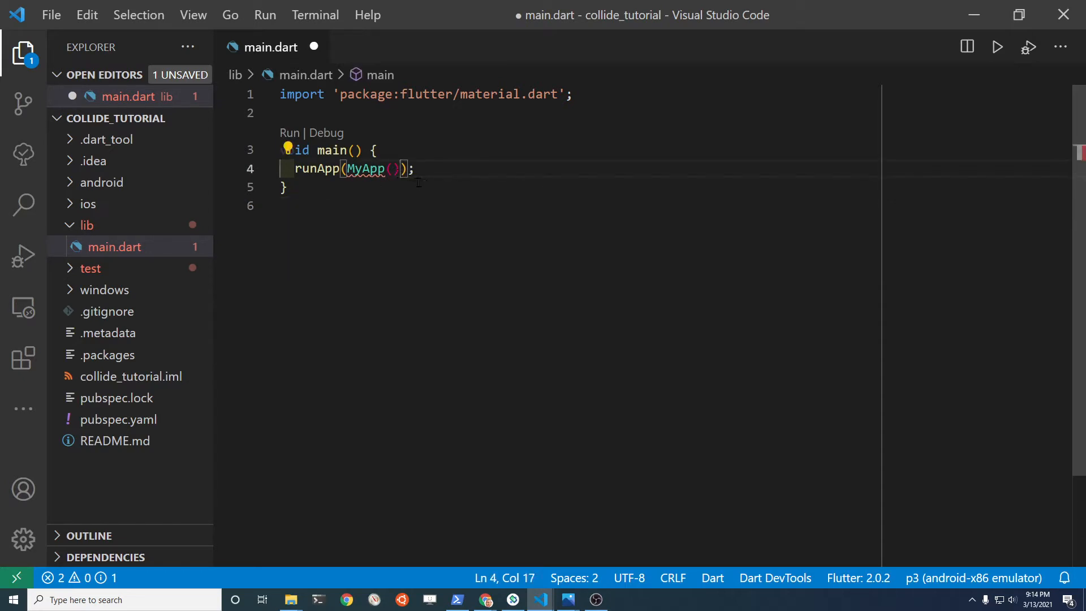
{"action": "double_click", "coordinate": [364, 169]}
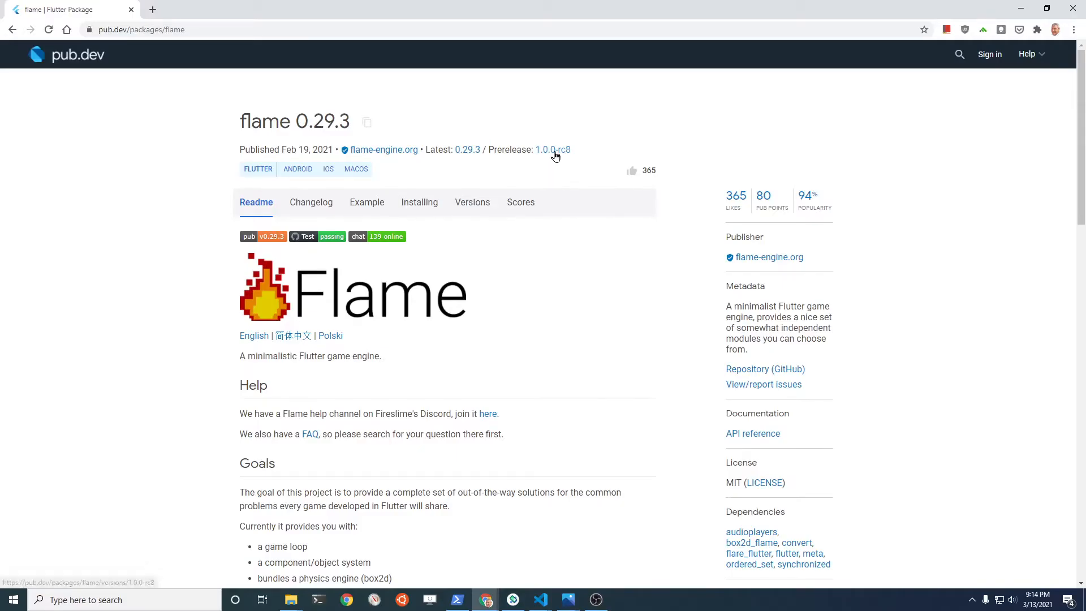
Step: View Flame 1.0.0-rc8 on pub.dev and add flame: ^1.0.0-rc8 under dependencies in pubspec.yaml
{"action": "left_click", "coordinate": [553, 149]}
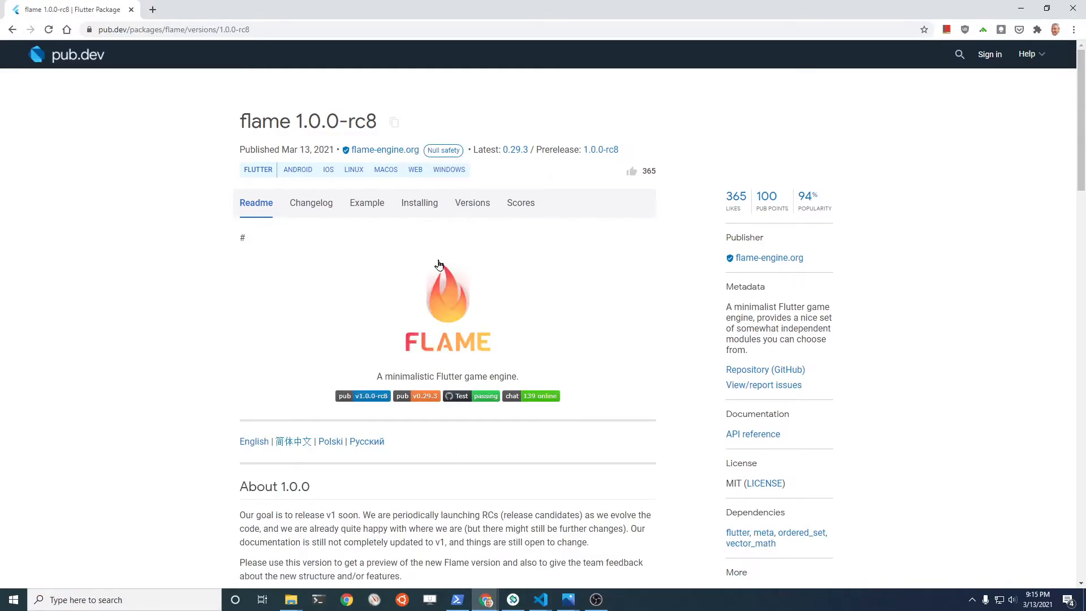
{"action": "left_click", "coordinate": [419, 203]}
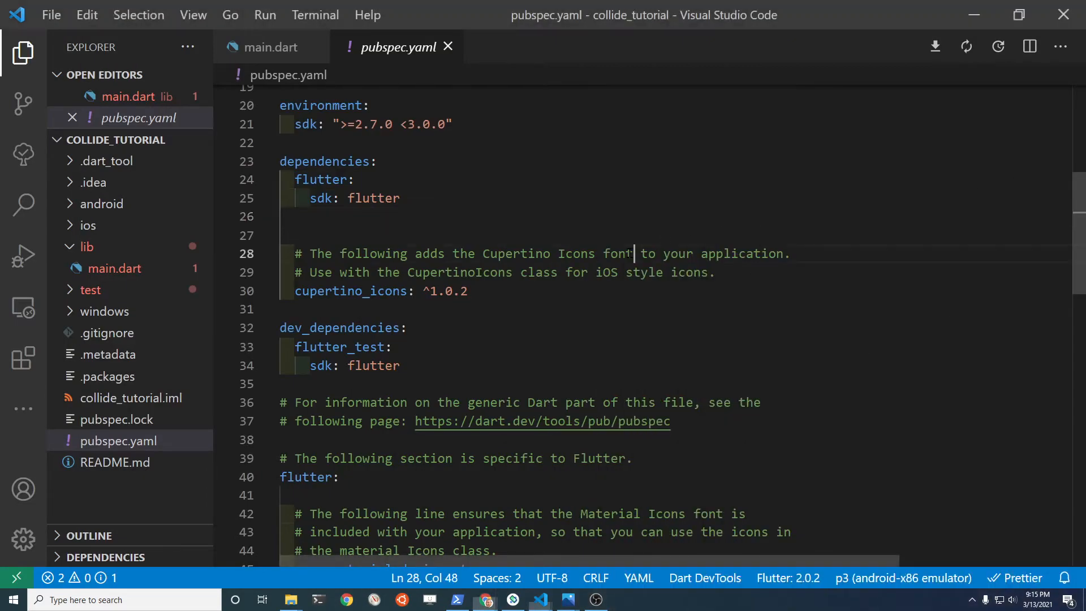
{"action": "left_click", "coordinate": [609, 216]}
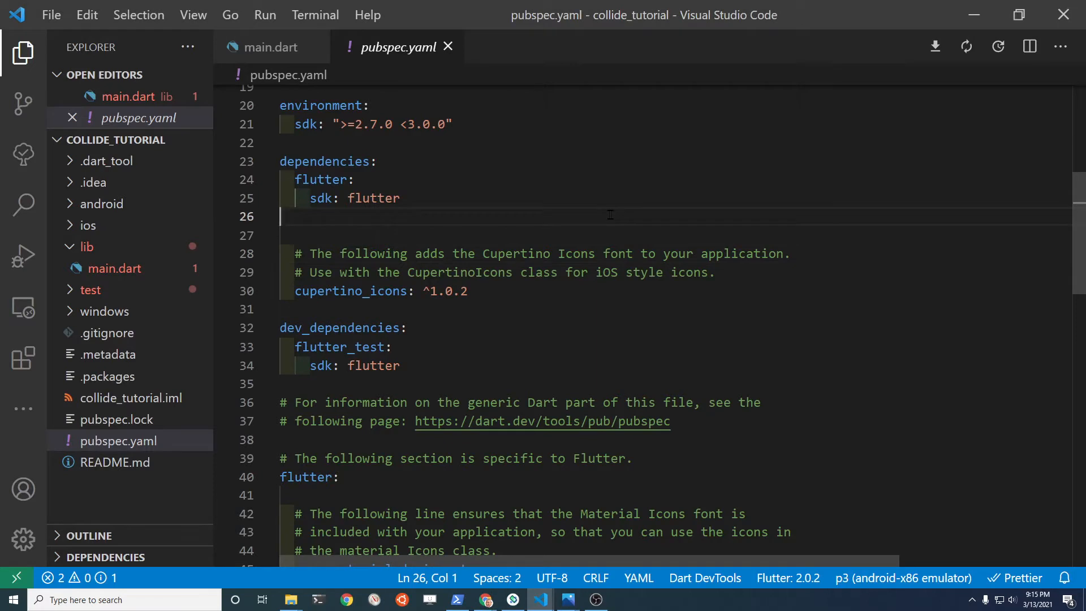
{"action": "type", "text": "flame: ^1.0.0-rc8"}
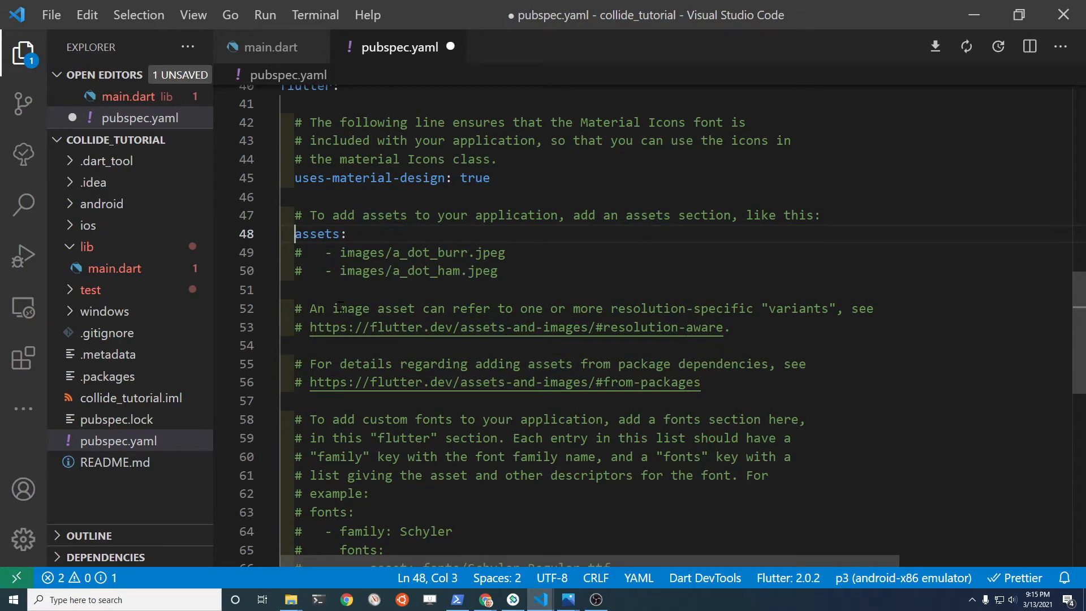
Step: Declare assets/images/ in pubspec.yaml and create an assets folder in the project root
{"action": "key", "text": "enter"}
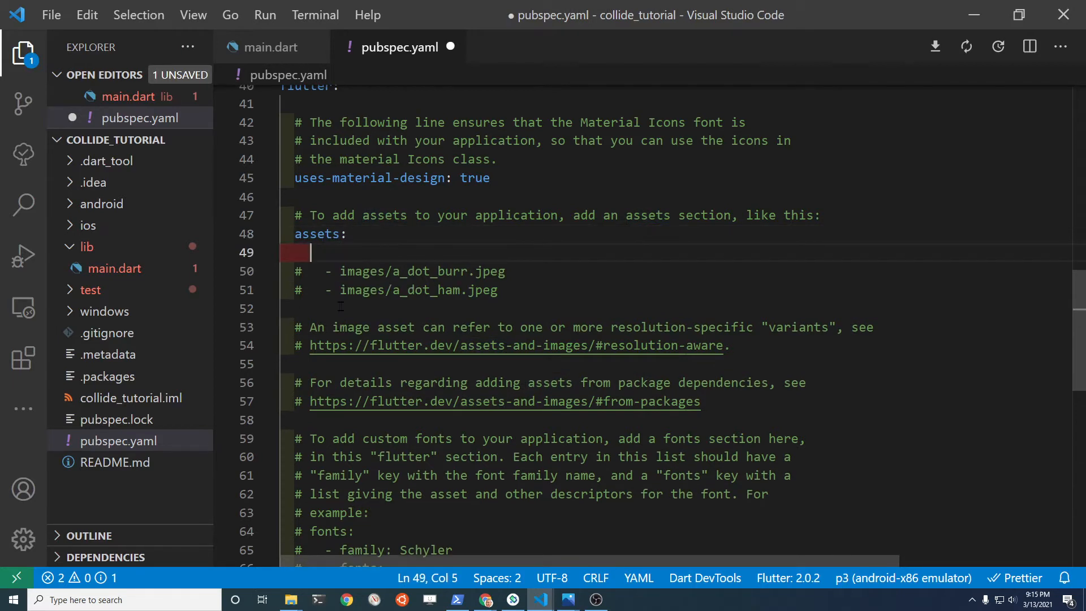
{"action": "type", "text": "- a"}
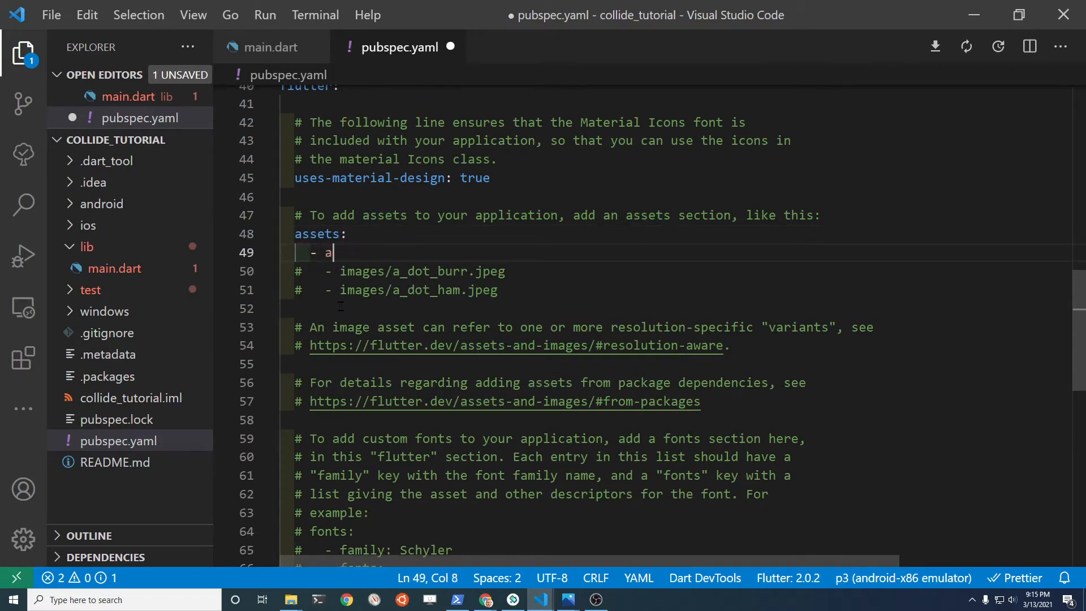
{"action": "type", "text": "ssets/images"}
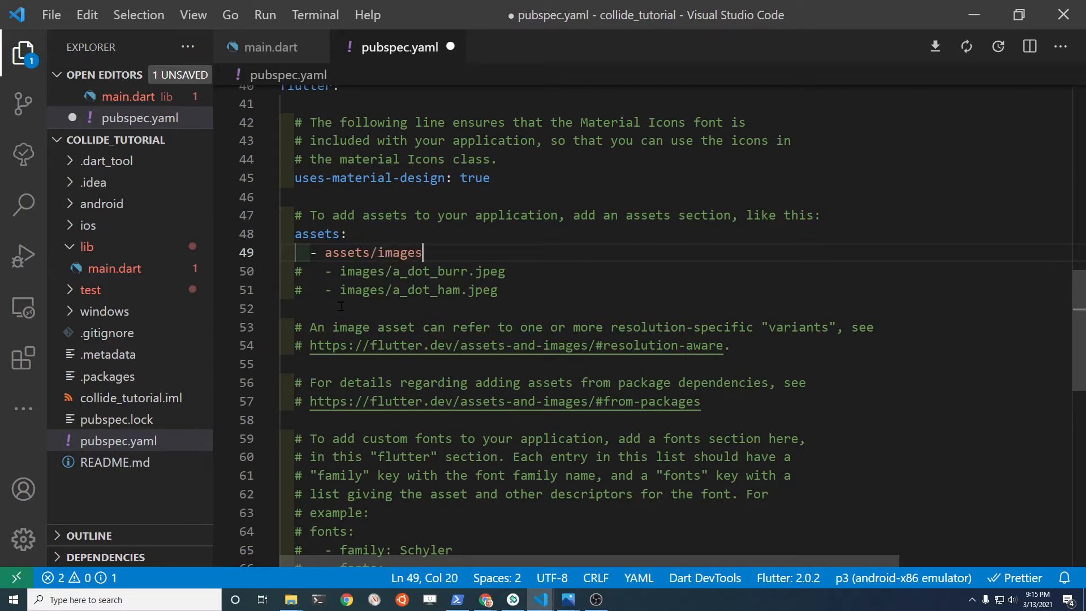
{"action": "type", "text": "/"}
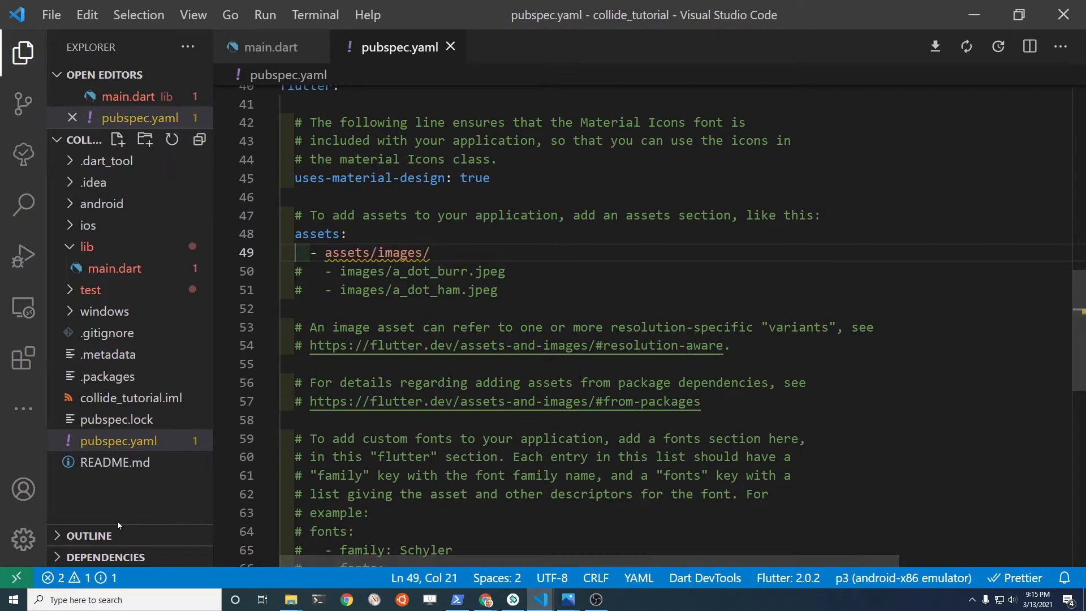
{"action": "right_click", "coordinate": [115, 139]}
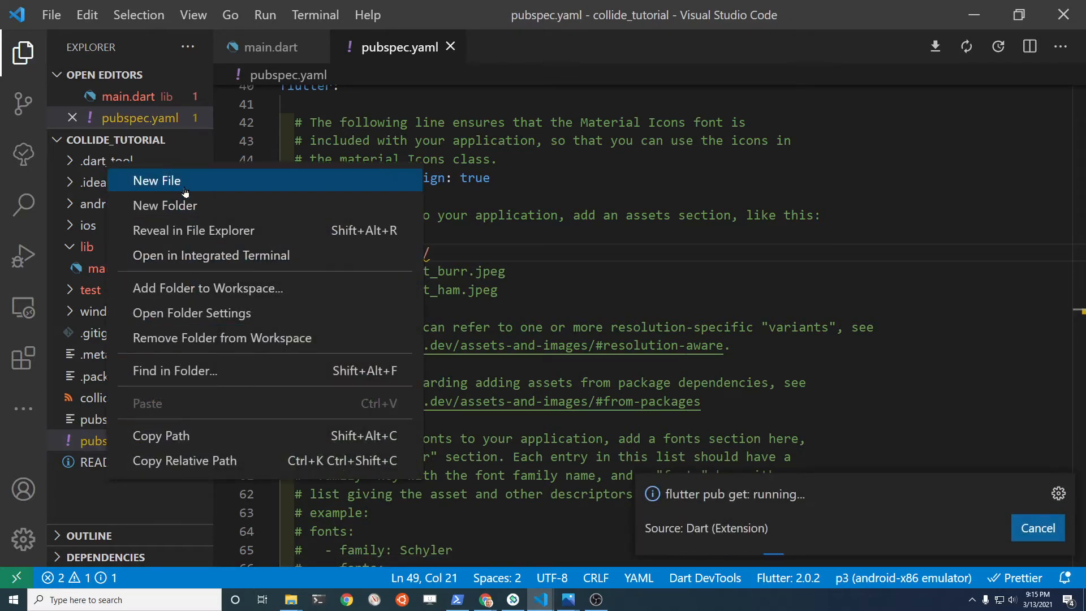
{"action": "left_click", "coordinate": [158, 181]}
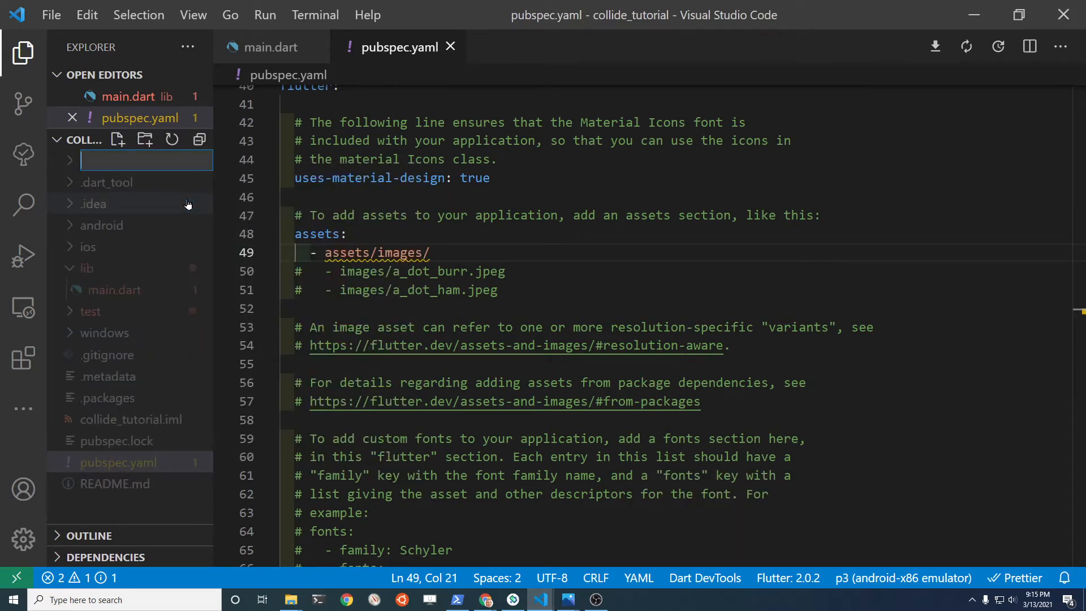
{"action": "type", "text": "assets"}
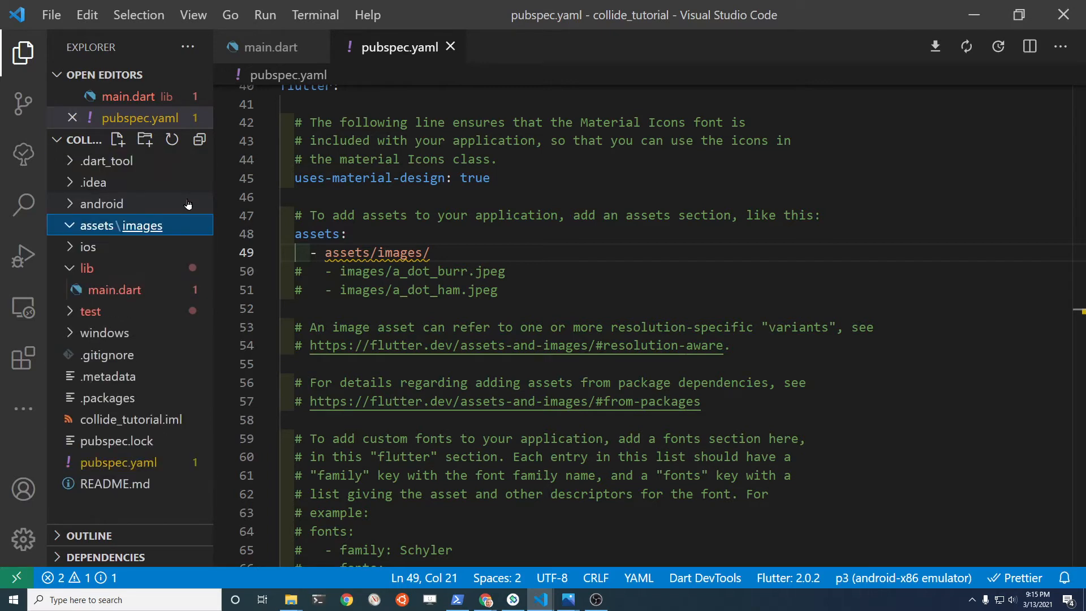
{"action": "mouse_move", "coordinate": [157, 242]}
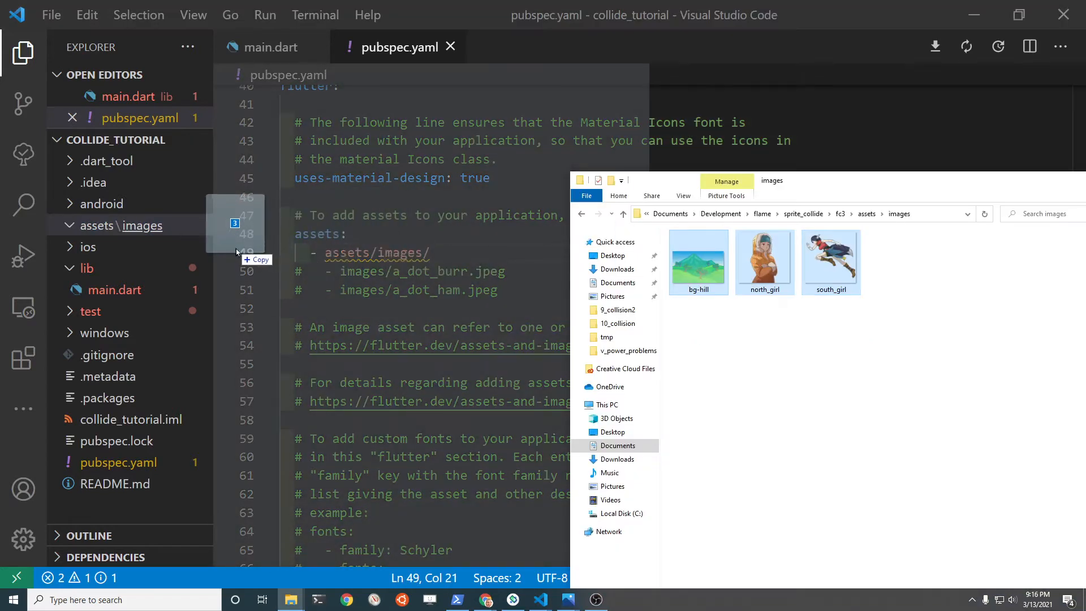
Step: Run flutter pub get and preview the north_girl.png sprite from assets/images
{"action": "left_click", "coordinate": [143, 226]}
{"action": "type", "text": "flutter"}
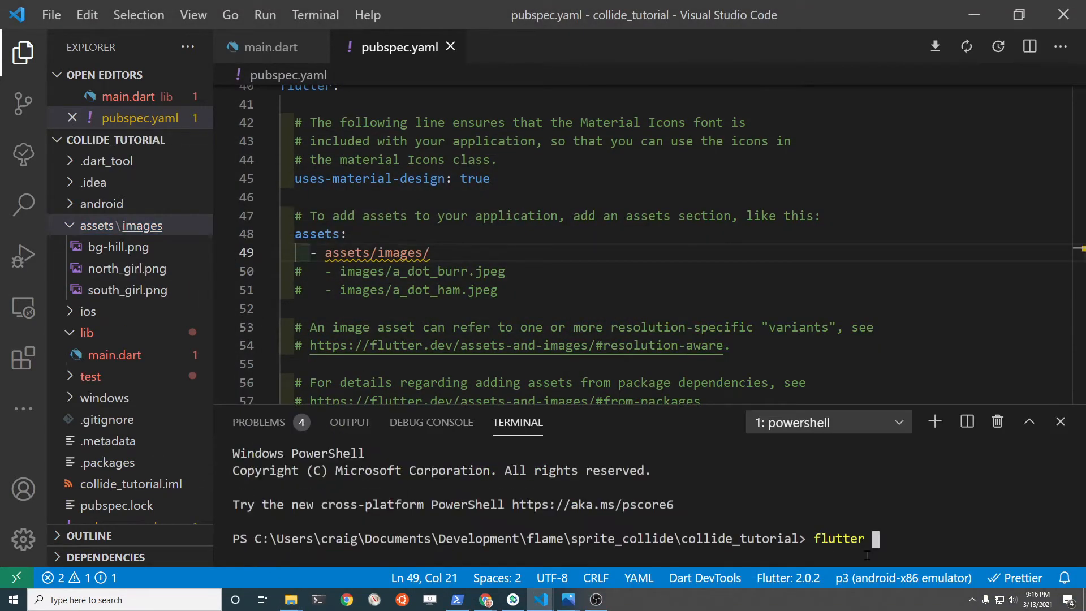
{"action": "type", "text": "pub get"}
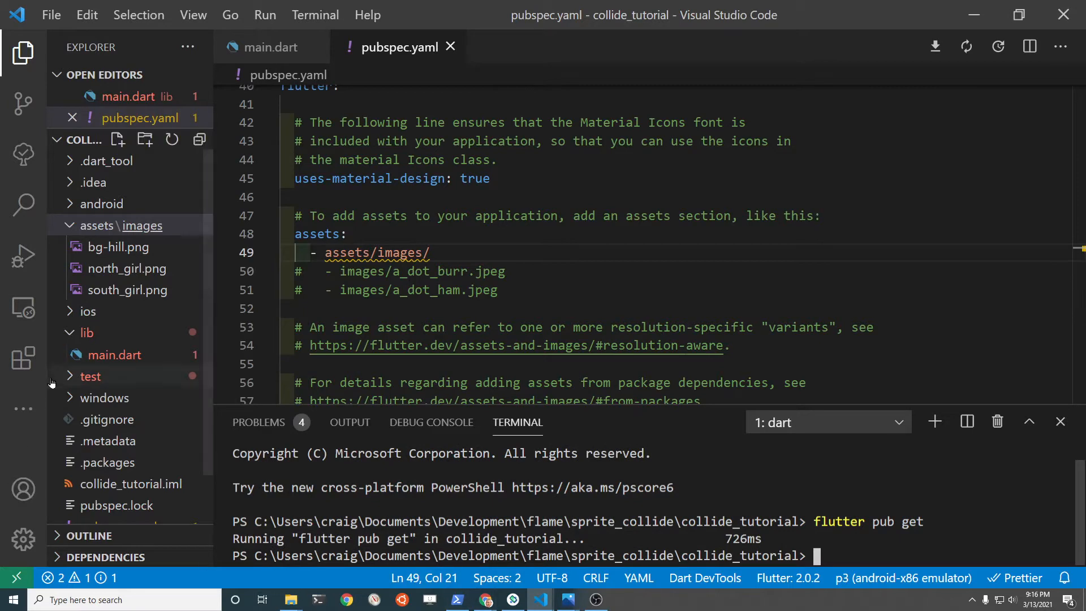
{"action": "mouse_move", "coordinate": [126, 247]}
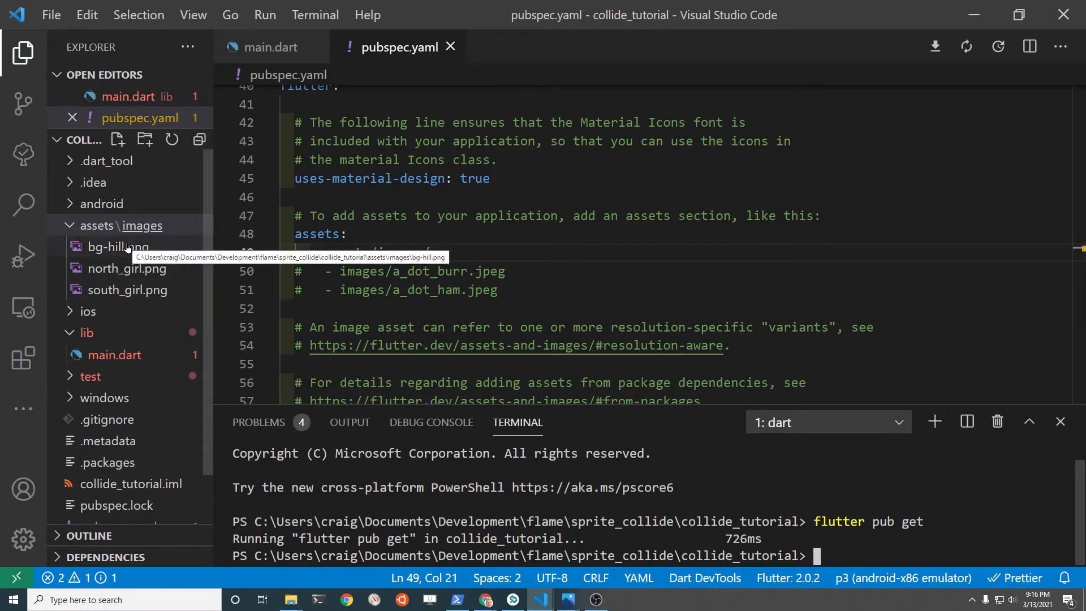
{"action": "double_click", "coordinate": [128, 290]}
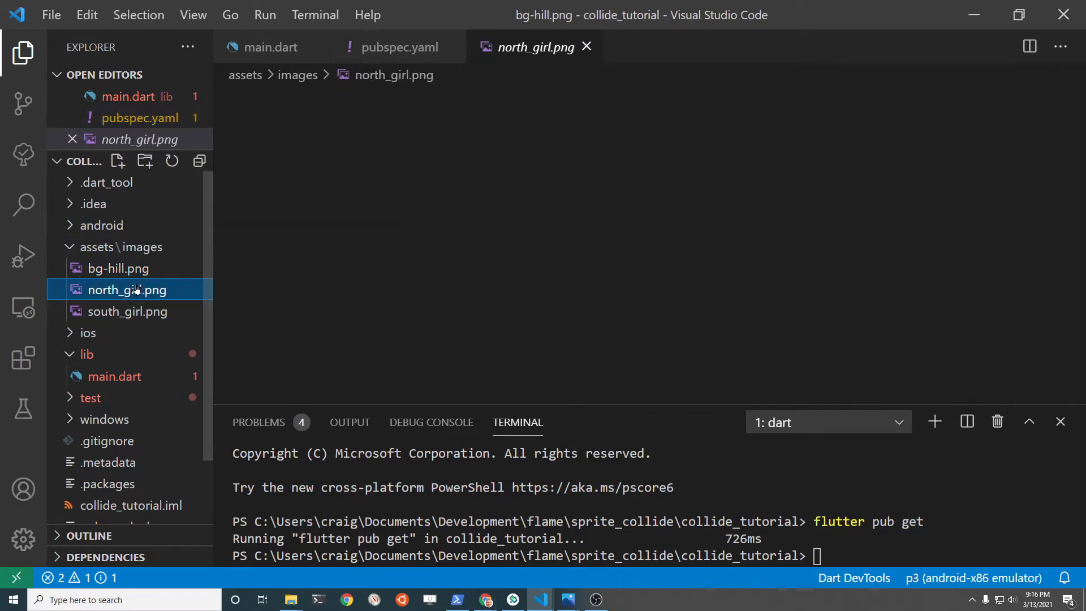
{"action": "left_click", "coordinate": [127, 290]}
{"action": "type", "text": "import"}
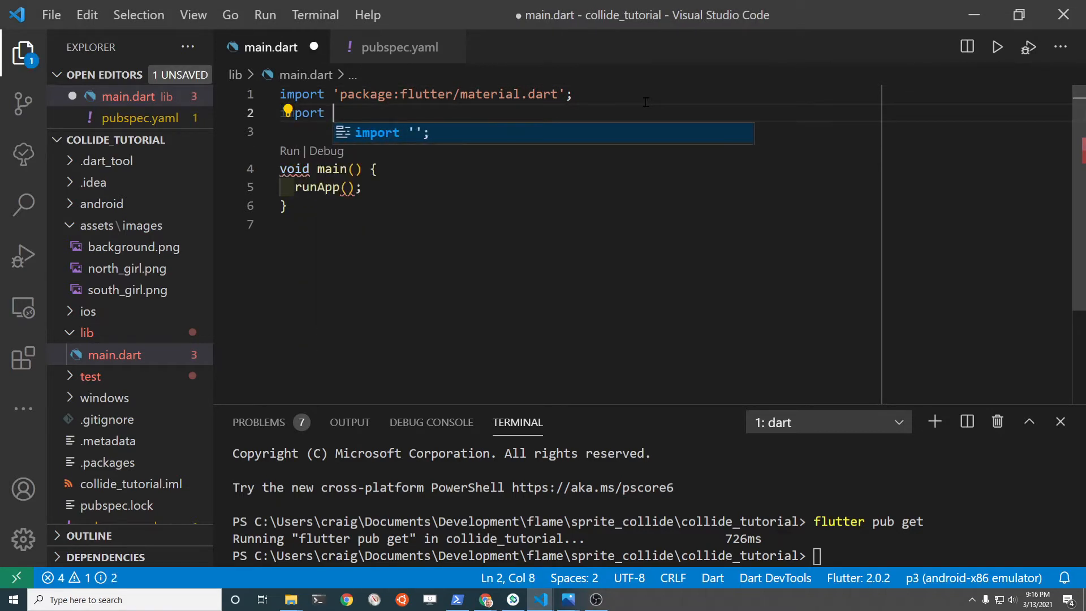
Step: Import package:flame/game.dart and declare class MyGame extending BaseGame
{"action": "type", "text": "'package/"}
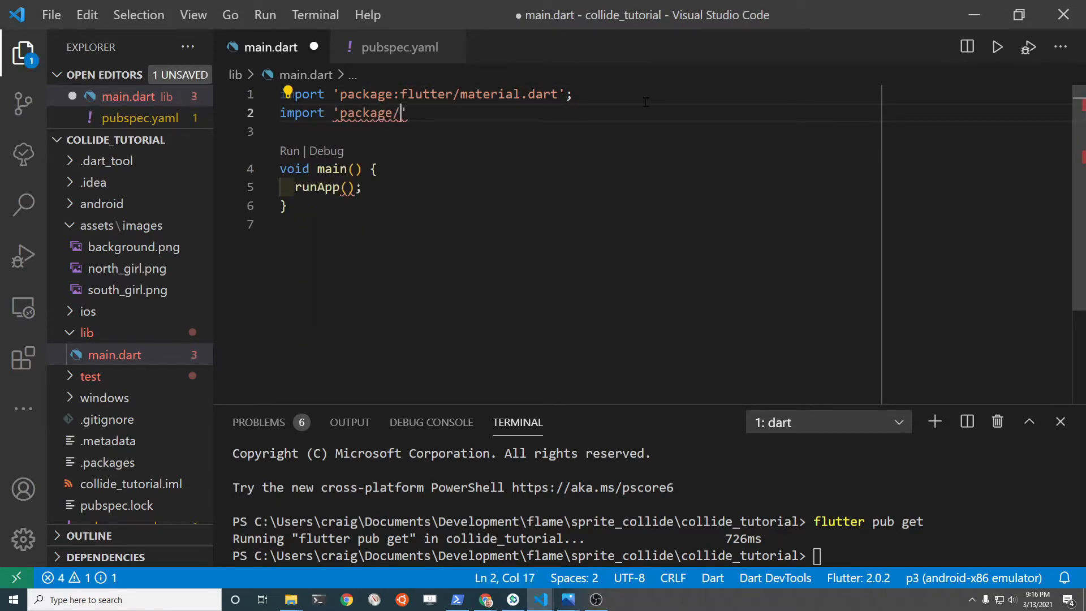
{"action": "type", "text": "flame"}
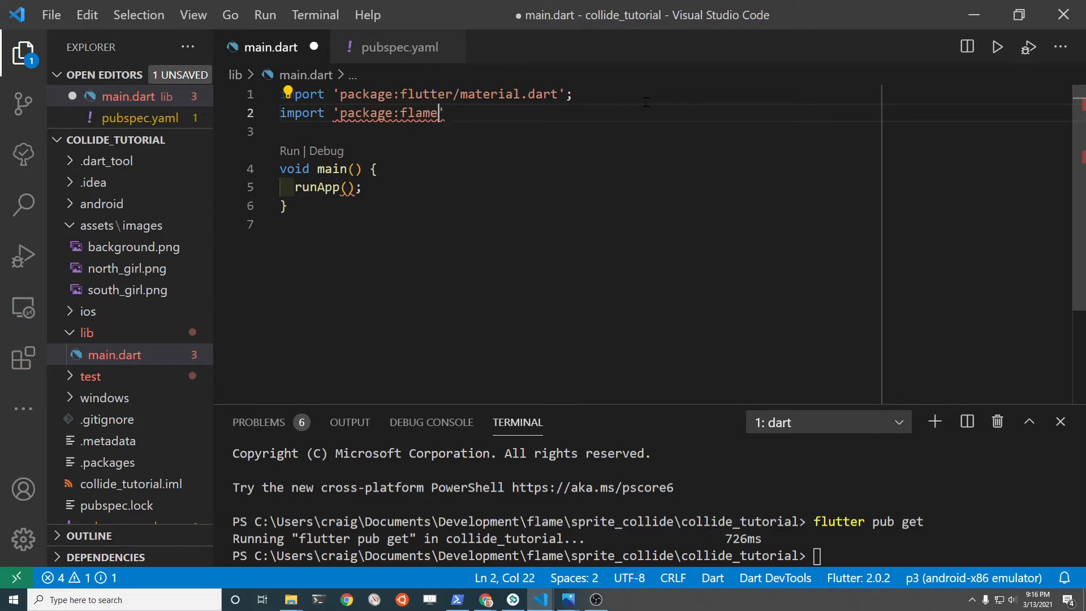
{"action": "type", "text": "/game.dart"}
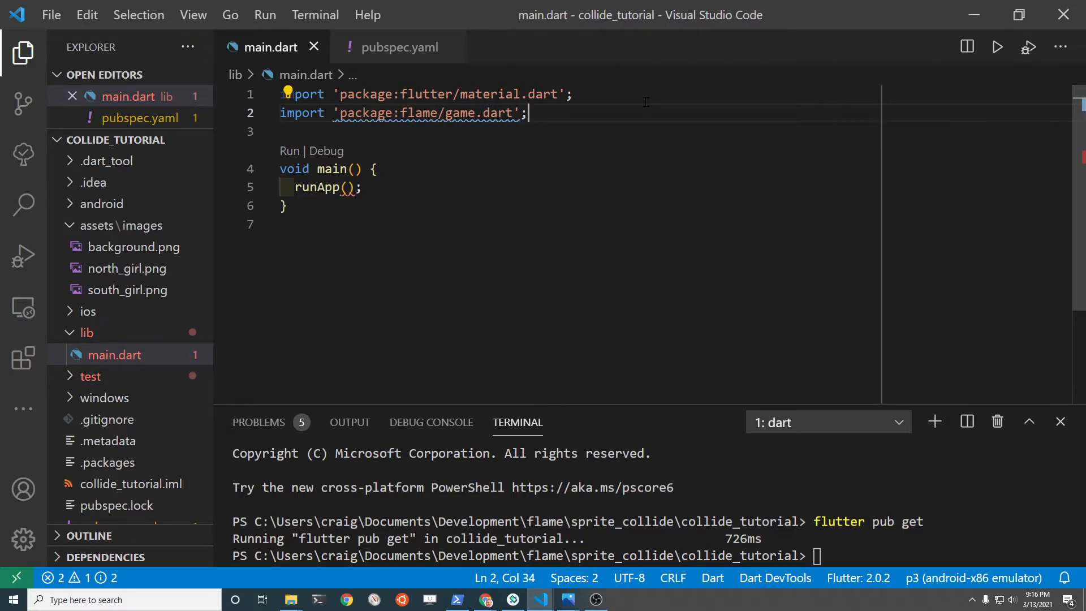
{"action": "type", "text": "c"}
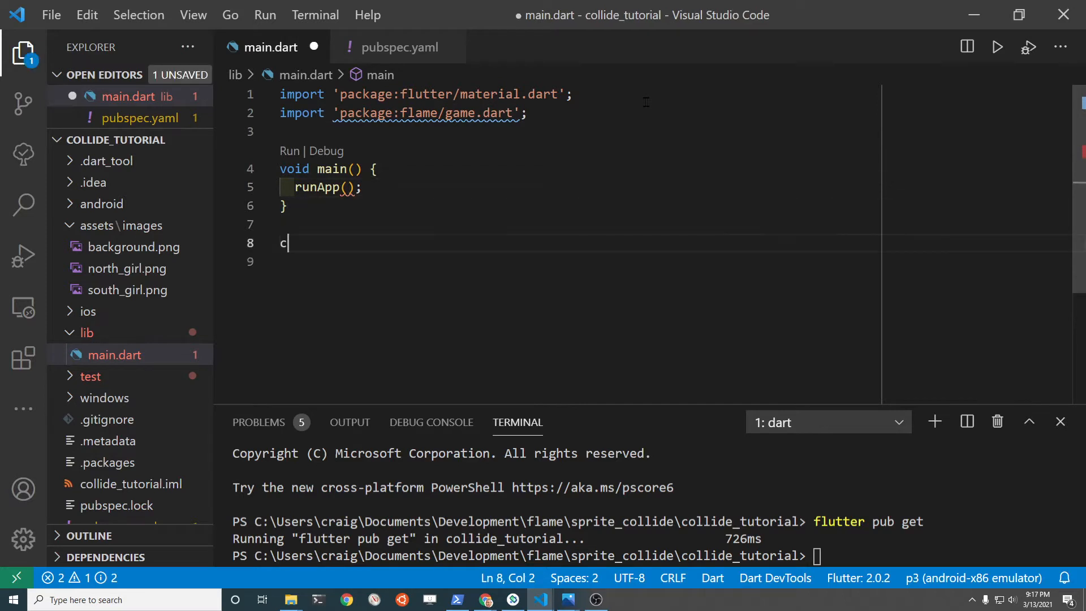
{"action": "type", "text": "lass MyGa"}
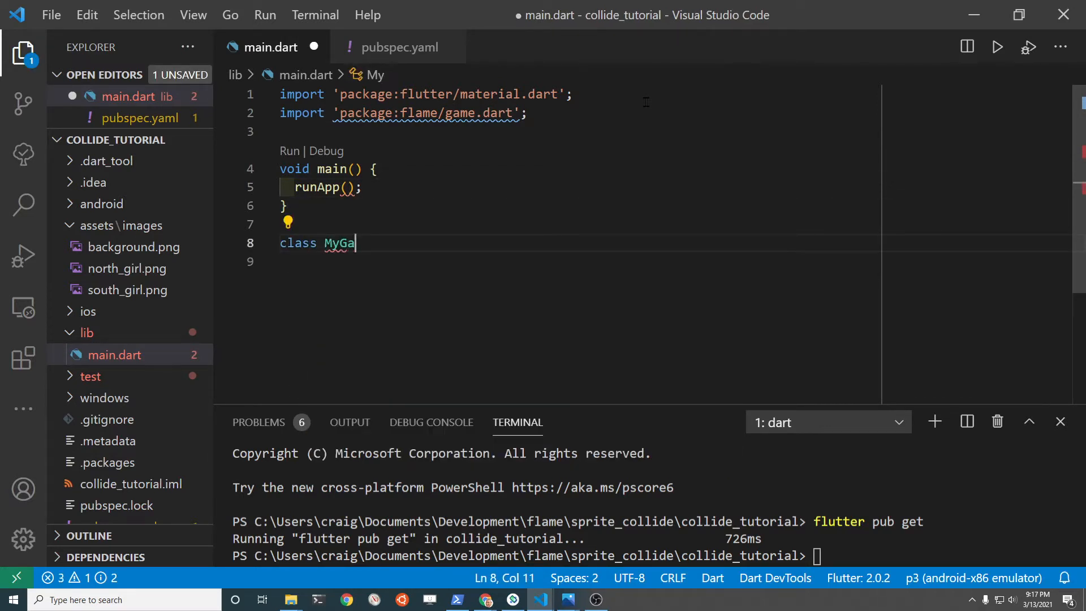
{"action": "type", "text": "me"}
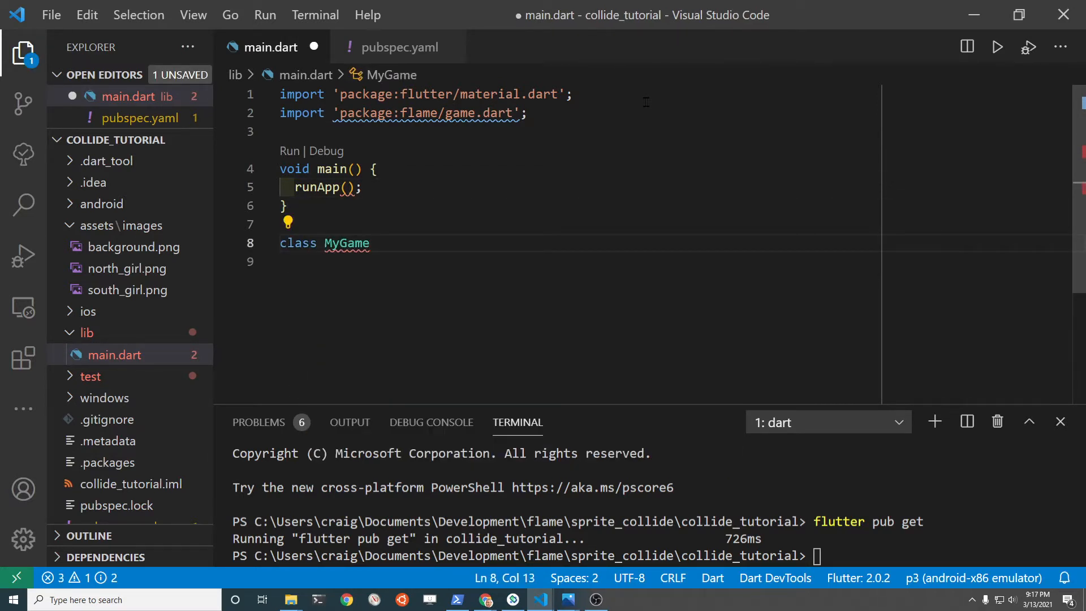
{"action": "type", "text": "extends"}
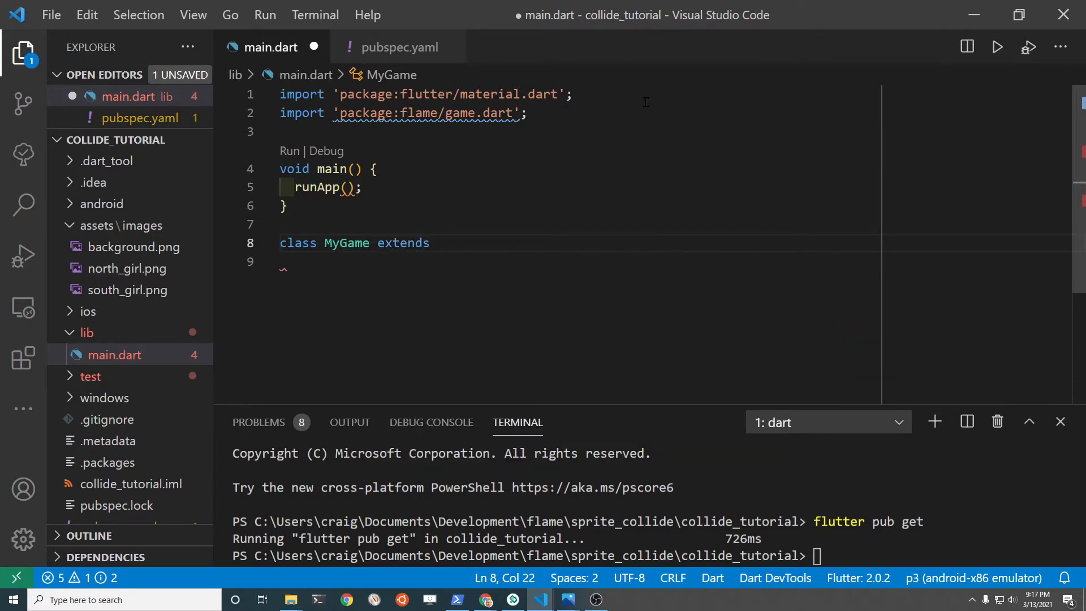
{"action": "type", "text": "BaseGame {"}
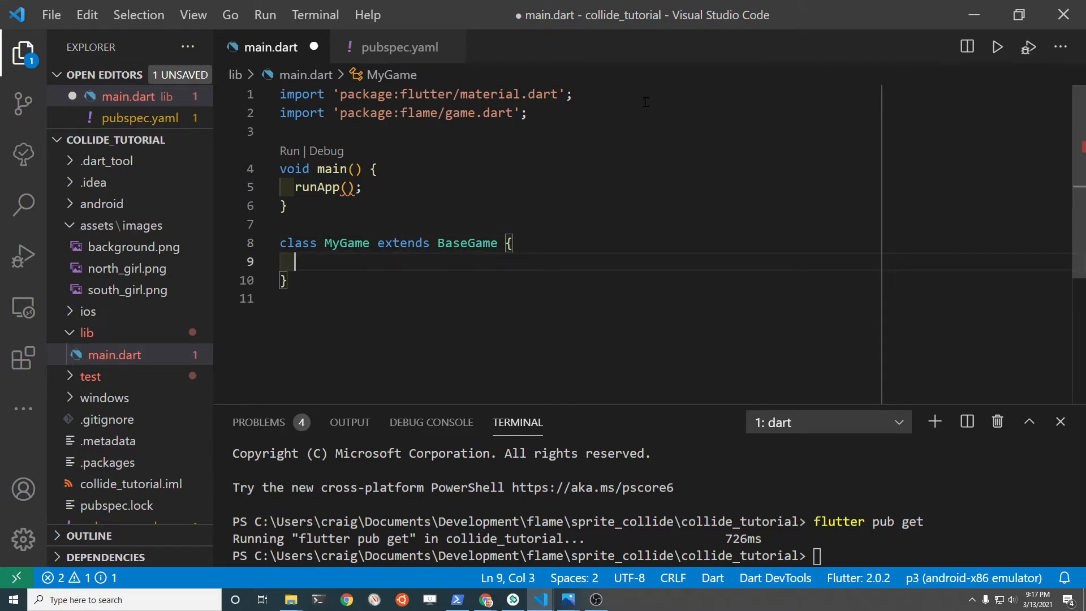
{"action": "mouse_move", "coordinate": [434, 134]}
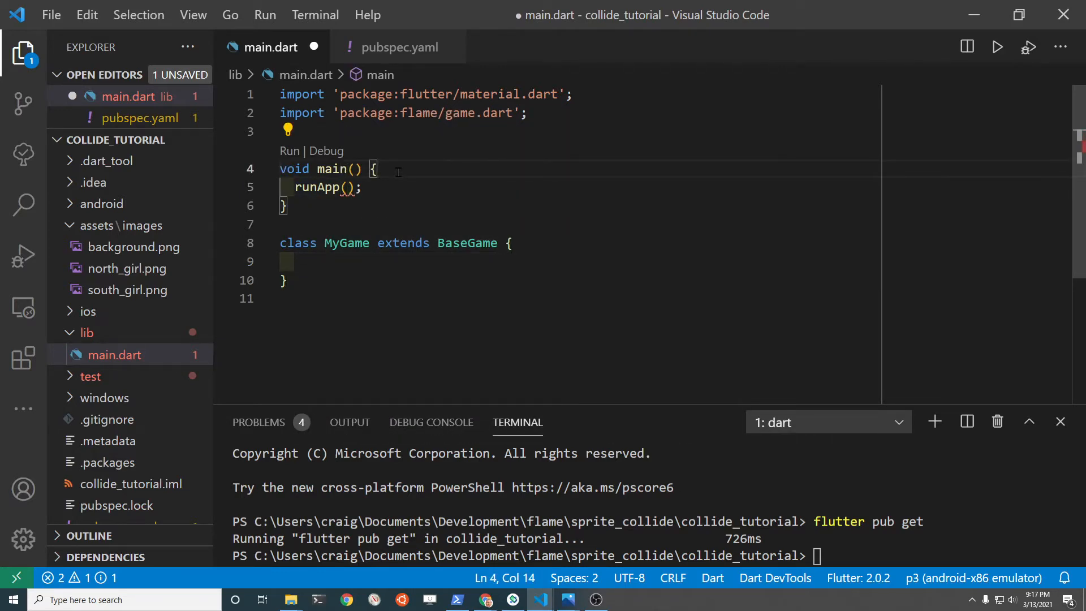
Step: Create a MyGame instance in main and run it inside a GameWidget
{"action": "type", "text": "vart"}
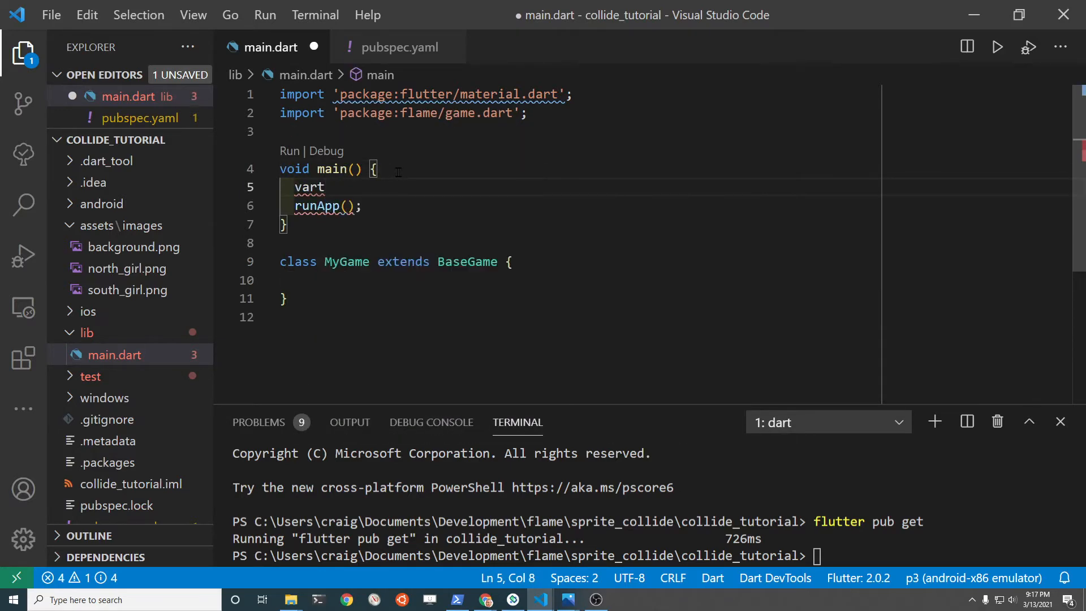
{"action": "type", "text": "game = BaseGam"}
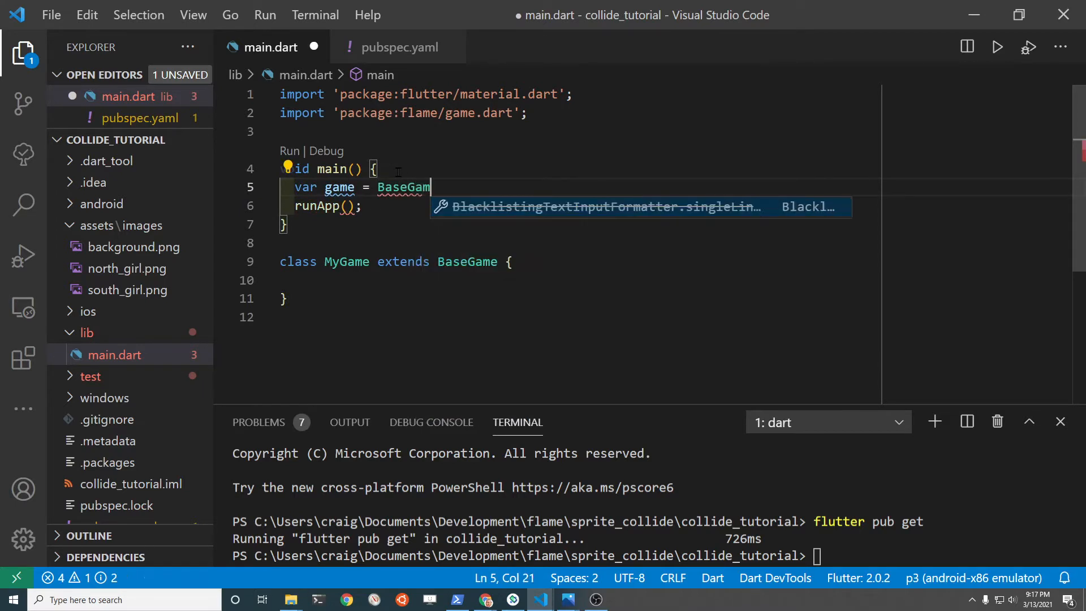
{"action": "type", "text": "e"}
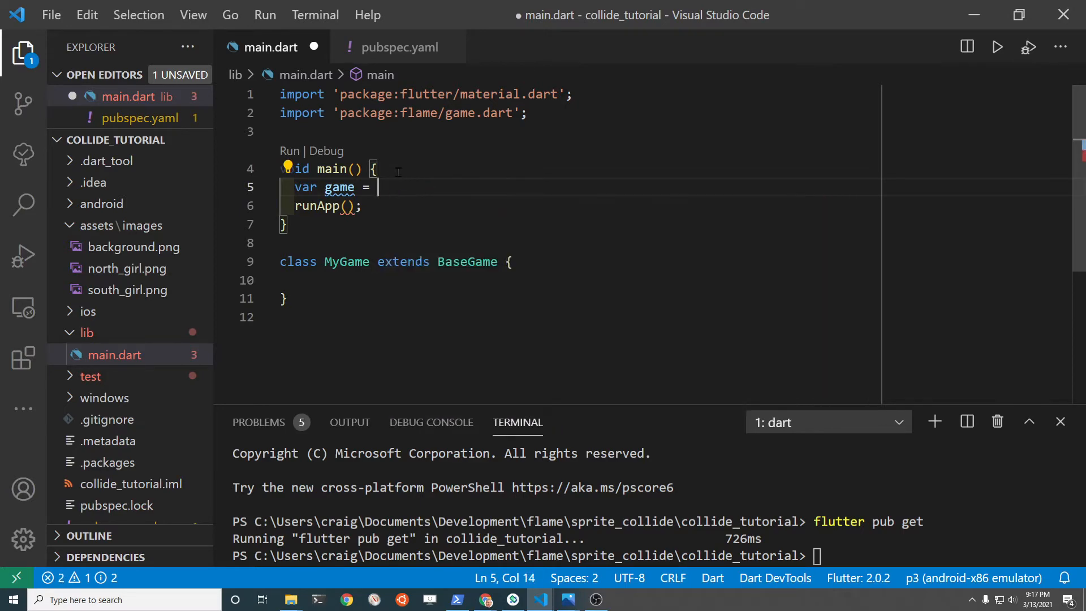
{"action": "type", "text": "MyGame();"}
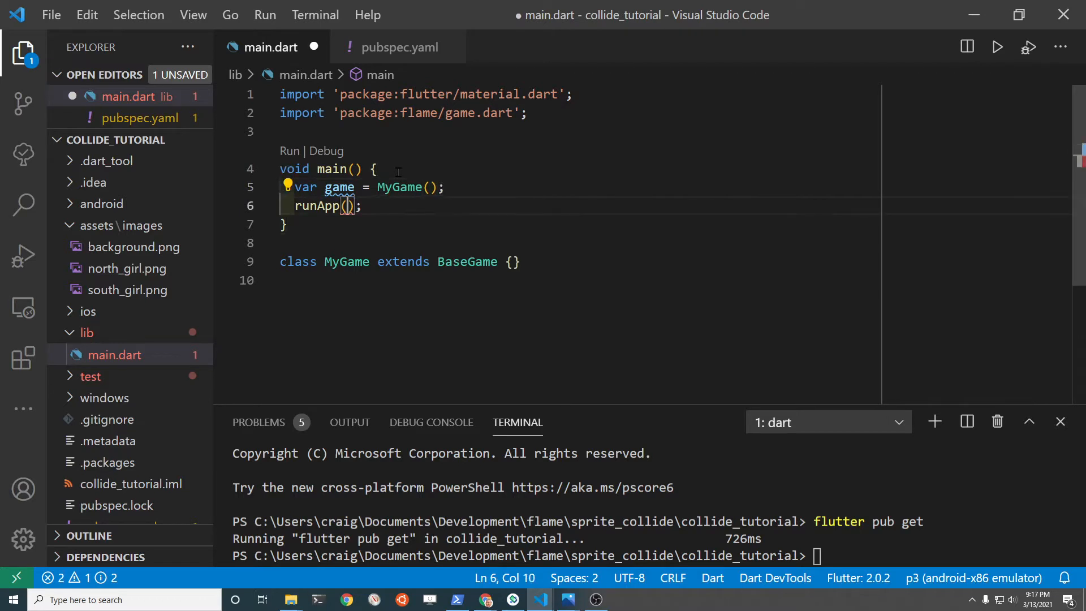
{"action": "type", "text": "GameWi"}
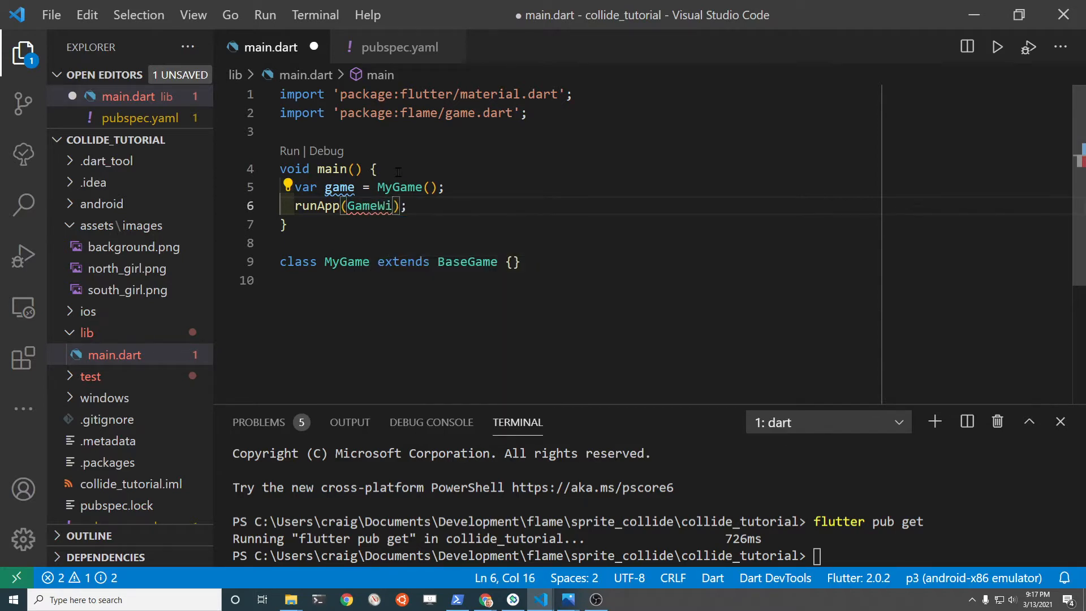
{"action": "type", "text": "dget(game: ,"}
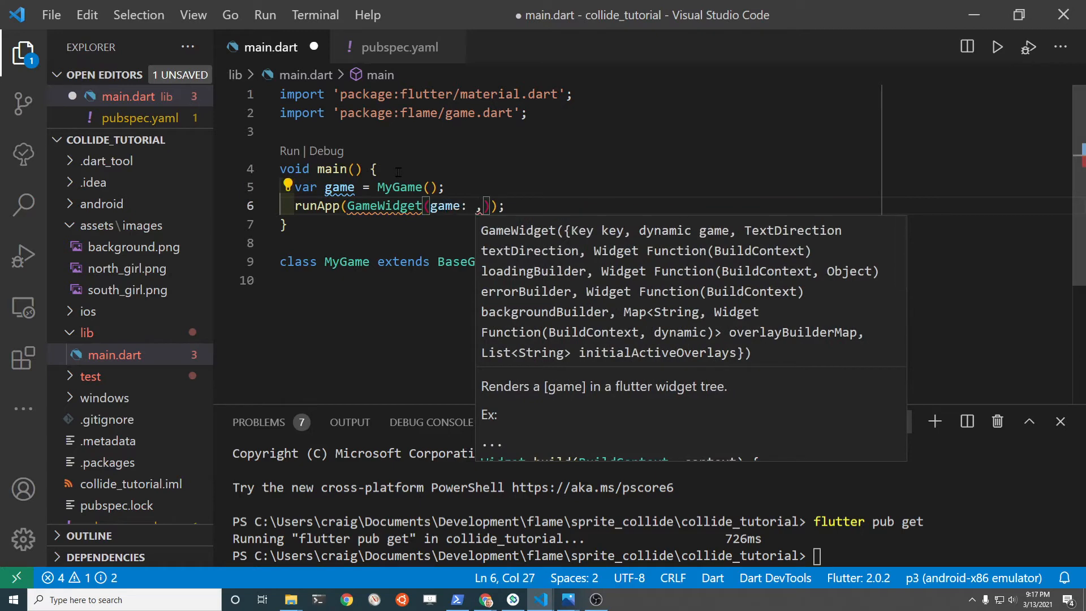
{"action": "type", "text": "g"}
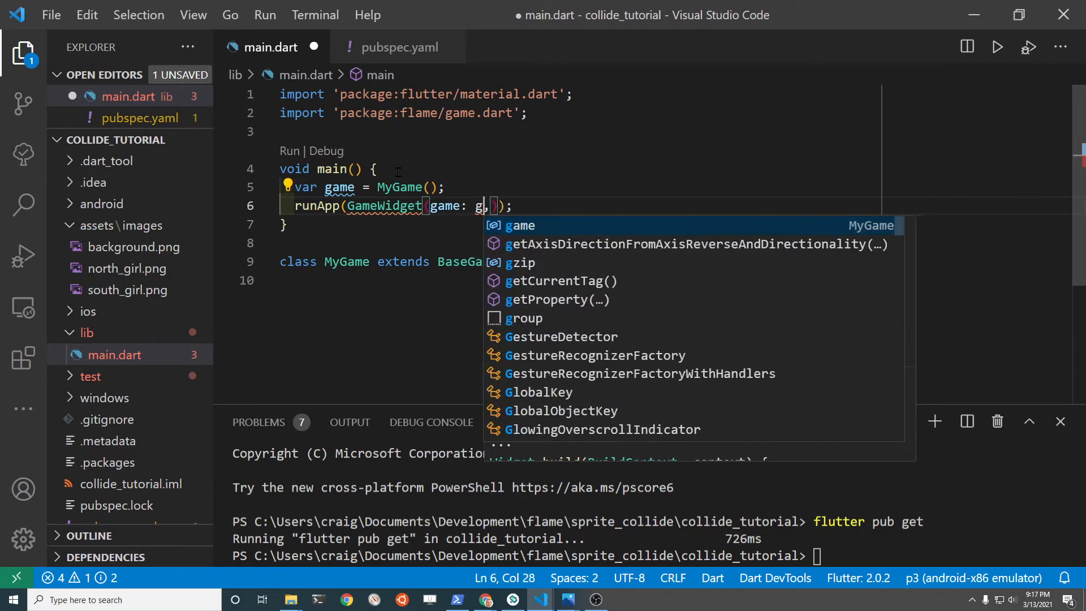
{"action": "type", "text": "ame,"}
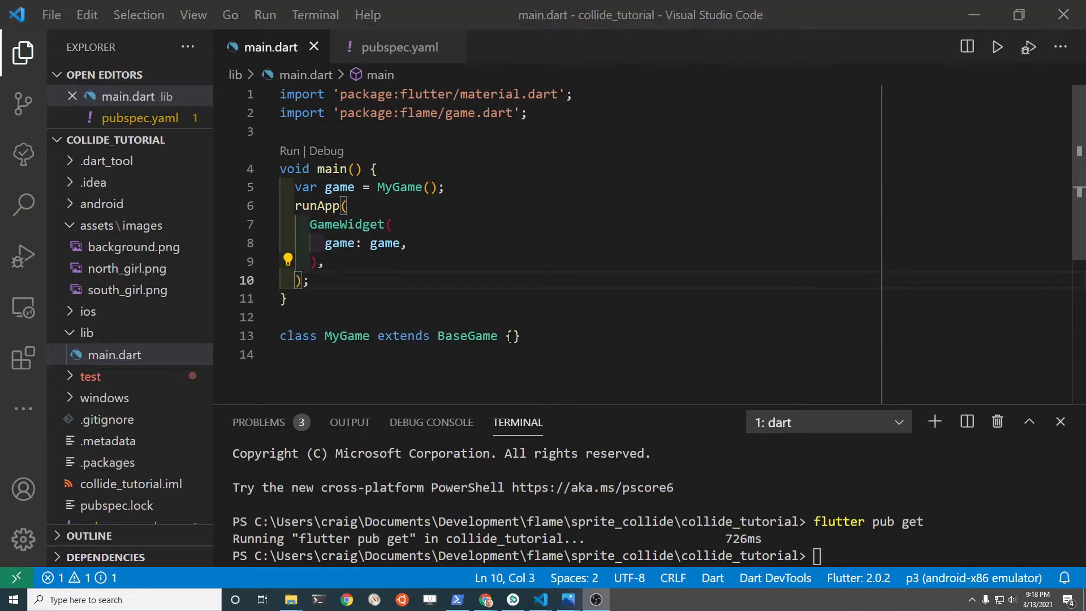
Step: Add an async onLoad override to MyGame printing 'loading assets' and save
{"action": "left_click", "coordinate": [511, 336]}
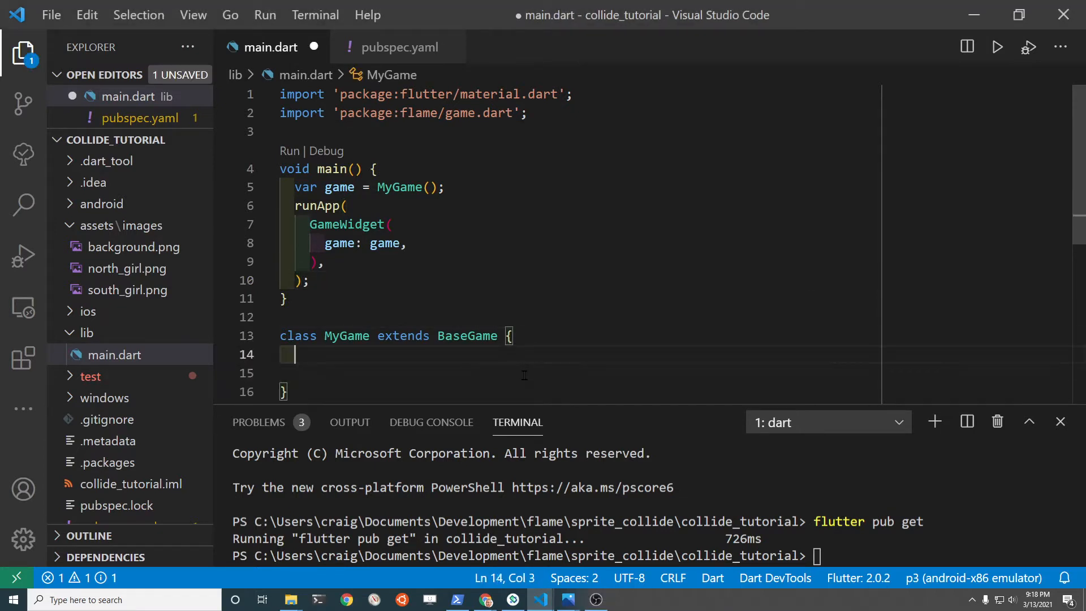
{"action": "type", "text": "@over"}
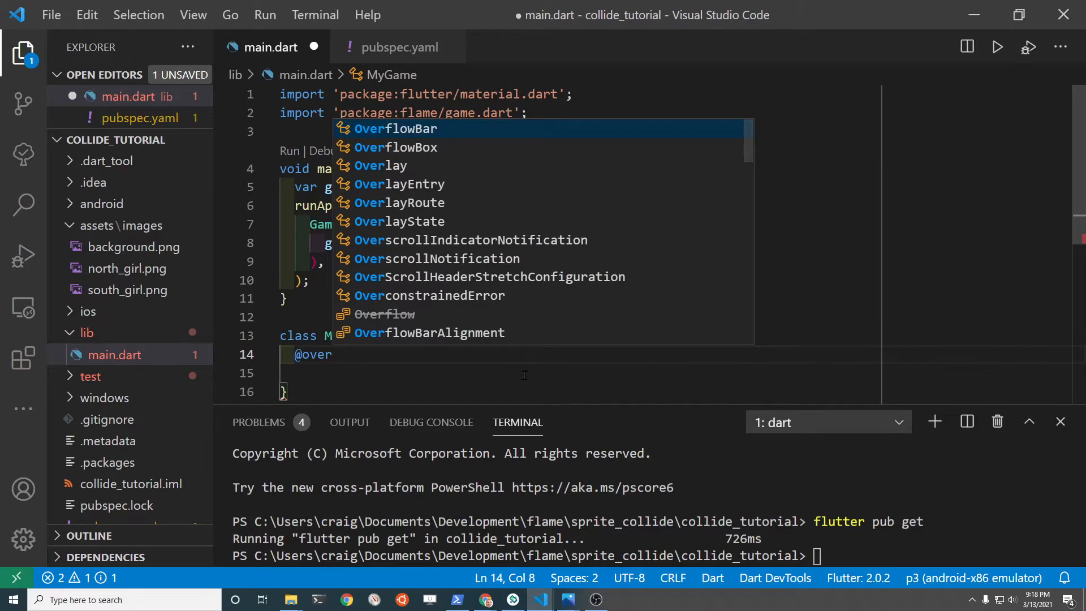
{"action": "type", "text": "r"}
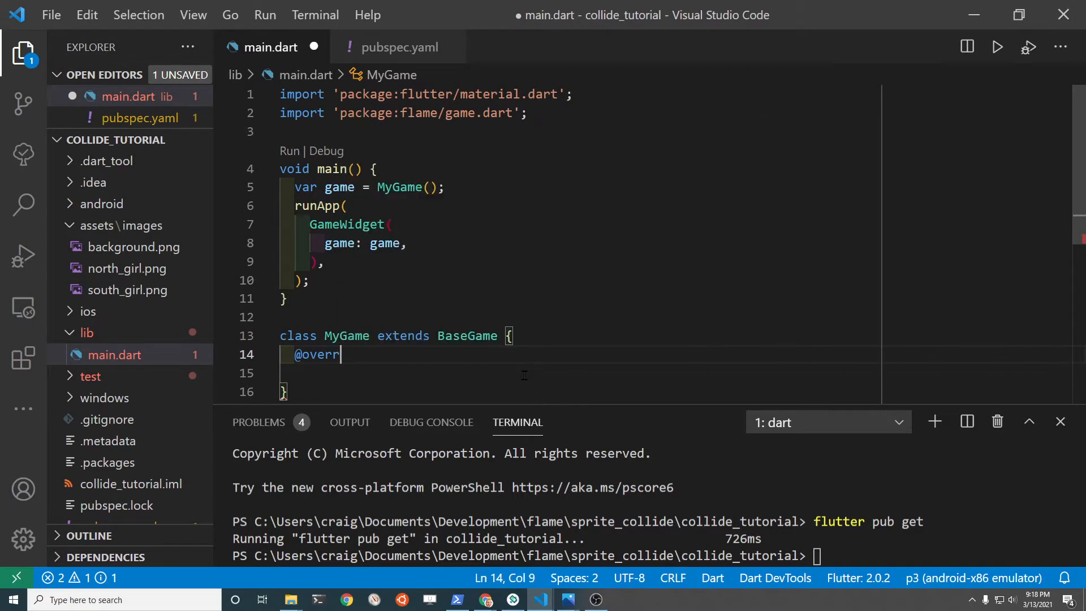
{"action": "type", "text": "ide"}
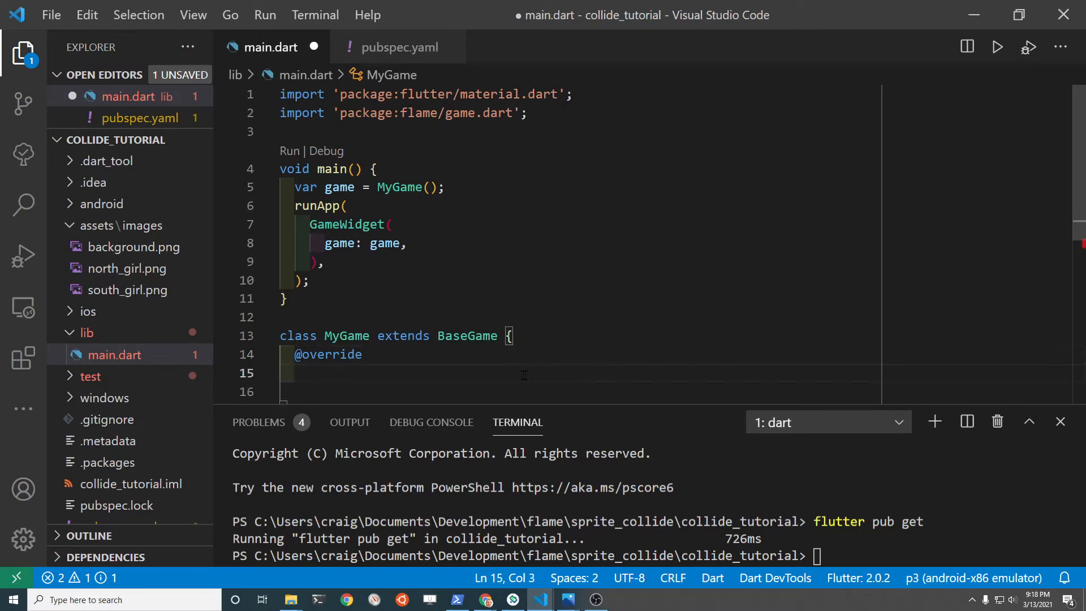
{"action": "type", "text": "Future<void>"}
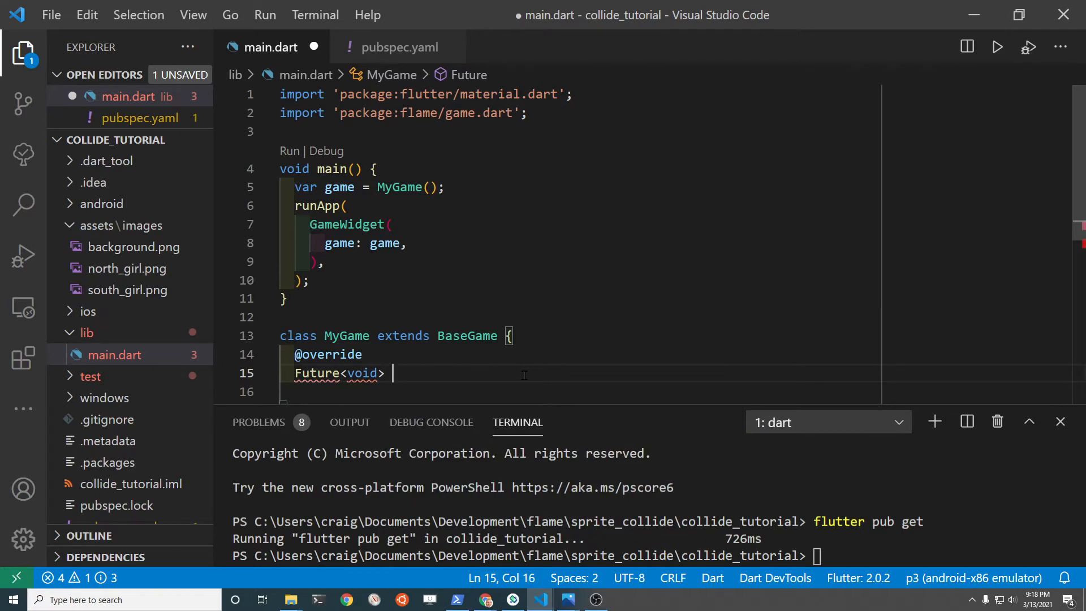
{"action": "type", "text": "onLo"}
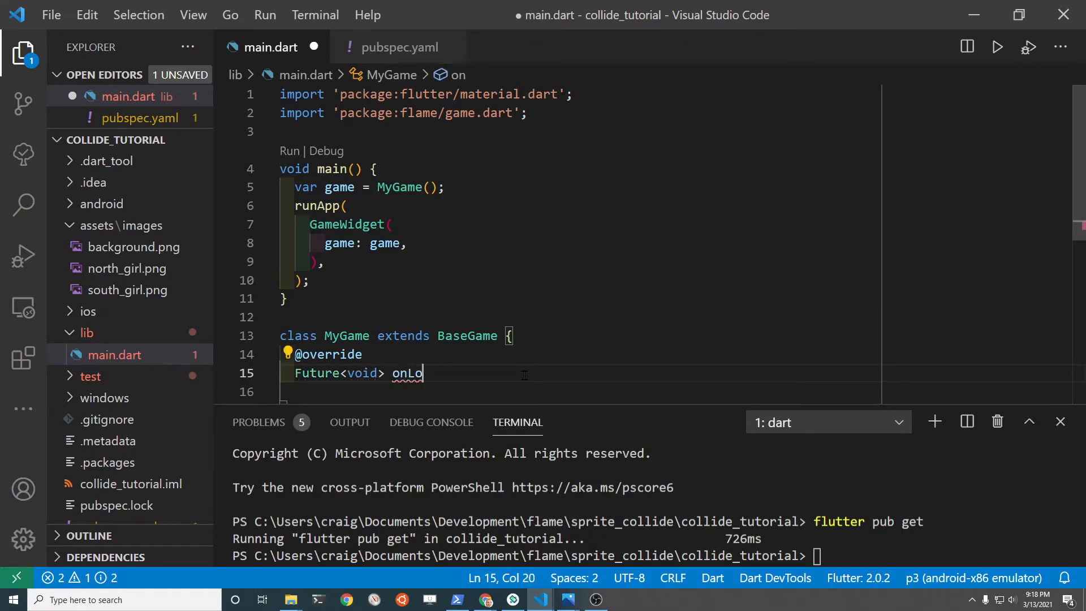
{"action": "type", "text": "ad"}
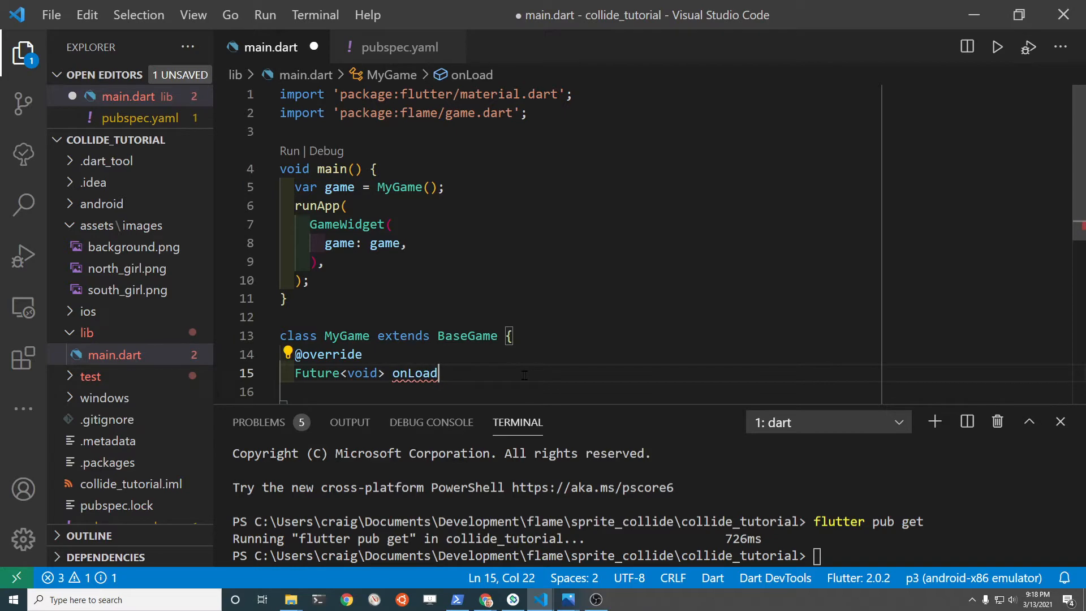
{"action": "type", "text": "() async {"}
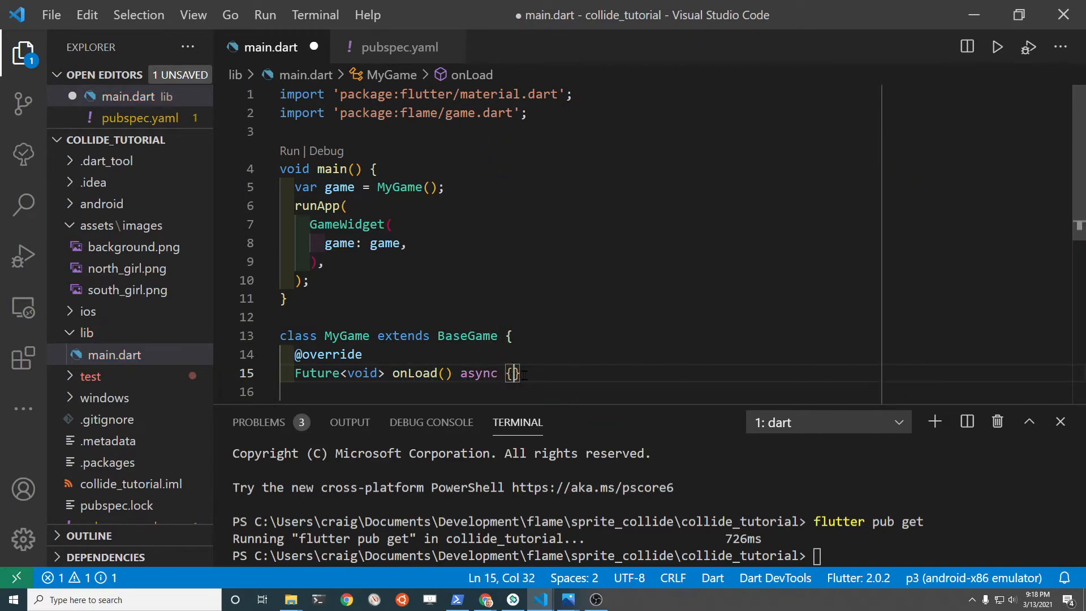
{"action": "type", "text": "pr"}
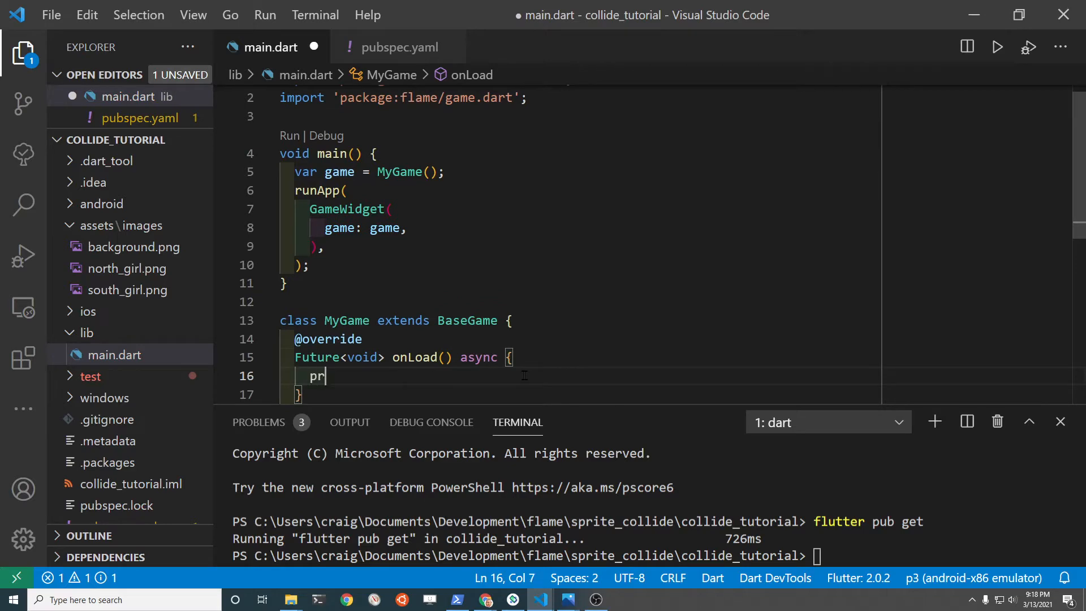
{"action": "type", "text": "int('')"}
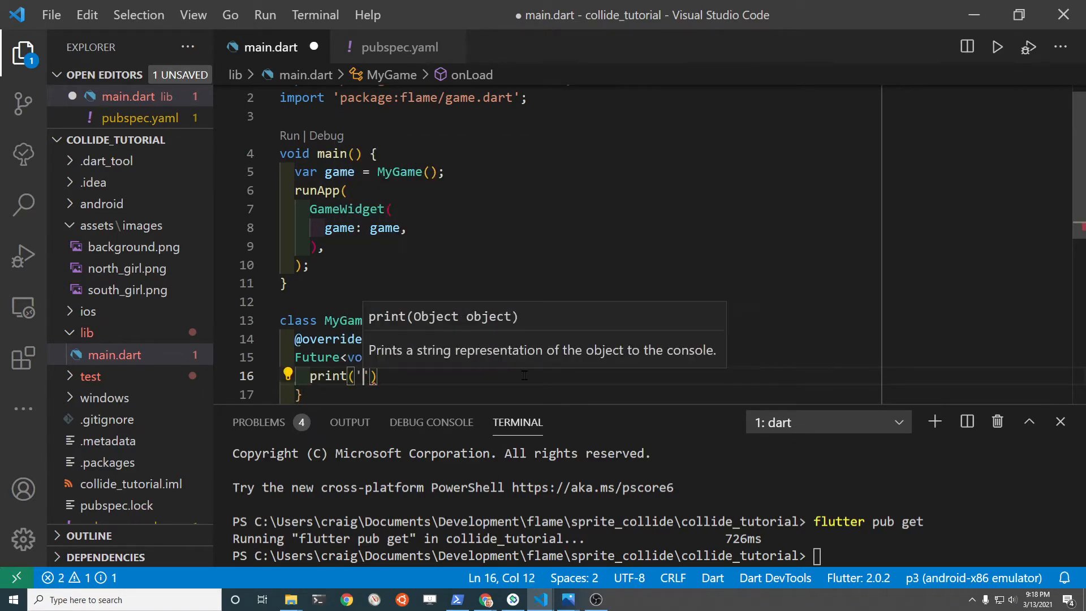
{"action": "type", "text": "loading a"}
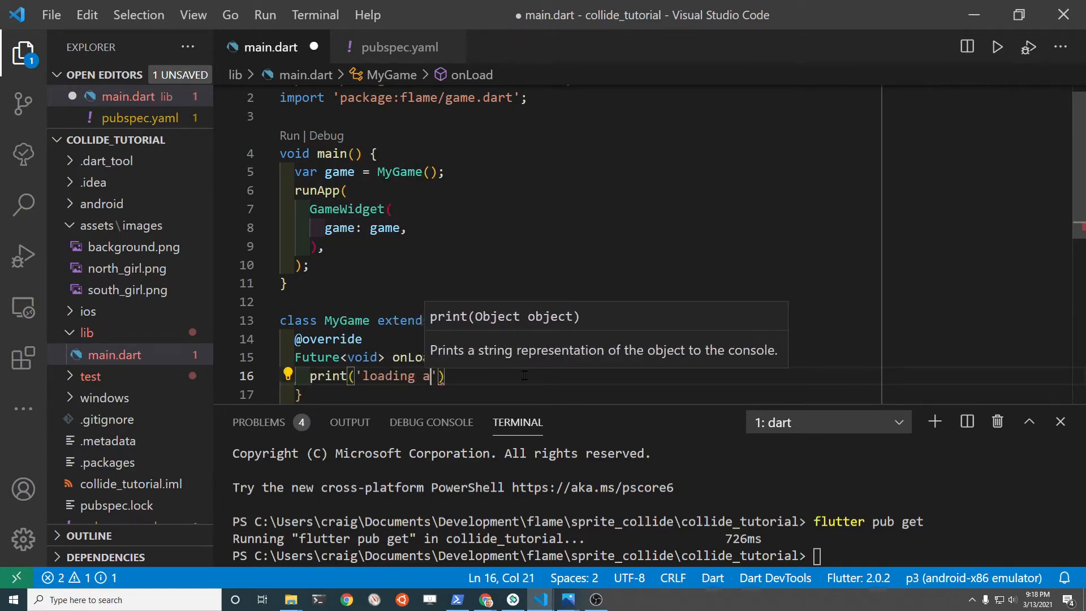
{"action": "type", "text": "ssets"}
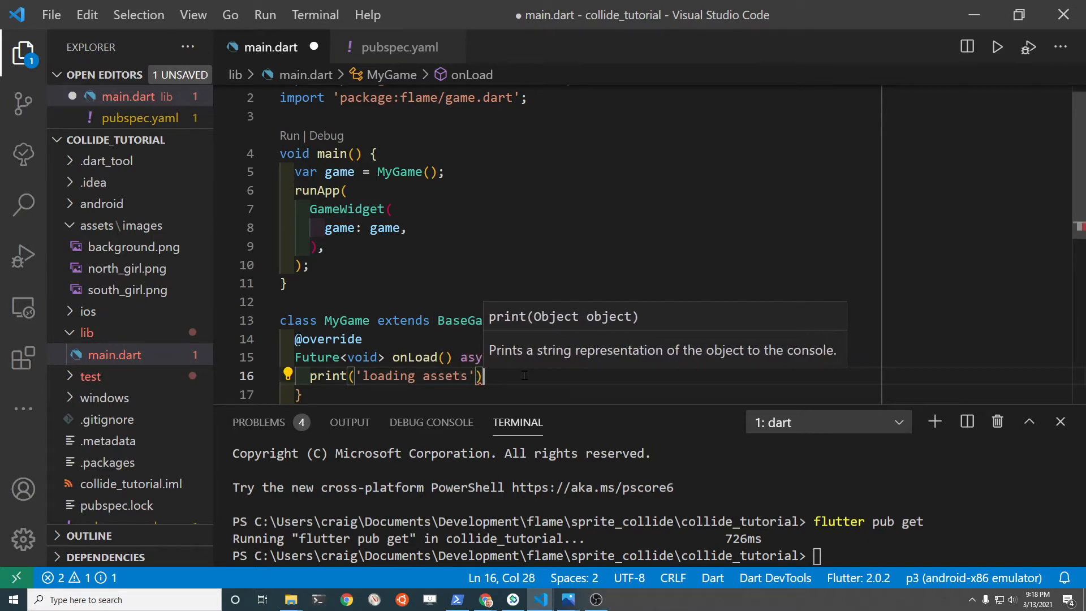
{"action": "key", "text": "ctrl+s"}
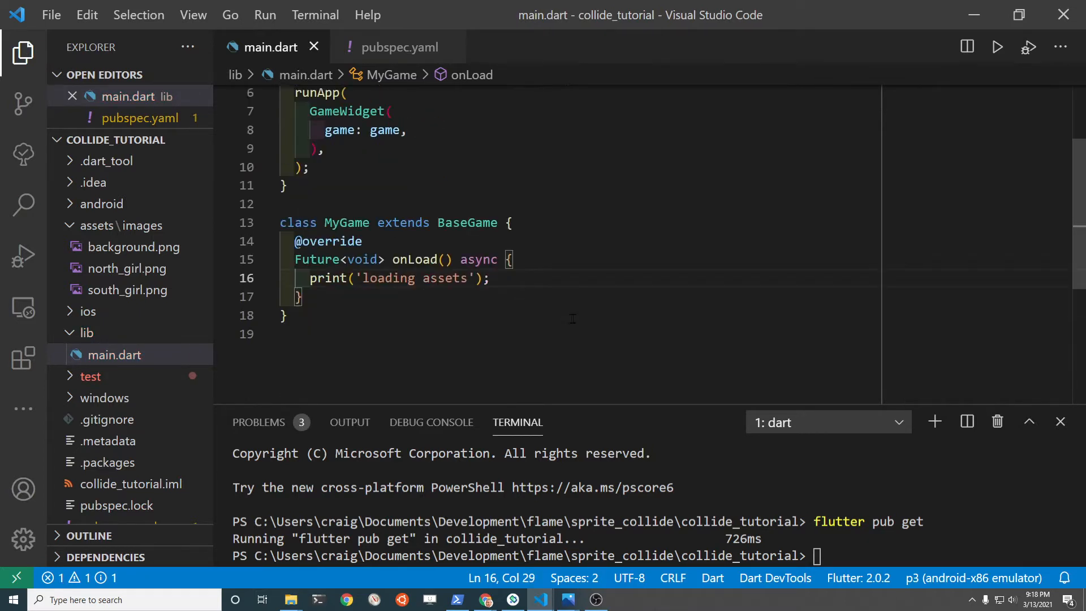
Step: Run flutter devices, then flutter run on the emulator to launch the game
{"action": "scroll", "scroll_direction": "down", "scroll_amount": 3}
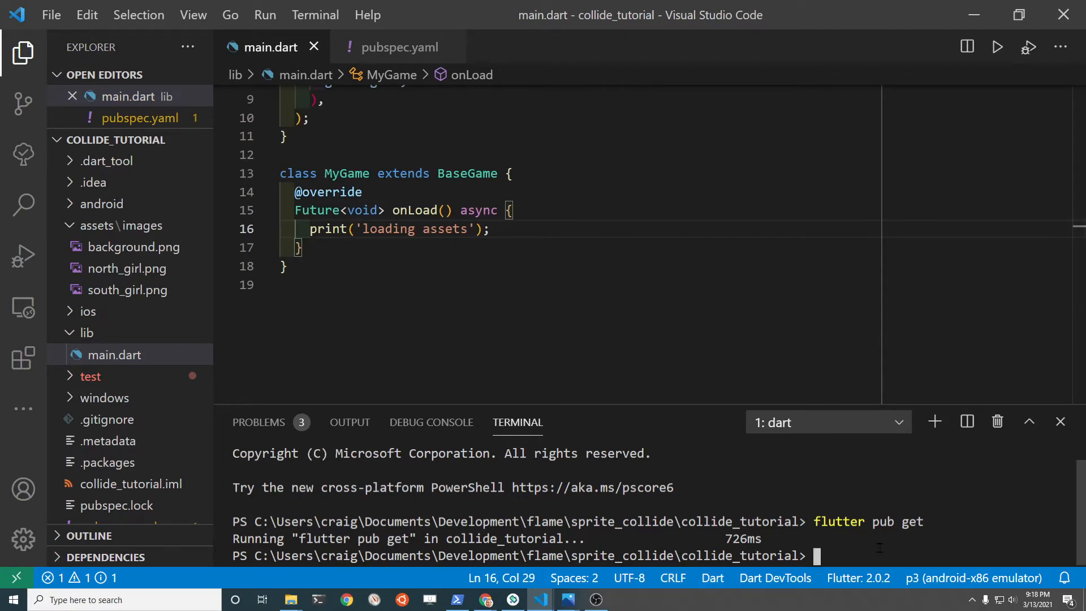
{"action": "type", "text": "flutter devices"}
{"action": "type", "text": "flutter run -d"}
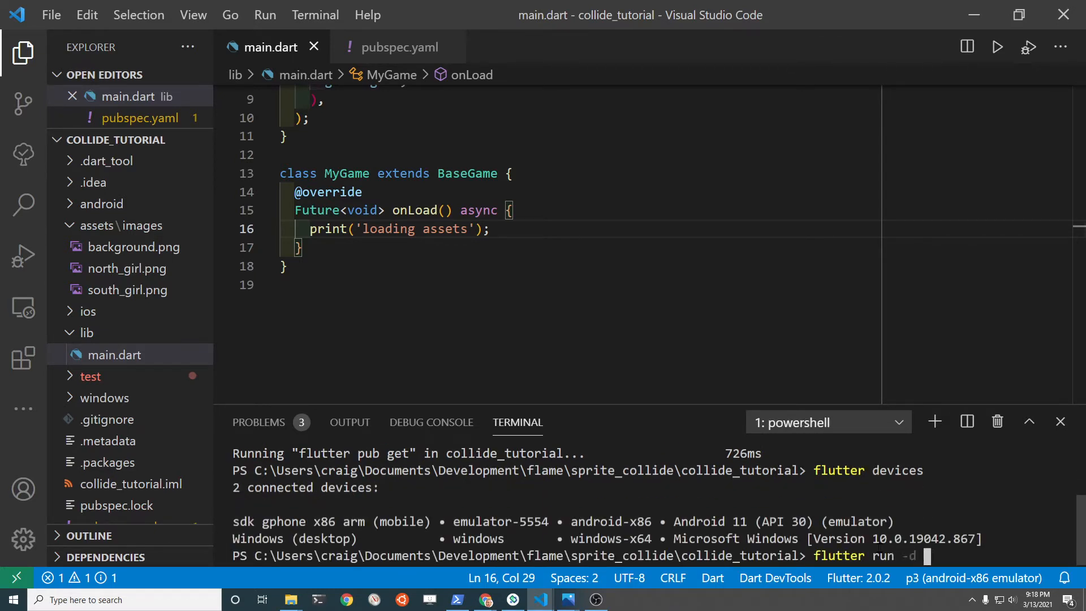
{"action": "type", "text": "emulator"}
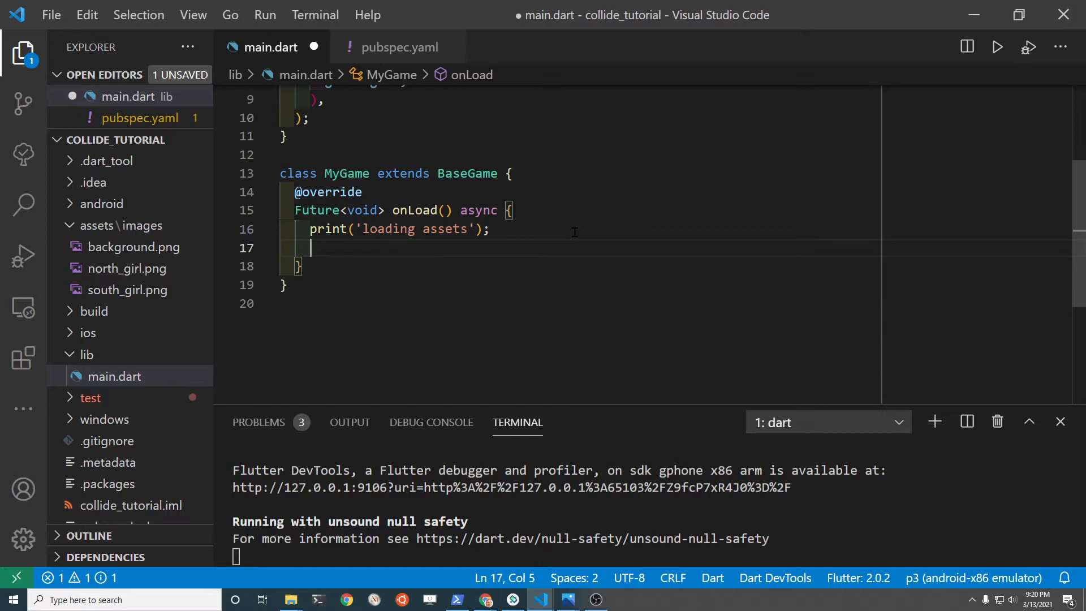
Step: Call super.onLoad() and add a SpriteComponent loading background.png, saving the file
{"action": "type", "text": "super.onLoad();"}
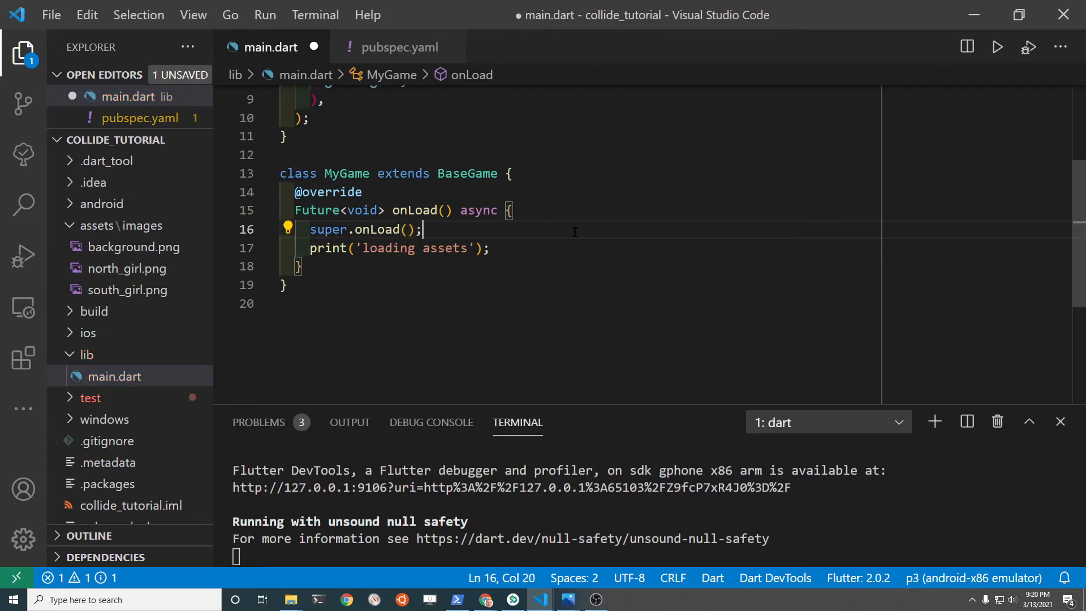
{"action": "key", "text": "ctrl+s"}
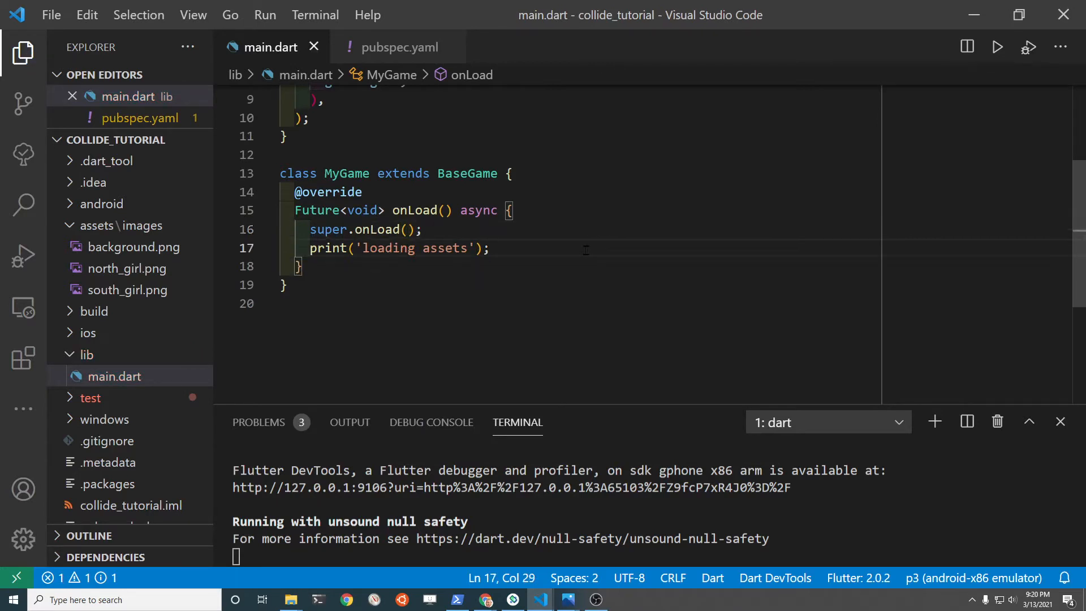
{"action": "type", "text": "ad"}
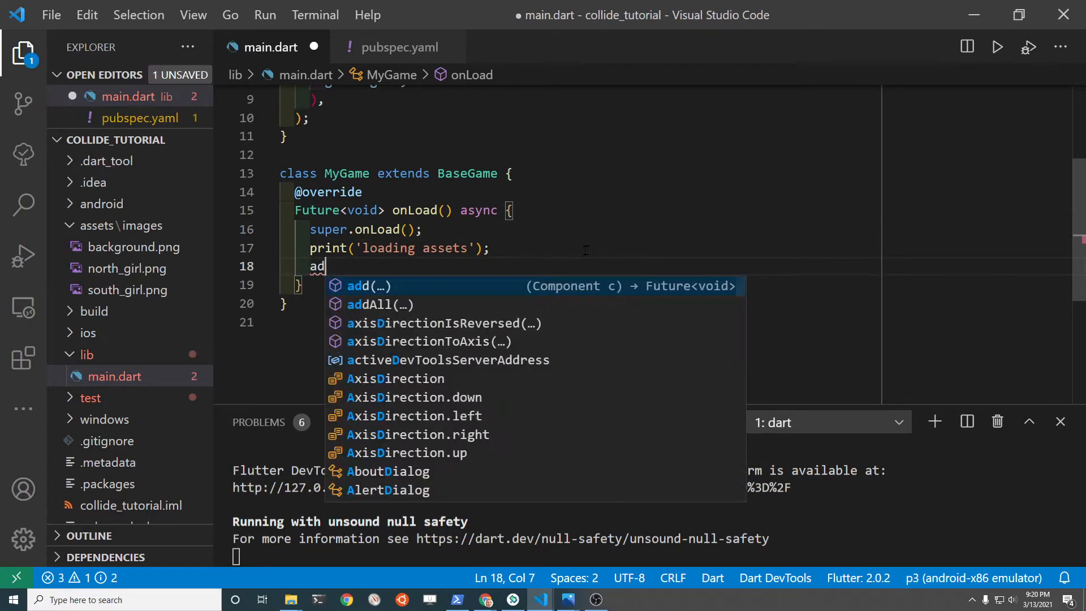
{"action": "type", "text": "d(Sp"}
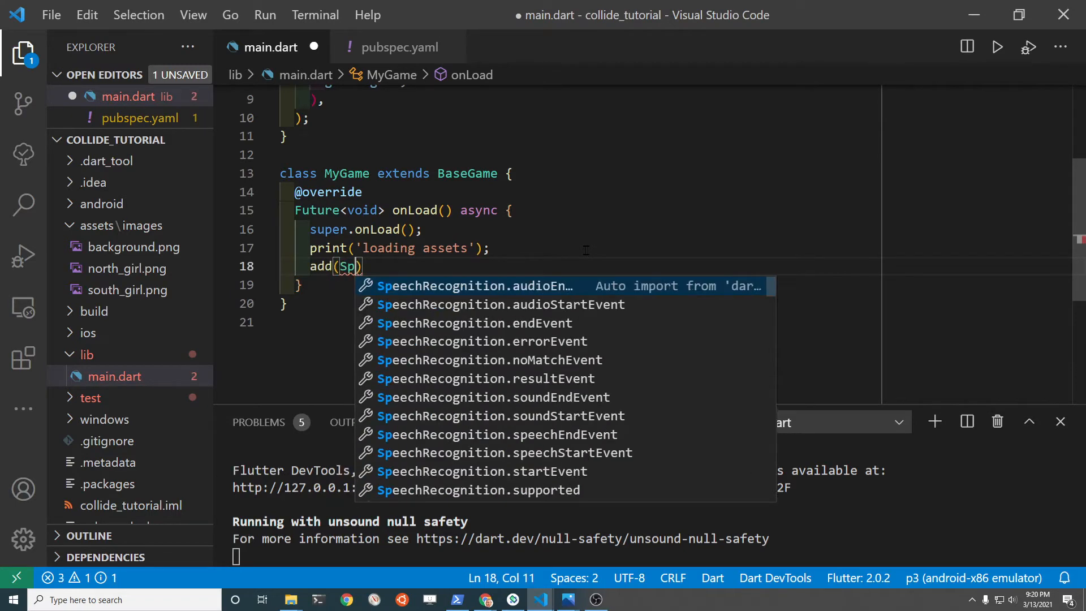
{"action": "type", "text": "riteComponent"}
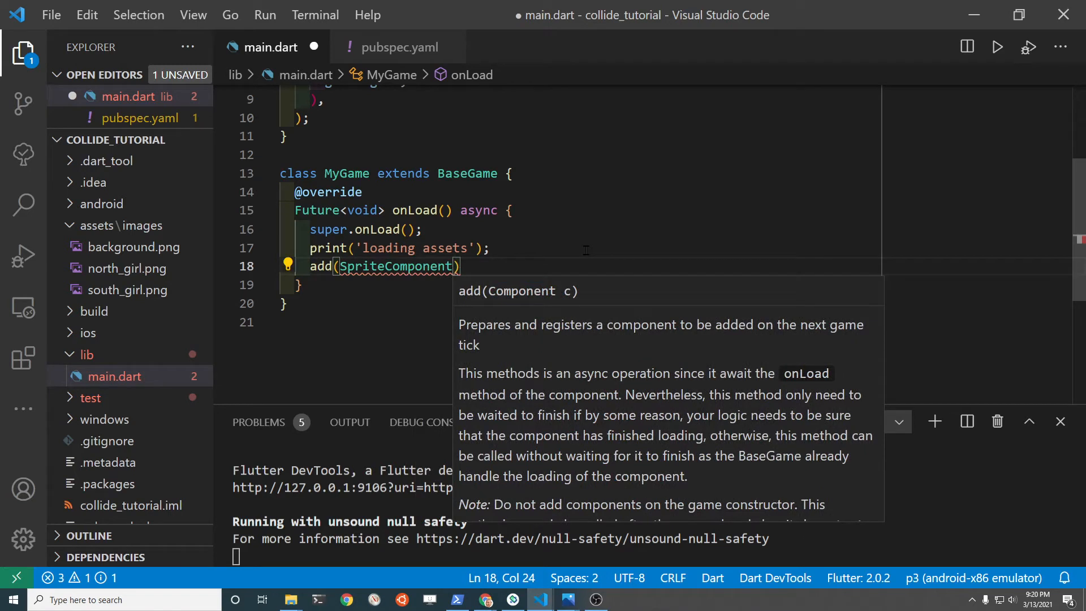
{"action": "type", "text": "("}
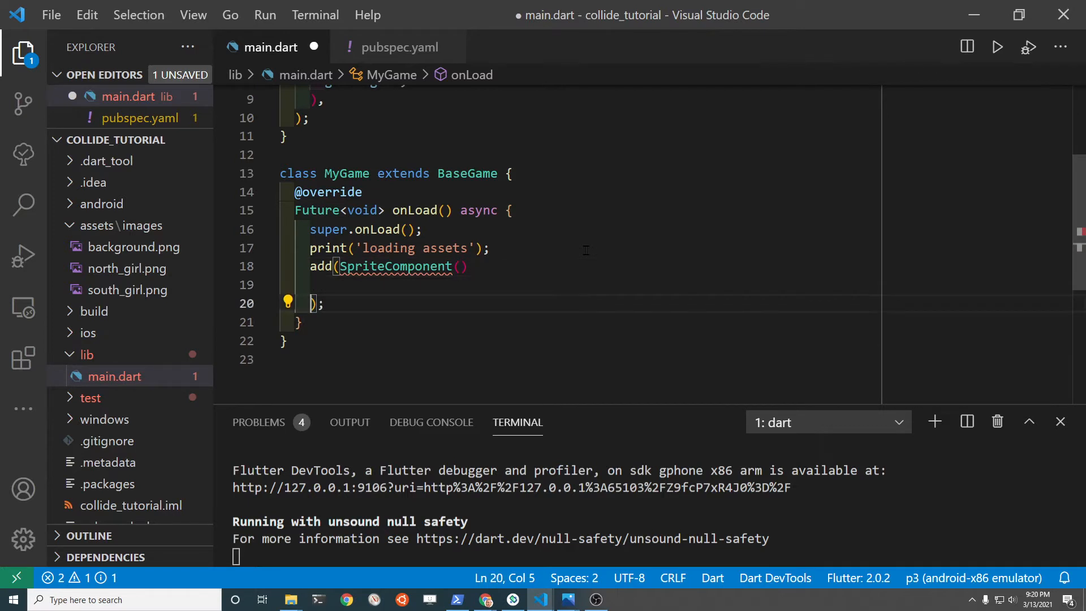
{"action": "type", "text": ".."}
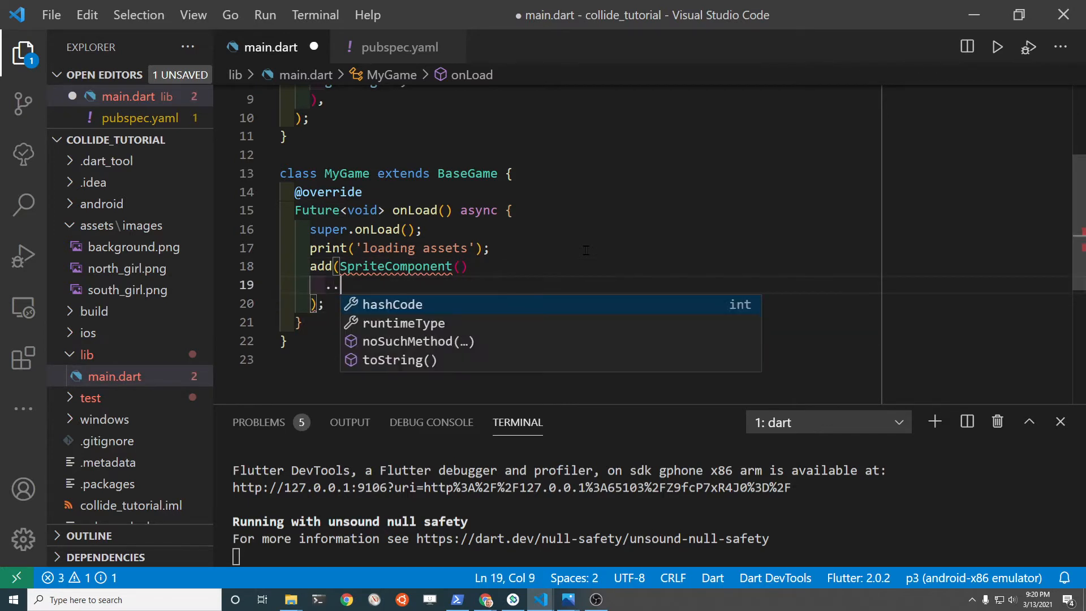
{"action": "type", "text": "sprite"}
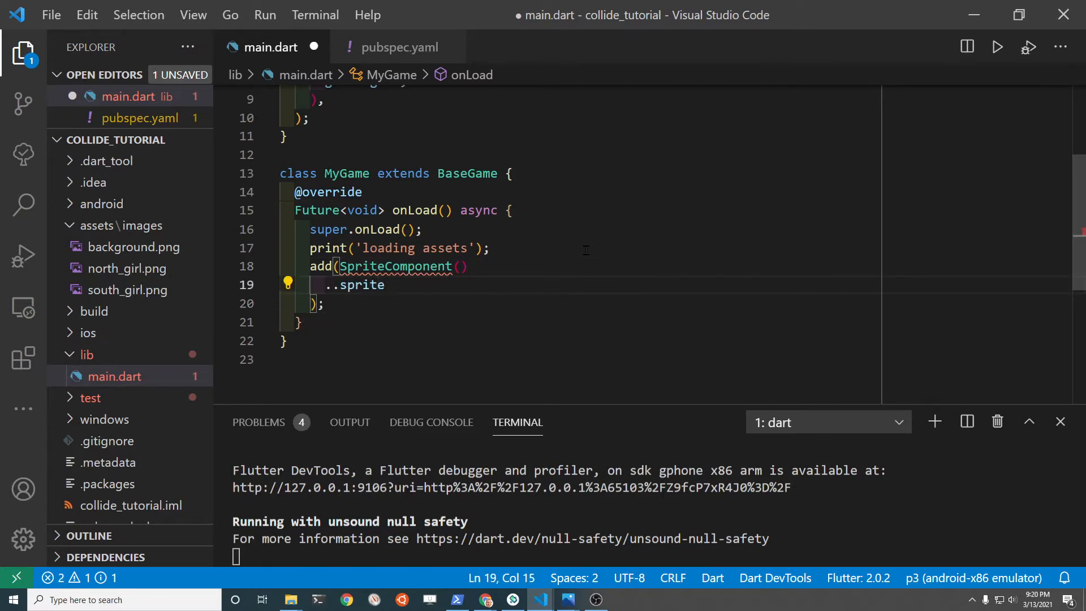
{"action": "type", "text": "= await"}
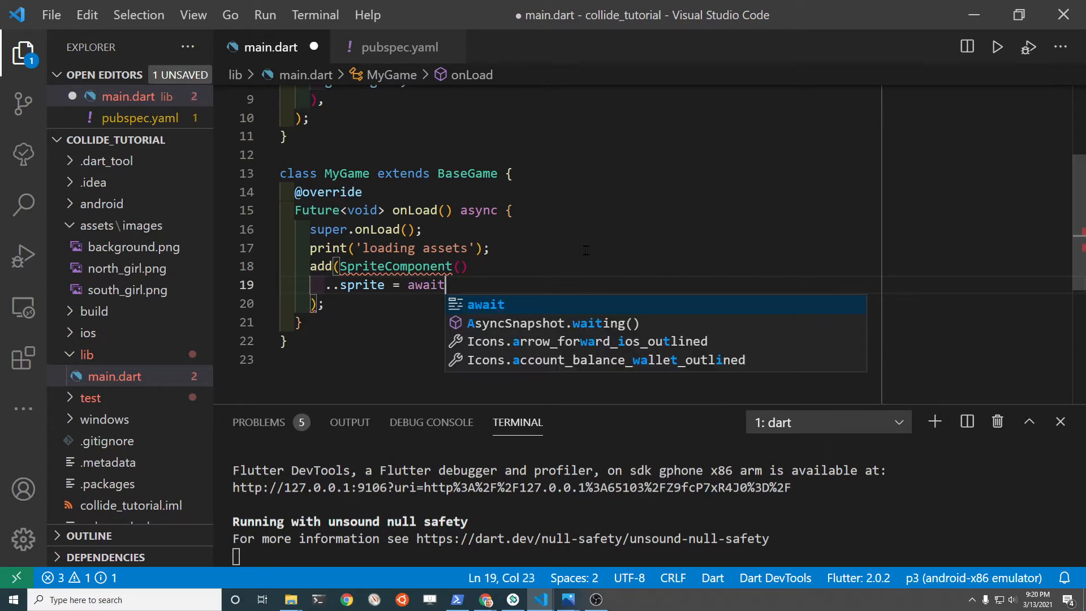
{"action": "type", "text": "load"}
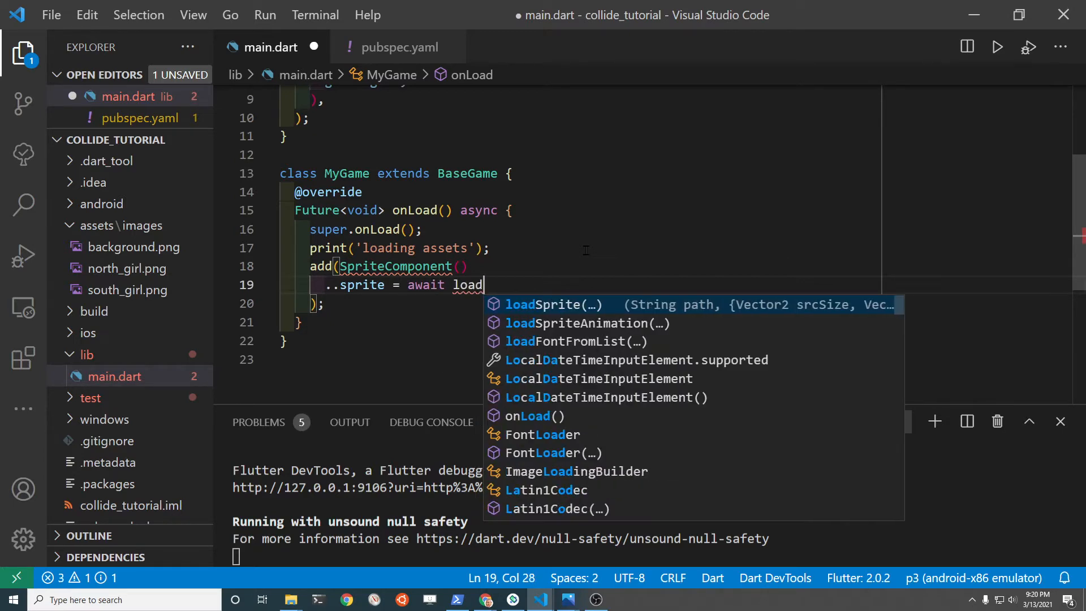
{"action": "left_click", "coordinate": [551, 305]}
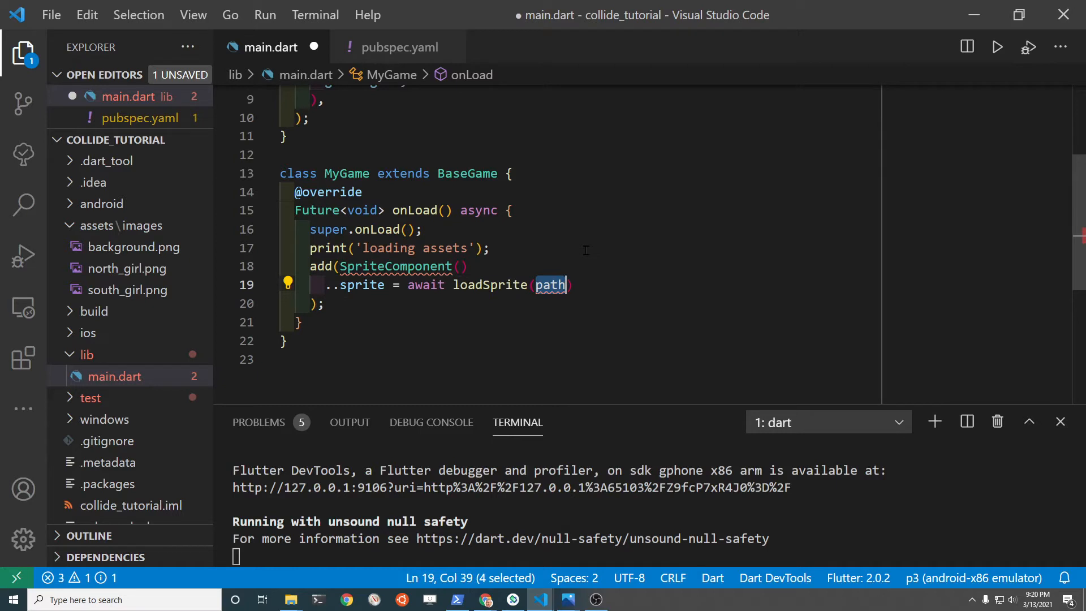
{"action": "type", "text": "''"}
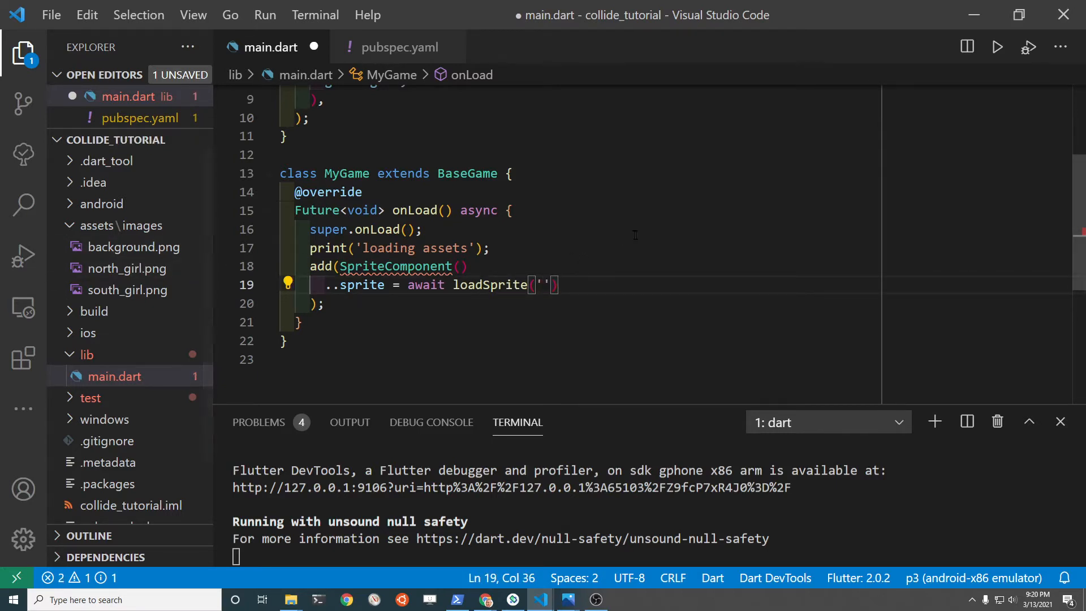
{"action": "type", "text": "background.png"}
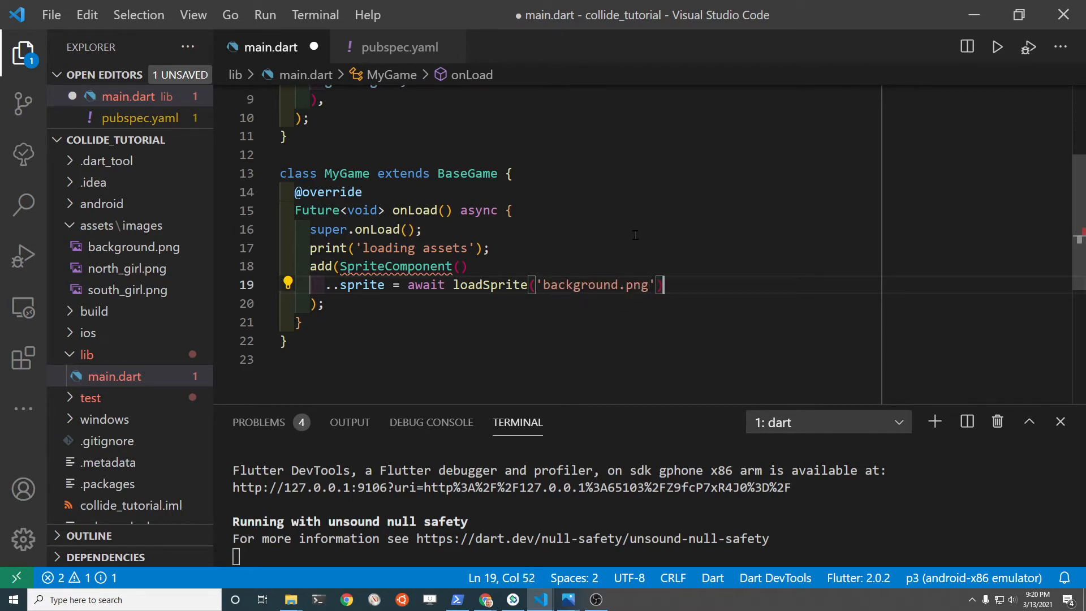
{"action": "key", "text": "ctrl+s"}
{"action": "type", "text": "import 'p"}
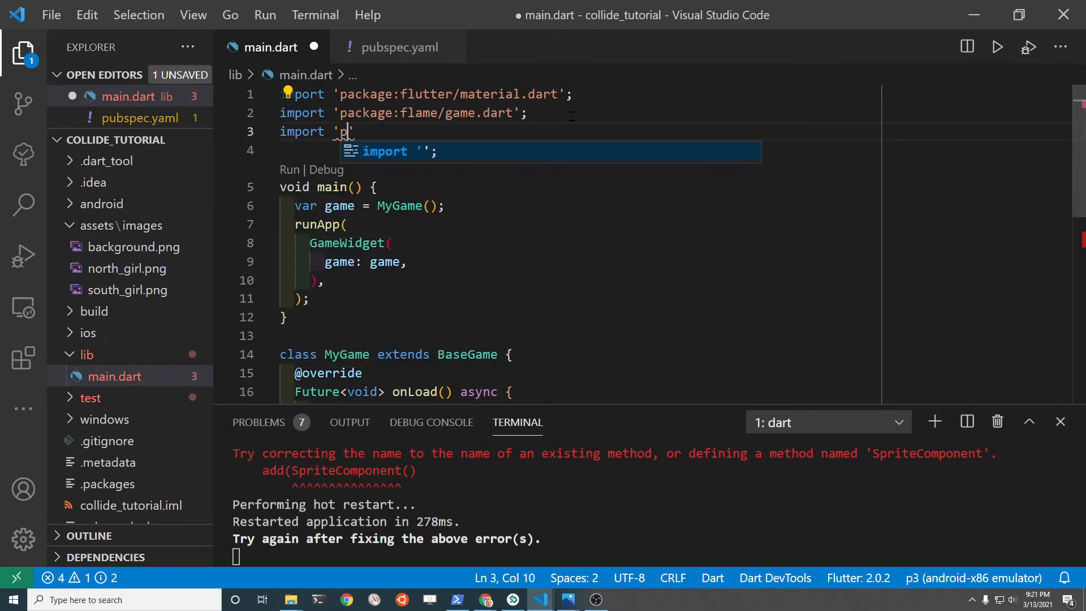
Step: Import package:flame/components.dart and set the background sprite's size to the game size
{"action": "type", "text": "ackage:flam"}
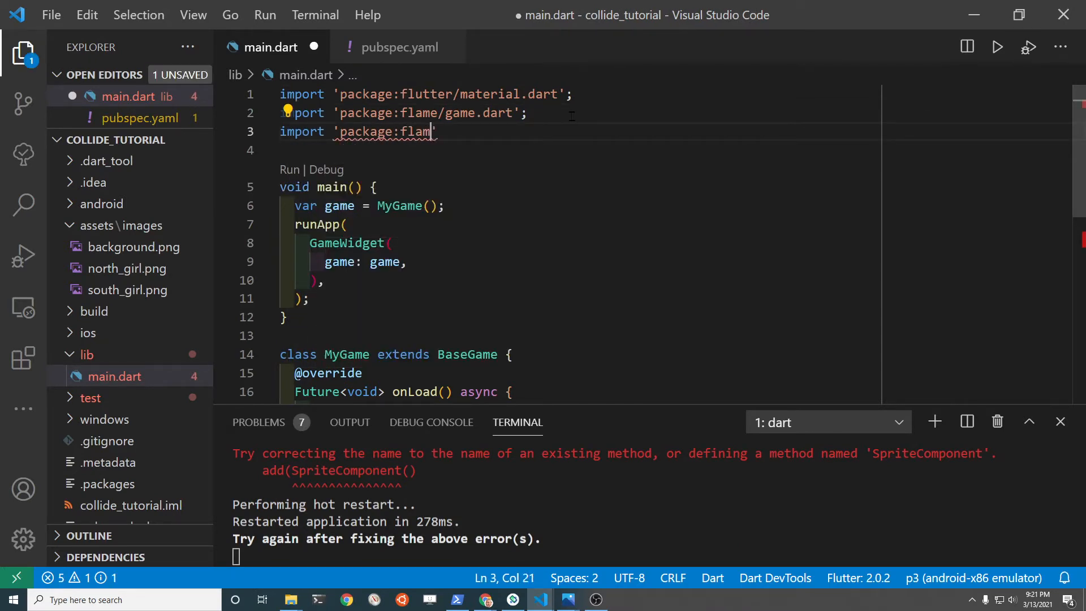
{"action": "type", "text": "e/comp"}
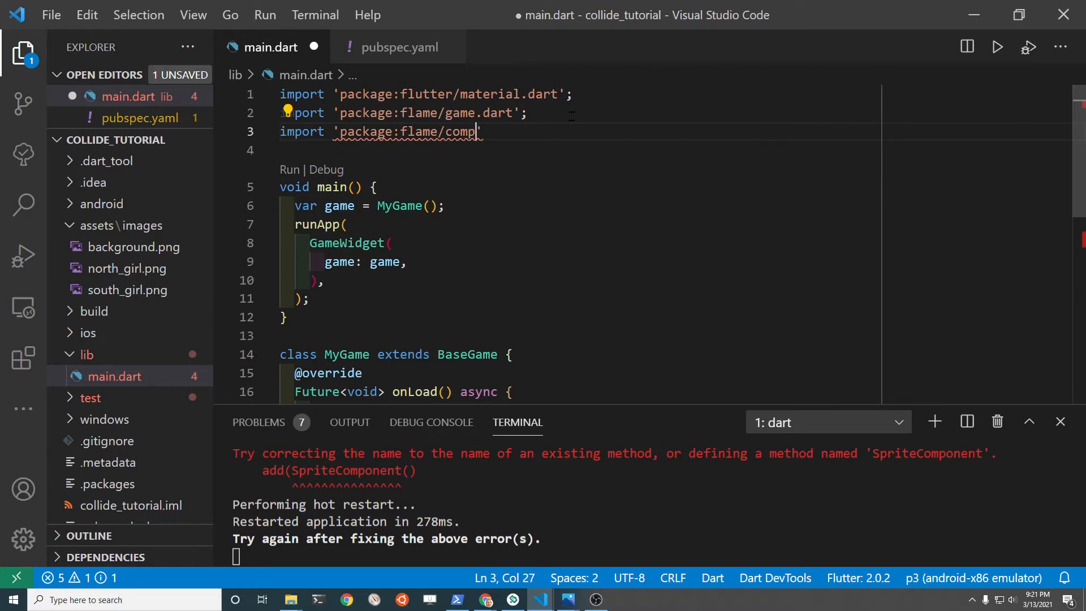
{"action": "type", "text": "onents.dar"}
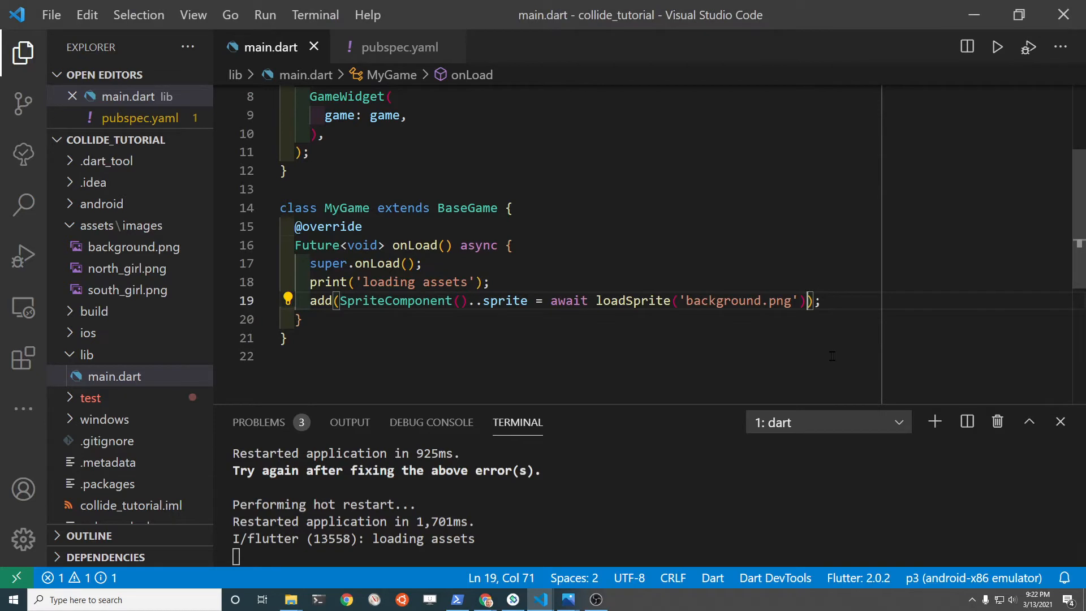
{"action": "type", "text": "..size"}
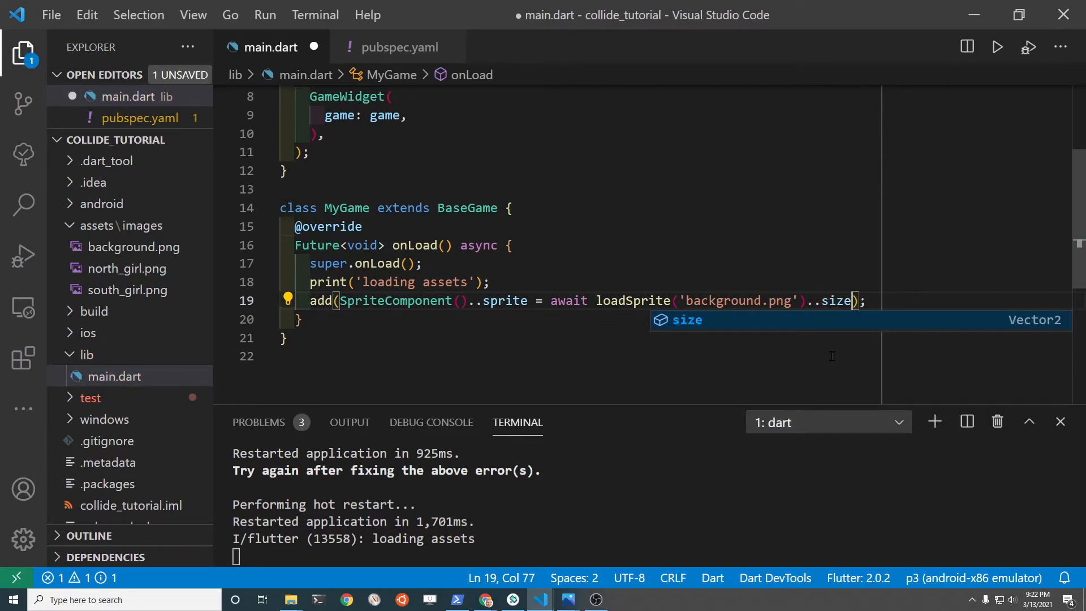
{"action": "type", "text": "= size);"}
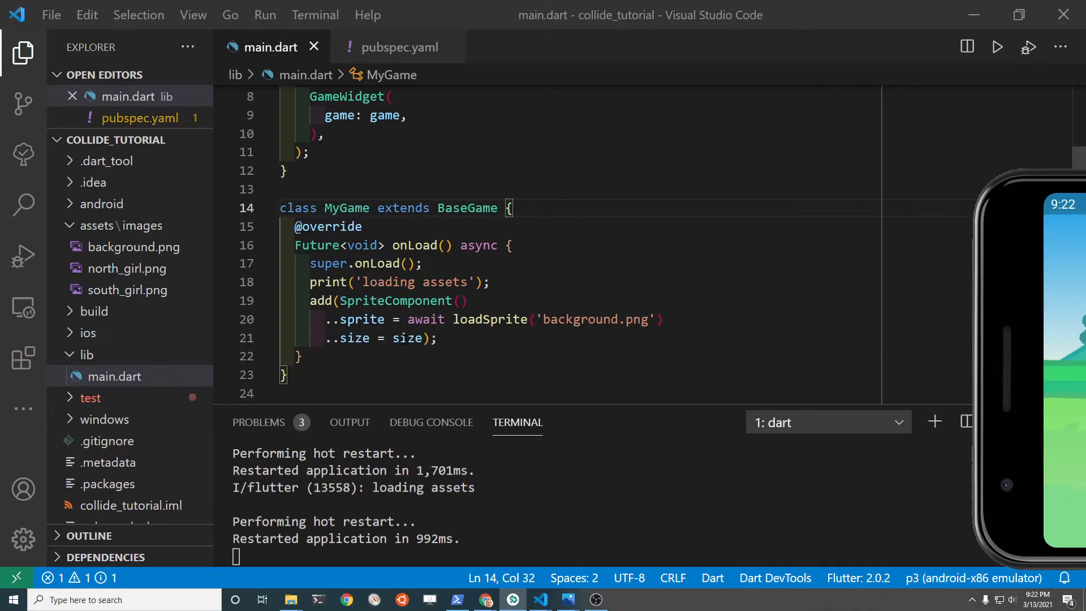
{"action": "double_click", "coordinate": [407, 338]}
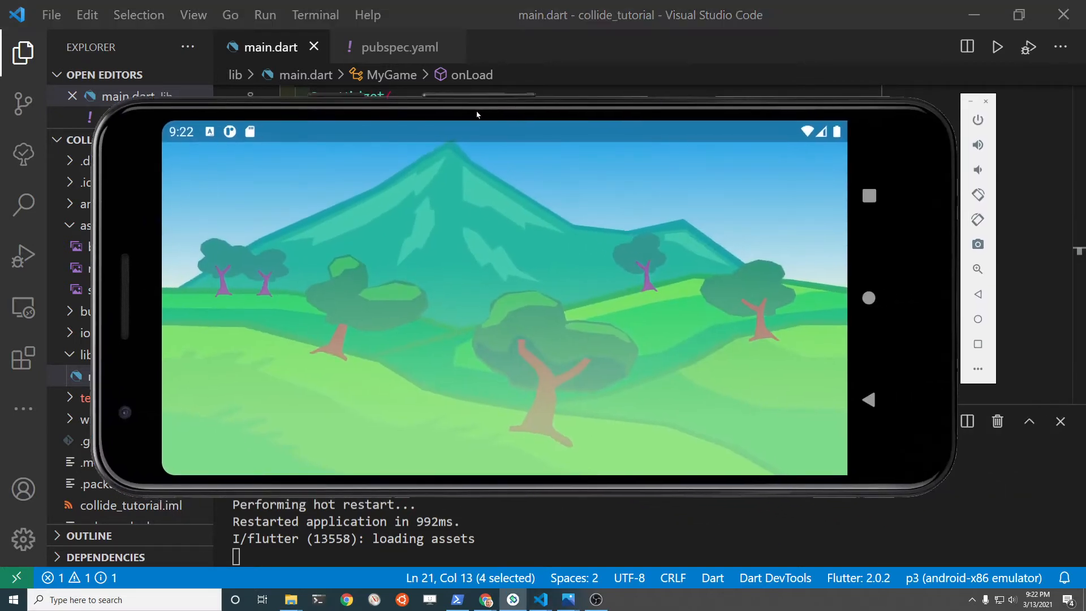
{"action": "mouse_move", "coordinate": [487, 119]}
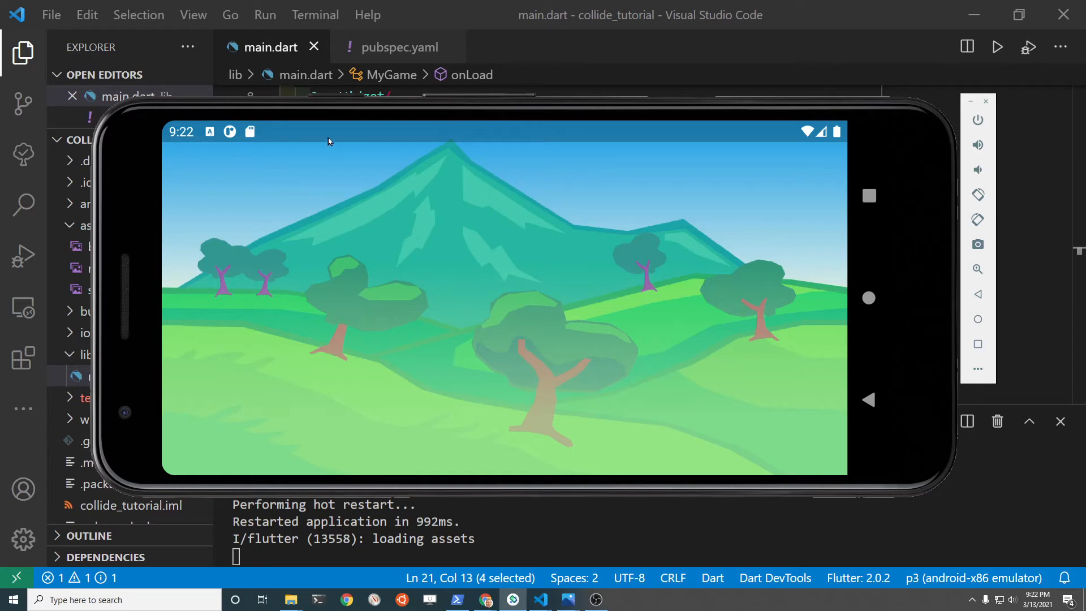
{"action": "mouse_move", "coordinate": [710, 112]}
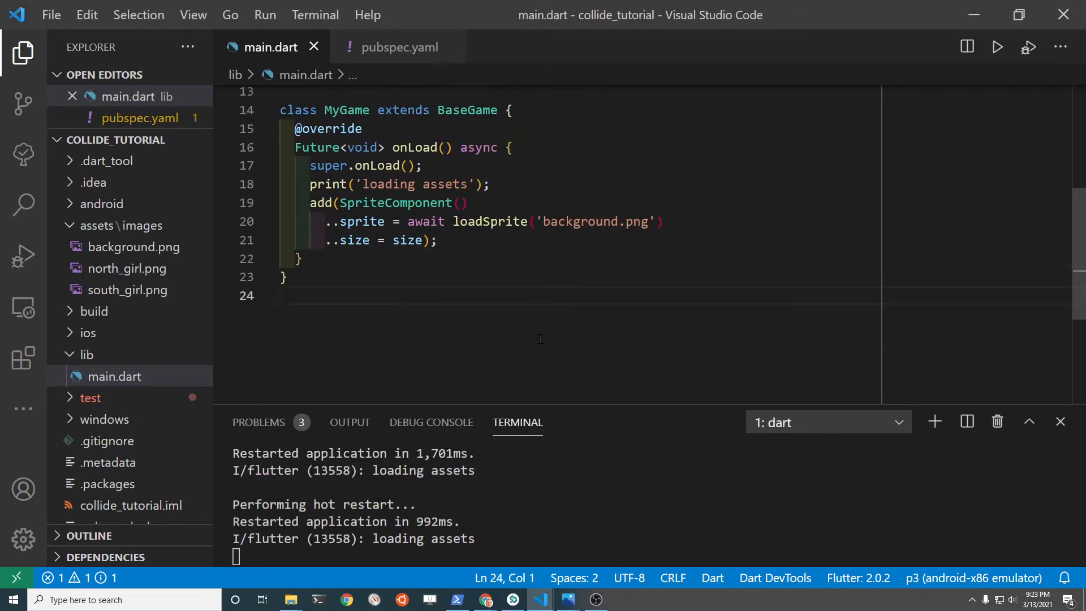
Step: Declare class NorthGirl extending SpriteComponent
{"action": "type", "text": "cla"}
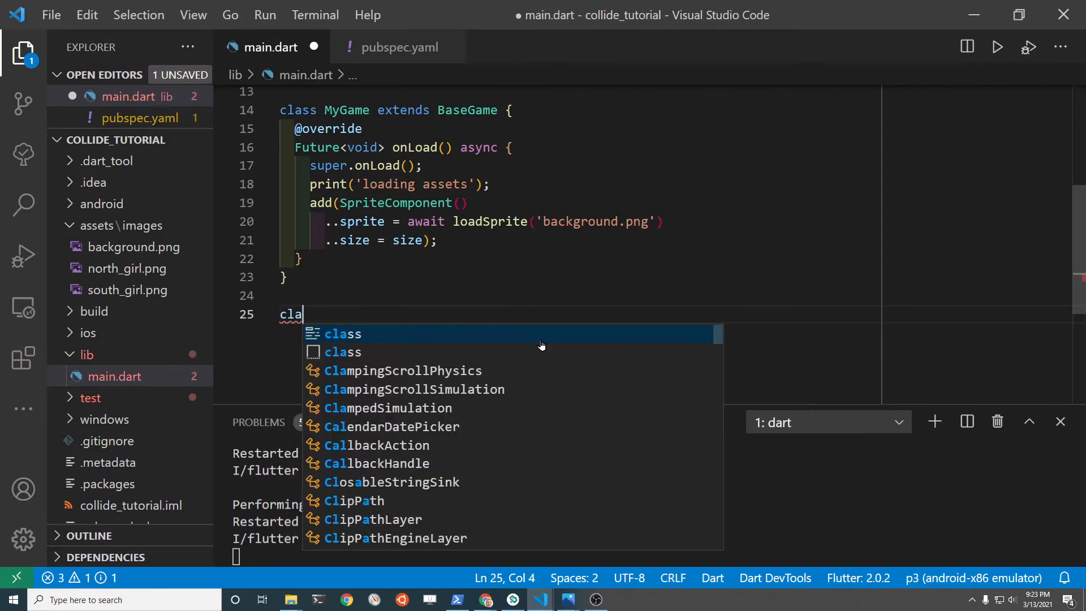
{"action": "type", "text": "North"}
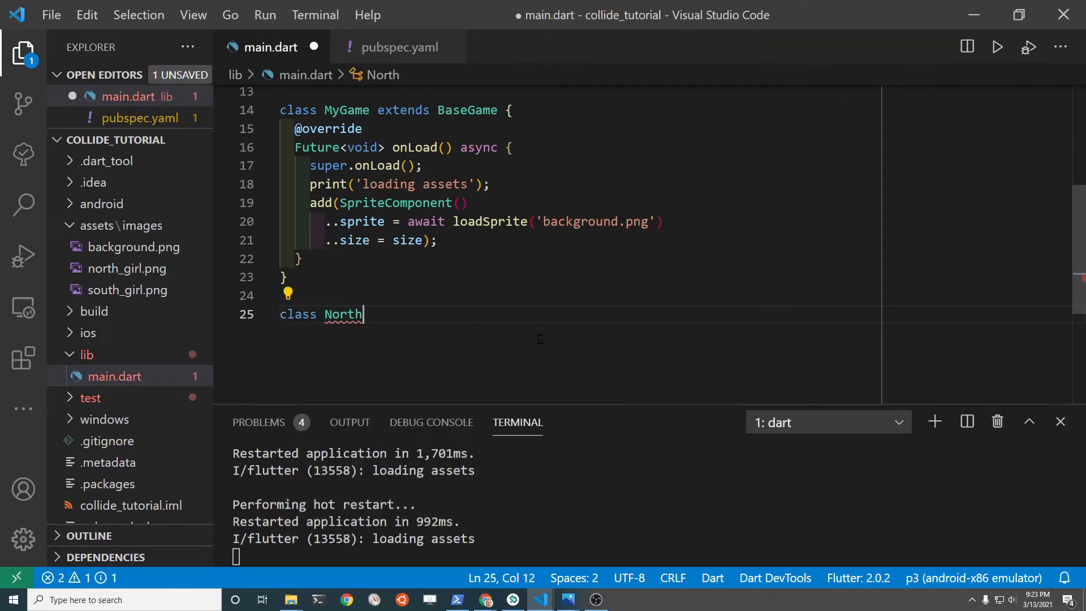
{"action": "type", "text": "Girl extends"}
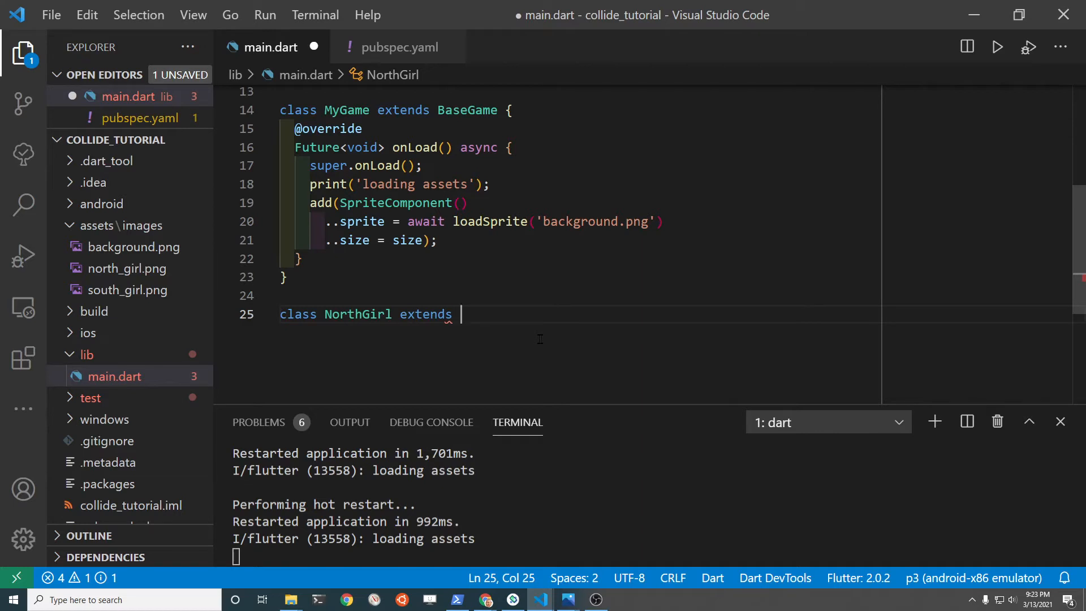
{"action": "type", "text": "Sprit"}
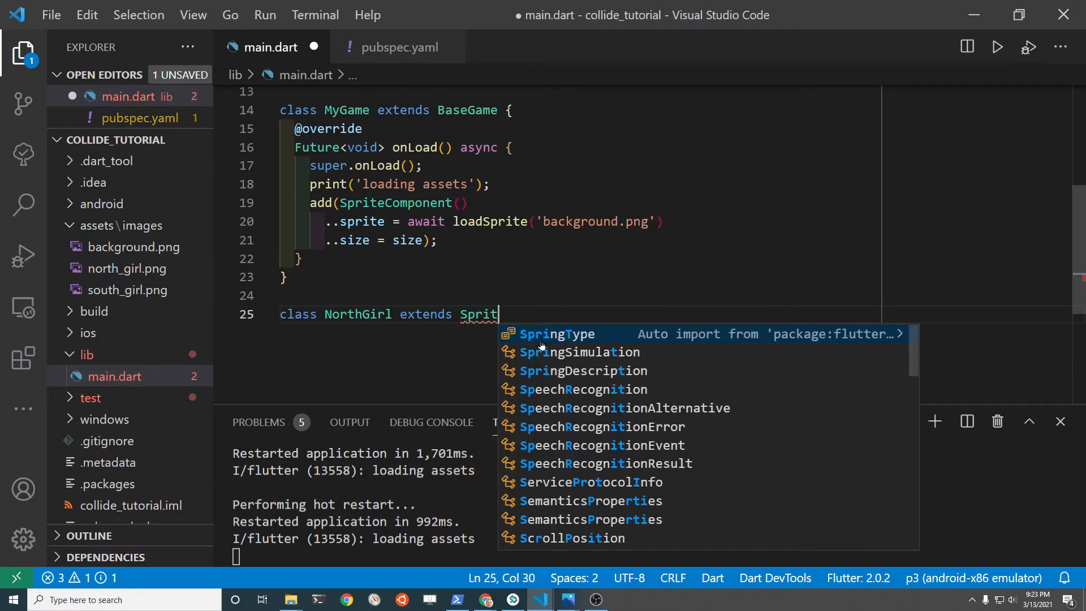
{"action": "type", "text": "eC"}
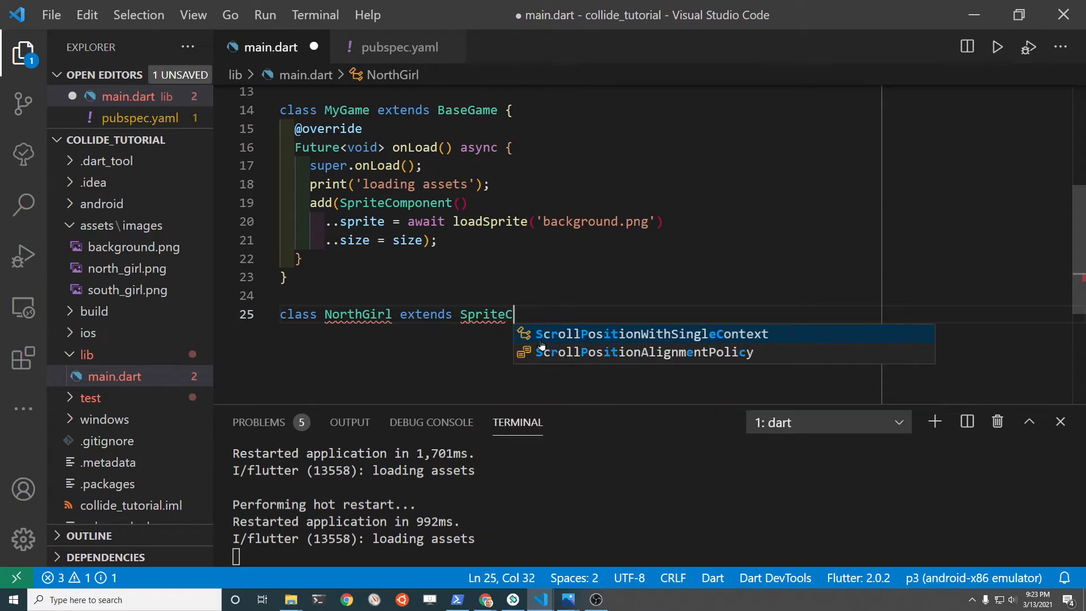
{"action": "type", "text": "omponent"}
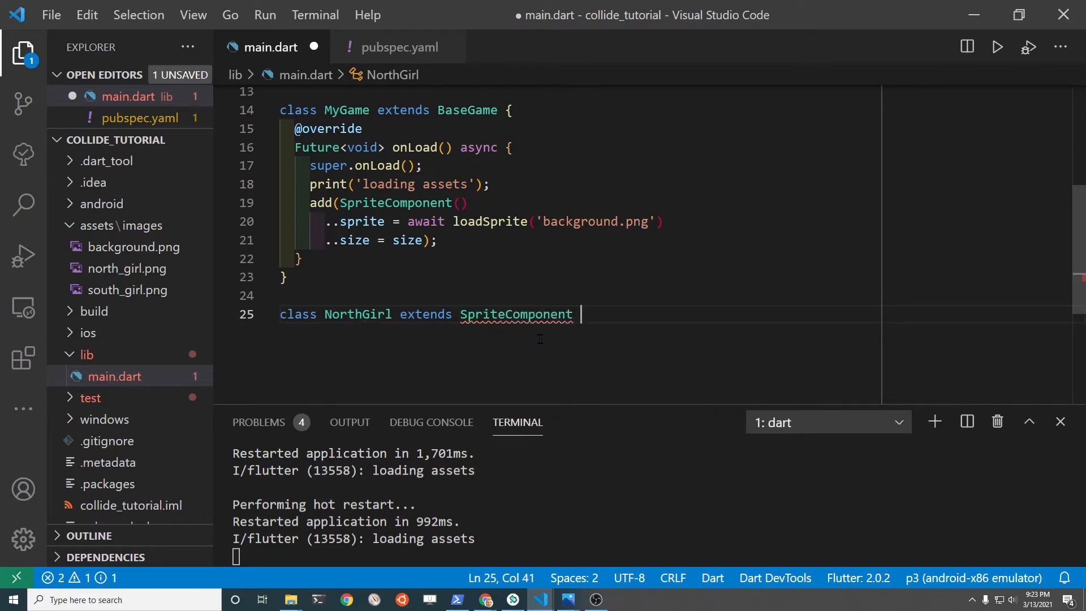
{"action": "type", "text": "{"}
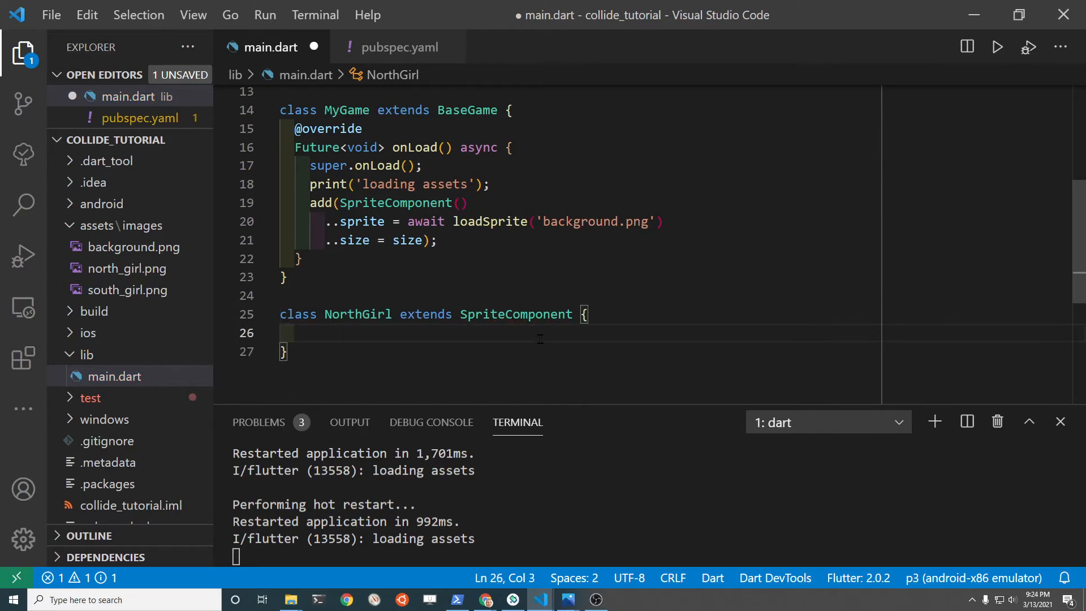
{"action": "key", "text": "Enter"}
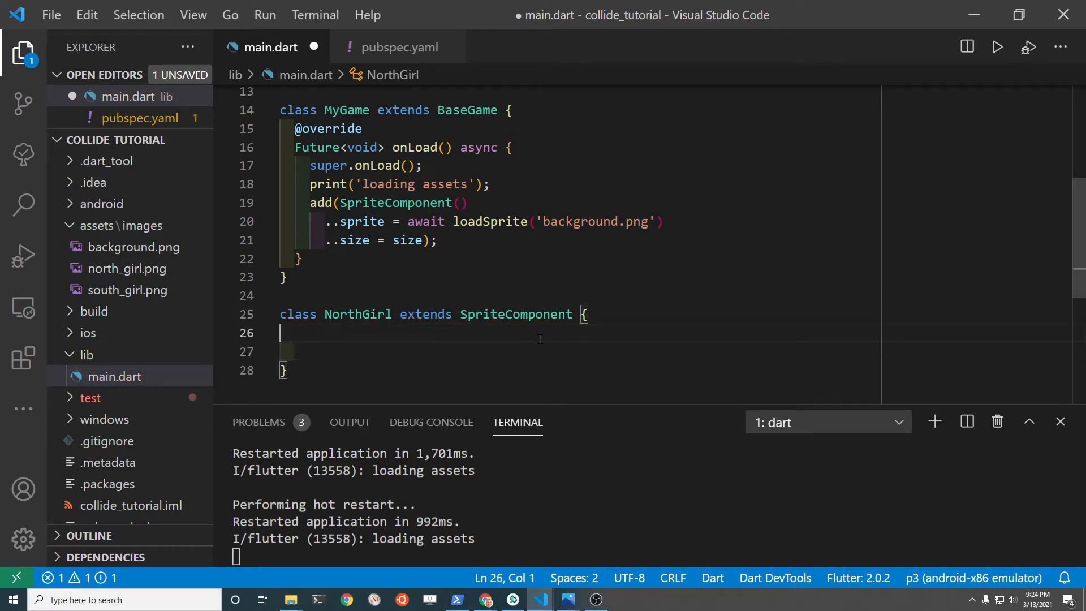
Step: Give NorthGirl a constructor storing the Sprite and setting size to Vector2(100.0, 100.0)
{"action": "type", "text": "NorthGirl"}
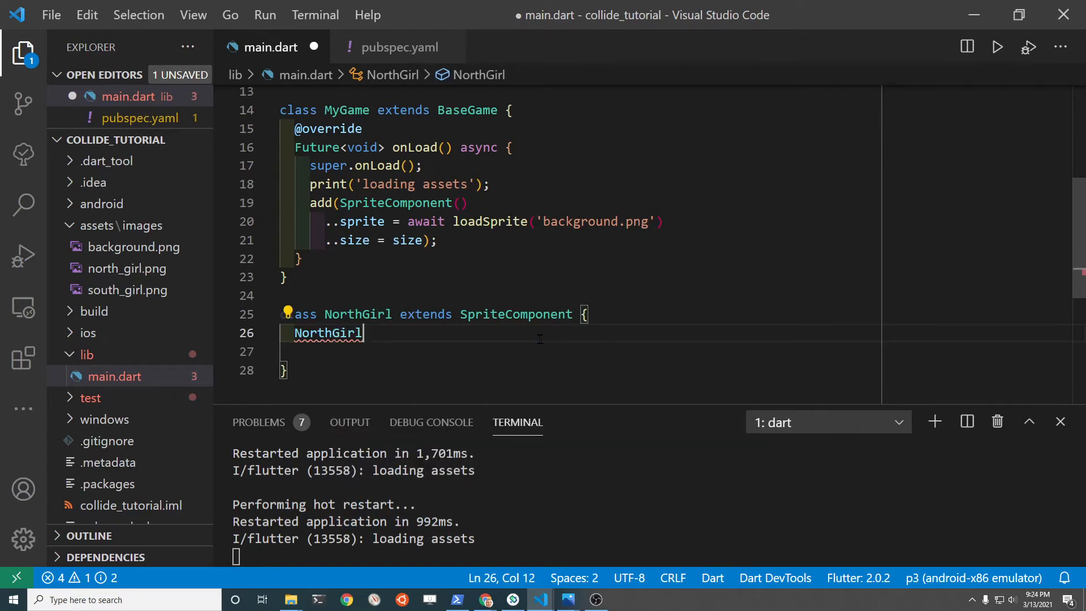
{"action": "type", "text": "(Sprite"}
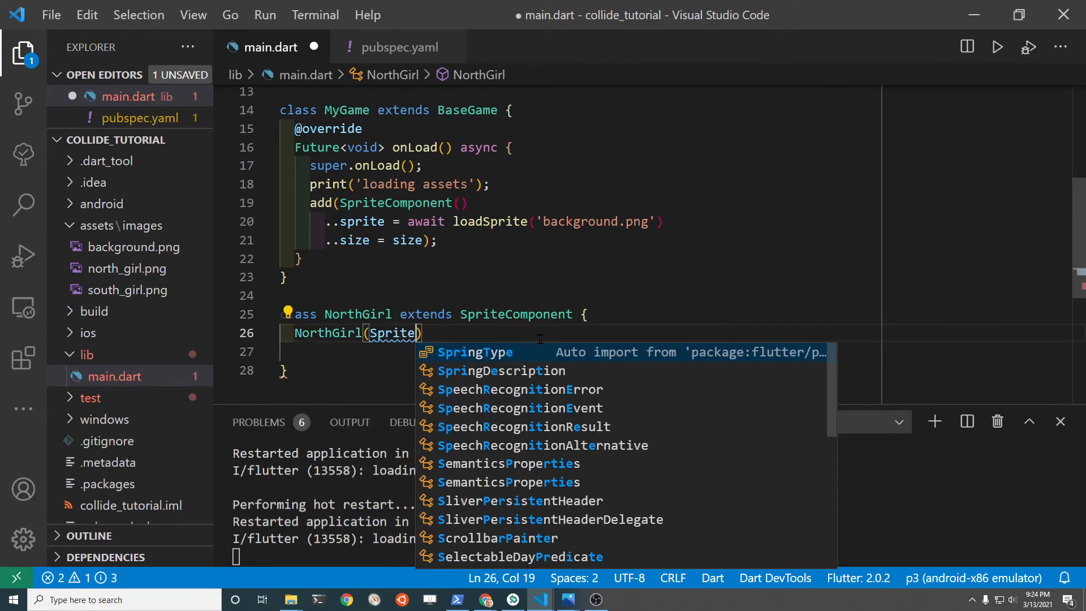
{"action": "type", "text": "sprite"}
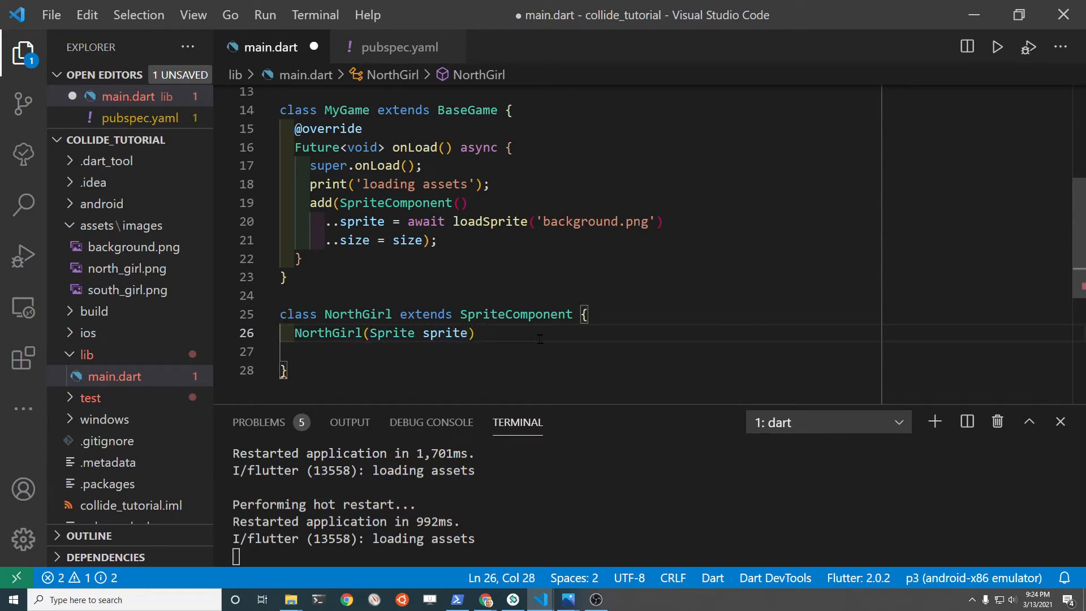
{"action": "type", "text": "this."}
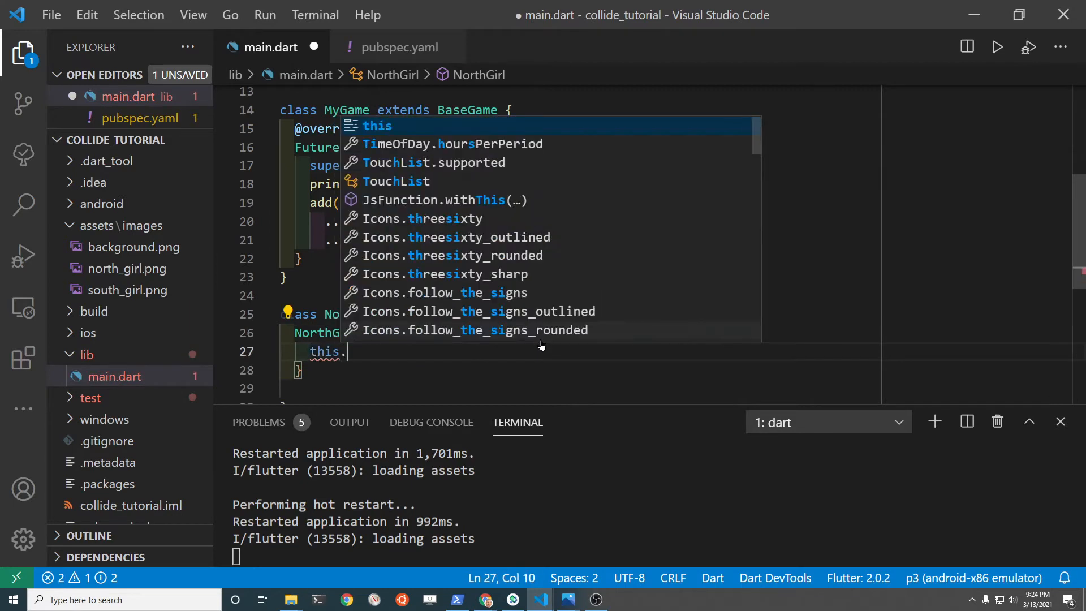
{"action": "type", "text": "sprite = sprite;"}
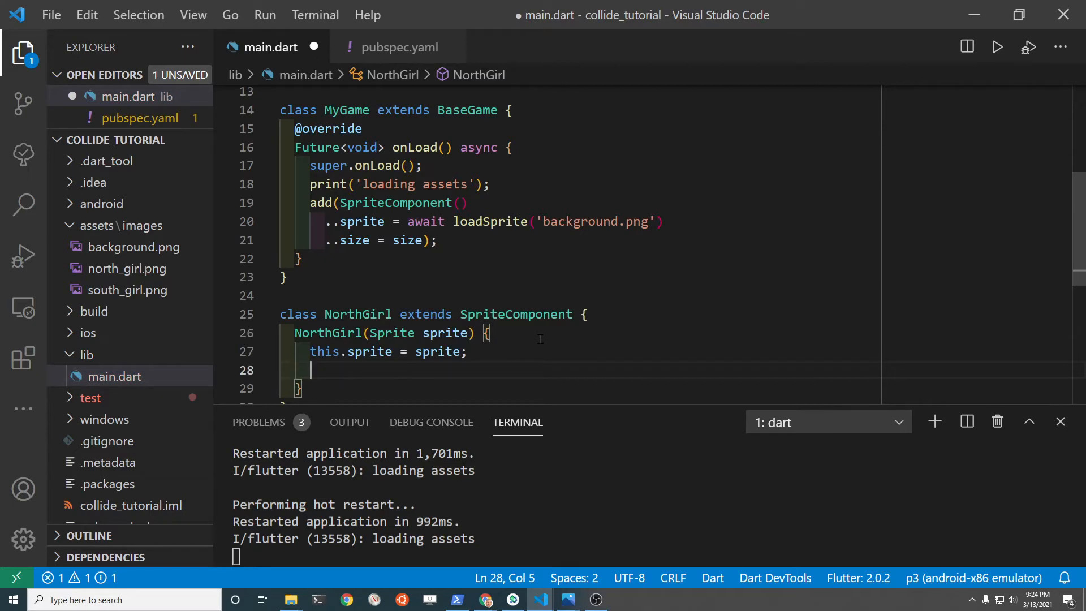
{"action": "type", "text": "size"}
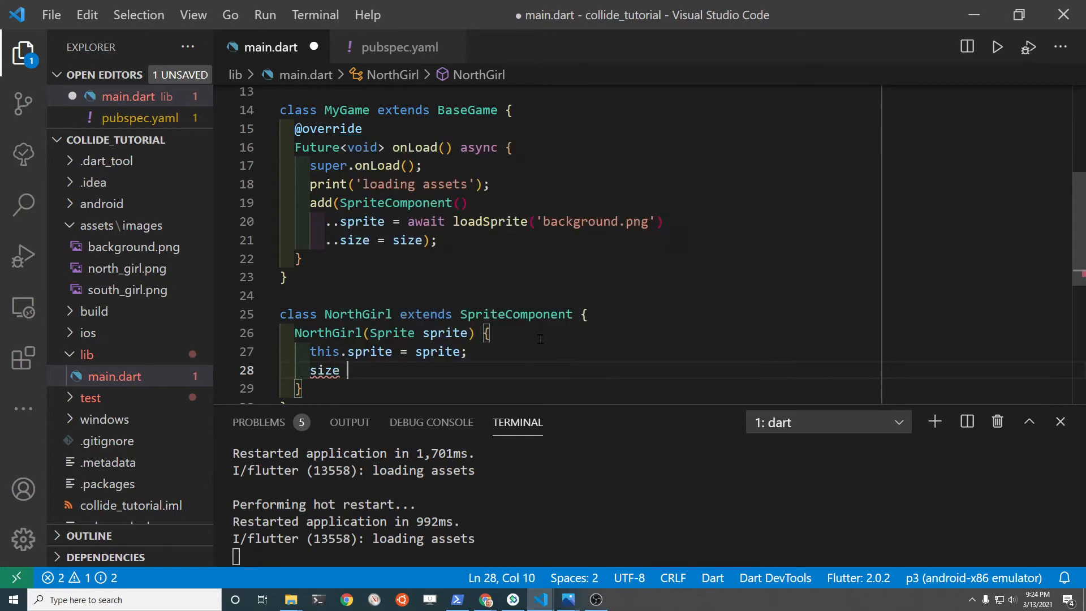
{"action": "type", "text": "="}
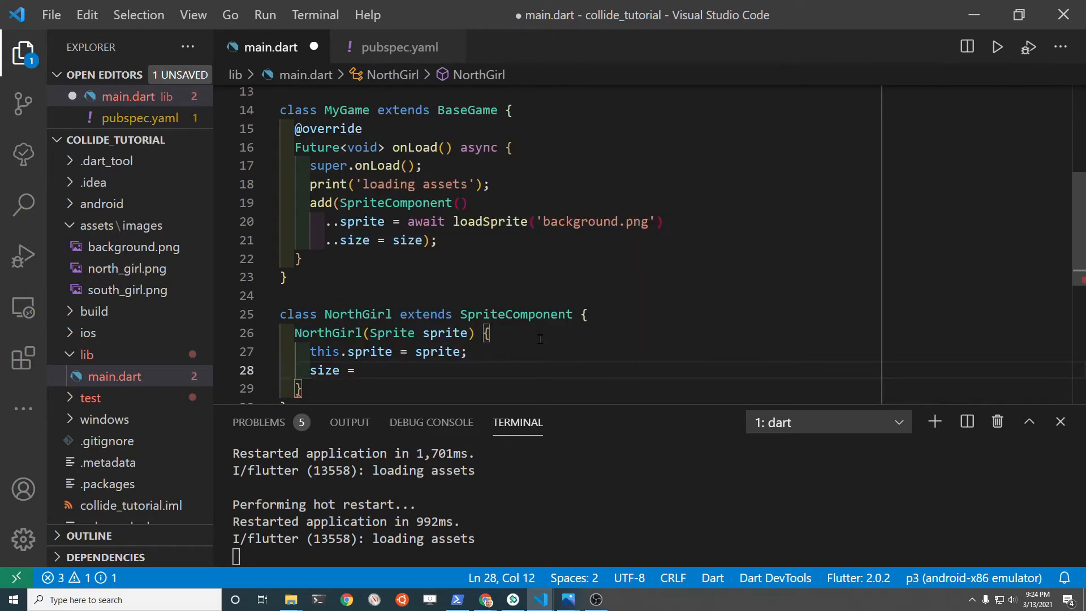
{"action": "type", "text": "Vector2"}
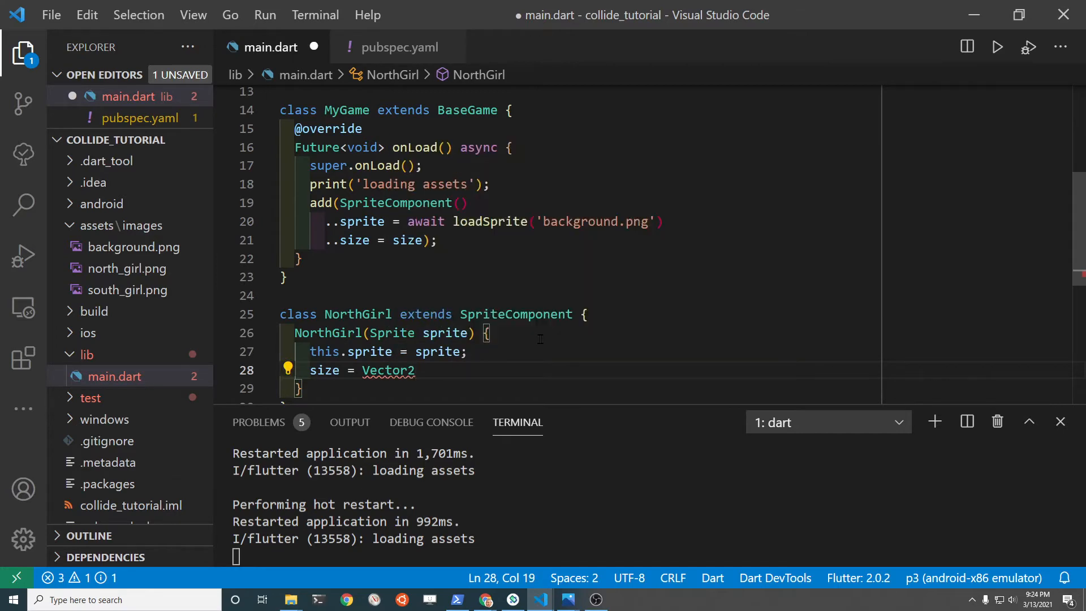
{"action": "type", "text": "(100."}
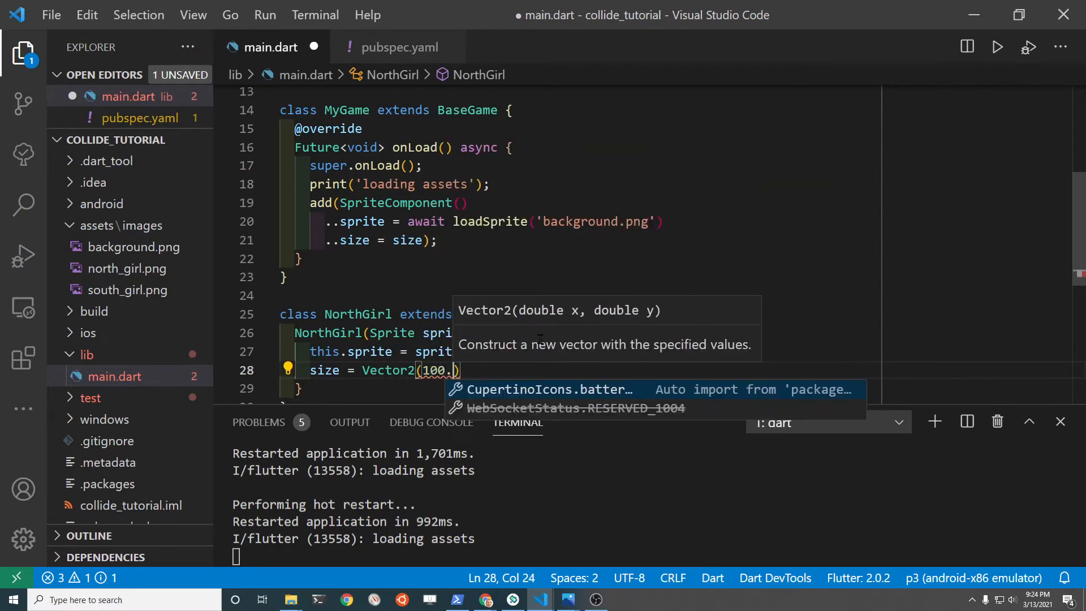
{"action": "type", "text": "0, 100.0"}
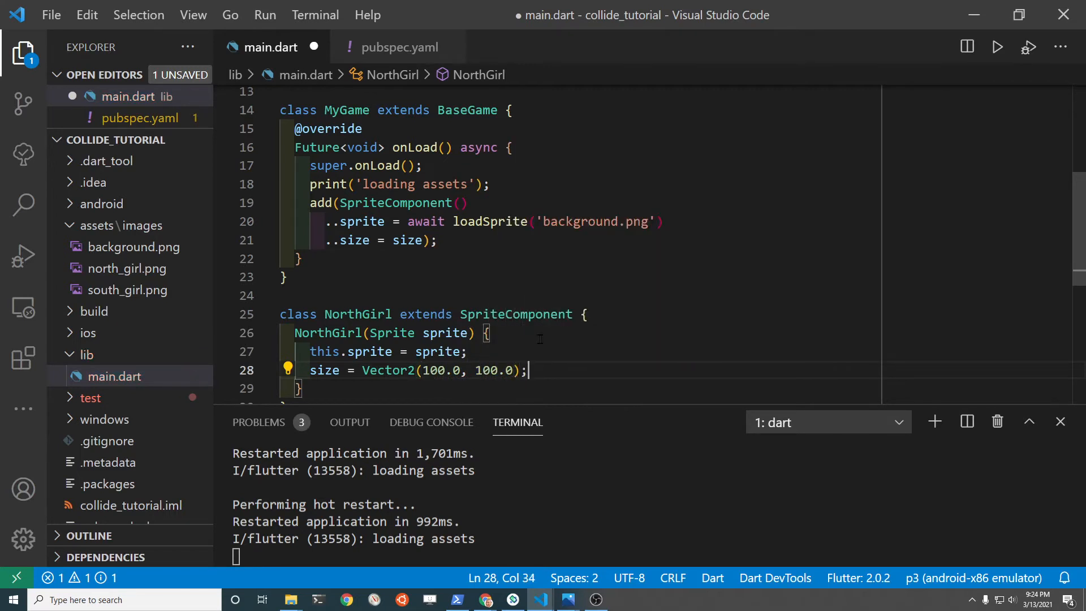
Step: Set anchor = Anchor.center in the NorthGirl constructor
{"action": "key", "text": "Enter"}
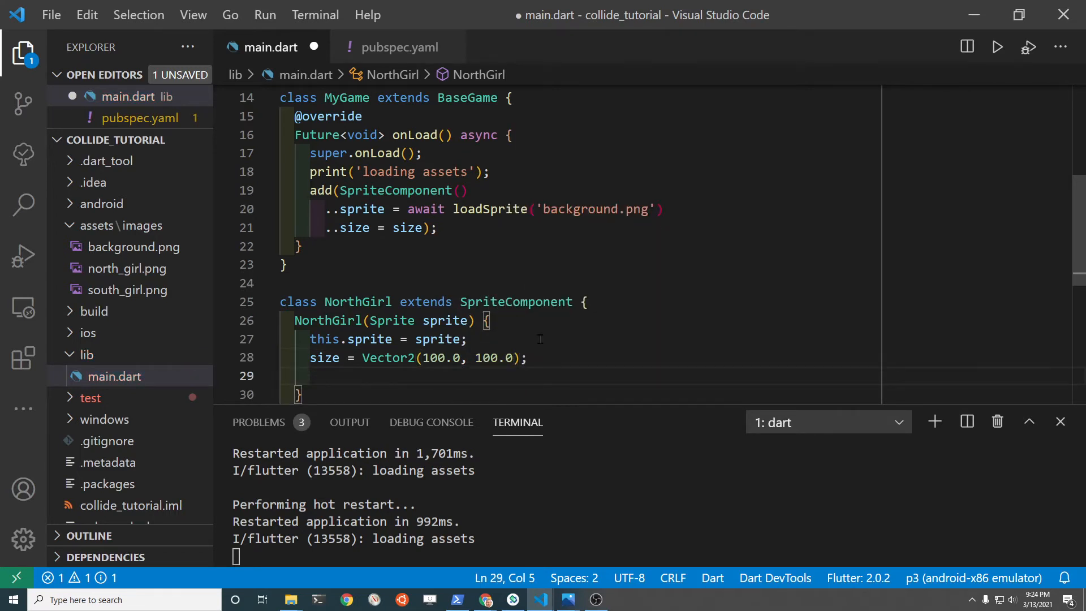
{"action": "type", "text": "ar"}
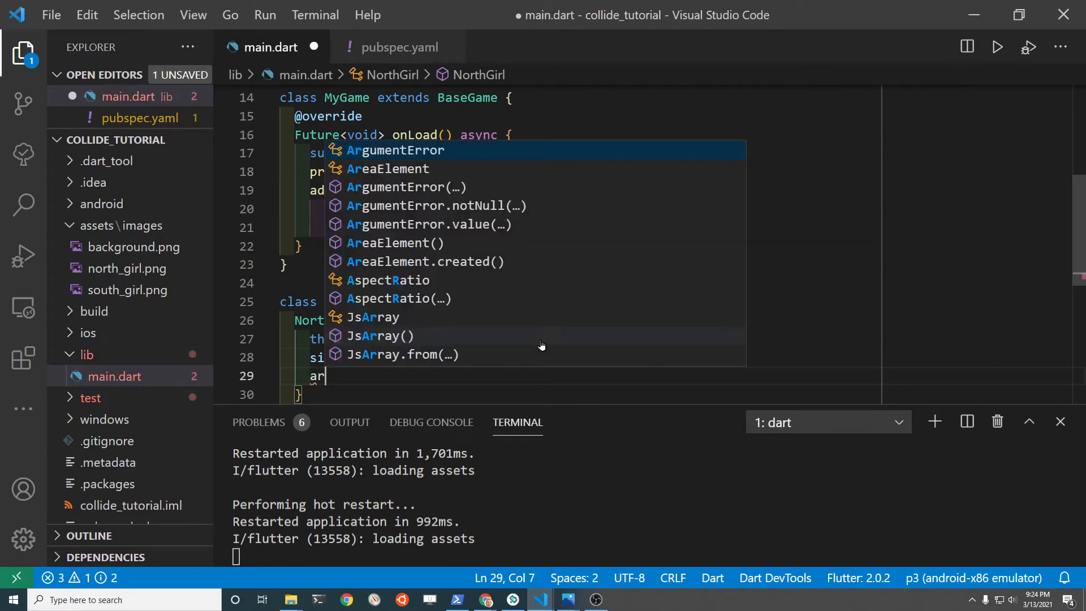
{"action": "type", "text": "anchor"}
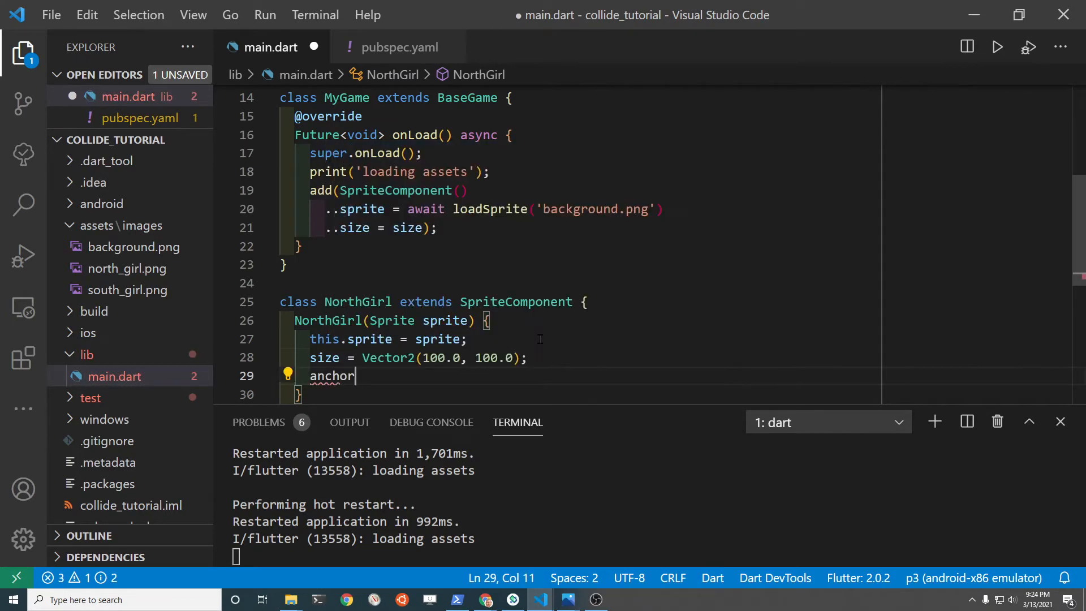
{"action": "type", "text": "="}
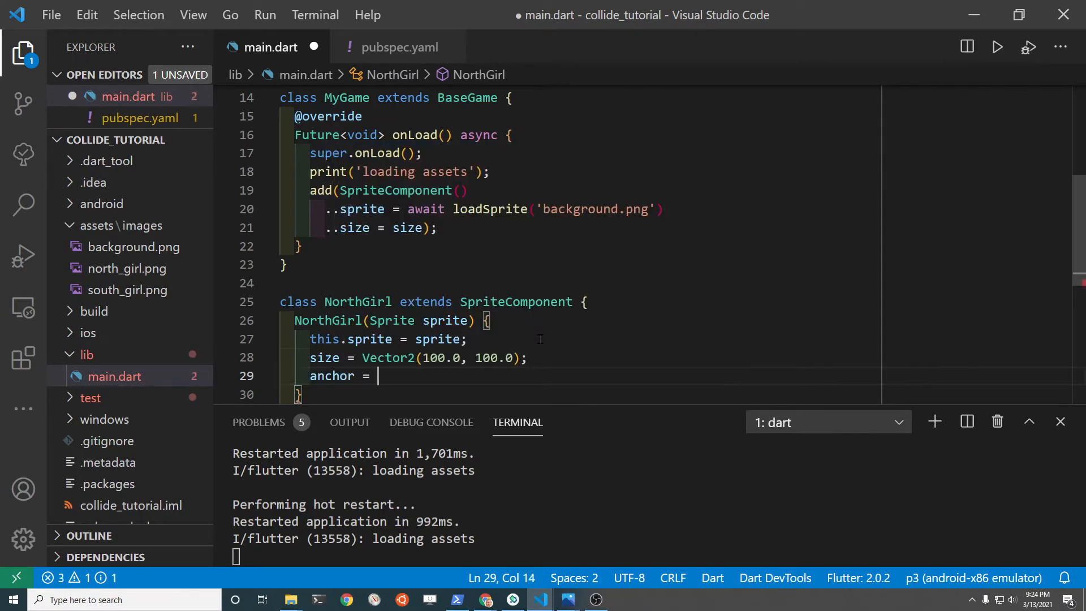
{"action": "type", "text": "Anchor"}
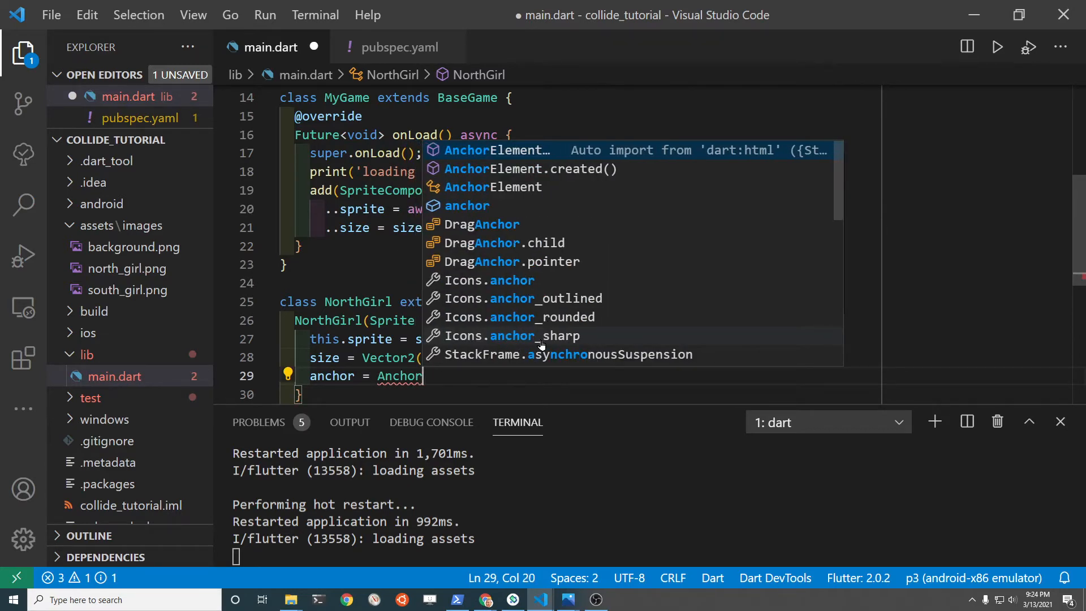
{"action": "type", "text": ".cn"}
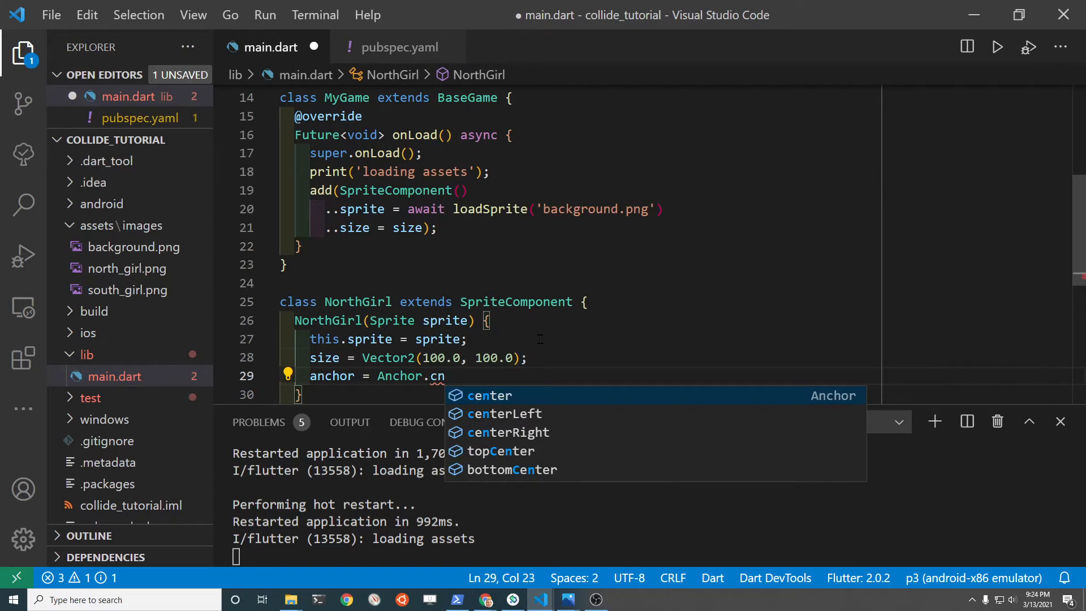
{"action": "left_click", "coordinate": [489, 395]}
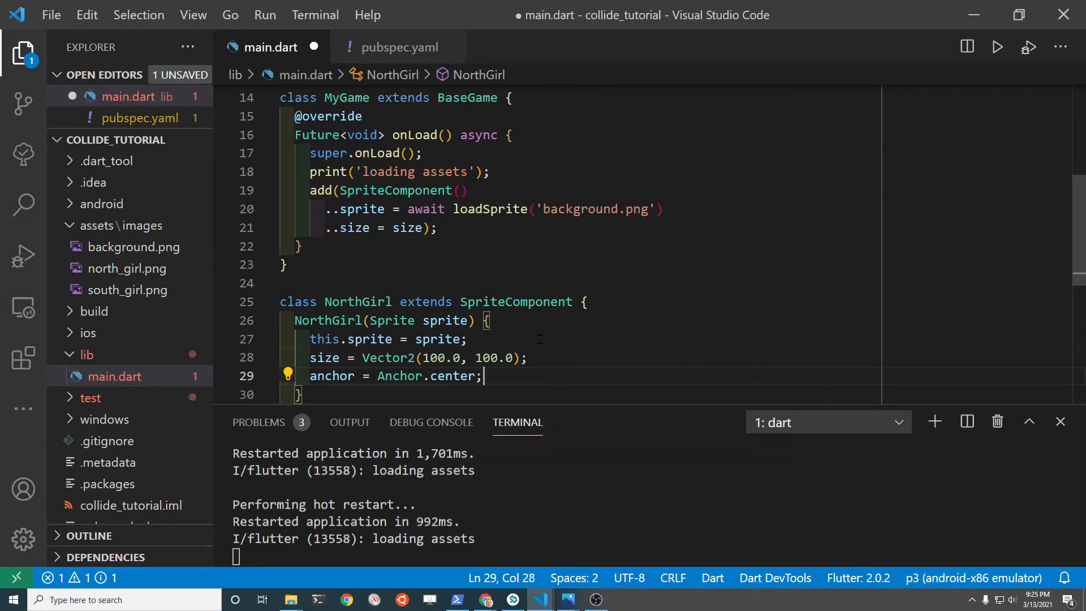
Step: Set position = Vector2(600.0, 200.0) in the NorthGirl constructor
{"action": "type", "text": "position ="}
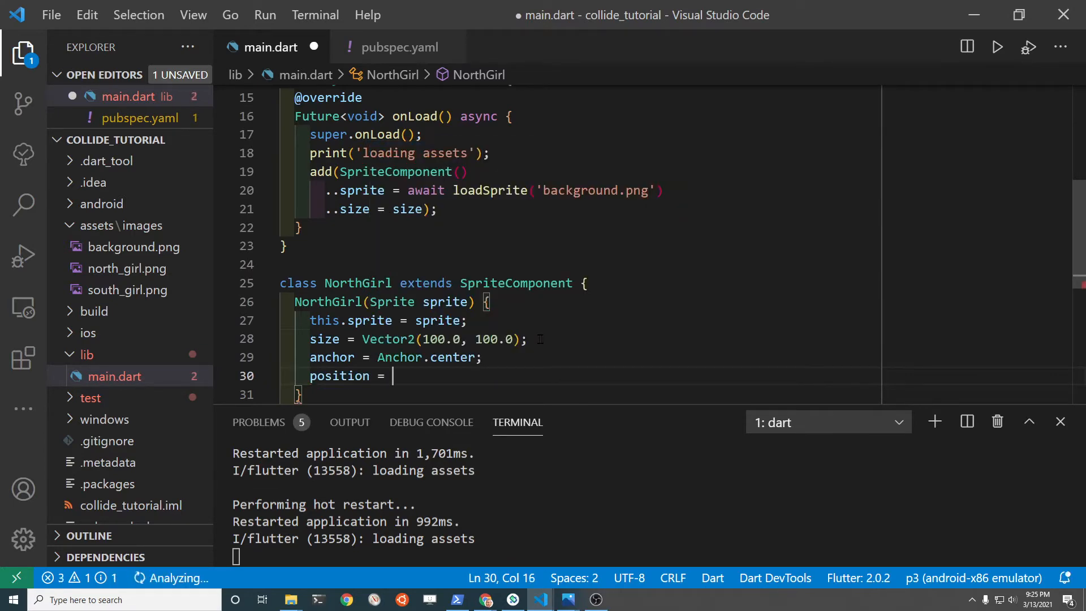
{"action": "type", "text": "Vector2"}
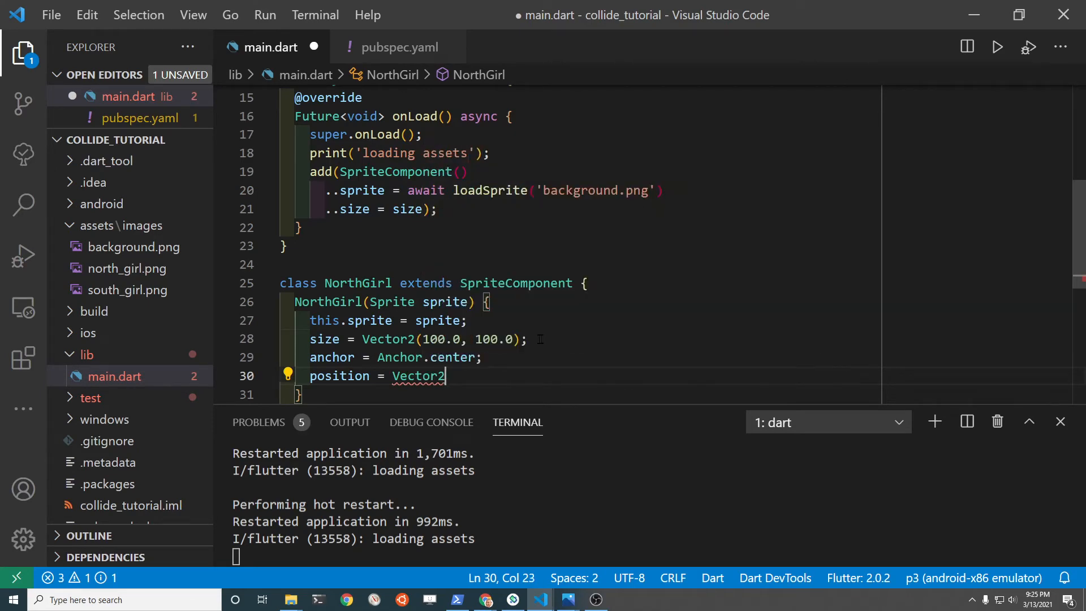
{"action": "type", "text": "(600.0,"}
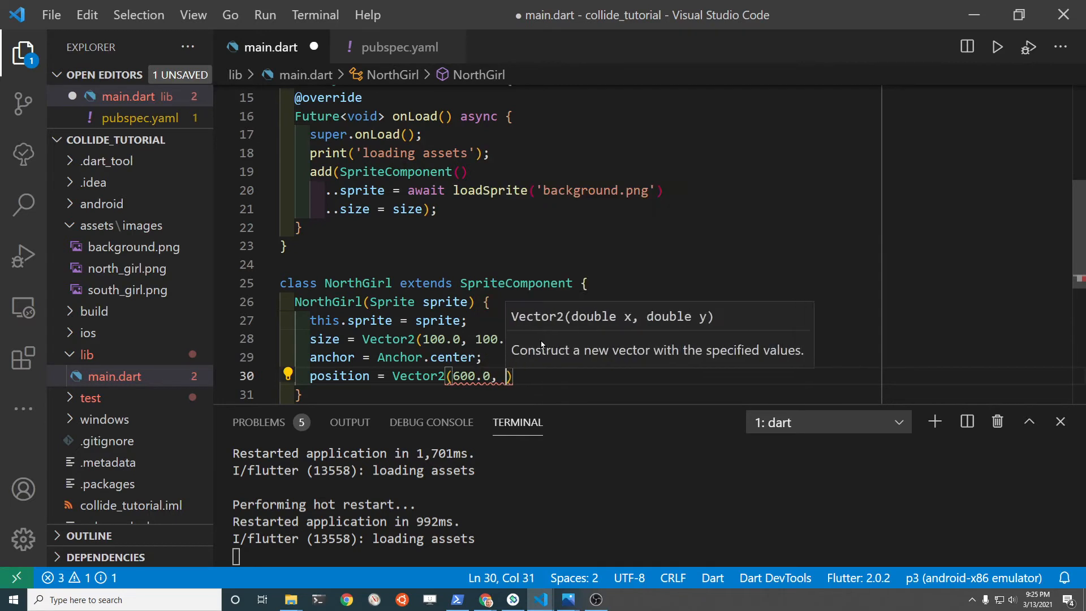
{"action": "type", "text": "20"}
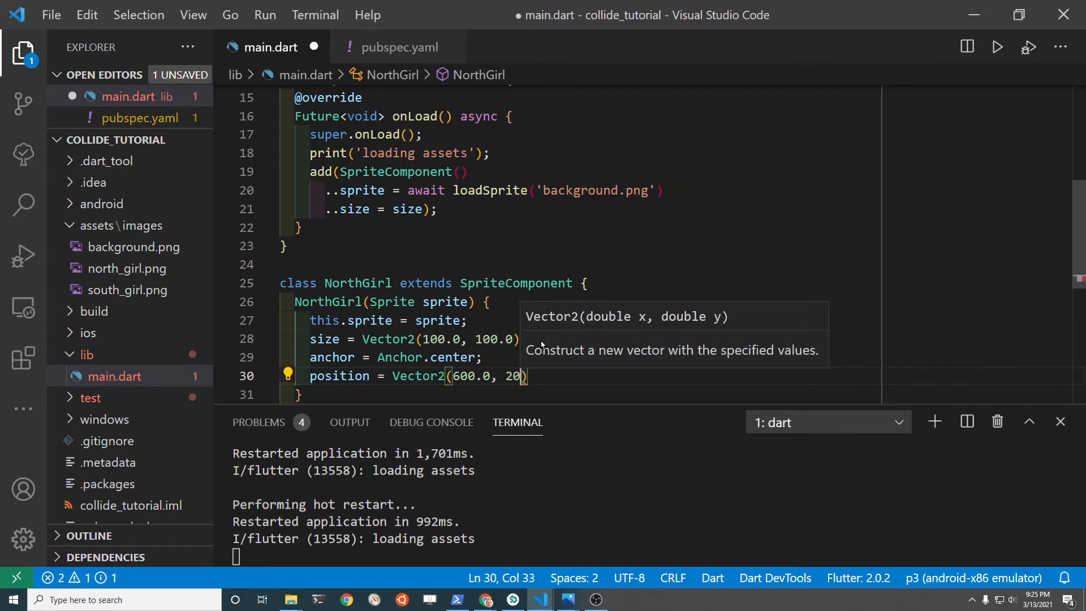
{"action": "type", "text": "0.0"}
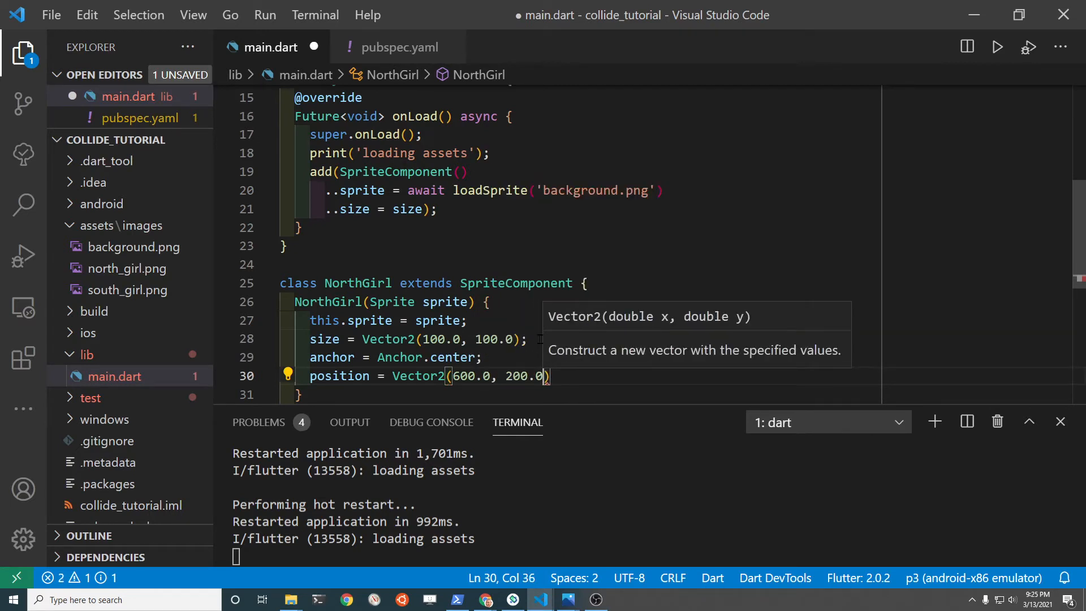
{"action": "type", "text": "a"}
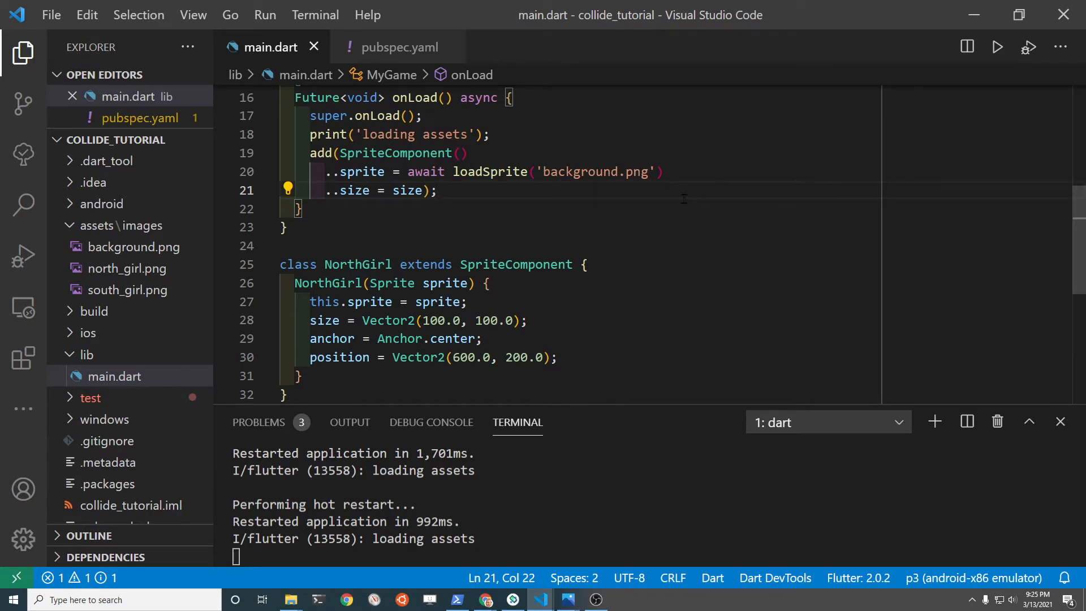
Step: Add a NorthGirl built from await loadSprite('north_girl.png') in onLoad
{"action": "type", "text": "add"}
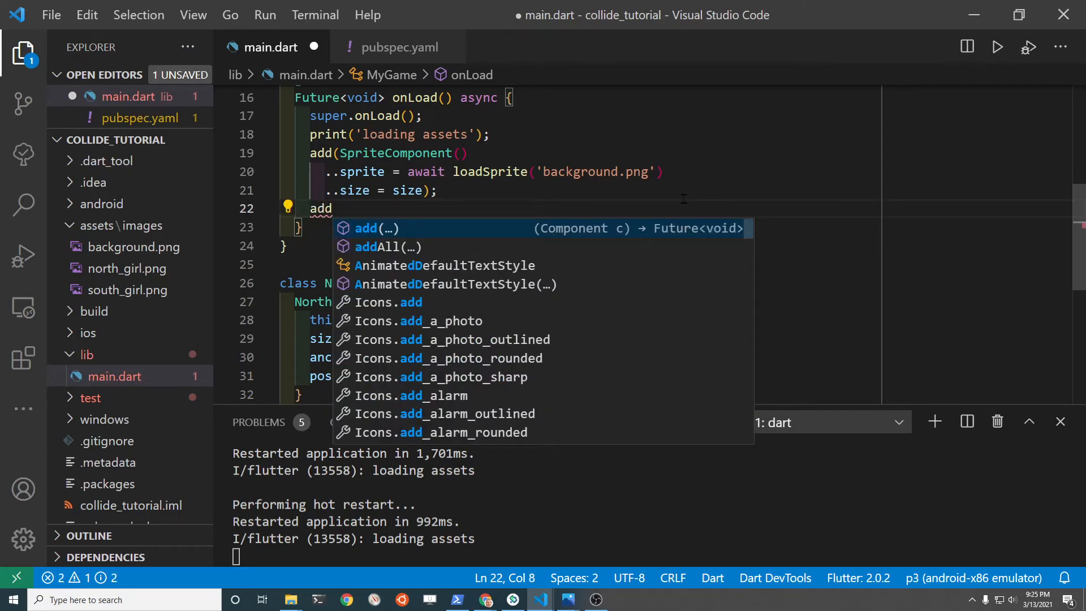
{"action": "type", "text": "(NorthGirl("}
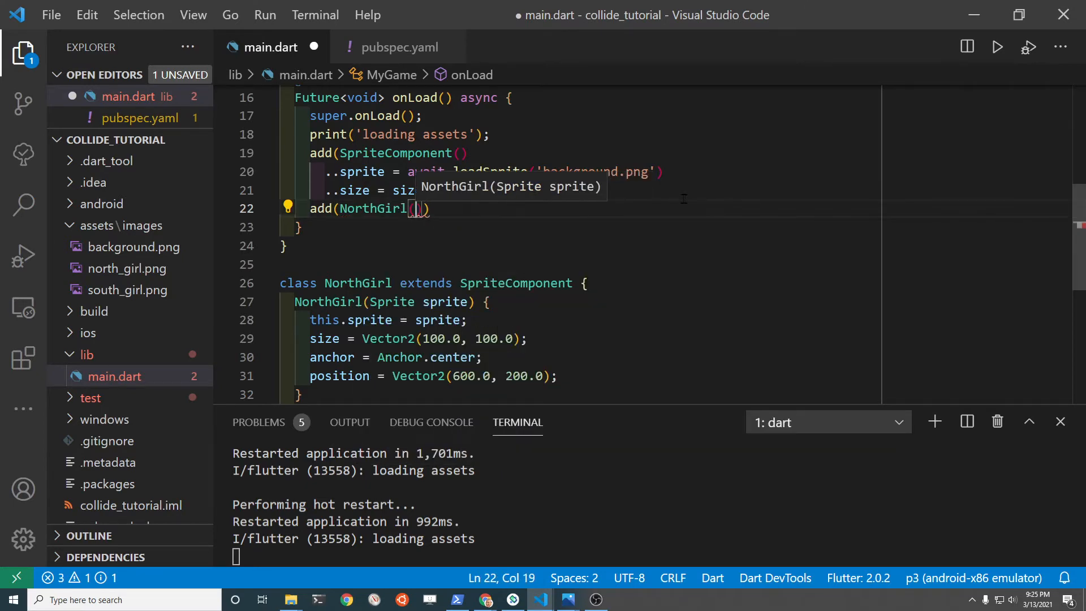
{"action": "type", "text": "await"}
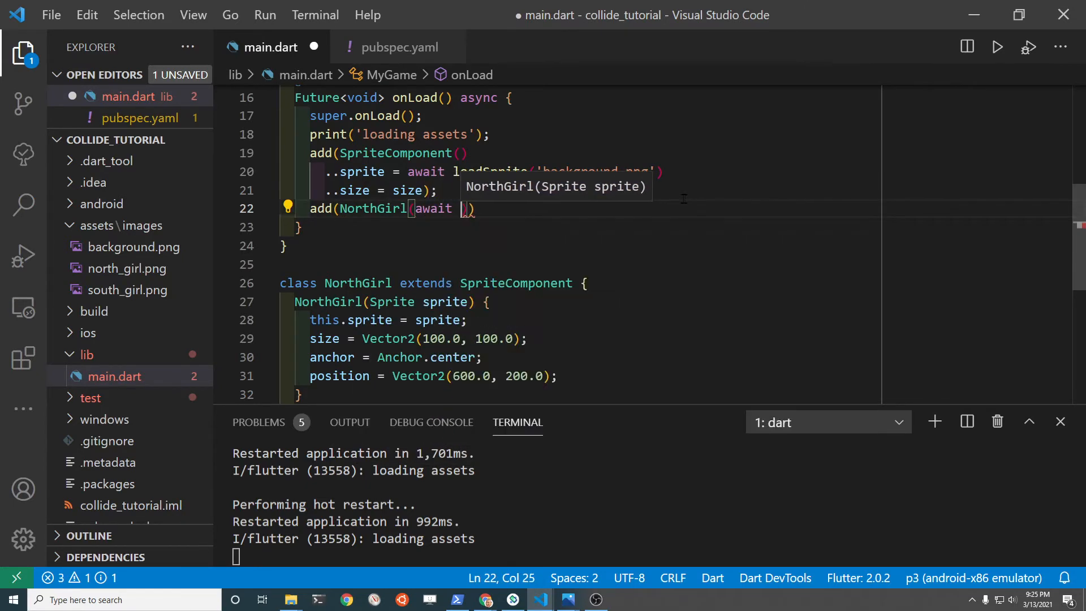
{"action": "type", "text": "loadSprite("}
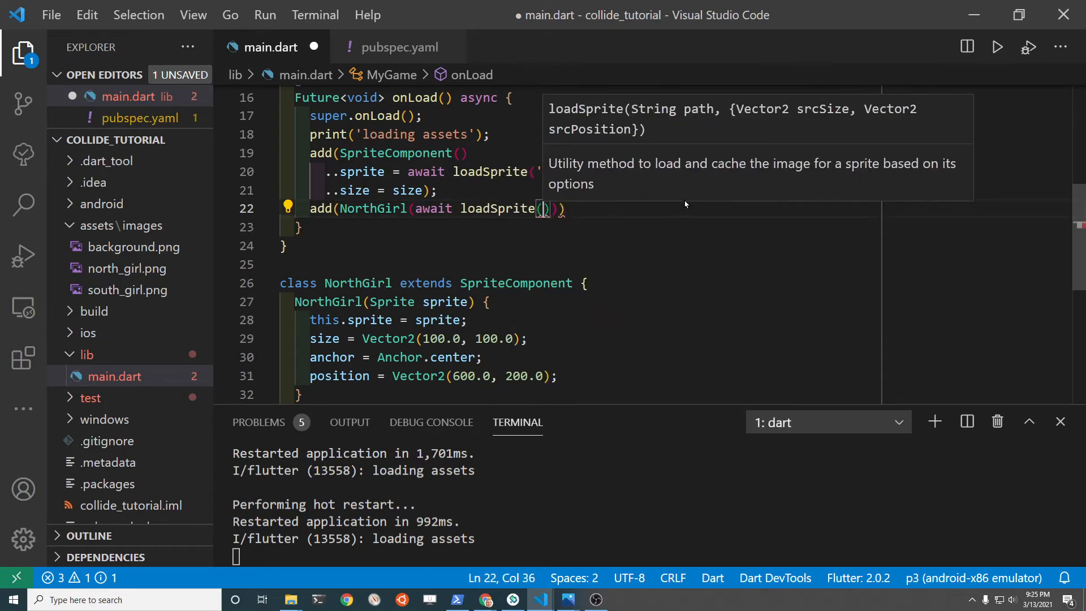
{"action": "type", "text": "'north_girl"}
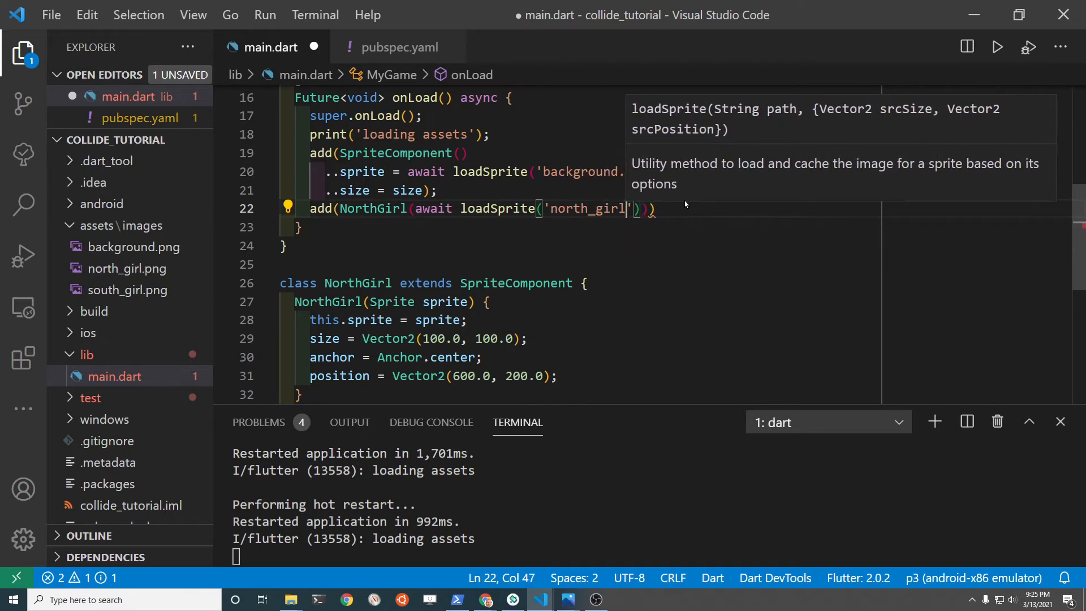
{"action": "type", "text": ".png"}
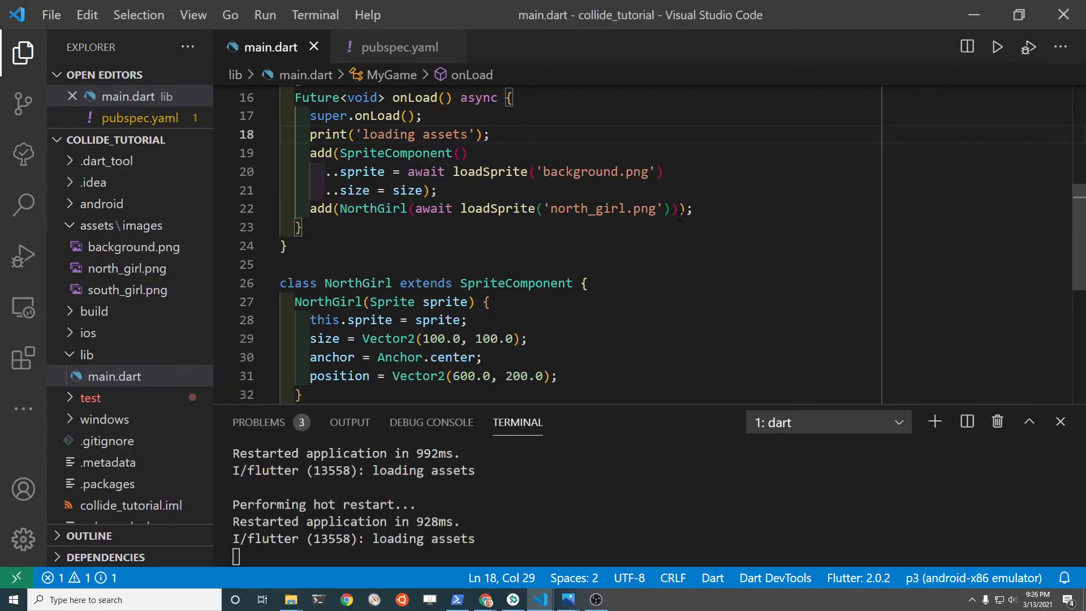
Step: Chain ..renderFlipX = true onto the add(NorthGirl(...)) call and save for a hot restart
{"action": "type", "text": "..renderFlipX"}
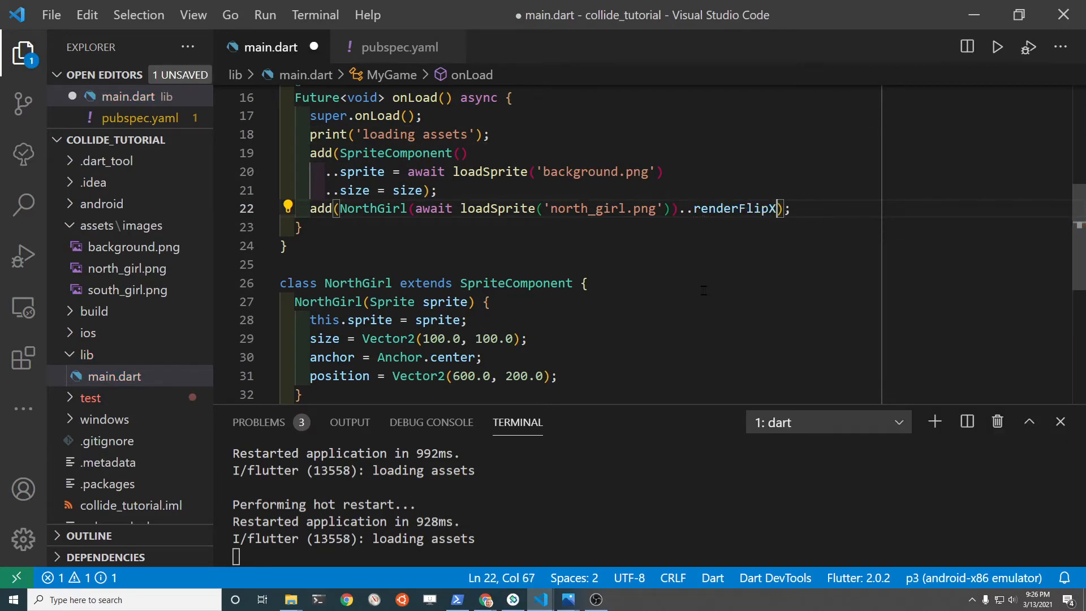
{"action": "type", "text": "=tr"}
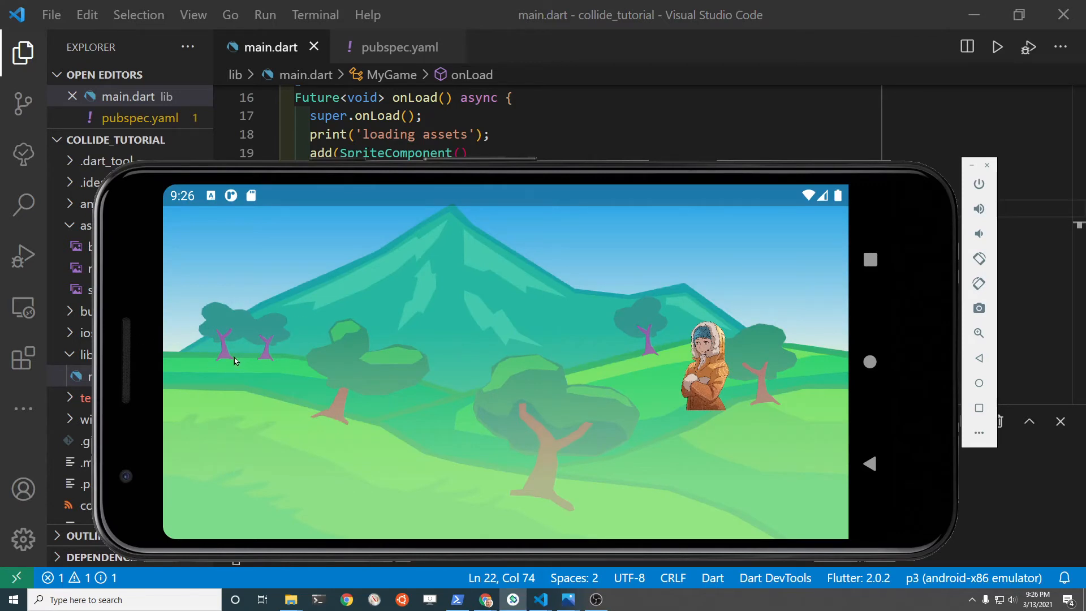
{"action": "mouse_move", "coordinate": [307, 381]}
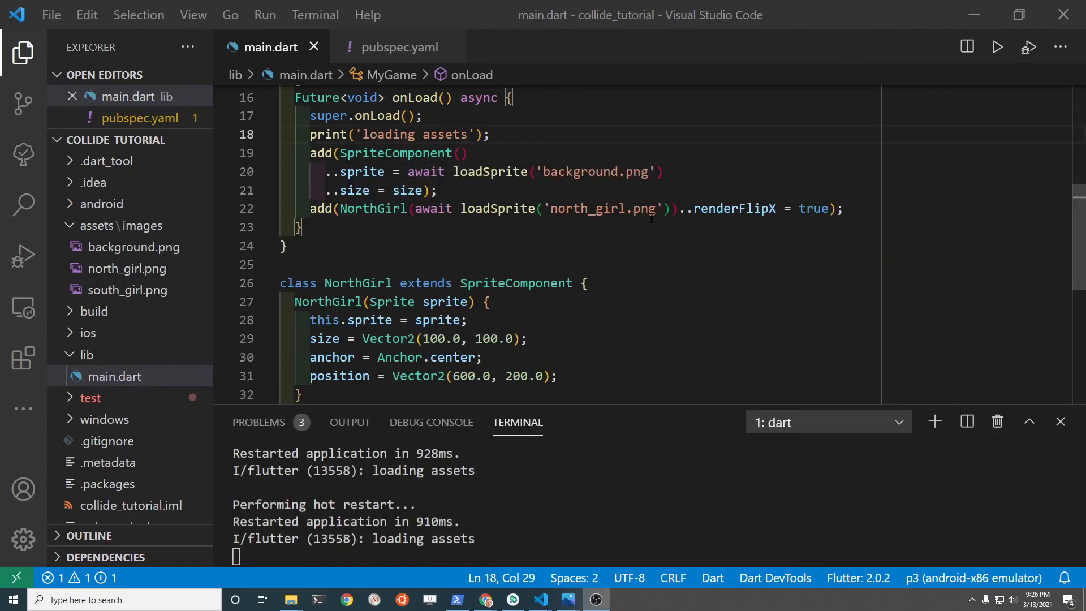
Step: Duplicate the NorthGirl class below itself and rename the copy's class and constructor to SouthGirl
{"action": "scroll", "scroll_direction": "down", "scroll_amount": 3}
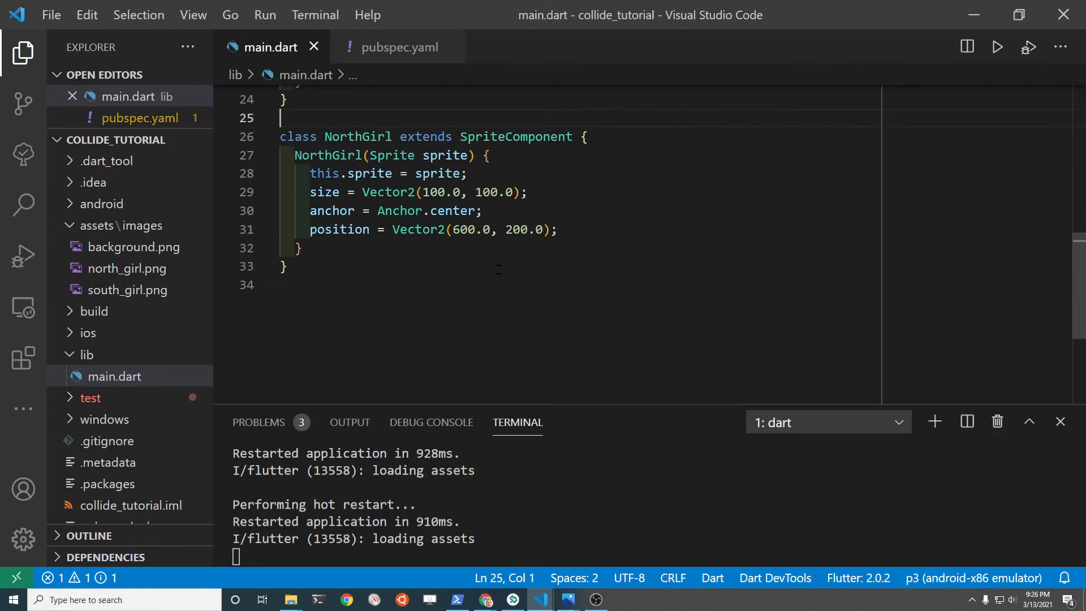
{"action": "left_click_drag", "start_coordinate": [280, 117], "coordinate": [280, 285]}
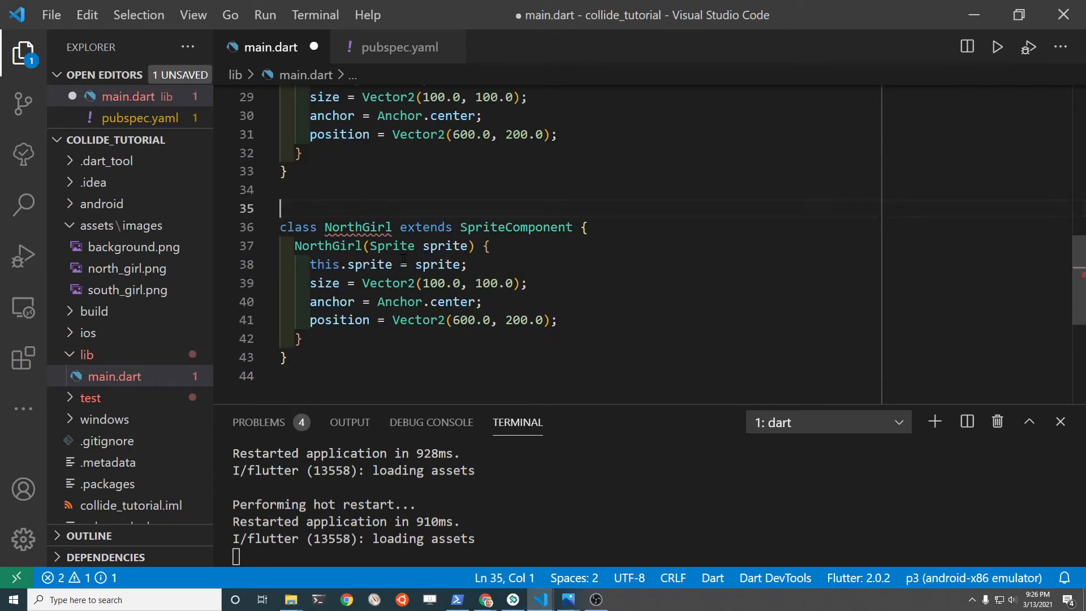
{"action": "left_click", "coordinate": [298, 226]}
{"action": "type", "text": "Sou"}
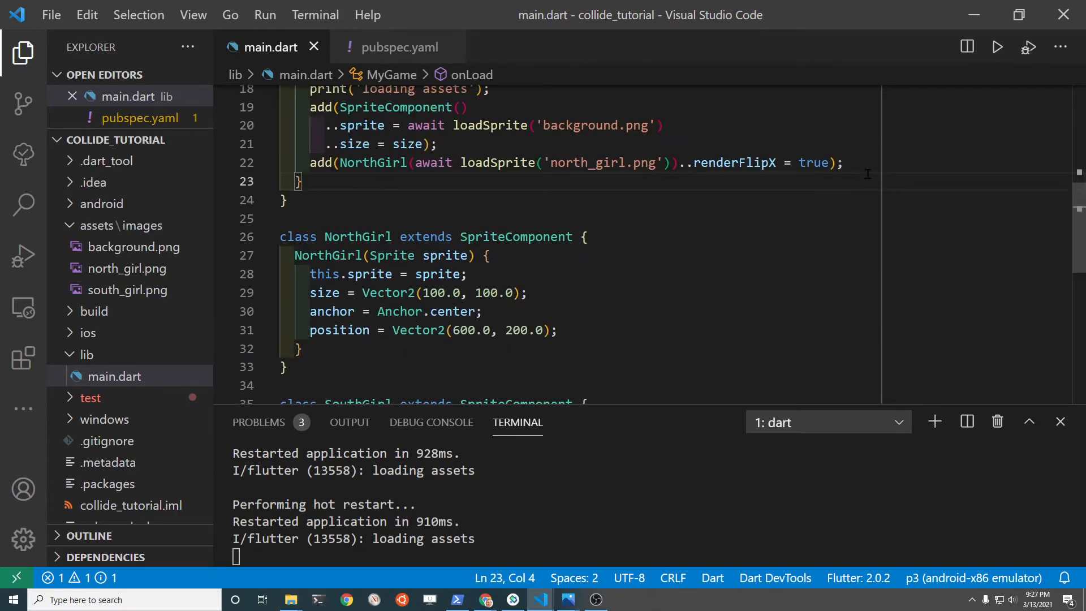
Step: Add a SouthGirl to onLoad built from loadSprite('south_girl.png')
{"action": "type", "text": "ad"}
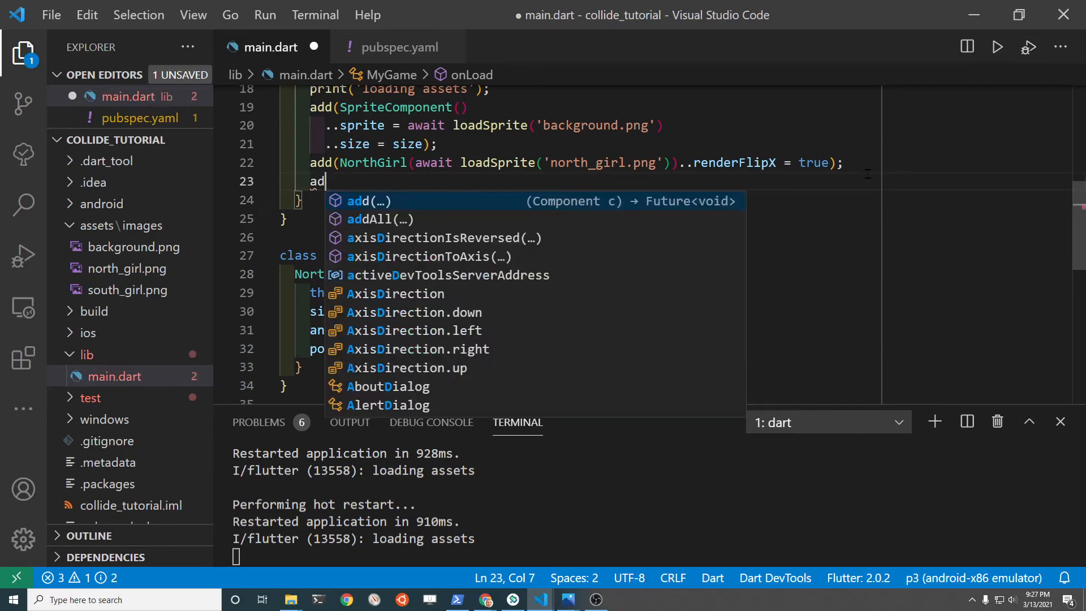
{"action": "type", "text": "d(South"}
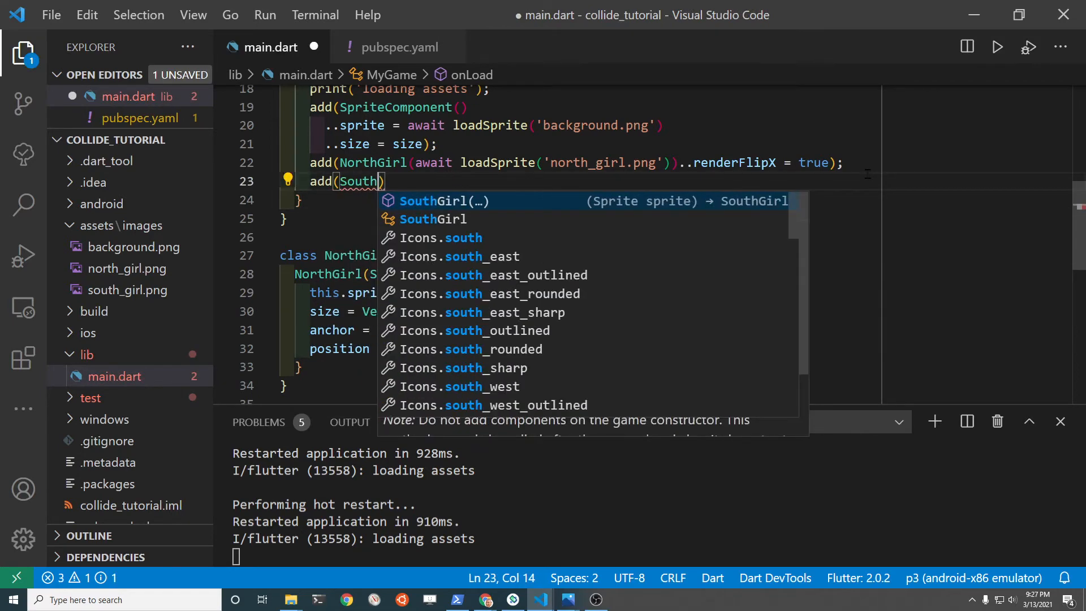
{"action": "left_click", "coordinate": [443, 201]}
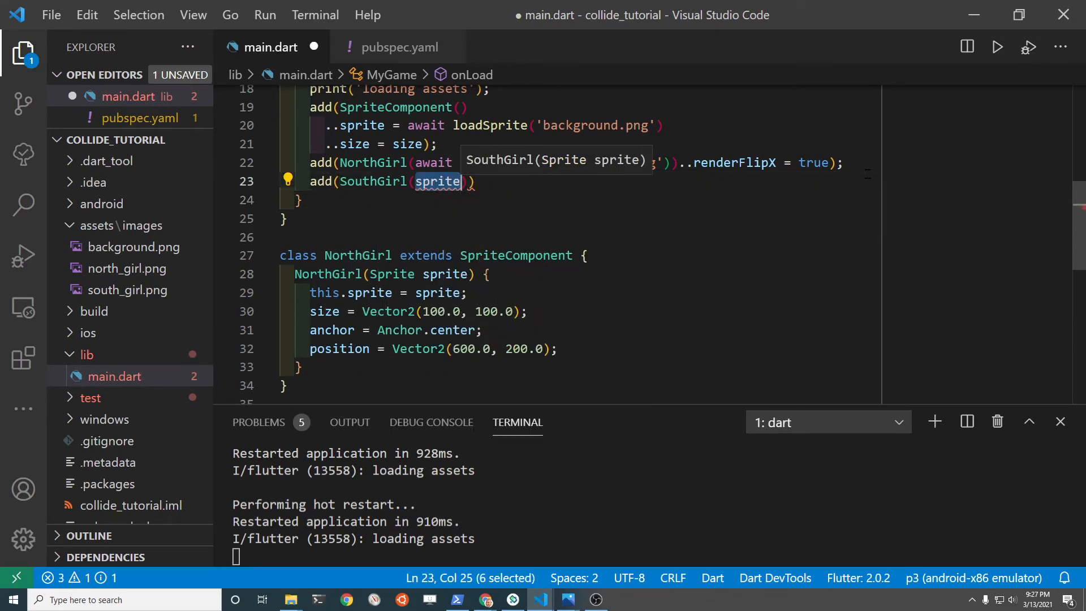
{"action": "type", "text": "await"}
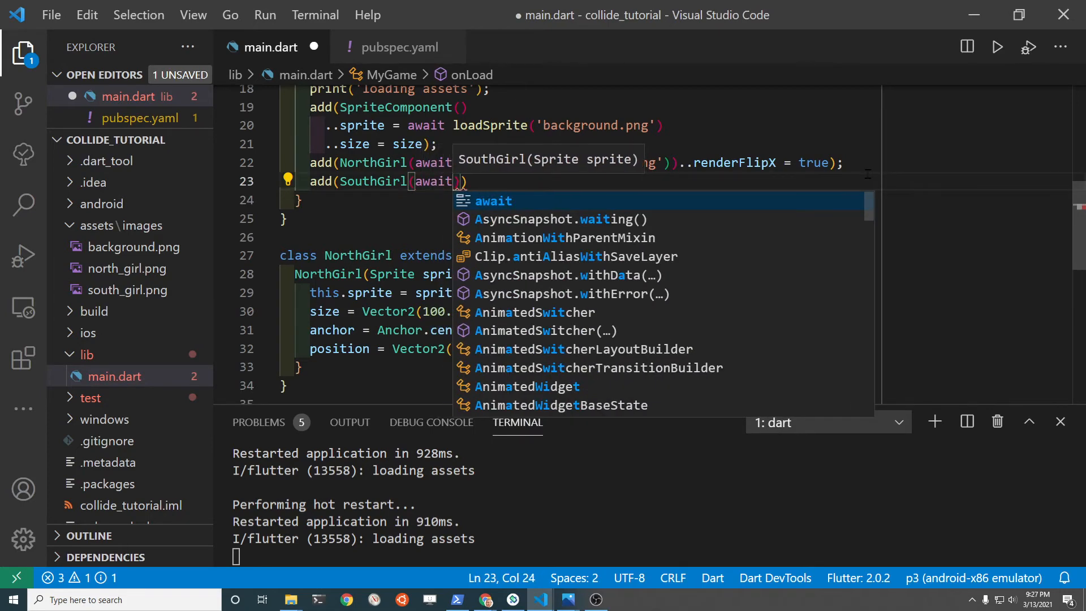
{"action": "type", "text": "load"}
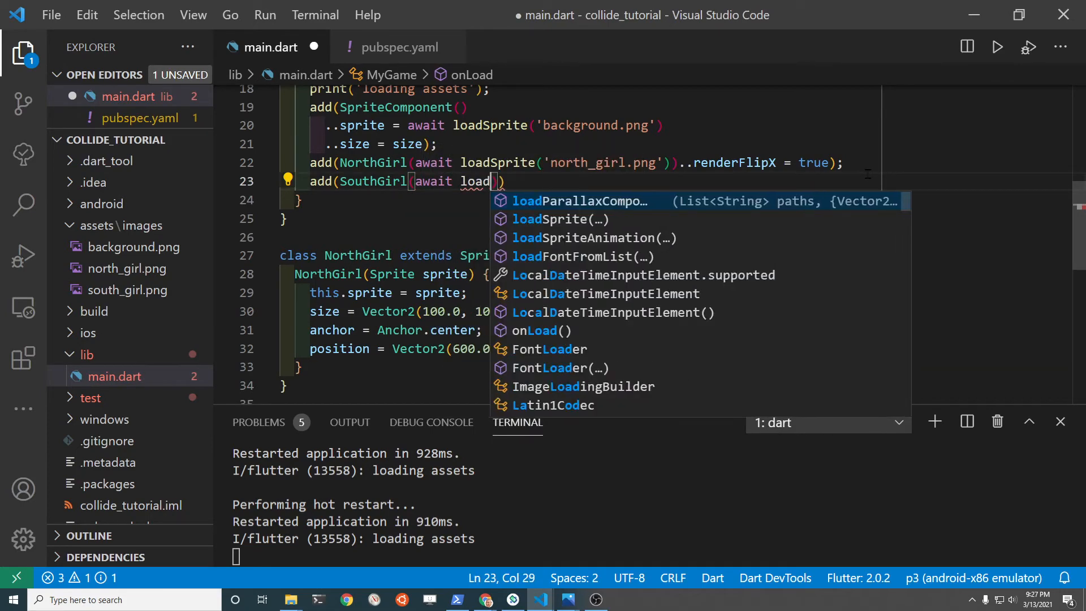
{"action": "left_click", "coordinate": [561, 219]}
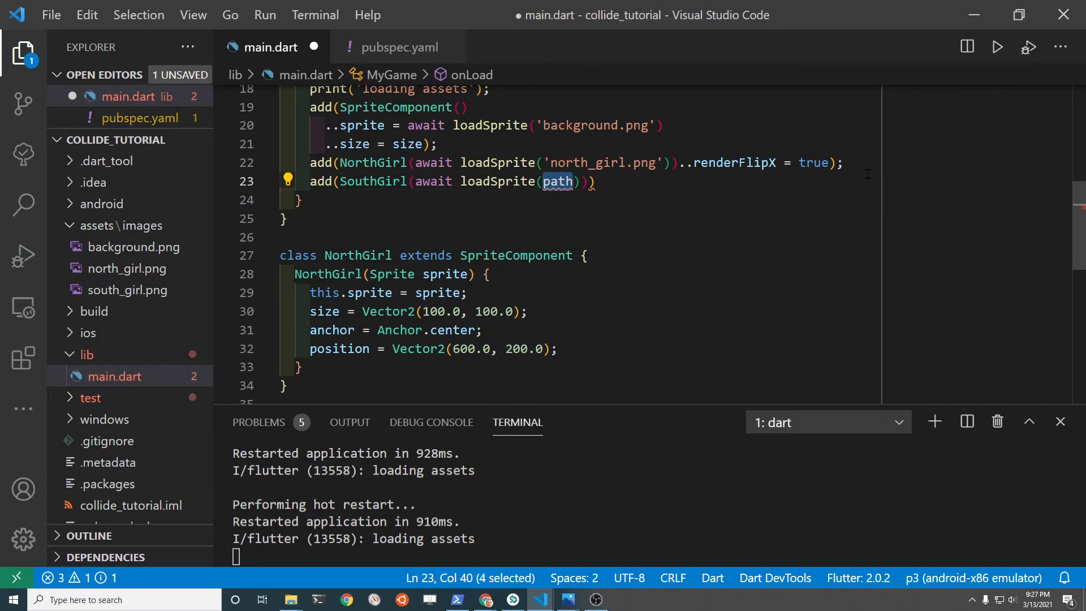
{"action": "type", "text": "''"}
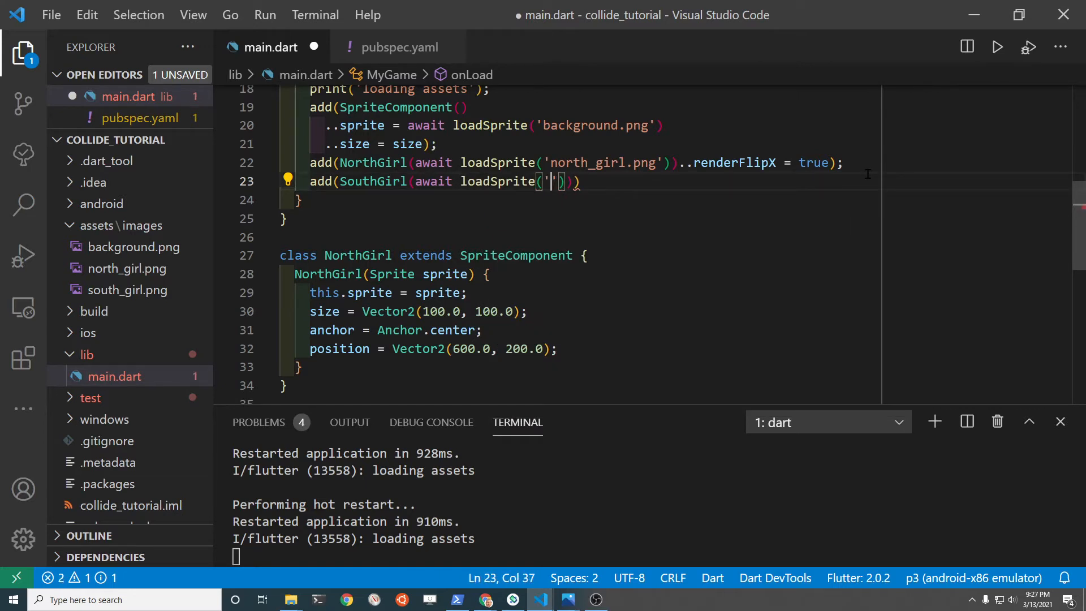
{"action": "type", "text": "south)g"}
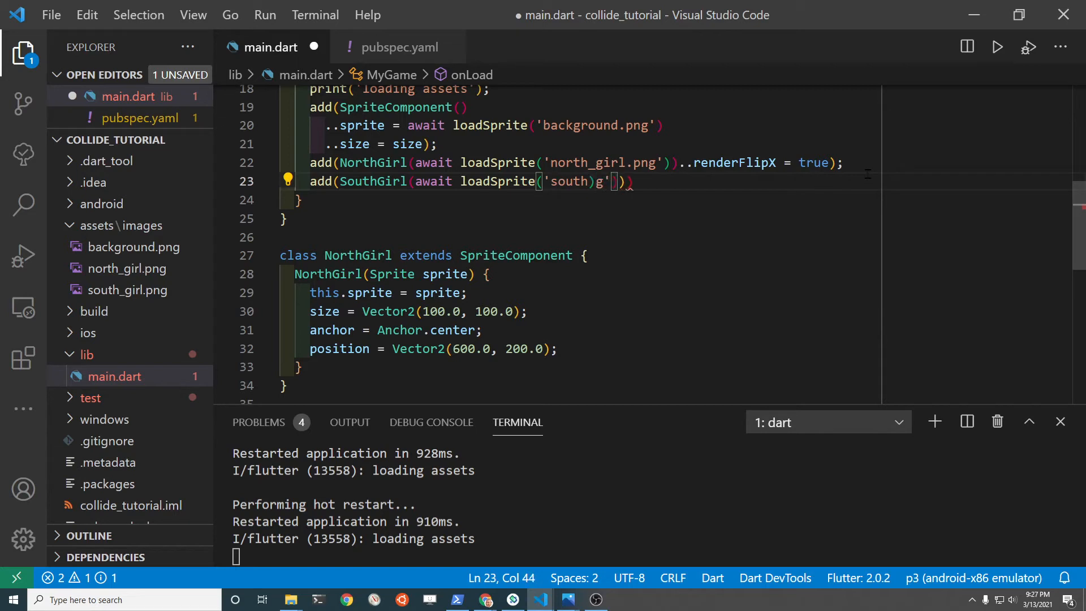
{"action": "key", "text": "Backspace"}
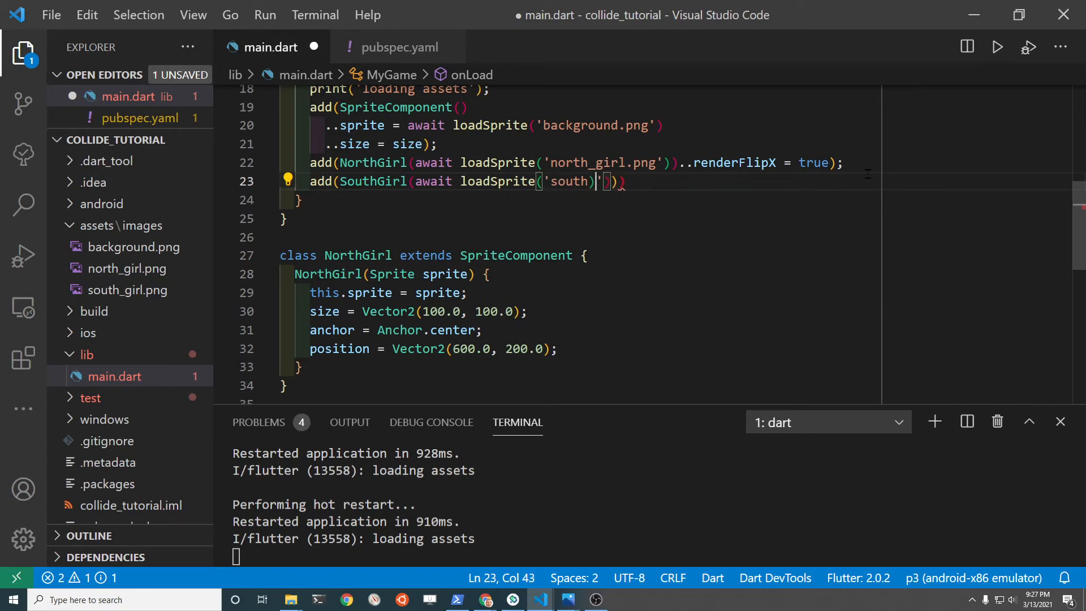
{"action": "key", "text": "Backspace"}
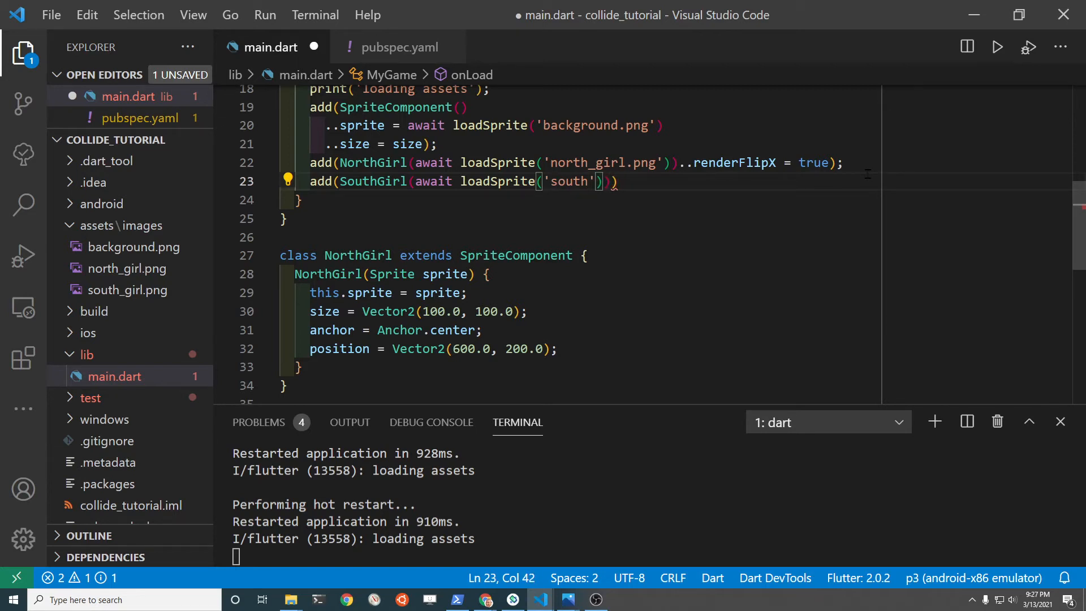
{"action": "type", "text": "_girl.png"}
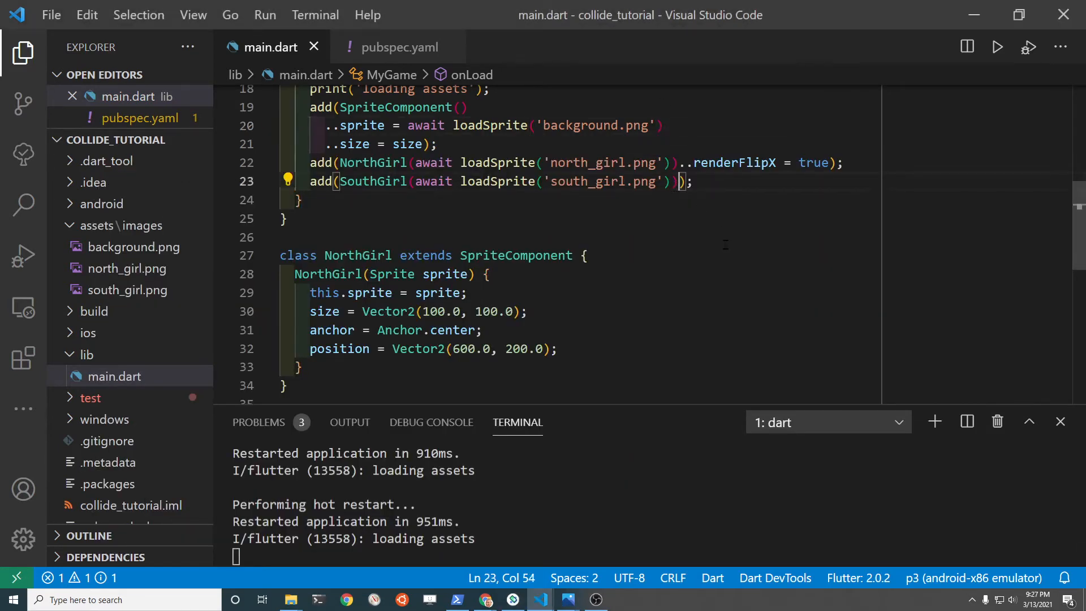
Step: Chain ..renderFlipX = true onto the SouthGirl add call and save
{"action": "type", "text": "..renderFlipX="}
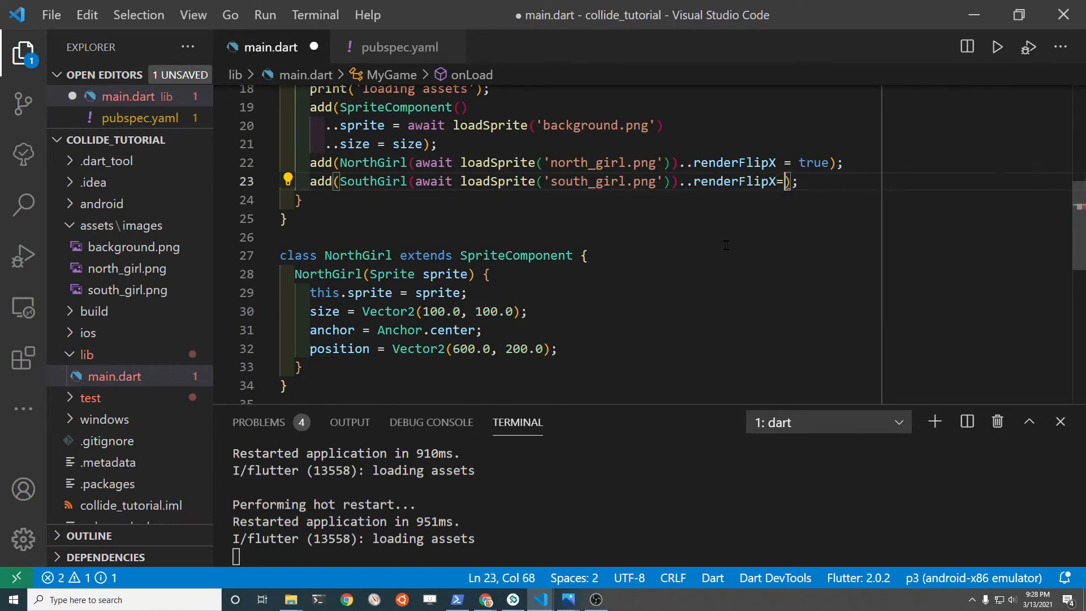
{"action": "type", "text": "true"}
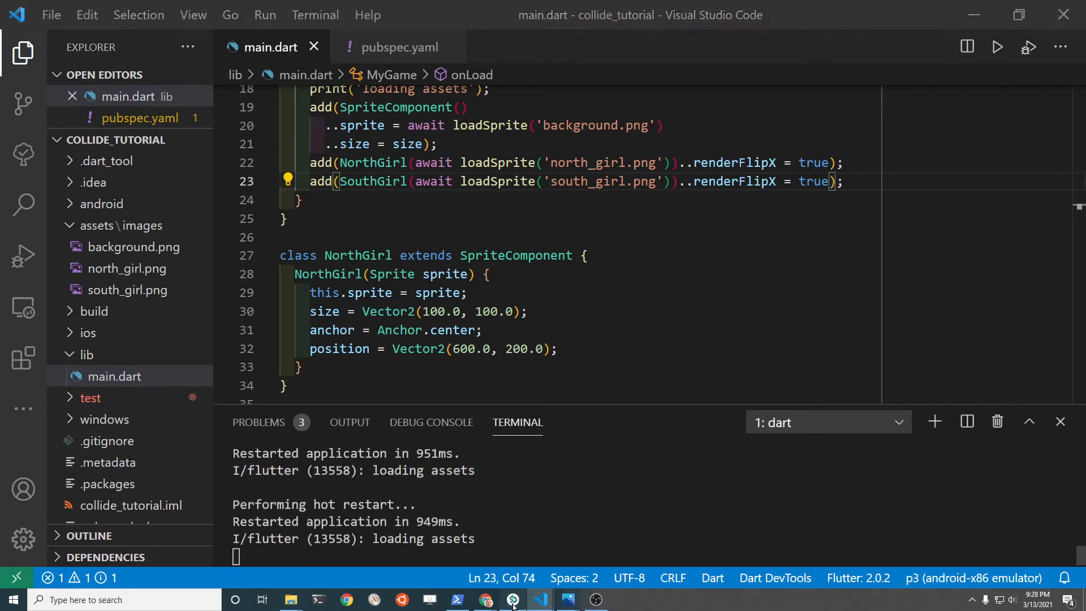
{"action": "left_click", "coordinate": [486, 600]}
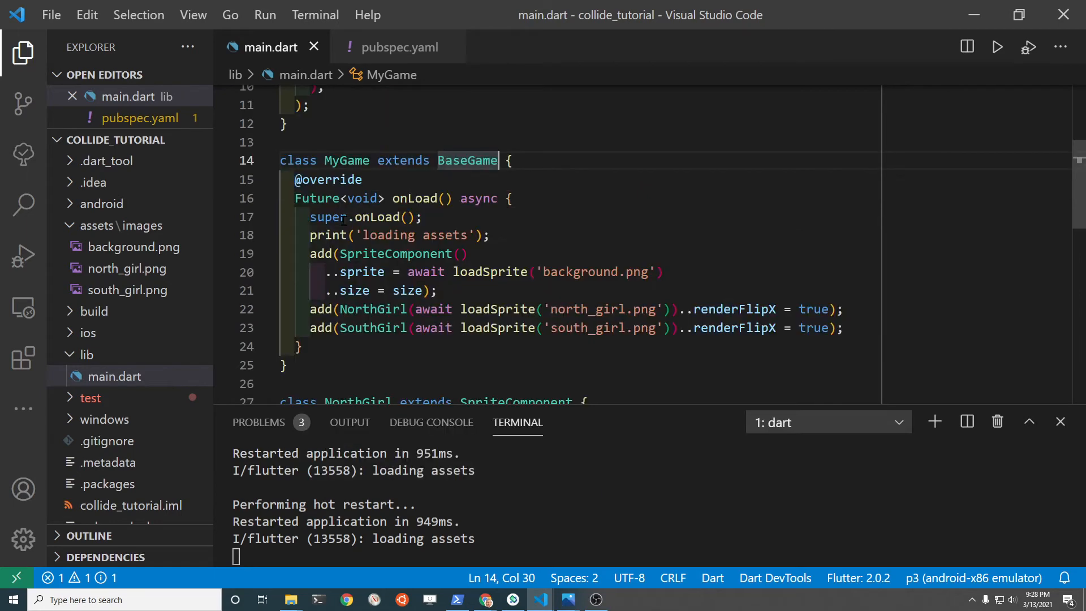
{"action": "scroll", "scroll_direction": "down", "scroll_amount": 3}
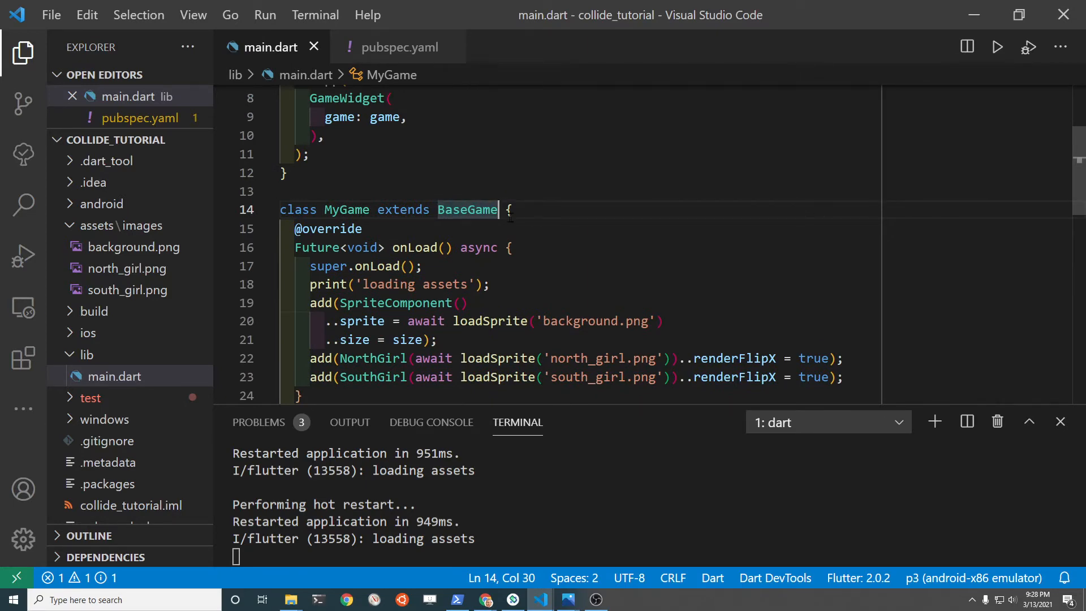
{"action": "type", "text": "with"}
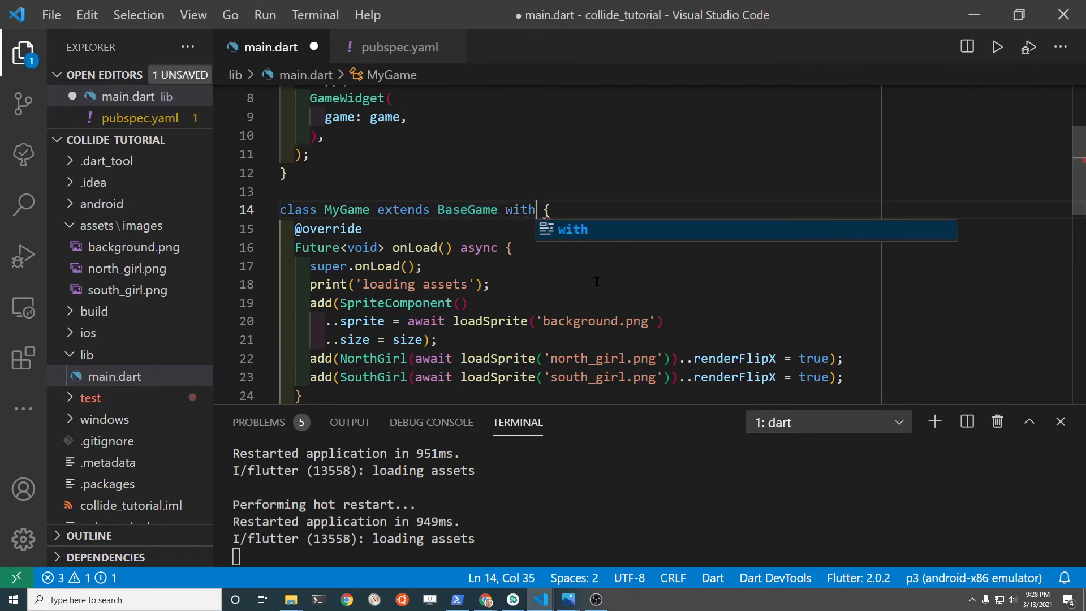
{"action": "type", "text": "HasCollidables"}
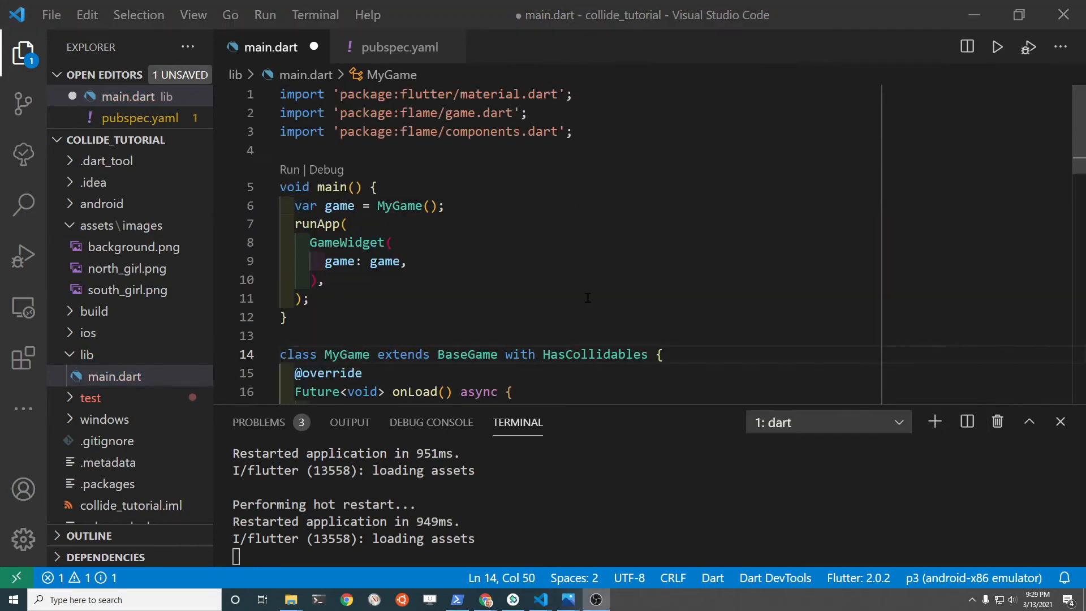
{"action": "scroll", "scroll_direction": "down", "scroll_amount": 3}
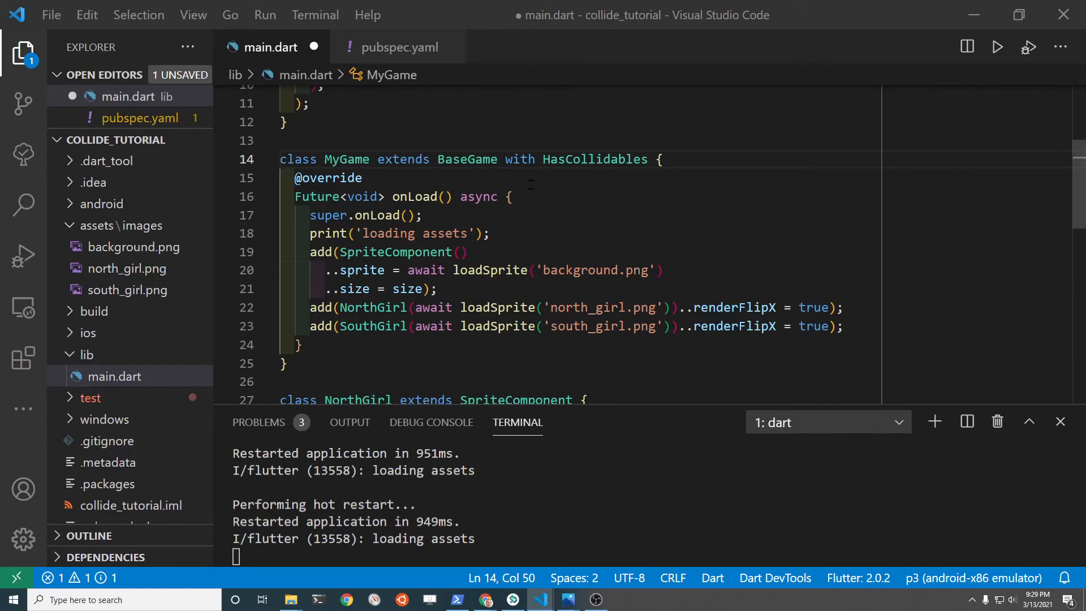
Step: Write 'with Hitbox, Collidable' on the NorthGirl class line and copy it onto the SouthGirl line
{"action": "scroll", "scroll_direction": "down", "scroll_amount": 3}
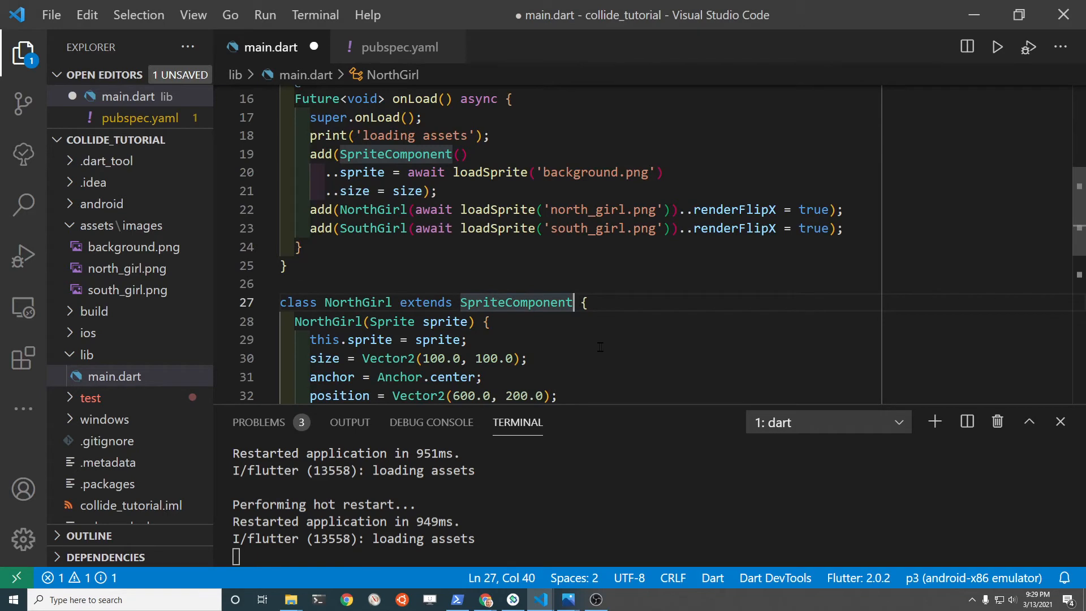
{"action": "type", "text": "with"}
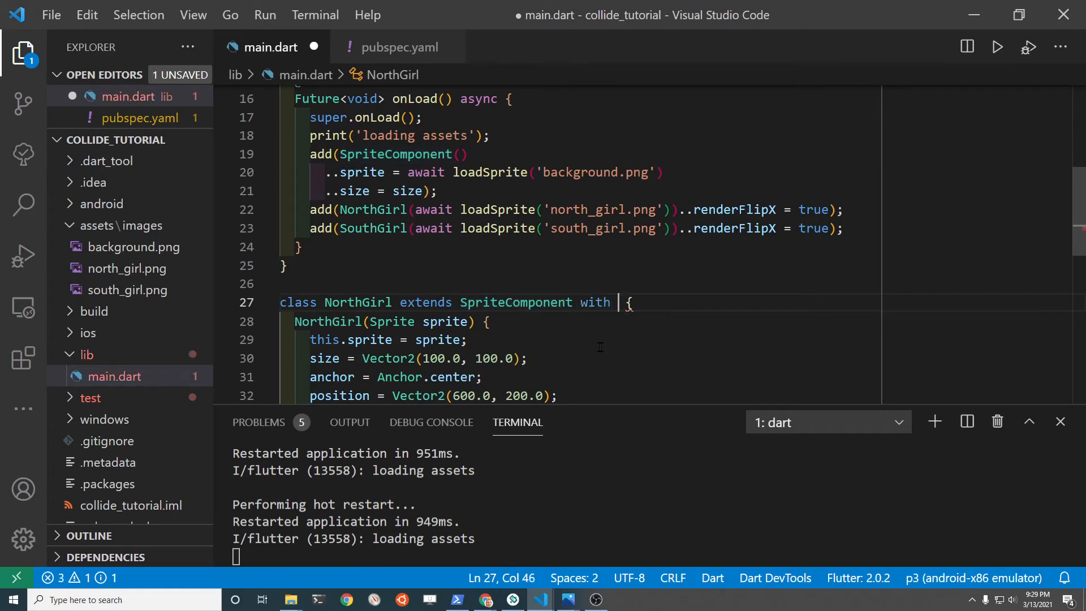
{"action": "type", "text": "Hitbox, Co"}
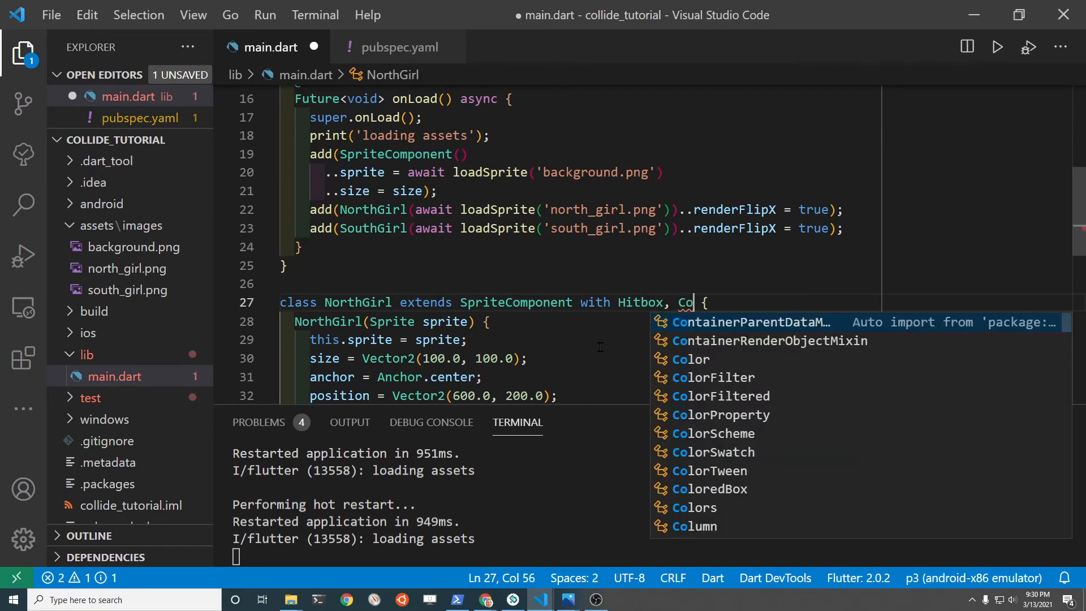
{"action": "type", "text": "llidable"}
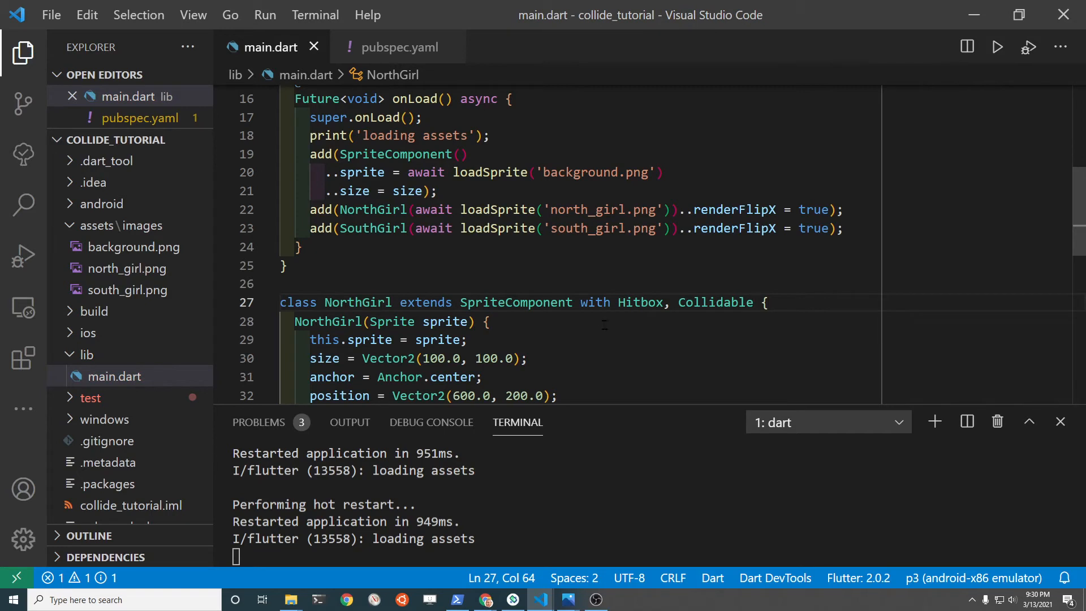
{"action": "left_click_drag", "start_coordinate": [582, 302], "coordinate": [490, 320]}
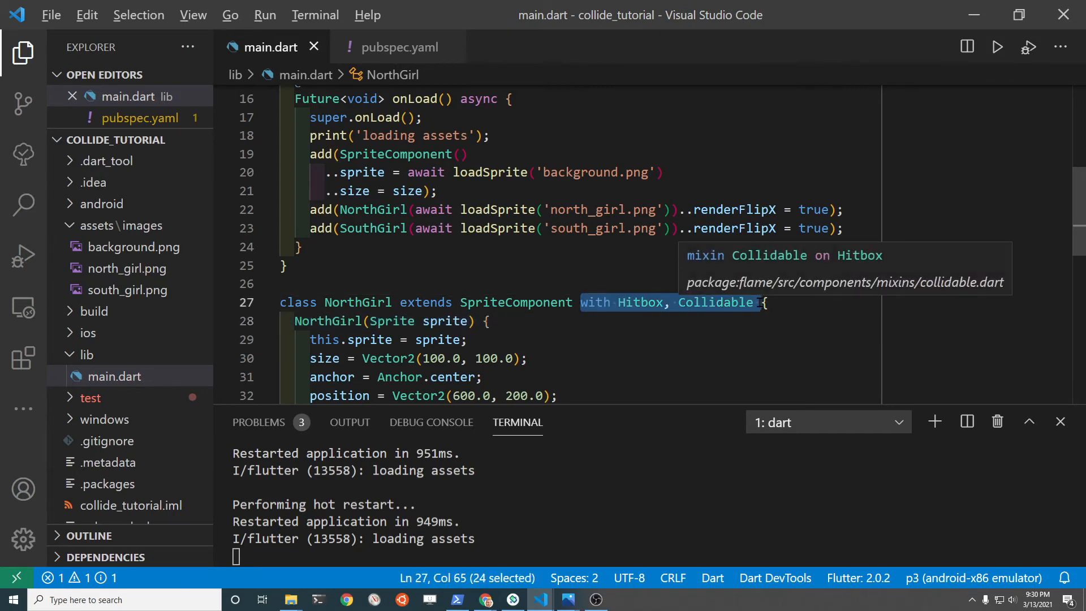
{"action": "scroll", "scroll_direction": "down", "scroll_amount": 3}
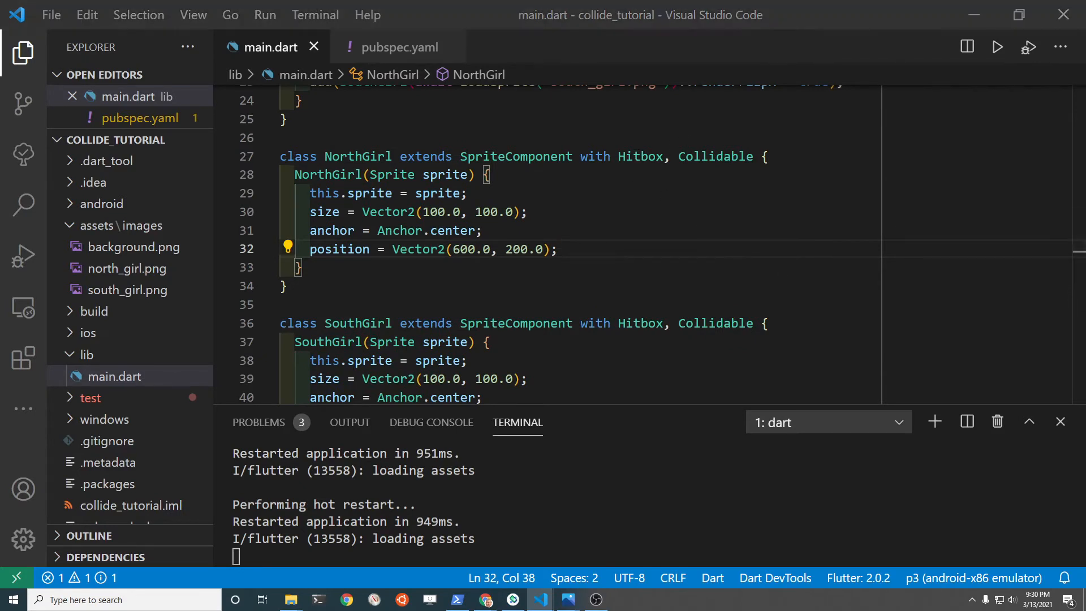
{"action": "mouse_move", "coordinate": [651, 248]}
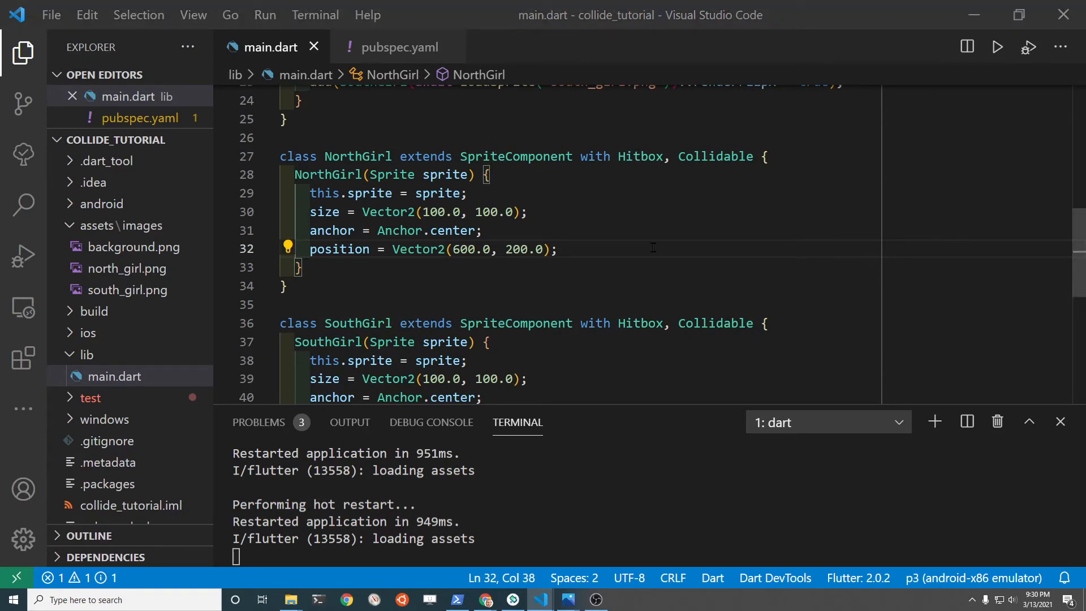
Step: Call addShape(HitboxRectangle()); in the NorthGirl constructor
{"action": "type", "text": "ad"}
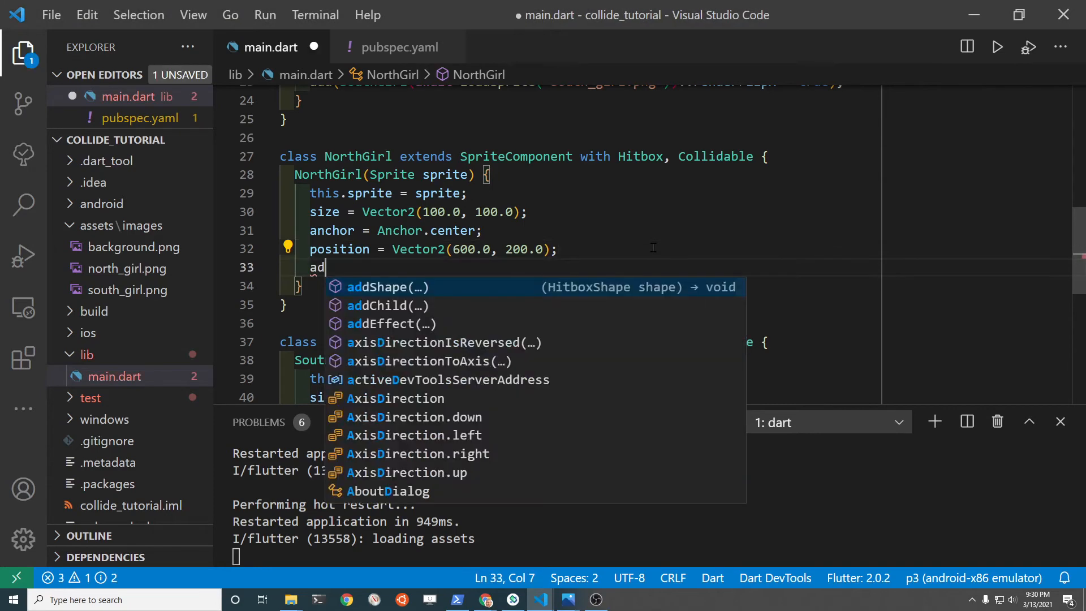
{"action": "left_click", "coordinate": [388, 286]}
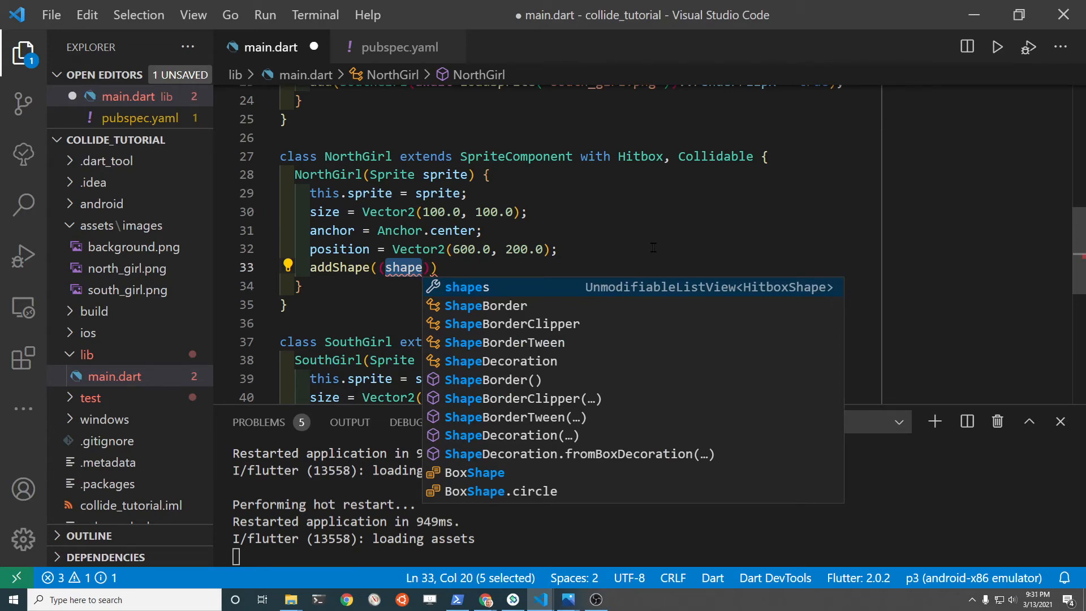
{"action": "type", "text": "H"}
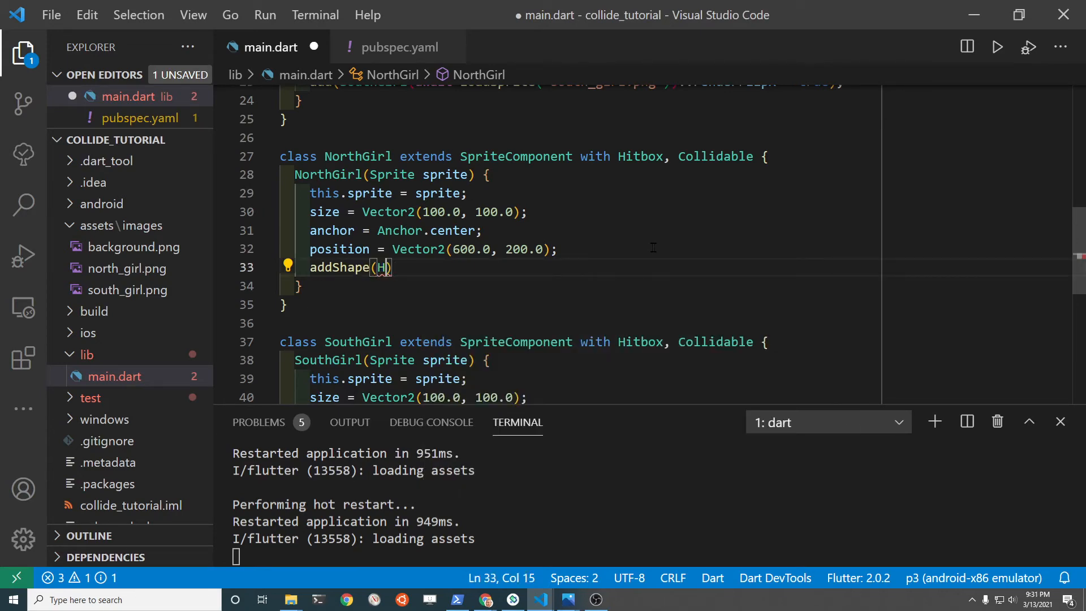
{"action": "type", "text": "it"}
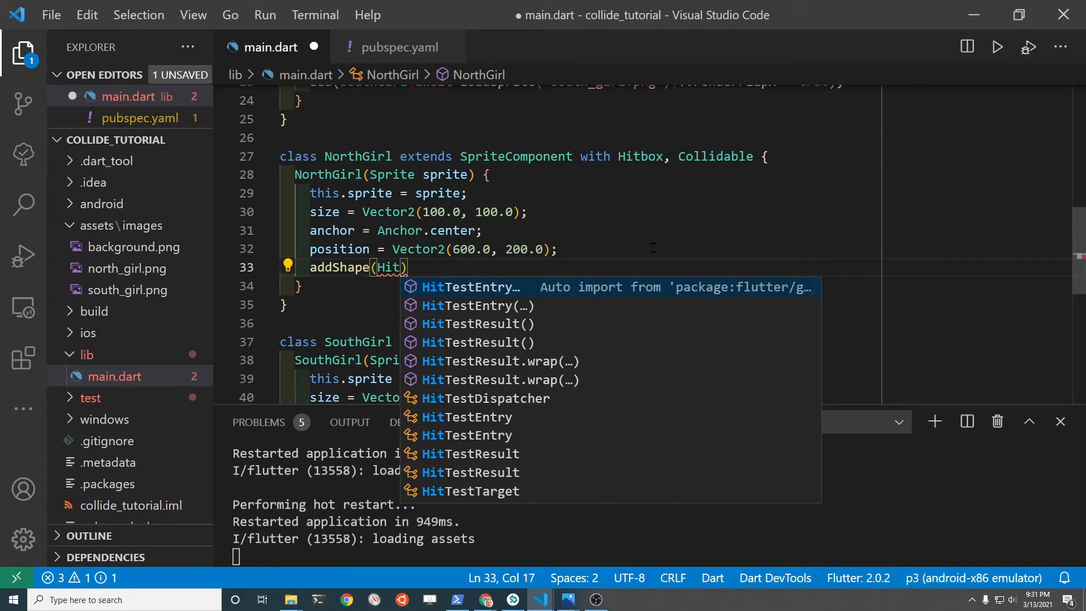
{"action": "type", "text": "boxRecta"}
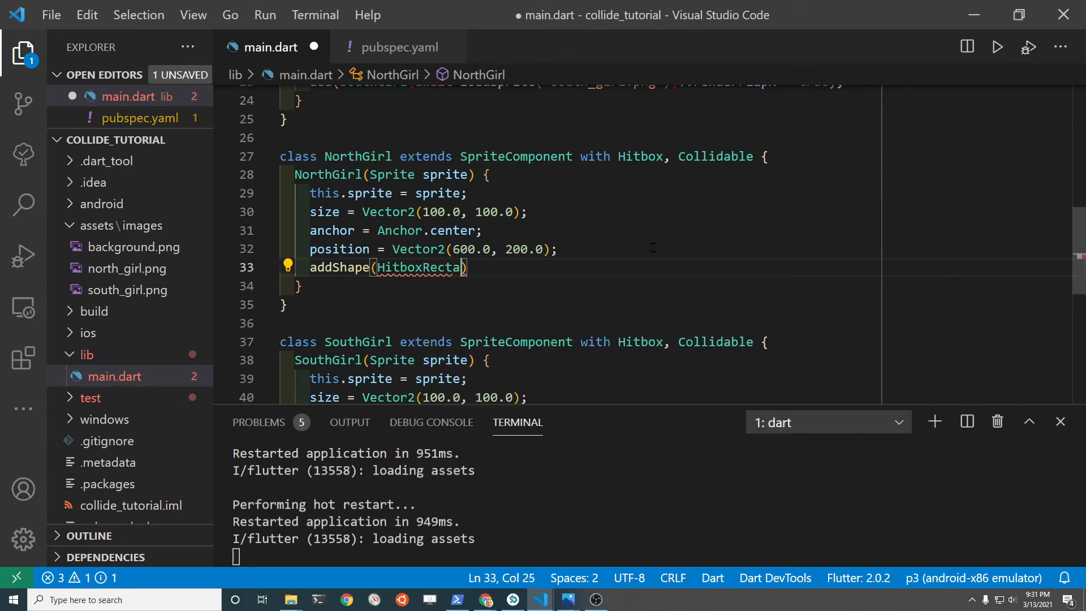
{"action": "type", "text": "ngle("}
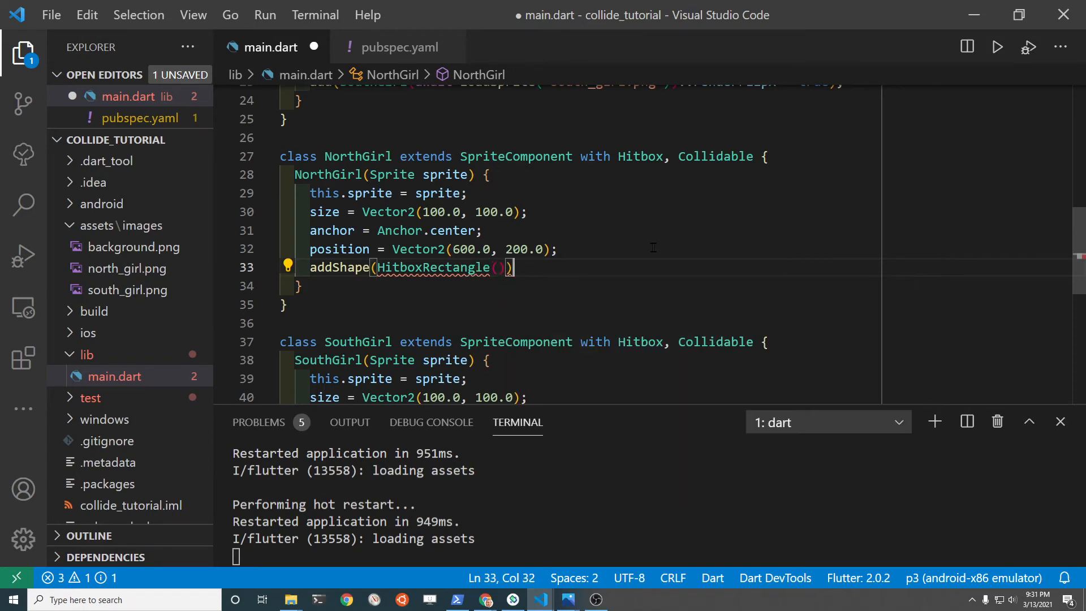
{"action": "type", "text": ";"}
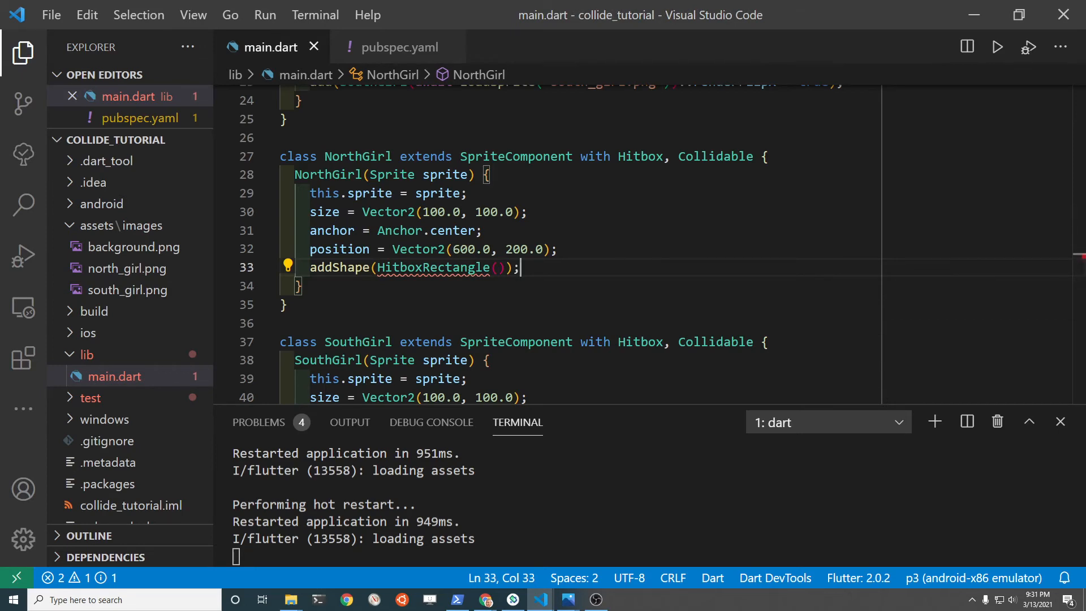
Step: Add import 'package:flame/geometry.dart'; at the top of main.dart
{"action": "type", "text": "import"}
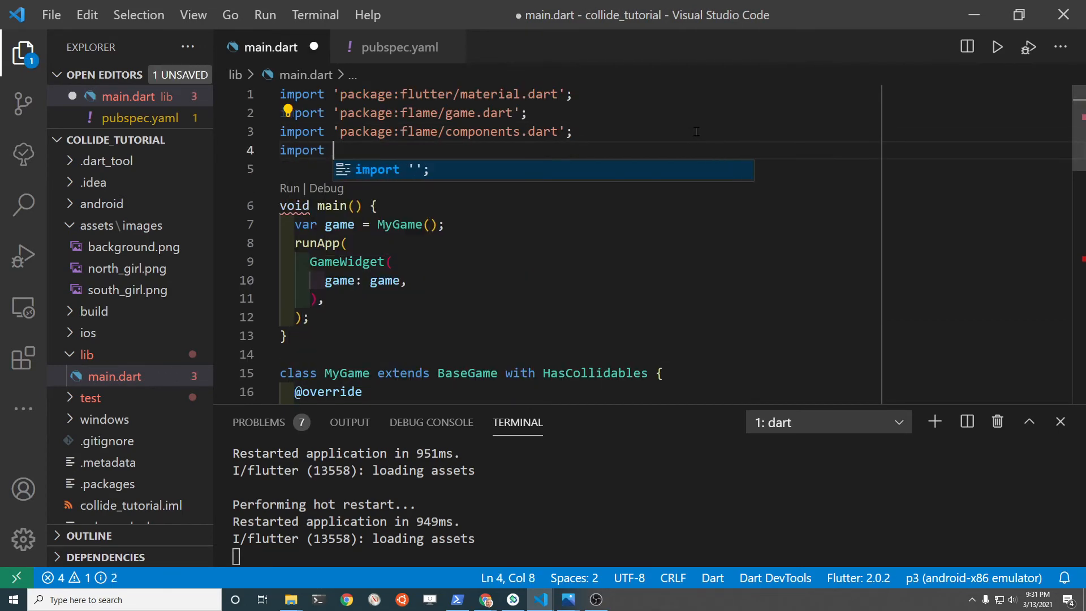
{"action": "type", "text": "'package:"}
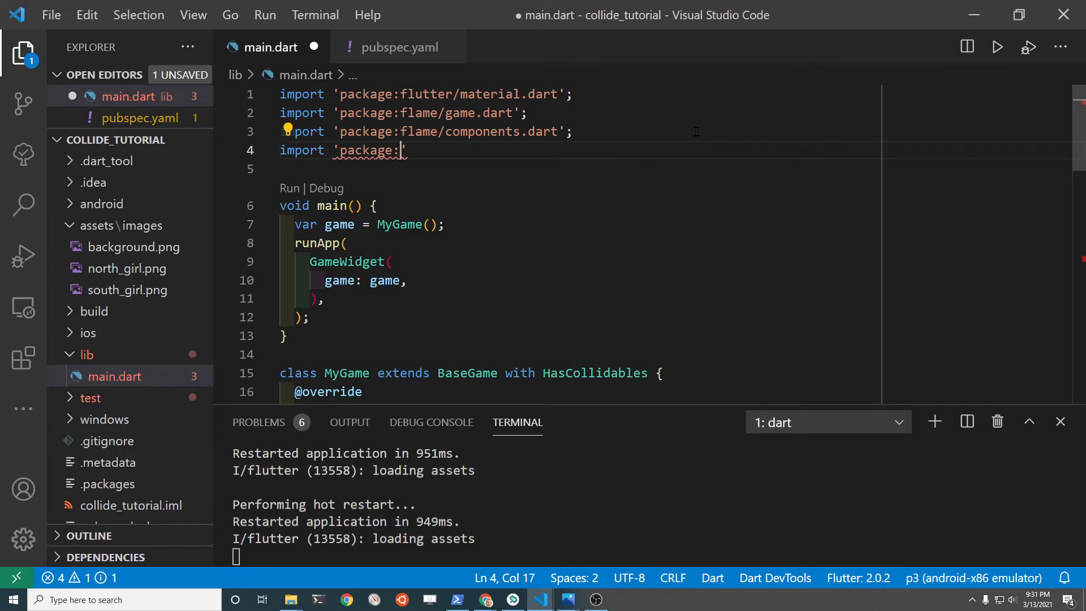
{"action": "type", "text": "flame/"}
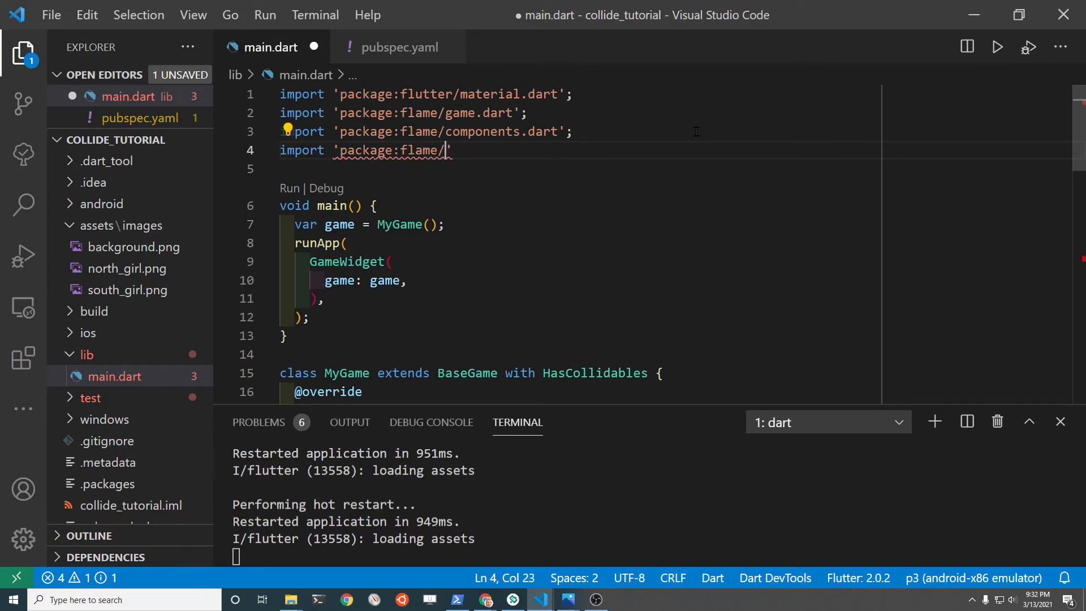
{"action": "type", "text": "ge"}
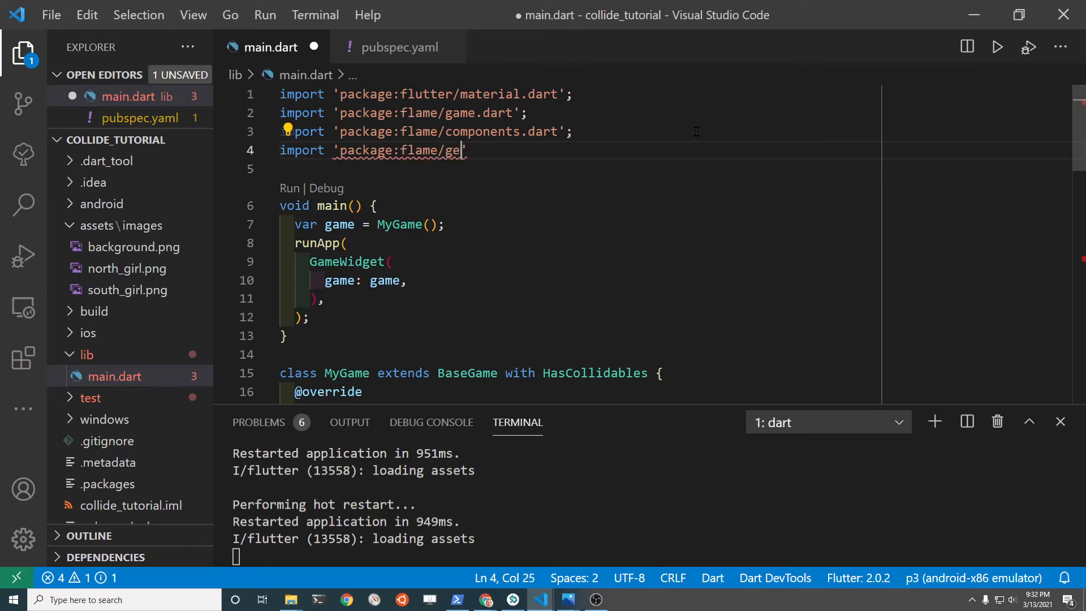
{"action": "type", "text": "ometry."}
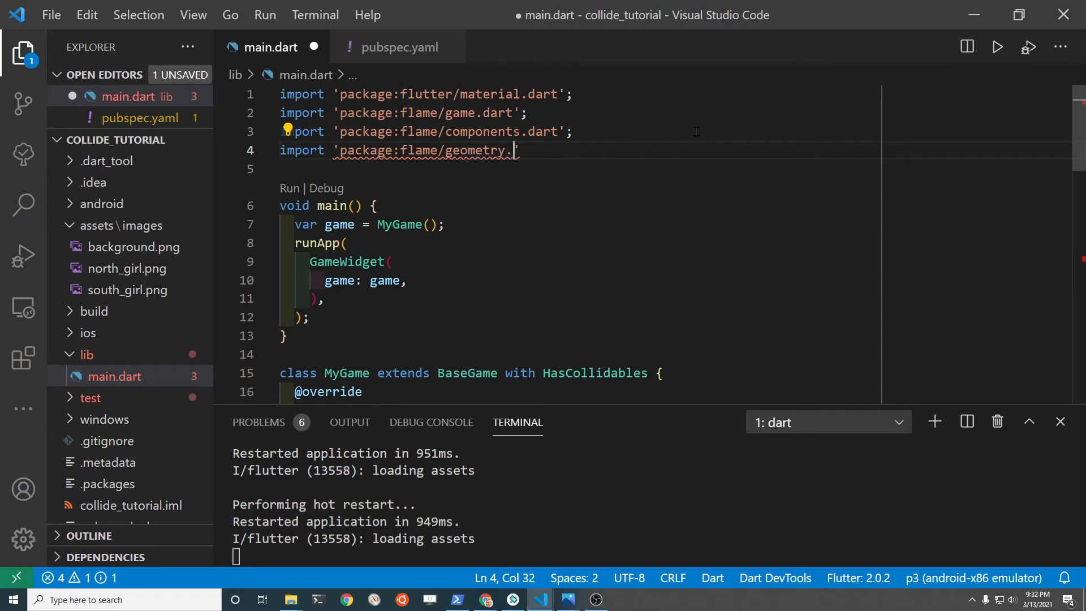
{"action": "type", "text": "dart';"}
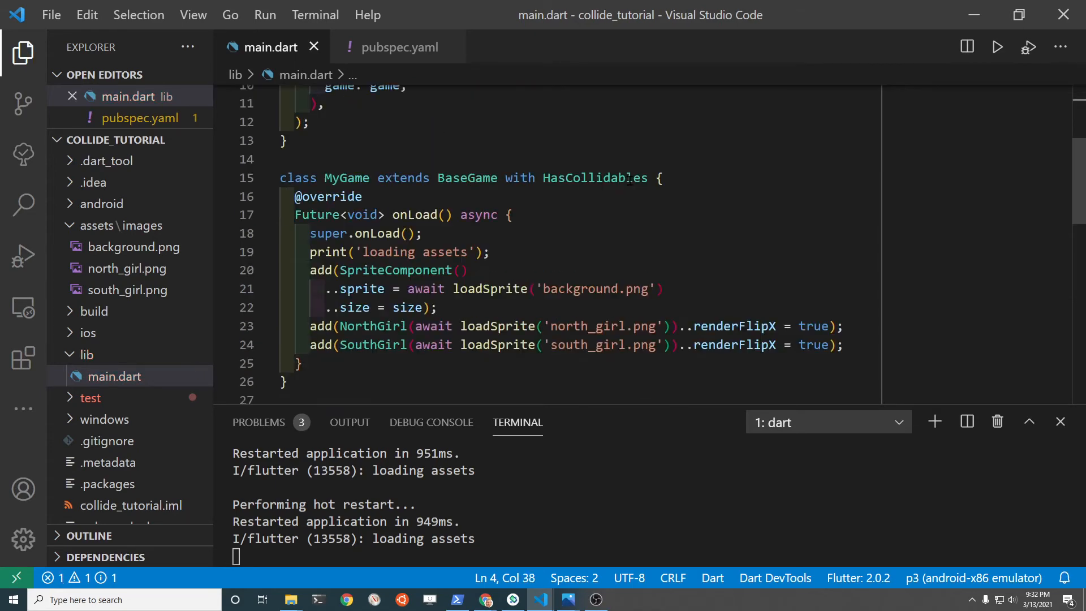
Step: Give the SouthGirl constructor the same addShape(HitboxRectangle()); line and save
{"action": "scroll", "scroll_direction": "down", "scroll_amount": 3}
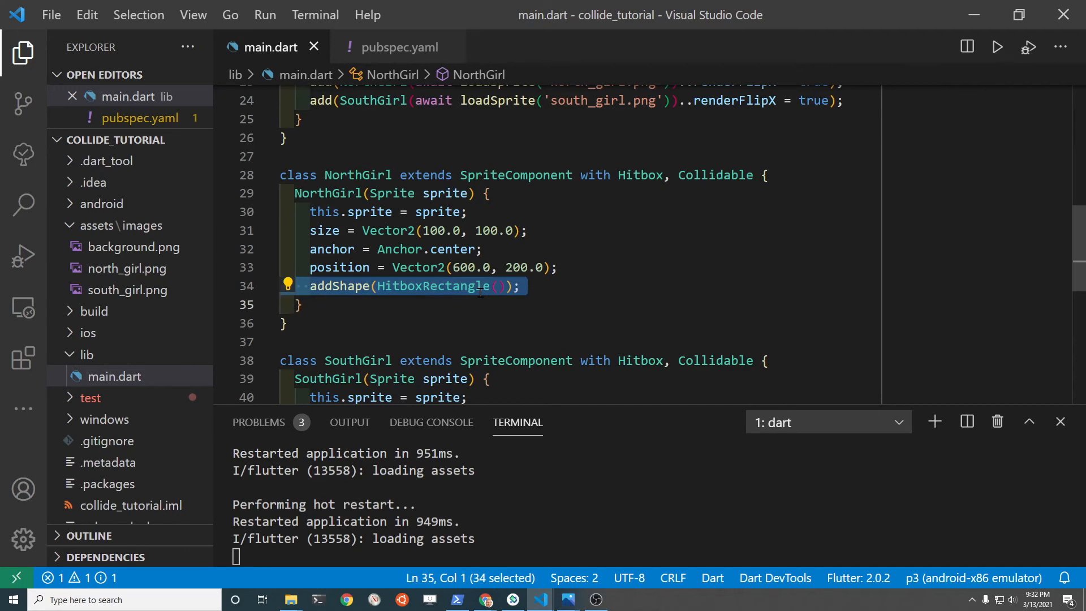
{"action": "scroll", "scroll_direction": "down", "scroll_amount": 3}
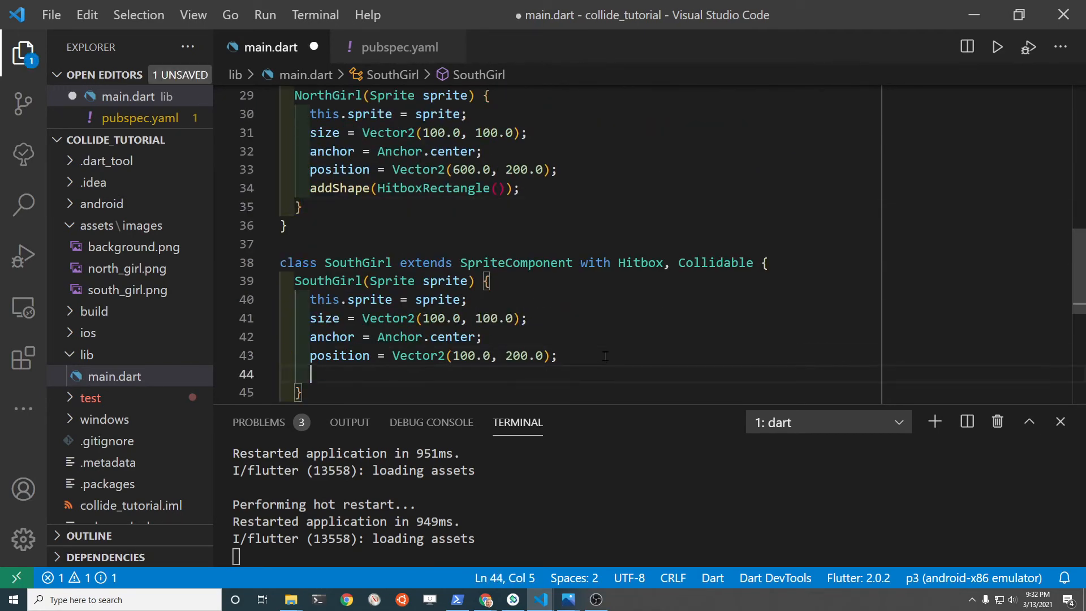
{"action": "type", "text": "addShape(HitboxRectangle());"}
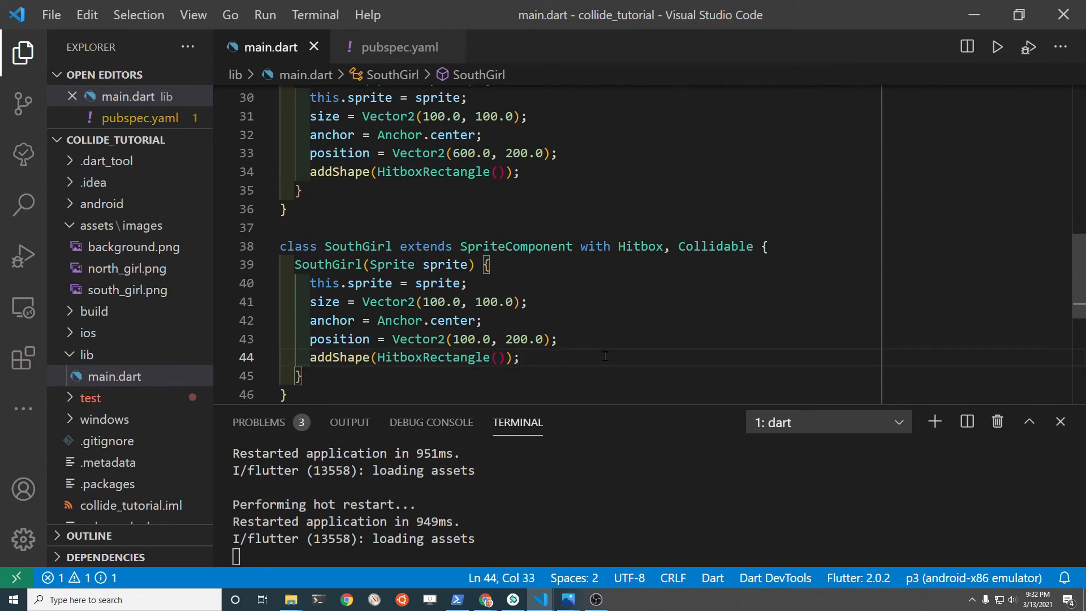
{"action": "scroll", "scroll_direction": "down", "scroll_amount": 3}
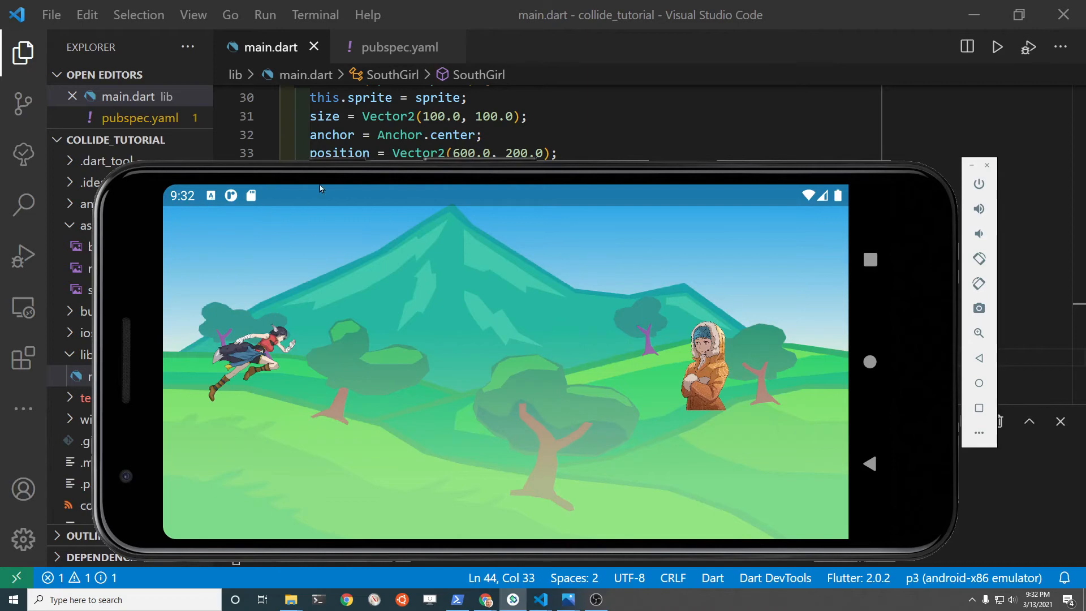
{"action": "mouse_move", "coordinate": [470, 299]}
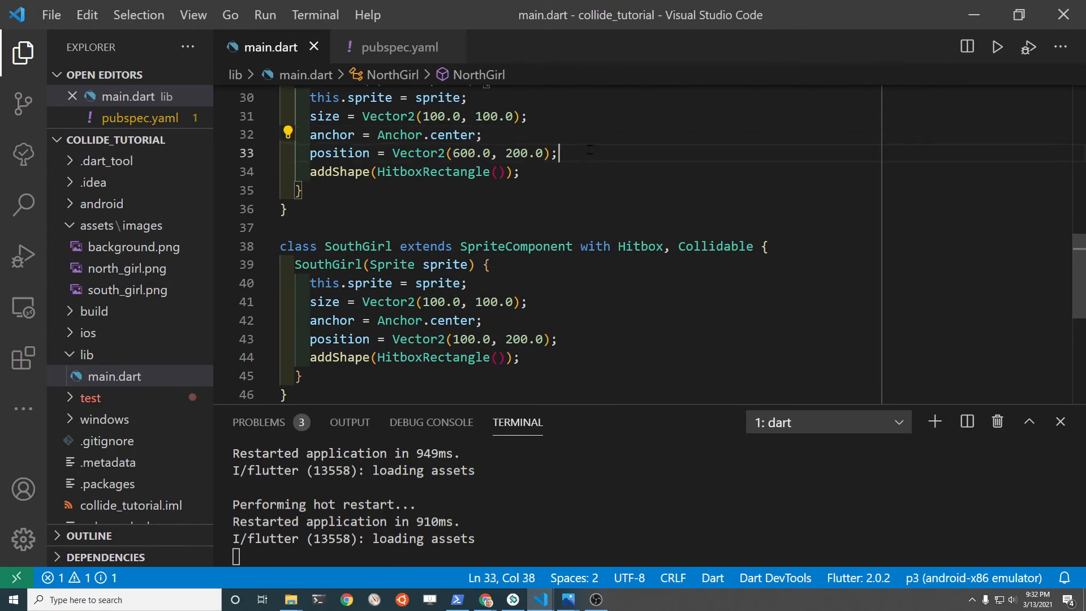
Step: Add debugMode = true; after the position assignment in NorthGirl and save
{"action": "key", "text": "enter"}
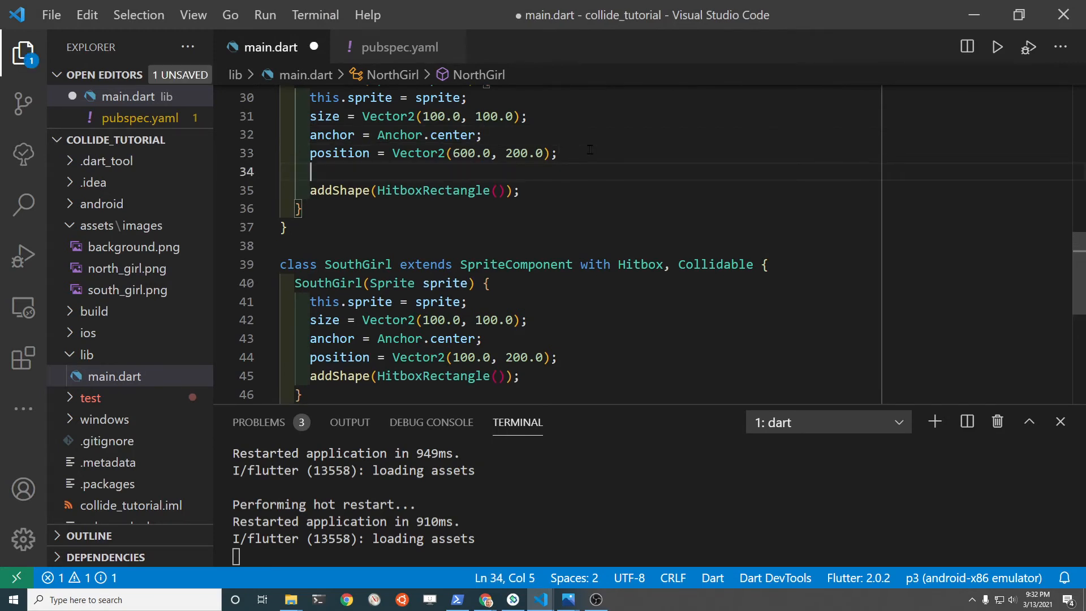
{"action": "type", "text": "debugMode = true"}
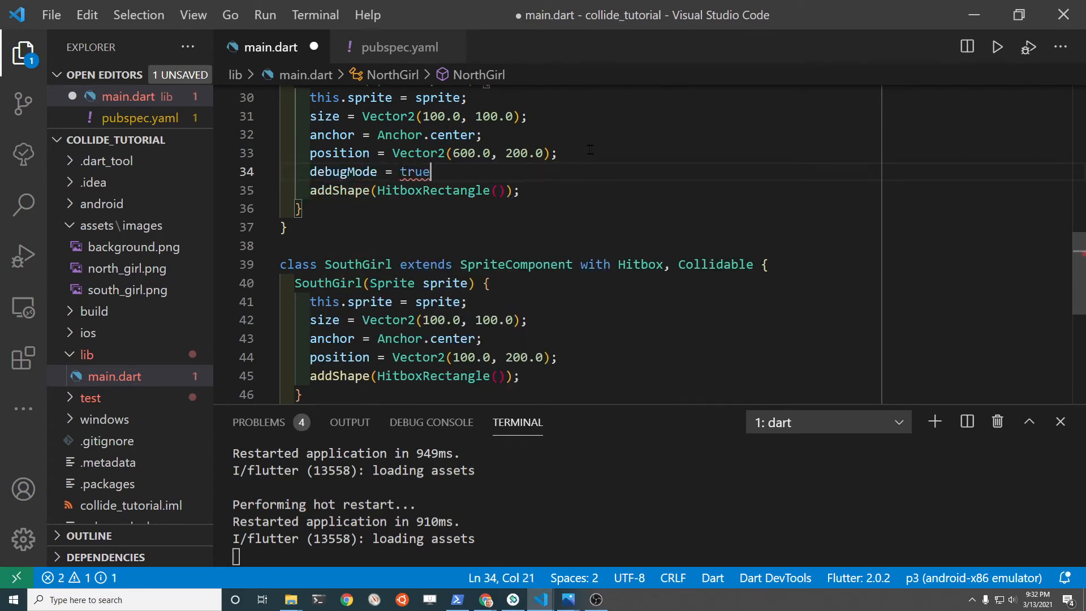
{"action": "type", "text": ";"}
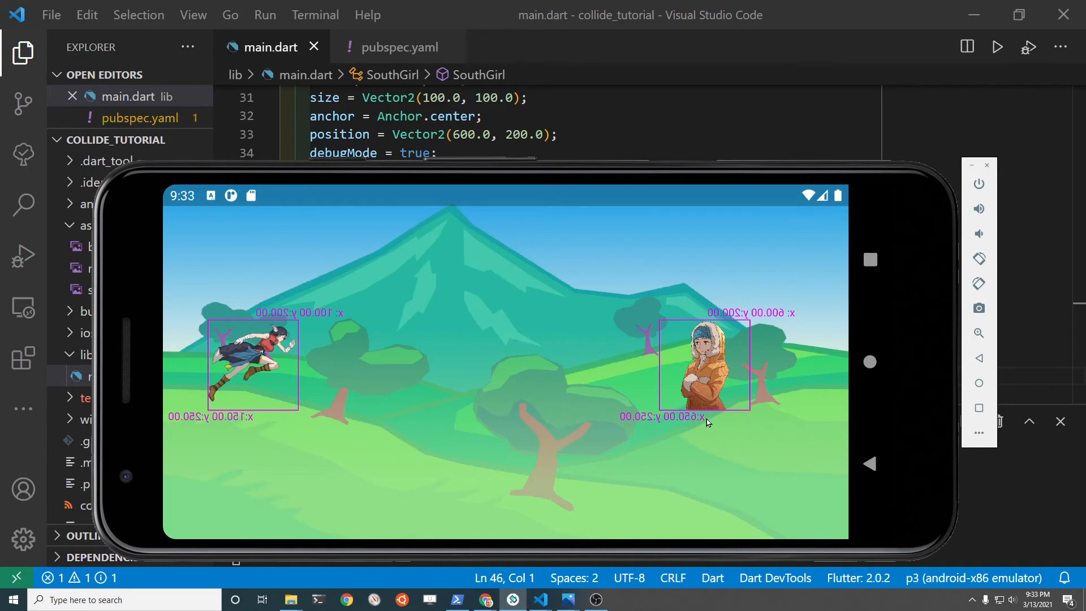
{"action": "mouse_move", "coordinate": [246, 358]}
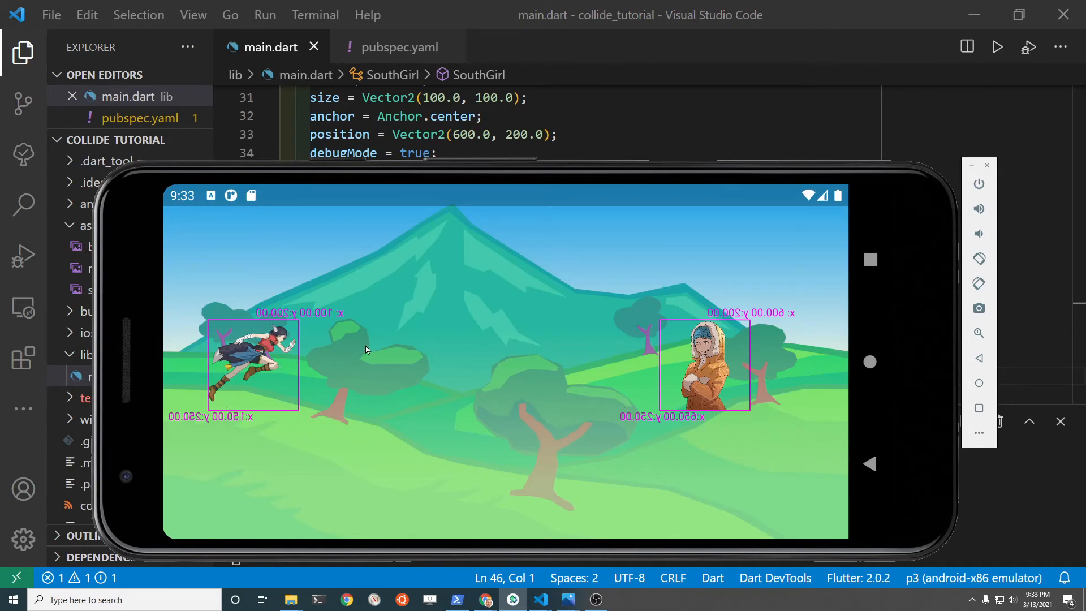
{"action": "mouse_move", "coordinate": [903, 437]}
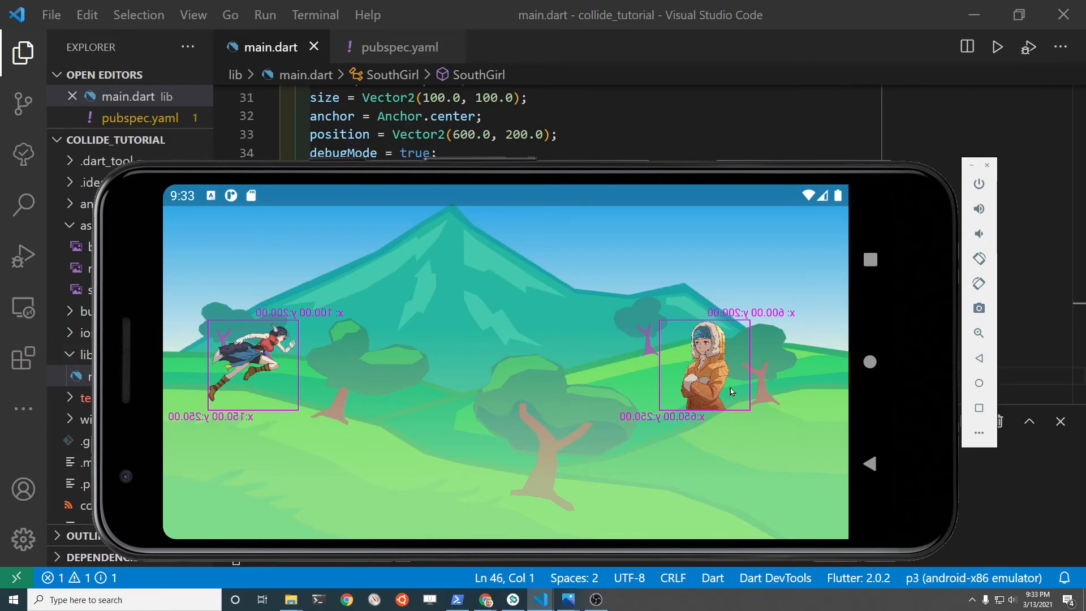
{"action": "mouse_move", "coordinate": [773, 375]}
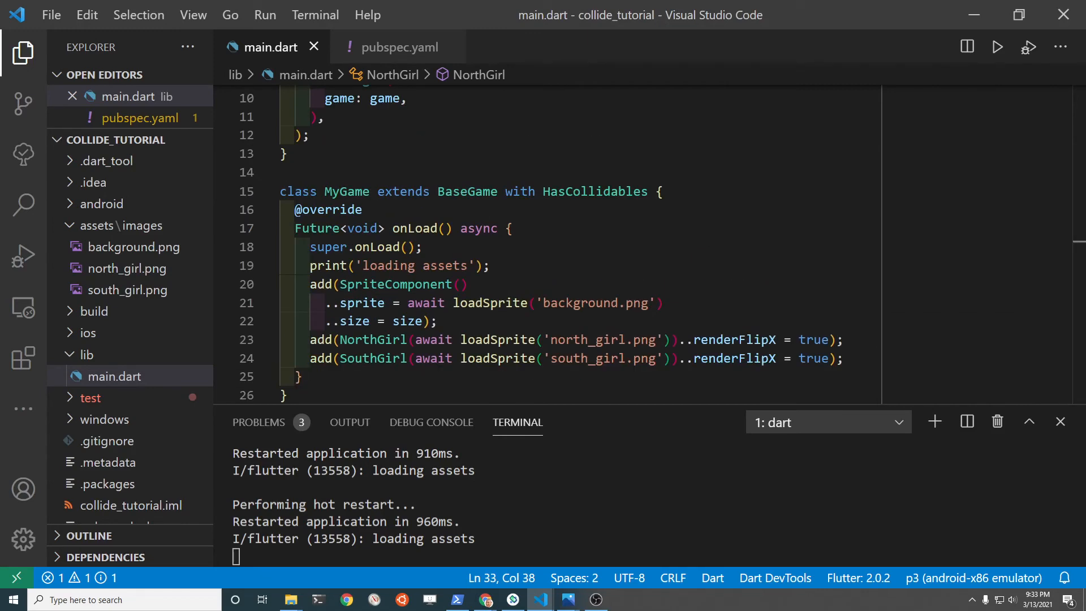
{"action": "mouse_move", "coordinate": [594, 274]}
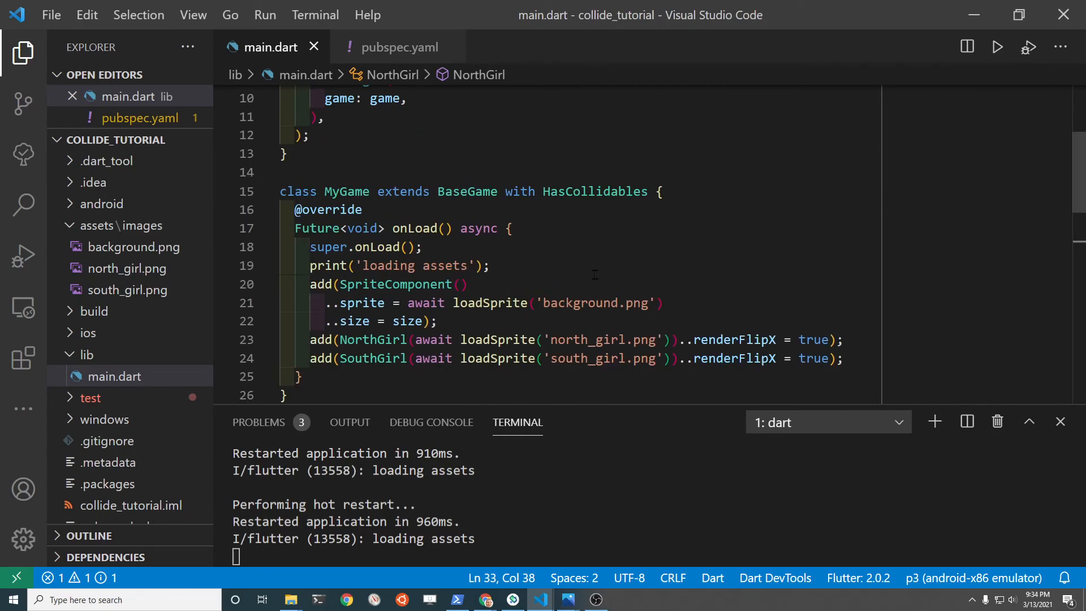
Step: Declare a field bool _collision = false; inside the SouthGirl class and save
{"action": "scroll", "scroll_direction": "down", "scroll_amount": 3}
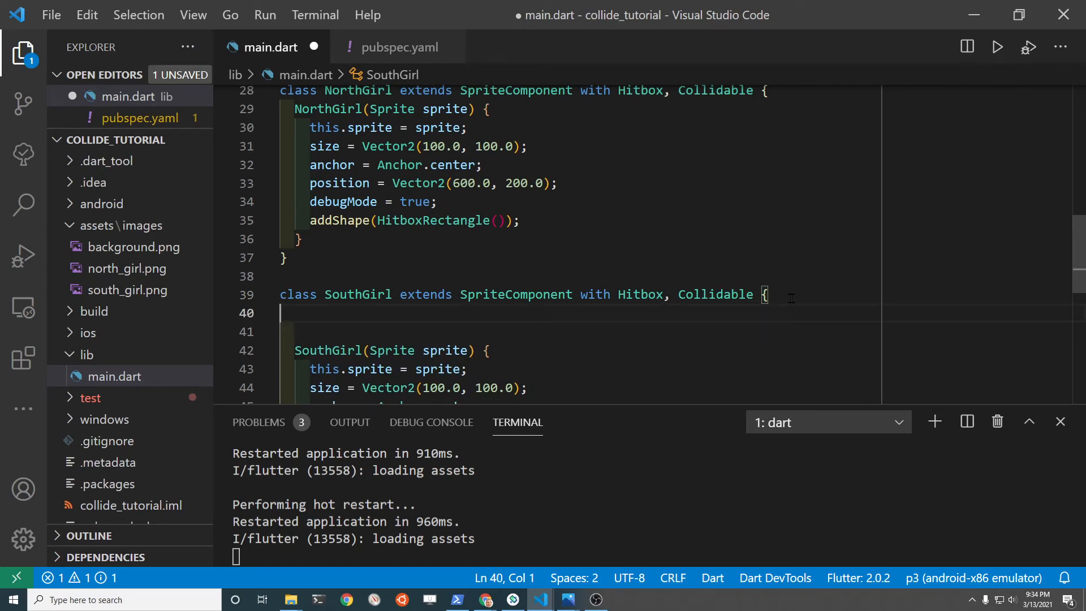
{"action": "type", "text": "boo"}
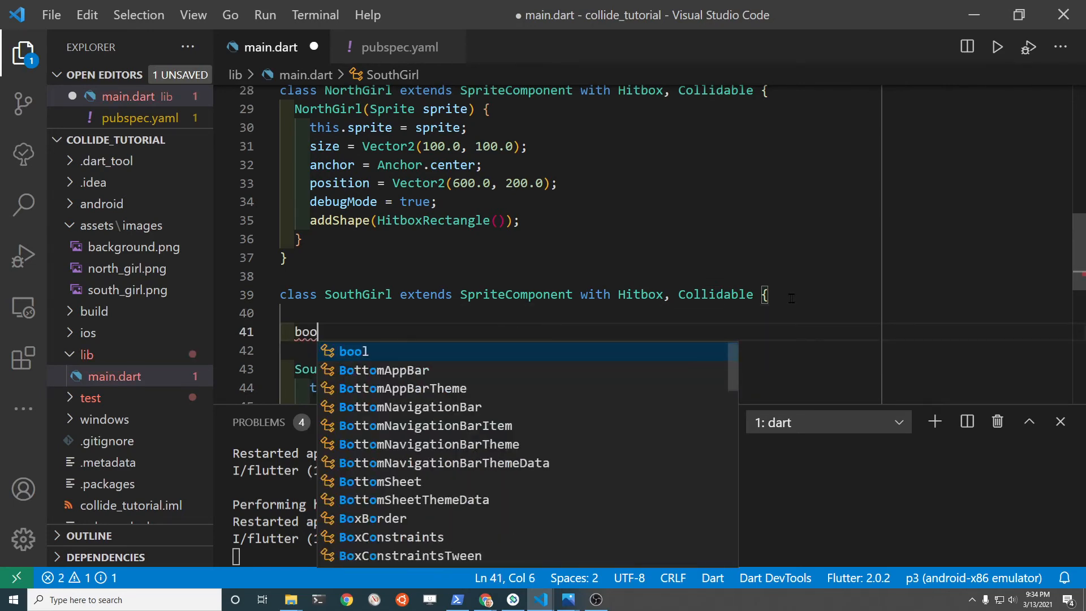
{"action": "key", "text": "Enter"}
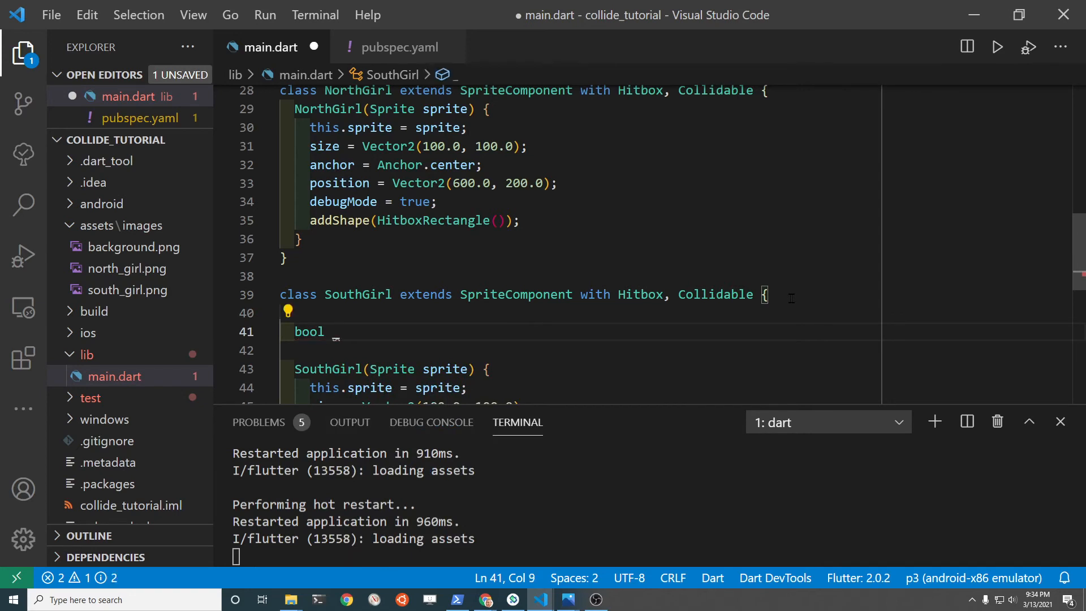
{"action": "type", "text": "_collision"}
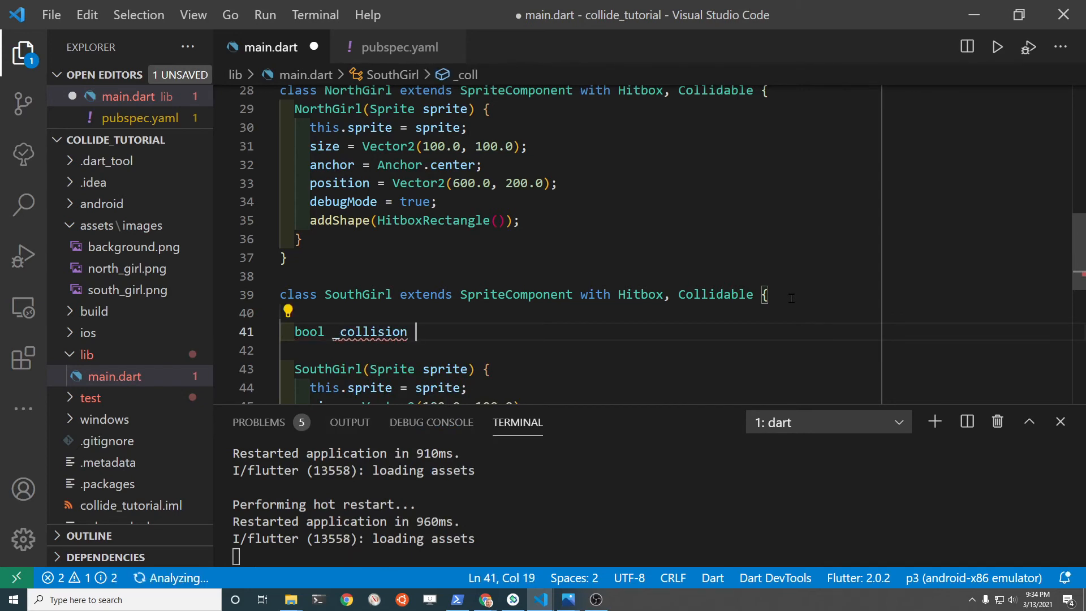
{"action": "type", "text": "= false;"}
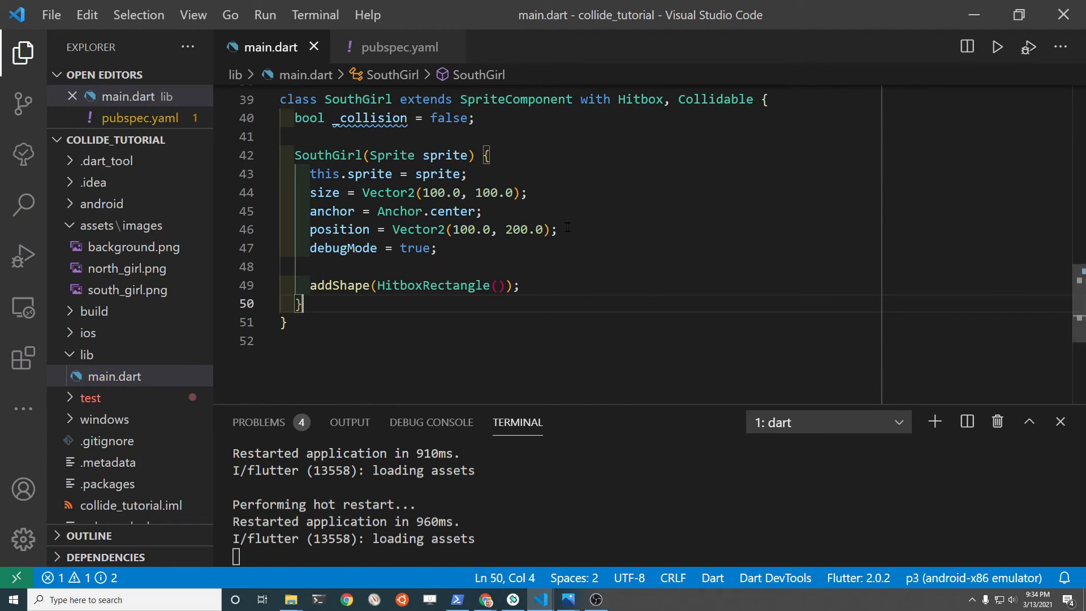
{"action": "mouse_move", "coordinate": [577, 301]}
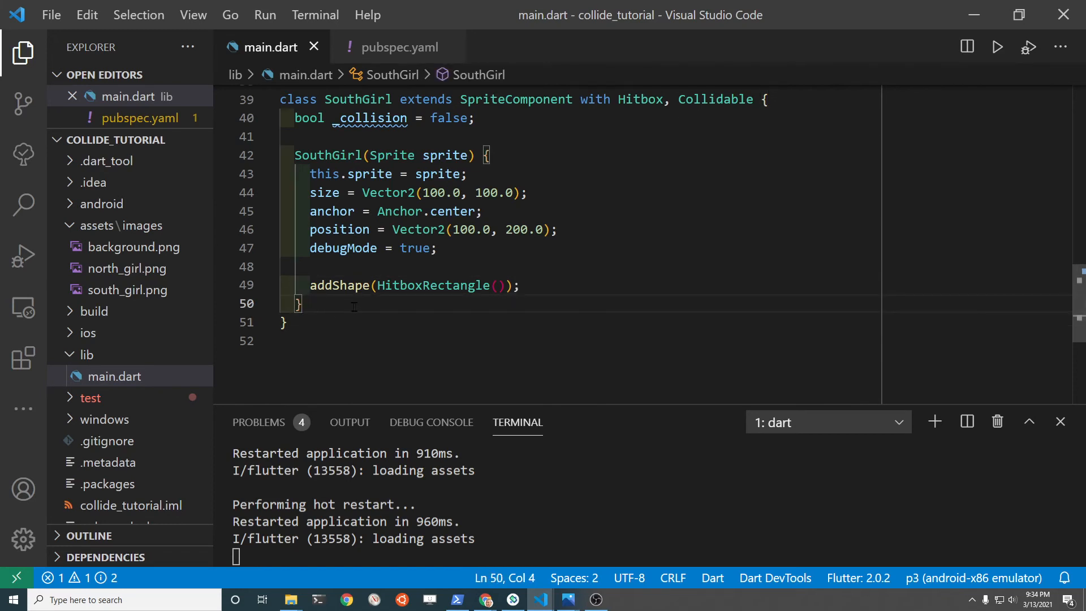
Step: Override update(double dt) in SouthGirl, calling super.update(dt)
{"action": "type", "text": "@o"}
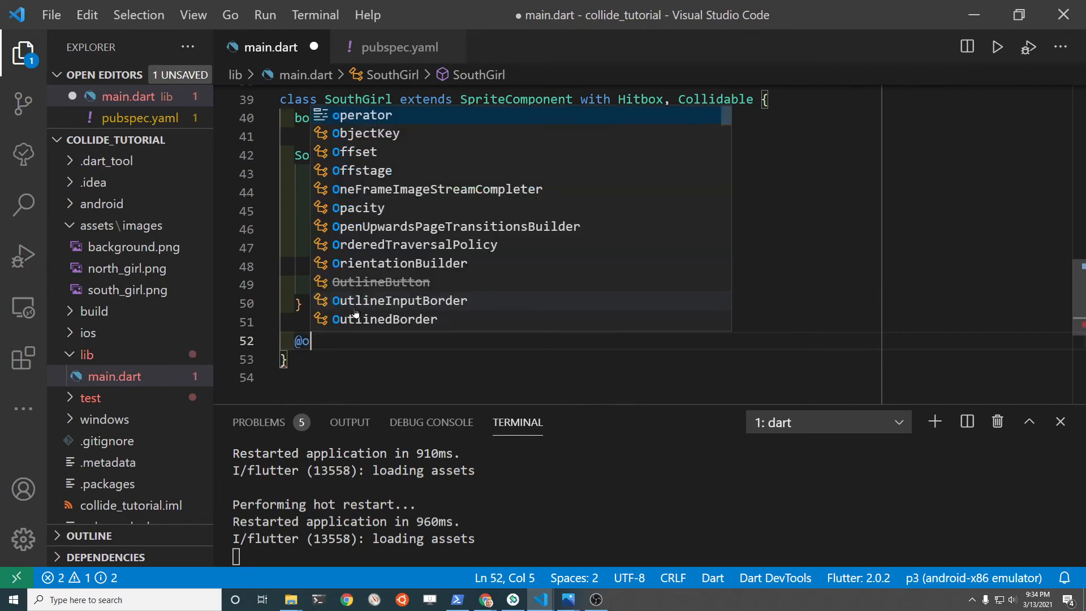
{"action": "type", "text": "verride"}
{"action": "type", "text": "void up"}
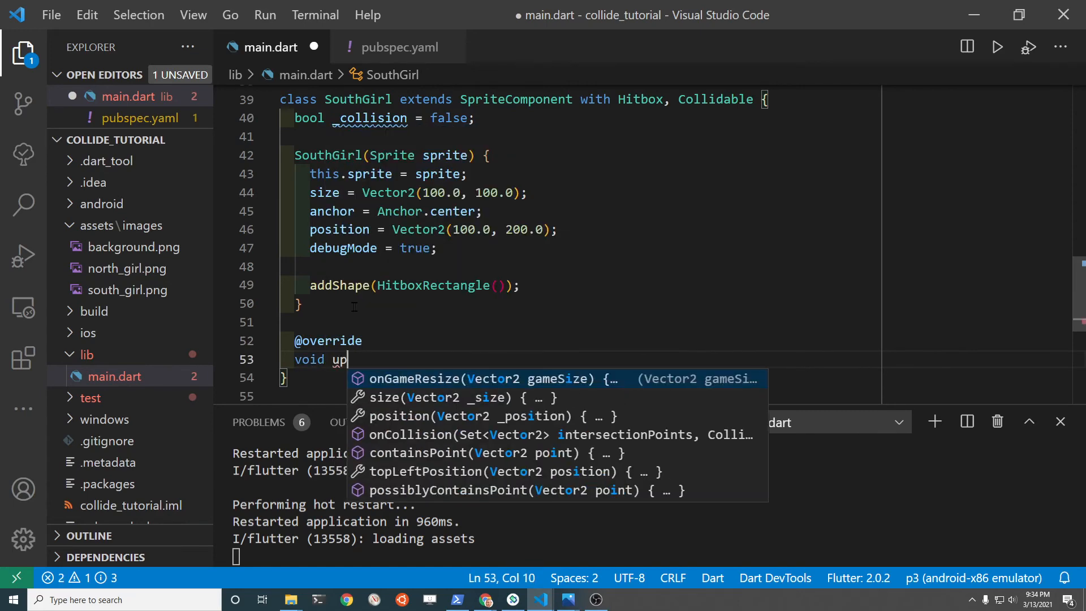
{"action": "type", "text": "date(double"}
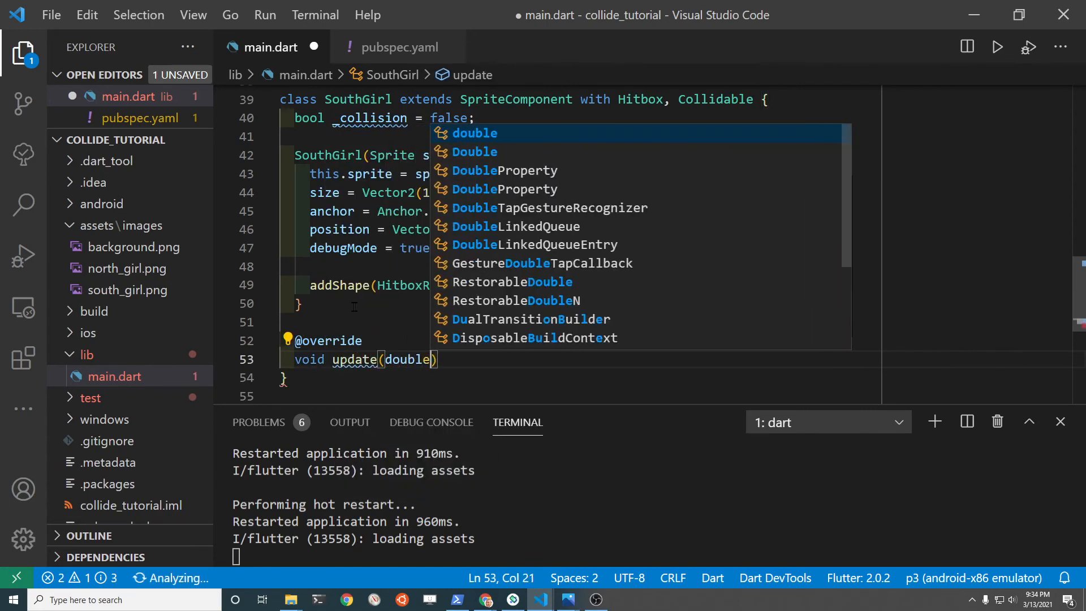
{"action": "type", "text": "dt)"}
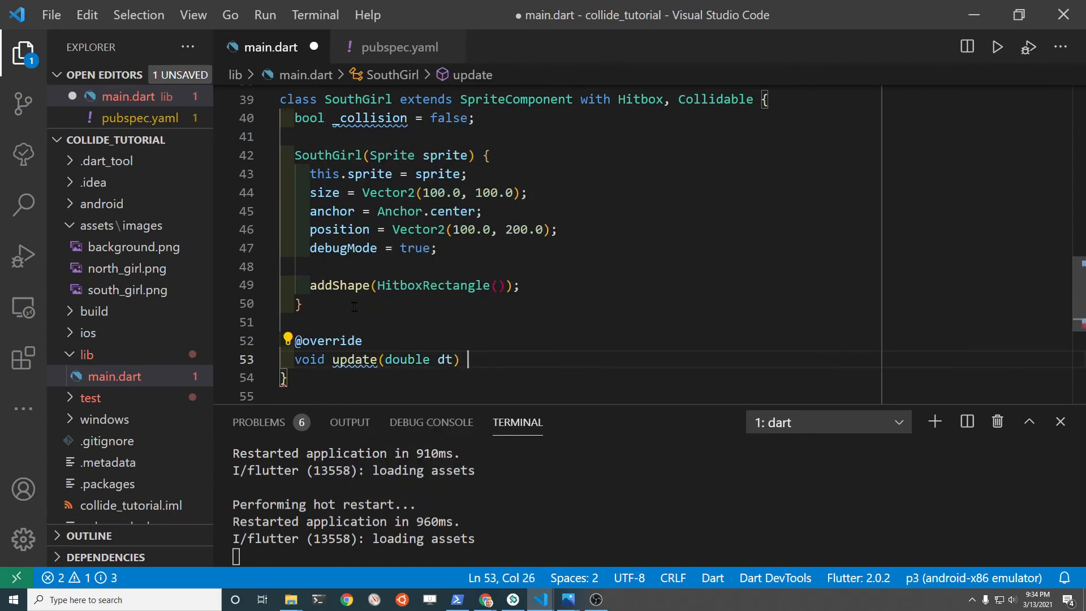
{"action": "type", "text": "{"}
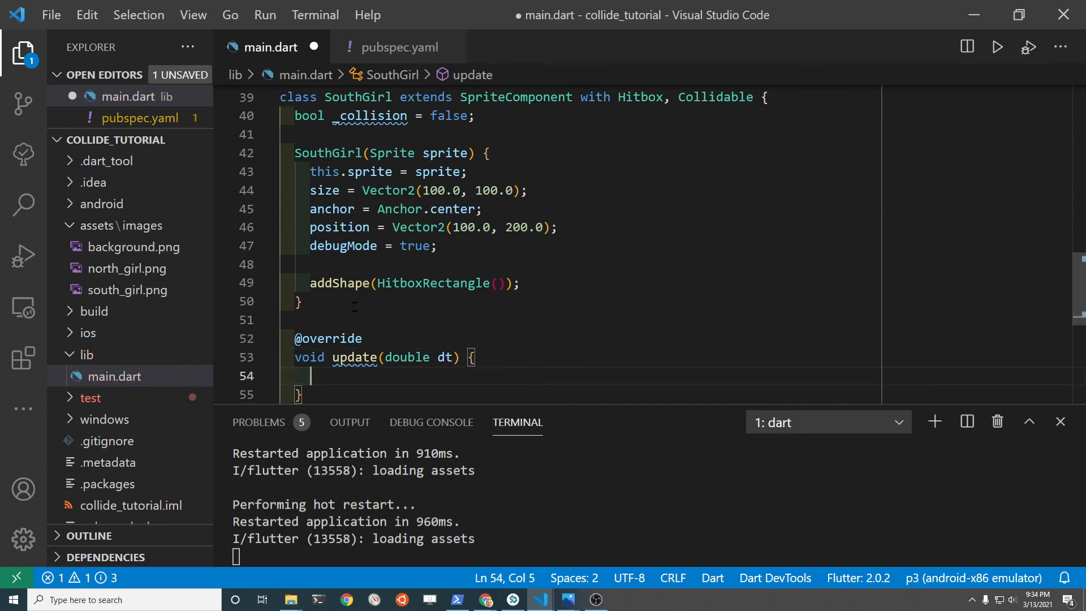
{"action": "type", "text": "super.u"}
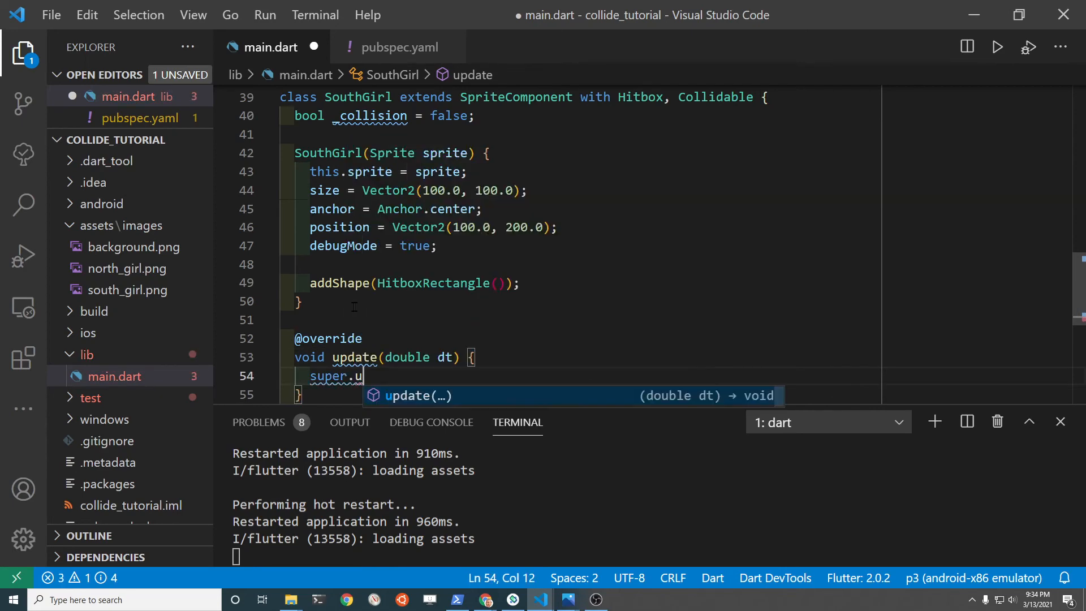
{"action": "key", "text": "Tab"}
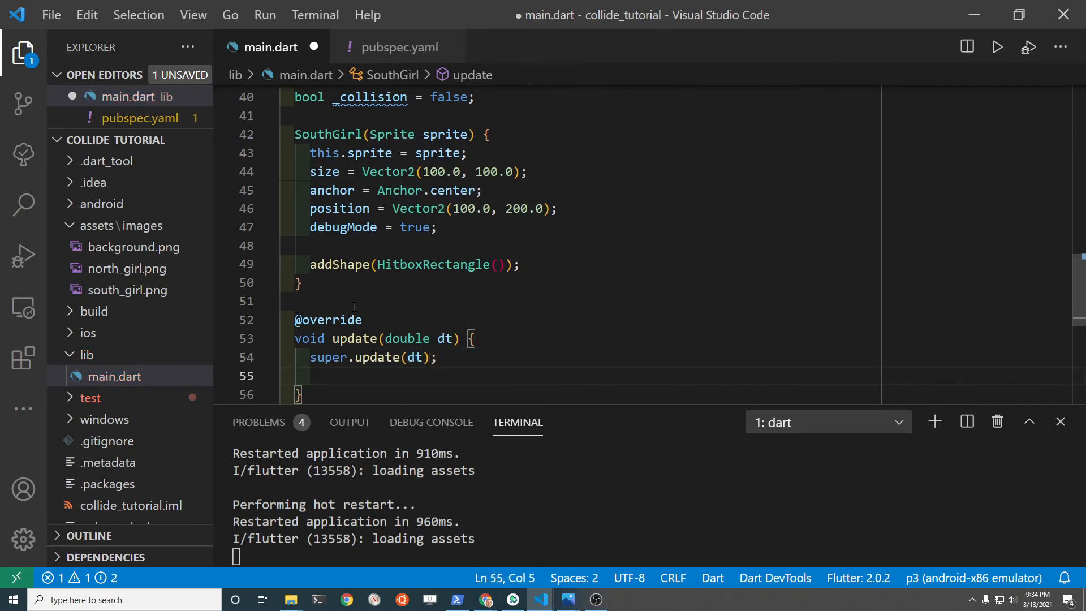
Step: Advance the sprite with this.x += 1; in update and save to hot-restart
{"action": "type", "text": "this.x"}
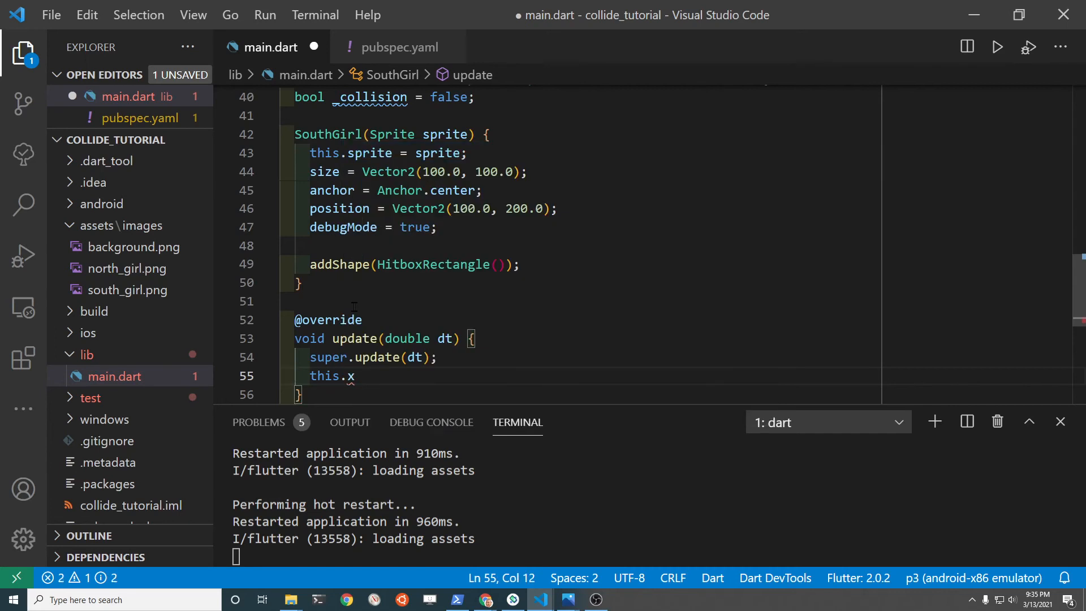
{"action": "type", "text": "+-"}
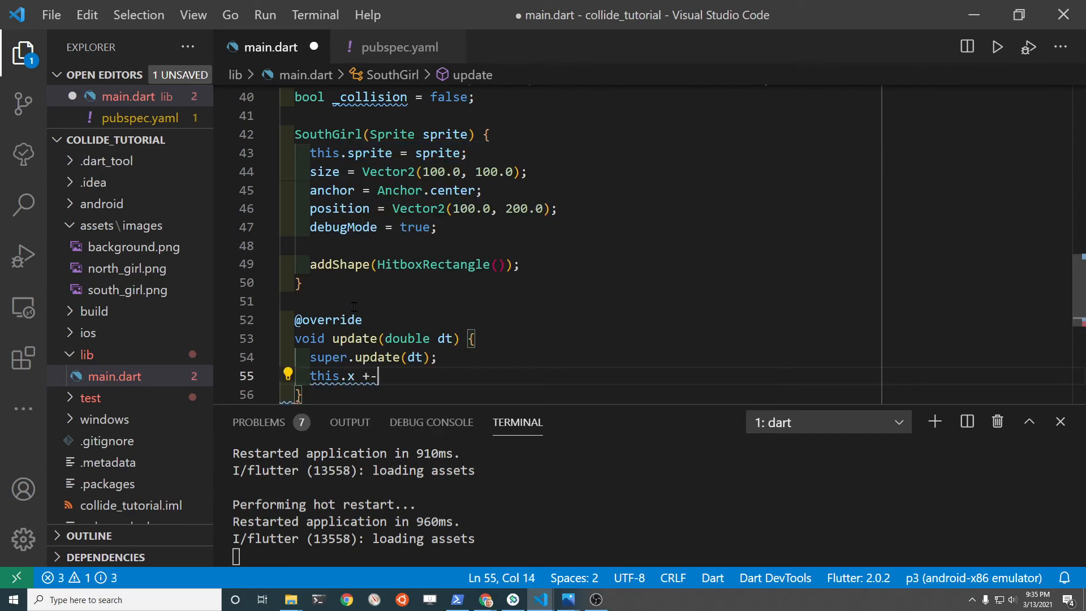
{"action": "key", "text": "Backspace"}
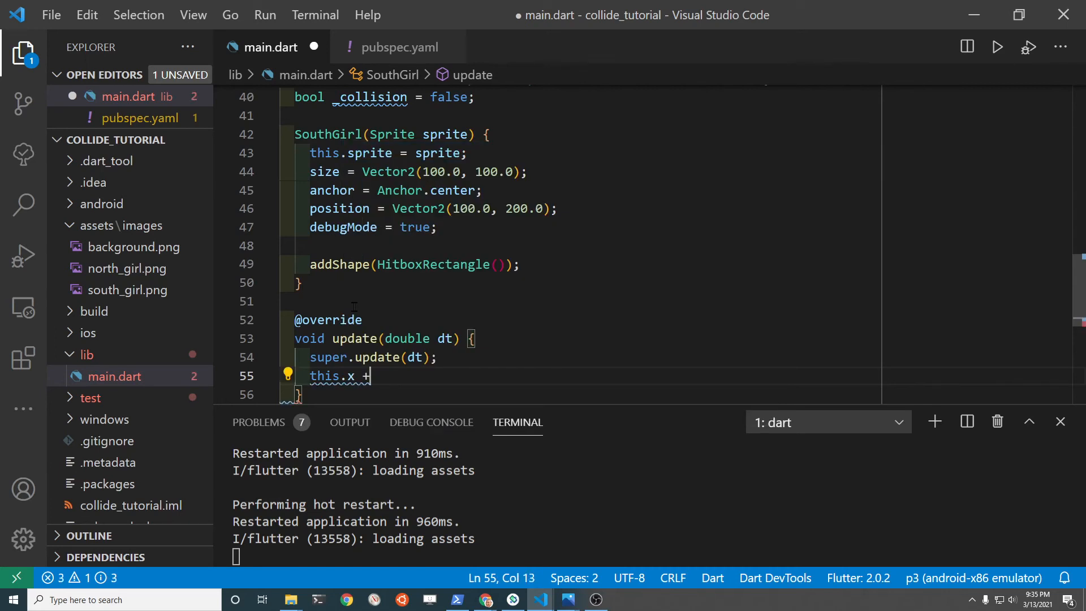
{"action": "type", "text": "-"}
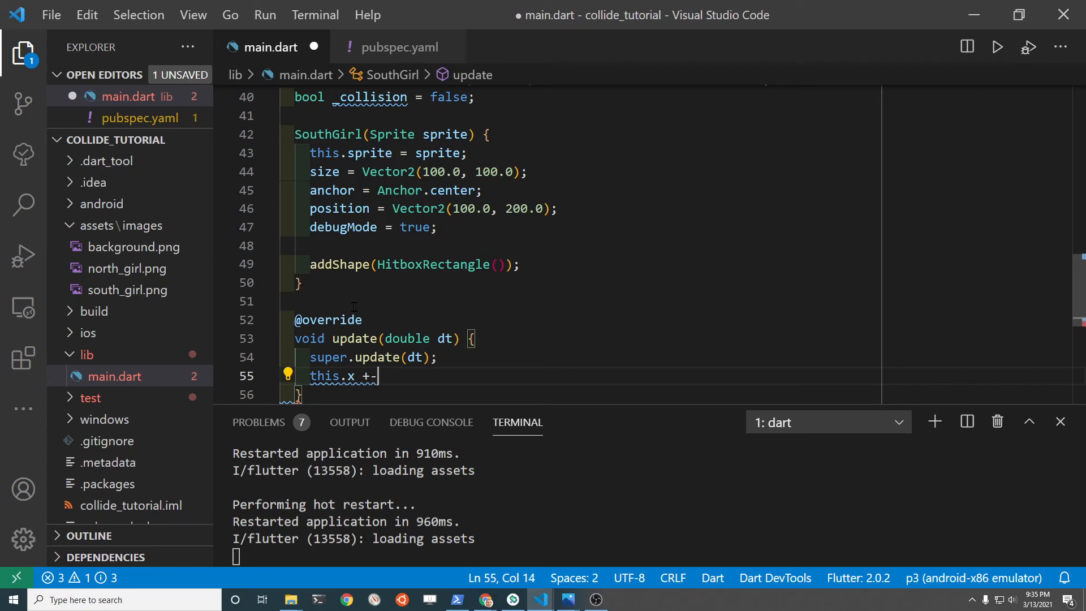
{"action": "type", "text": "= 1;"}
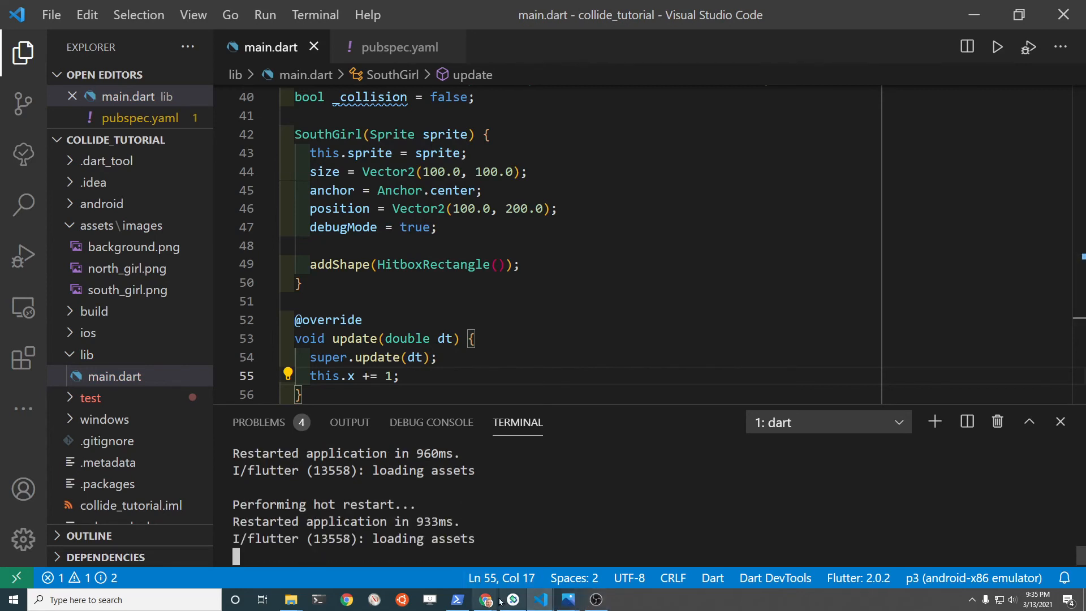
{"action": "left_click", "coordinate": [513, 600]}
{"action": "type", "text": "@override"}
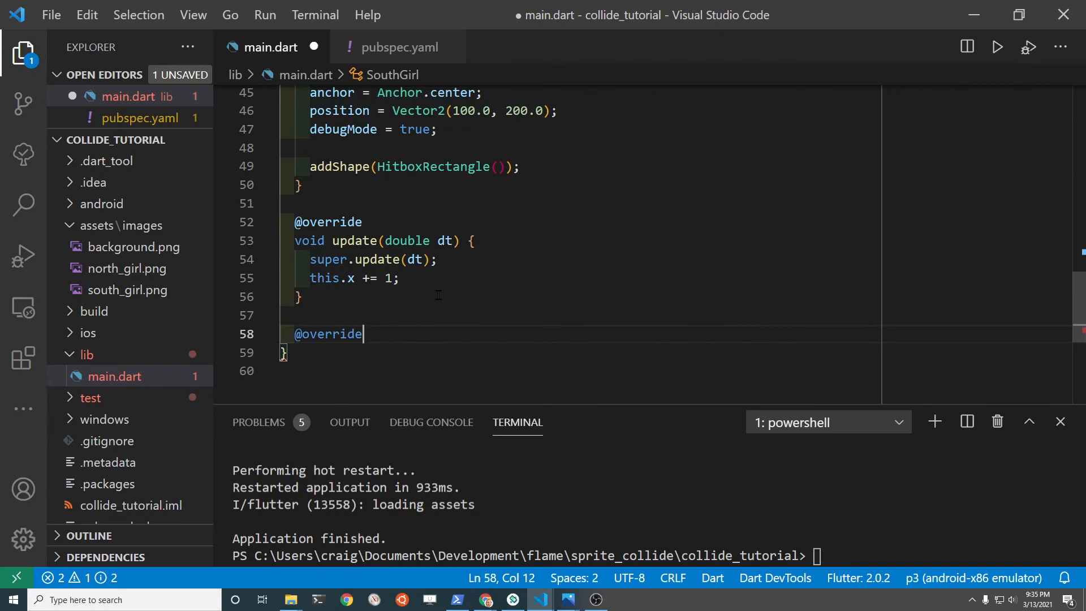
Step: Override onCollision in SouthGirl to set _collision = true; after the super call
{"action": "type", "text": "void onCollision(Set<Vector2> intersectionPoints, Collidable other) {"}
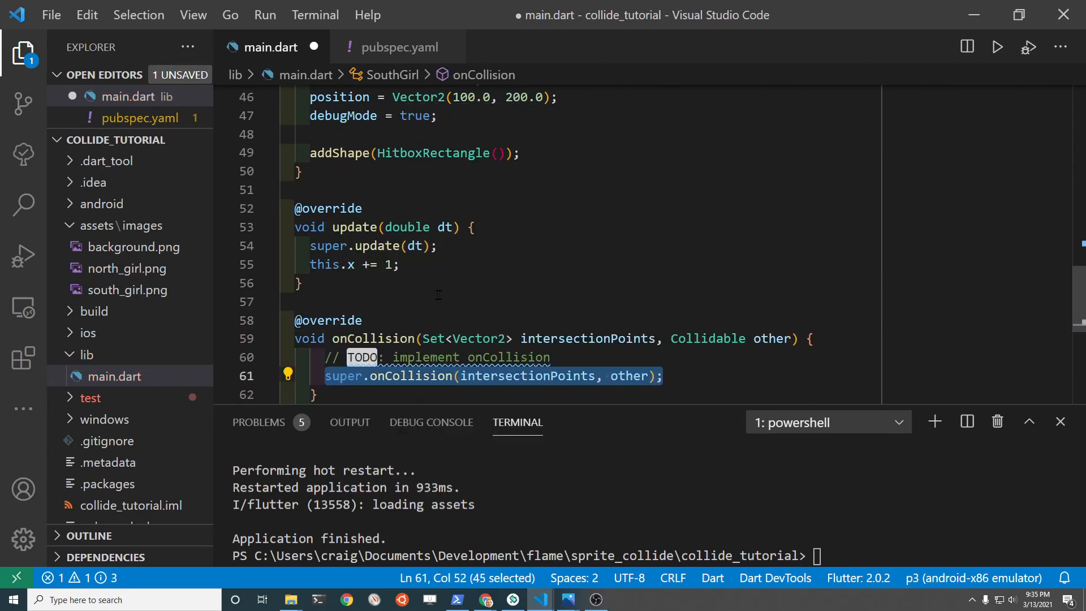
{"action": "left_click", "coordinate": [399, 263]}
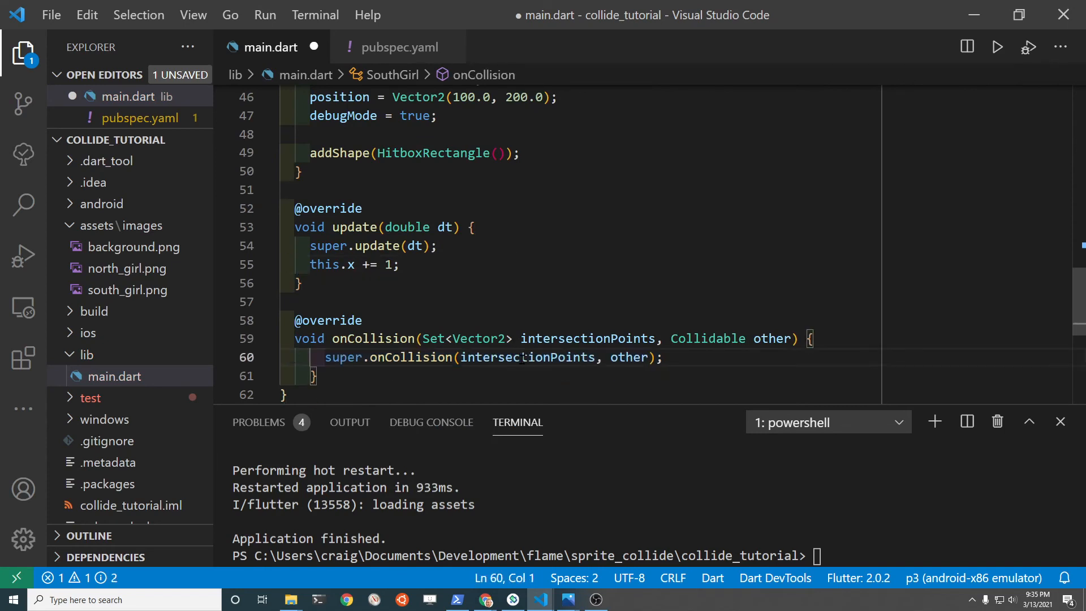
{"action": "key", "text": "enter"}
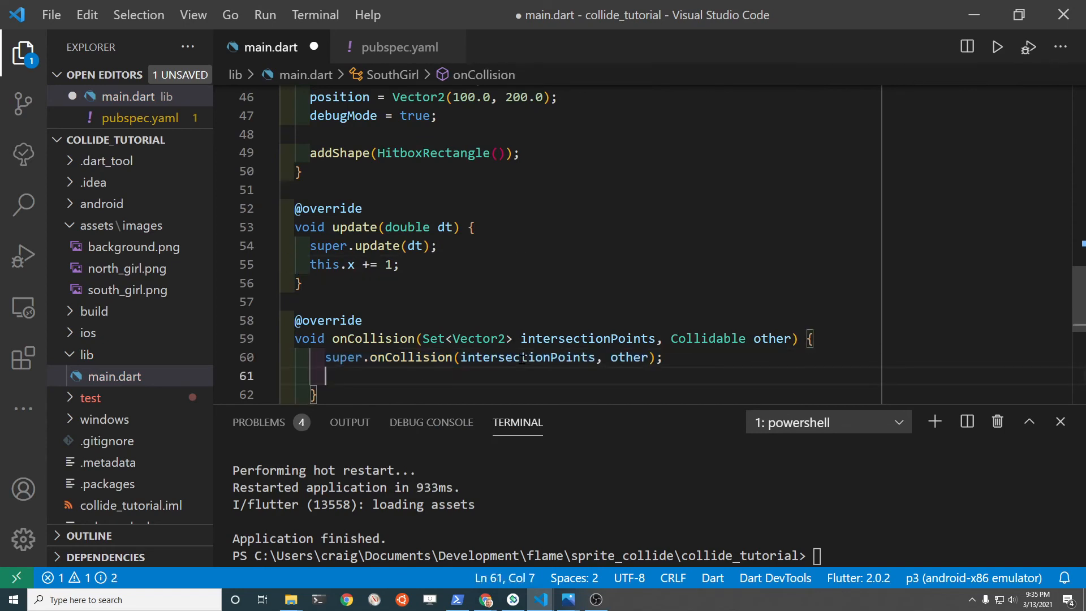
{"action": "type", "text": "collision ="}
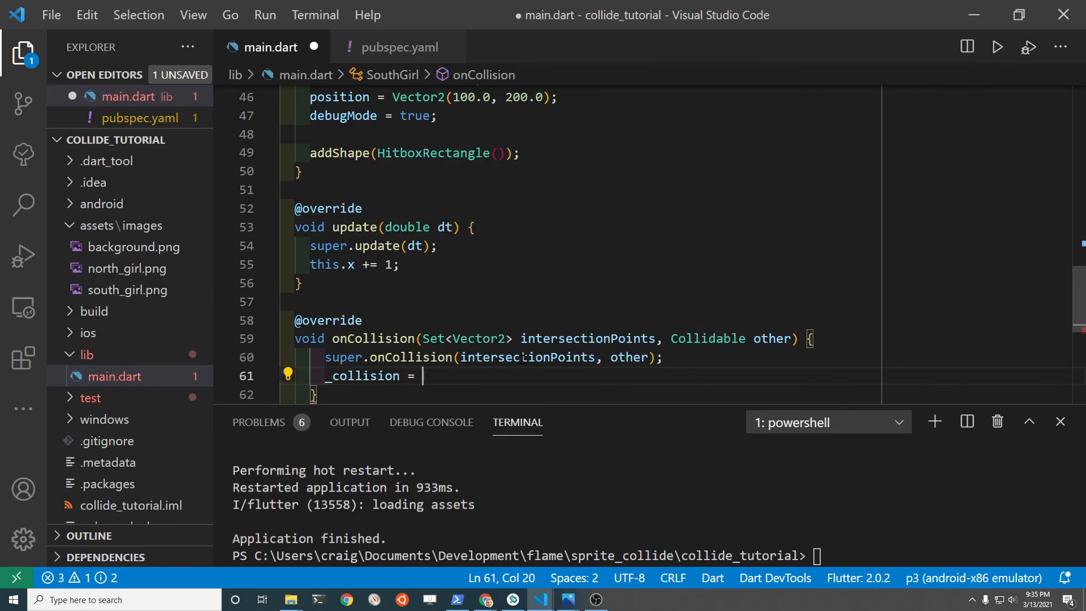
{"action": "type", "text": "true;"}
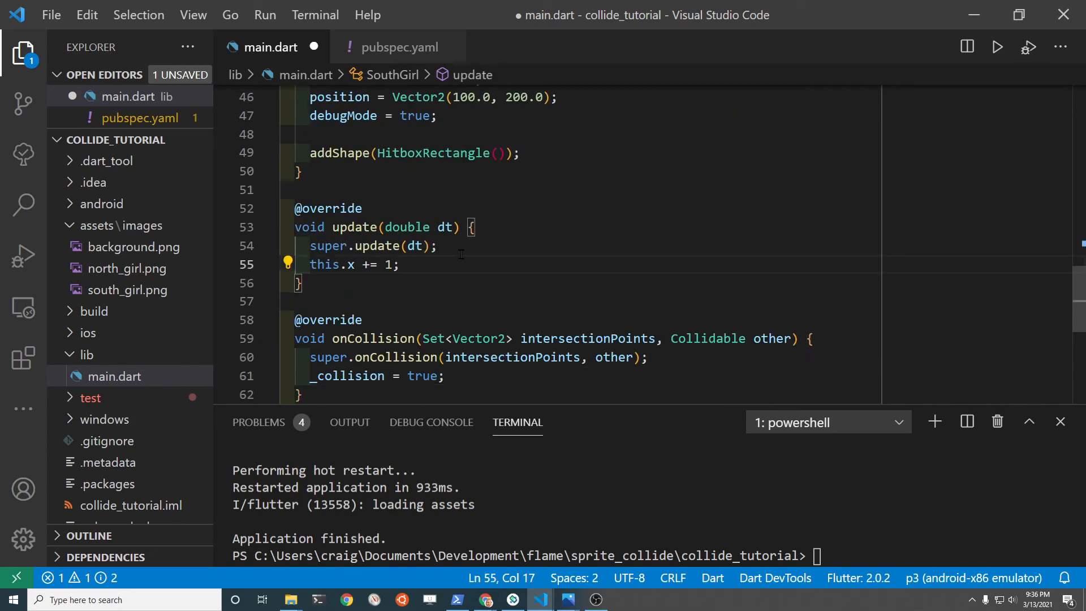
{"action": "mouse_move", "coordinate": [715, 205]}
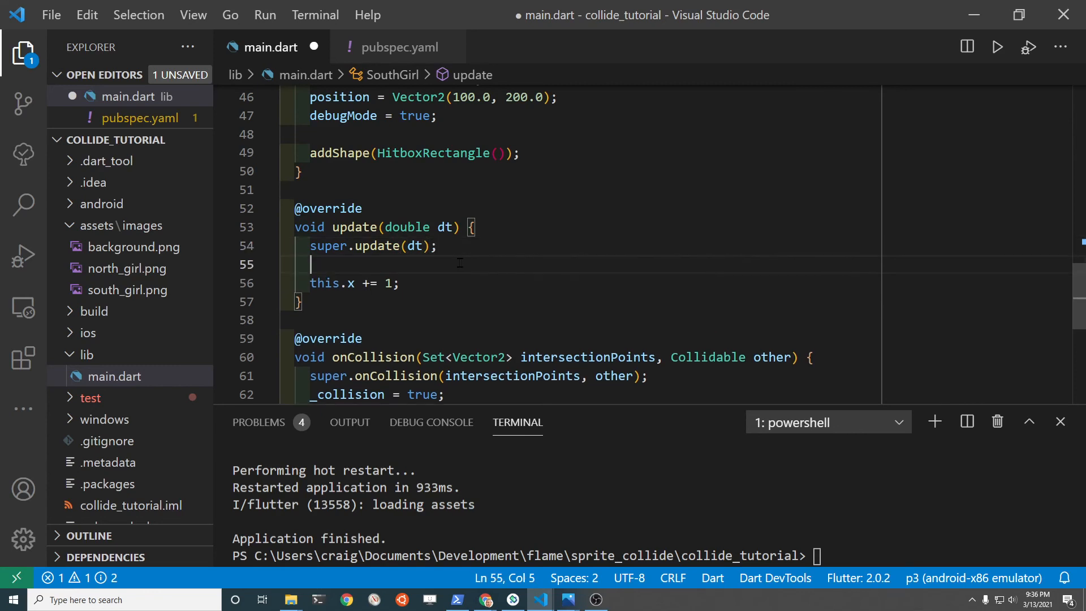
Step: Wrap update's movement in if (_collision) { print('collide!'); remove(); }
{"action": "type", "text": "if )"}
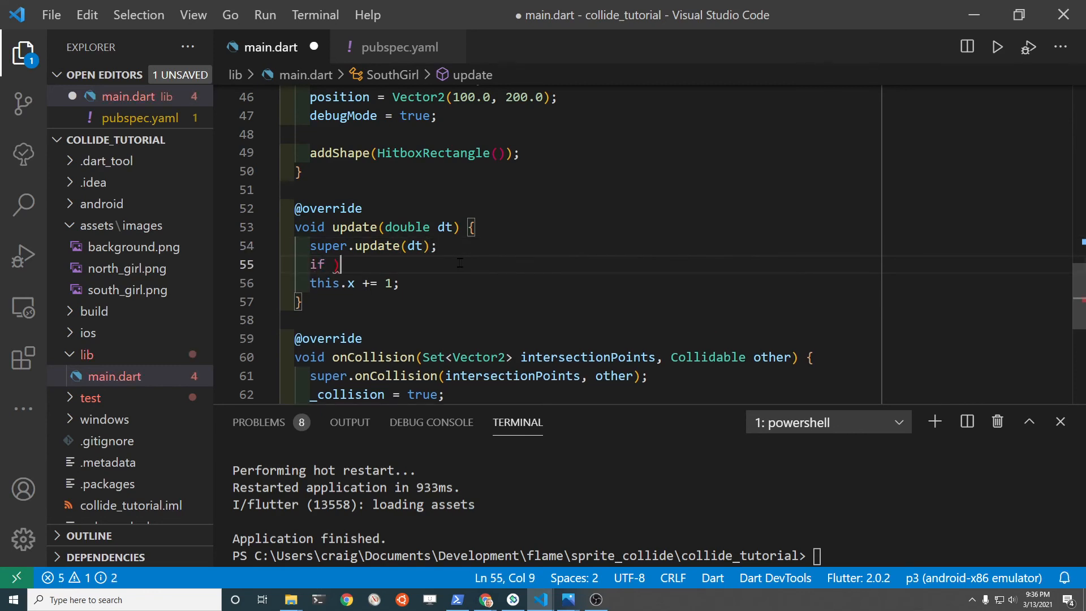
{"action": "type", "text": "()"}
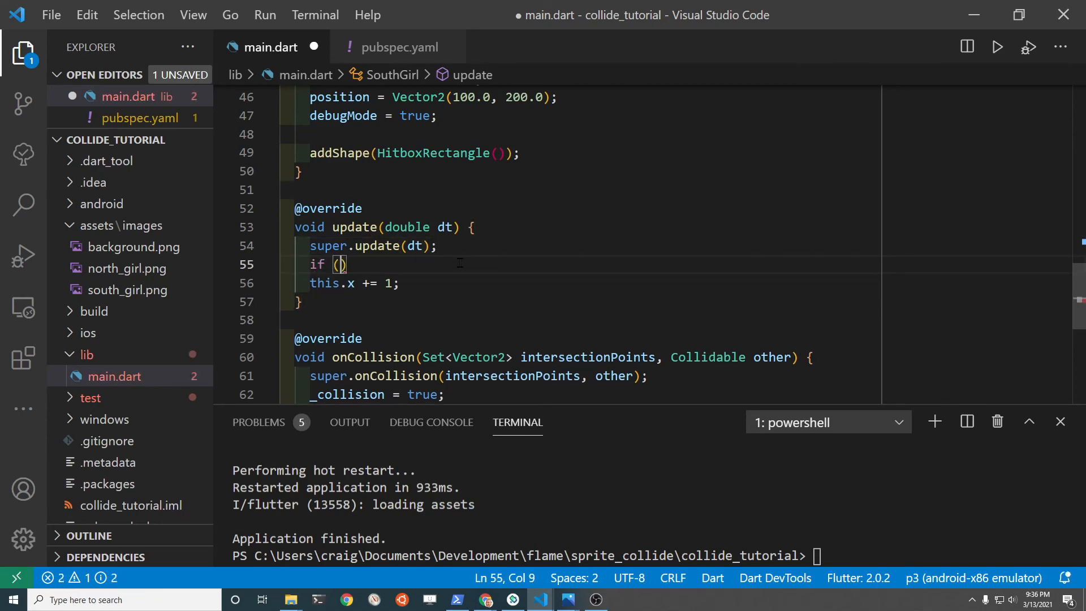
{"action": "type", "text": "_collision"}
{"action": "type", "text": "print"}
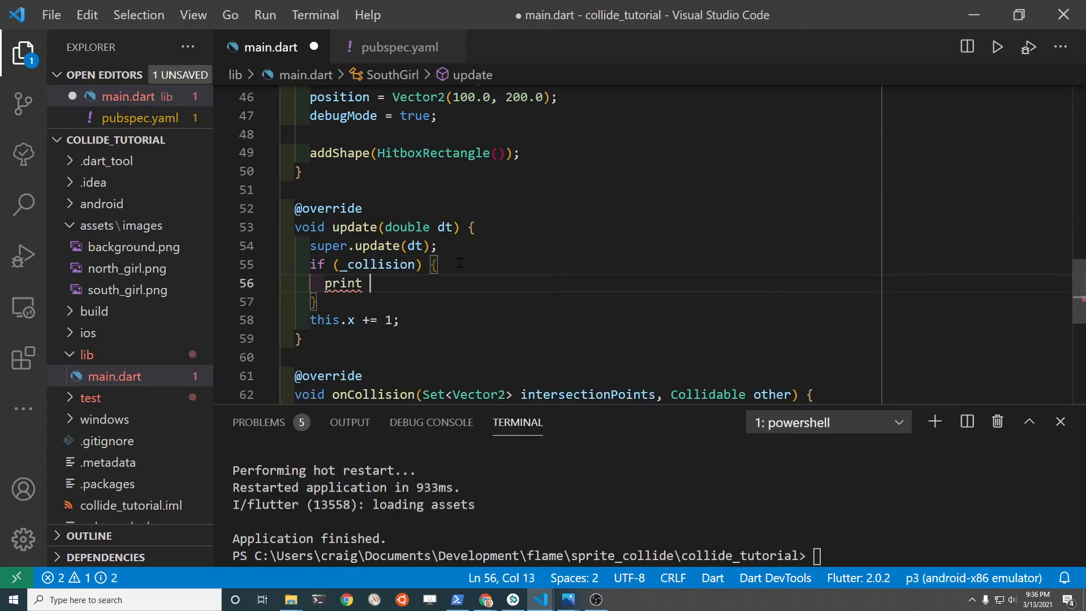
{"action": "type", "text": "()"}
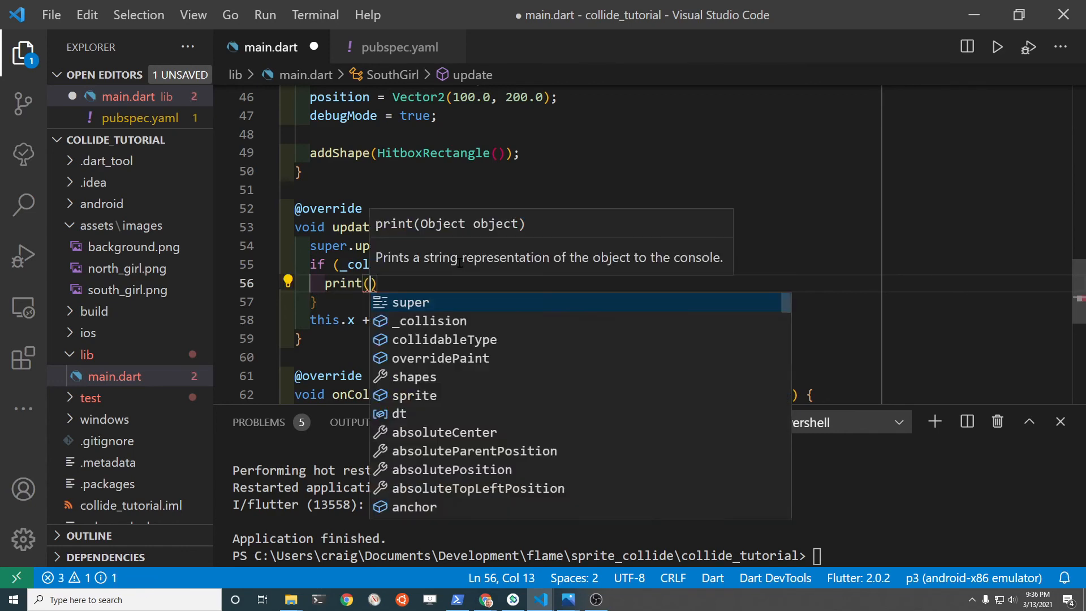
{"action": "type", "text": "'collid'"}
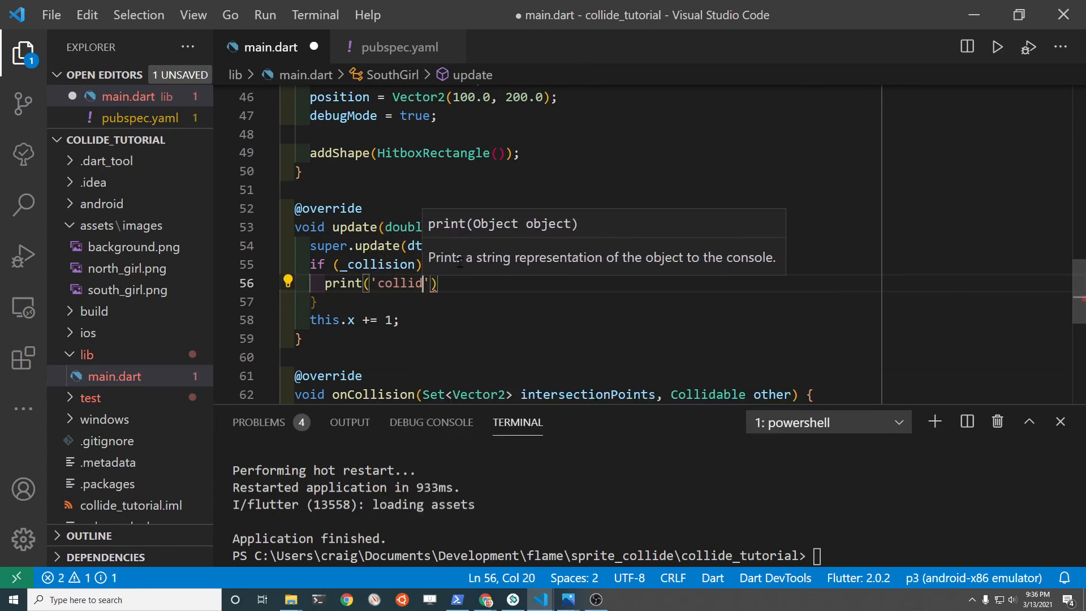
{"action": "type", "text": "e!"}
{"action": "type", "text": "remove();"}
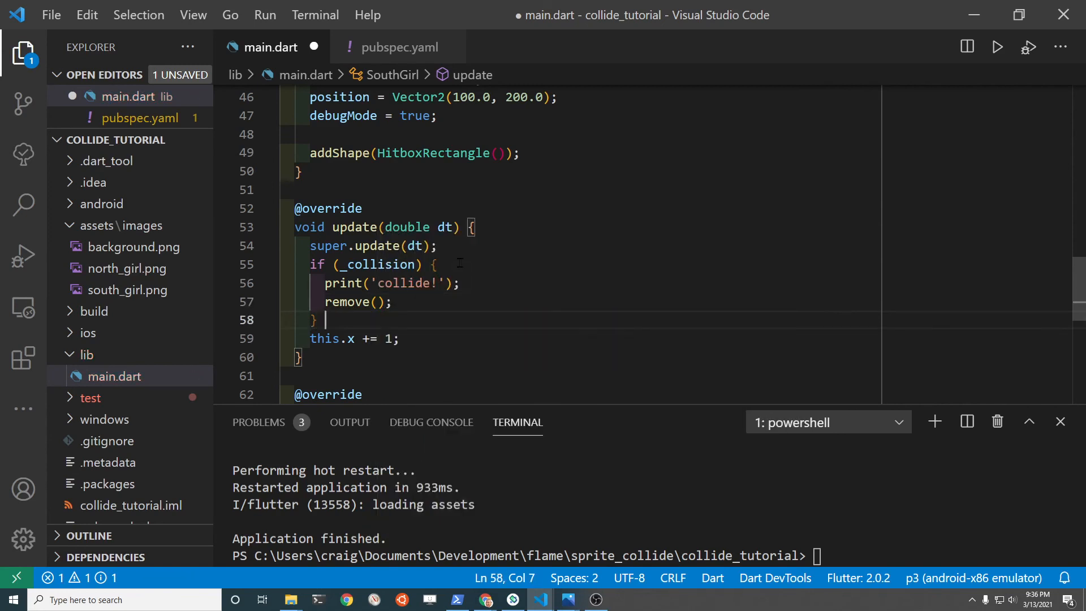
Step: Add the else { this.x += 1; } branch and rerun with flutter run -d emulator-5554
{"action": "type", "text": "else {"}
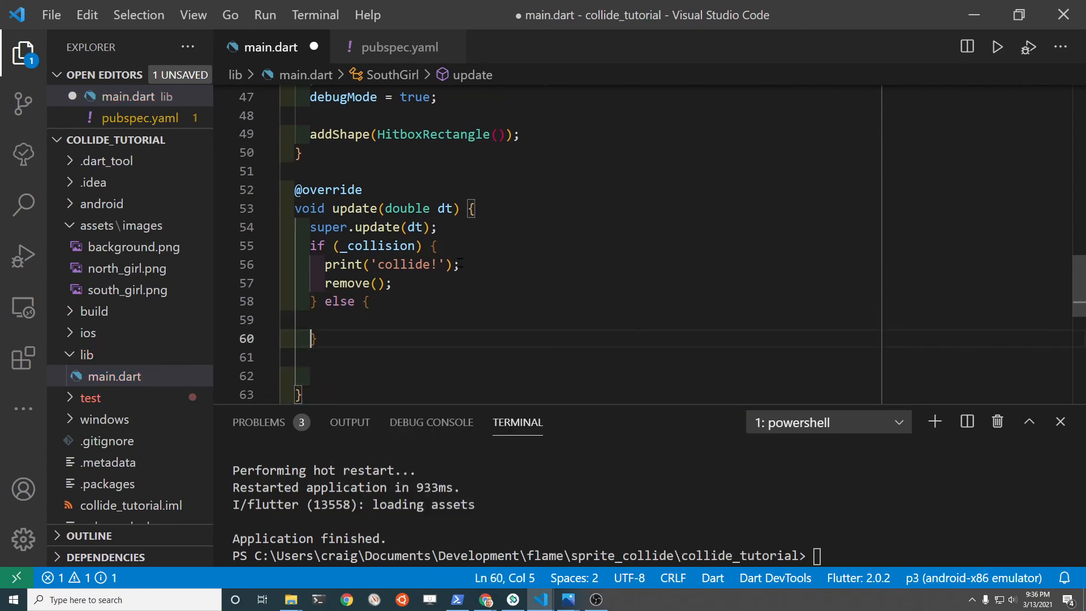
{"action": "type", "text": "this.x += 1;"}
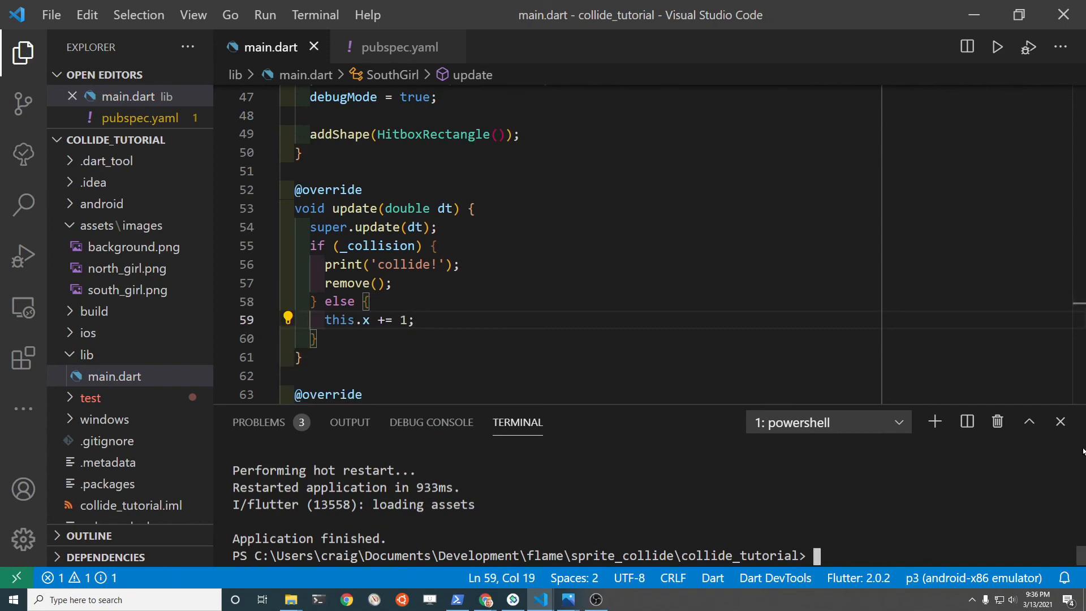
{"action": "type", "text": "flutter run -d emulator-5554"}
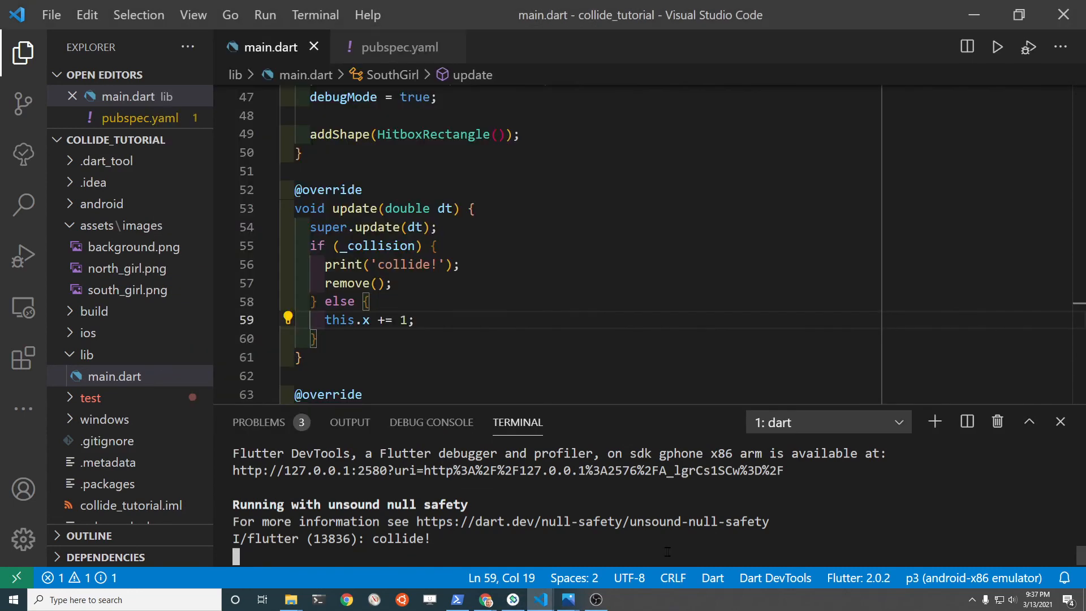
Step: Hot restart the game from the terminal so 'collide!' is logged when the girls meet
{"action": "left_click", "coordinate": [513, 600]}
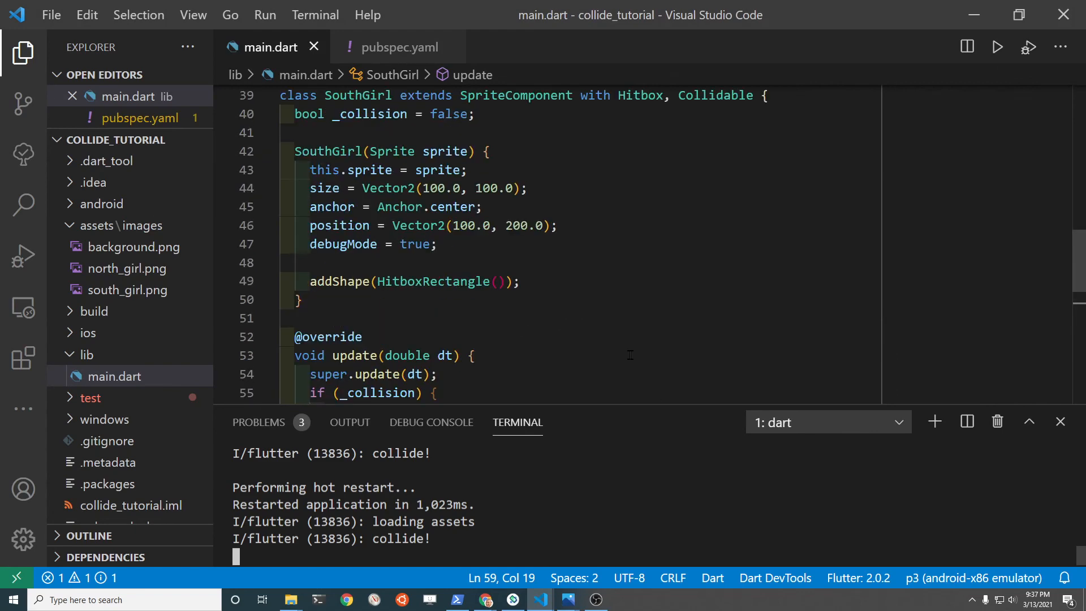
Step: Set debugMode to false for both SouthGirl and NorthGirl, then switch to the asset folders
{"action": "left_click", "coordinate": [416, 245]}
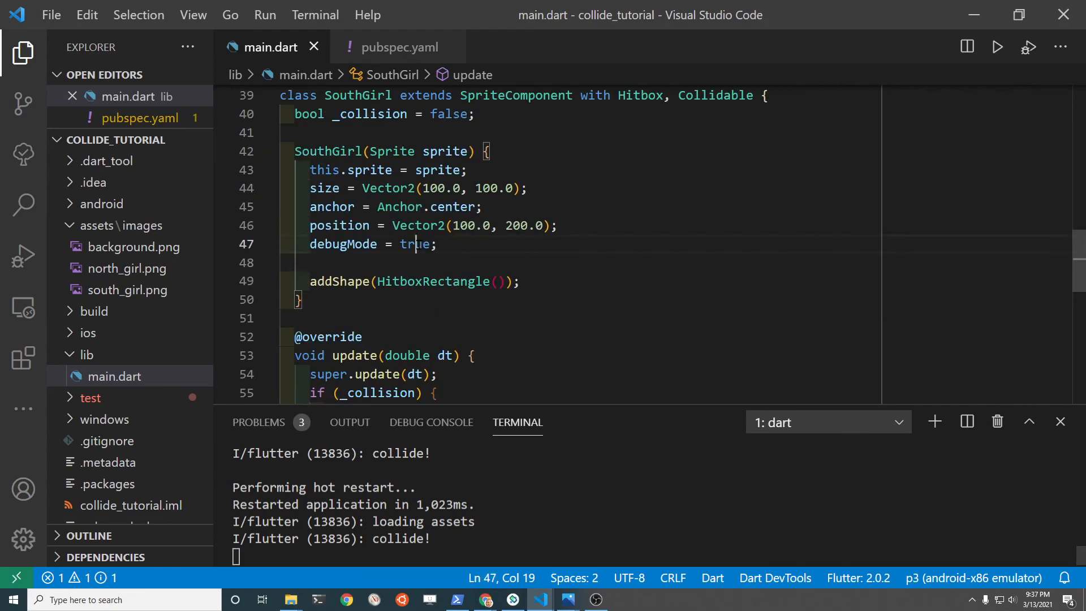
{"action": "type", "text": "false"}
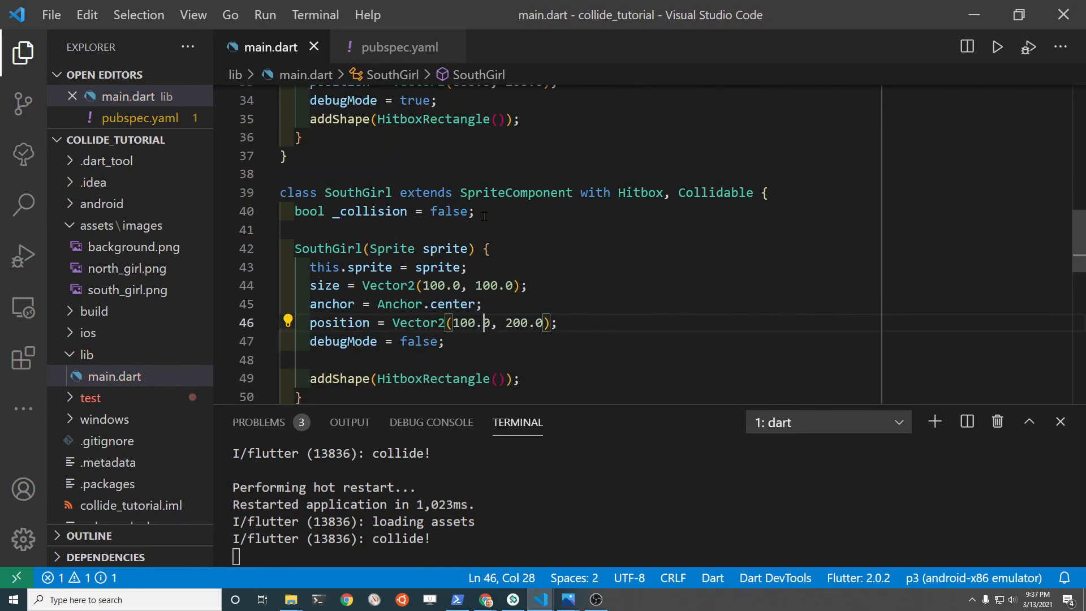
{"action": "double_click", "coordinate": [414, 149]}
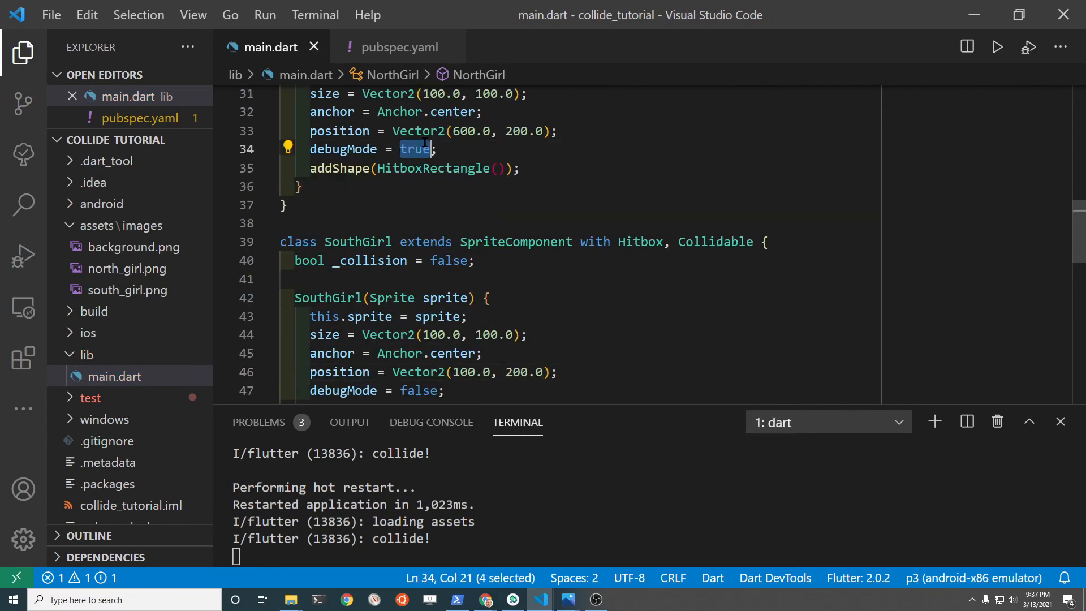
{"action": "type", "text": "false"}
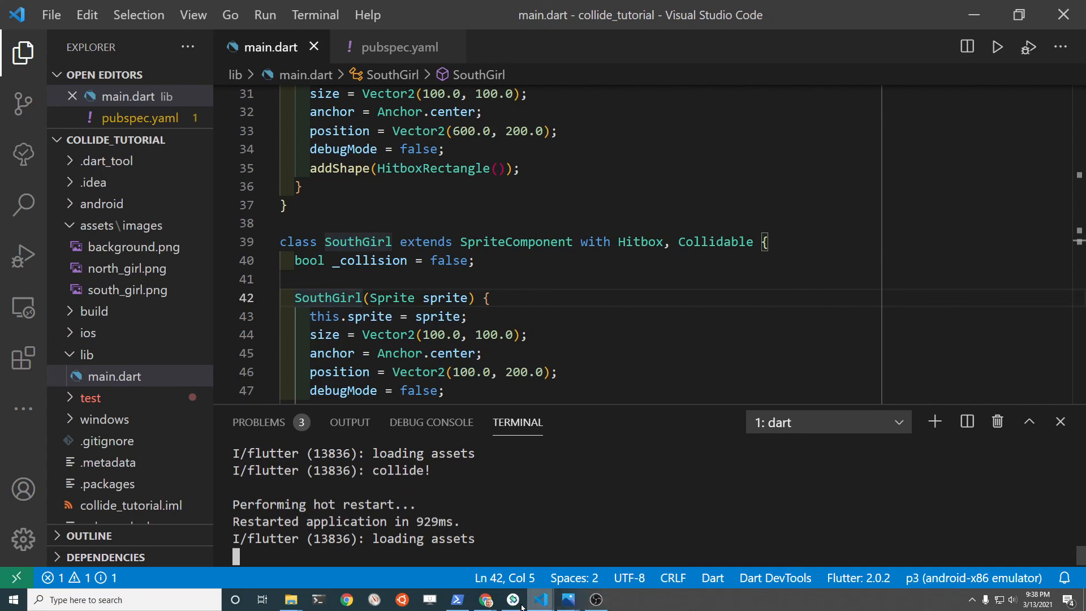
{"action": "left_click", "coordinate": [512, 600]}
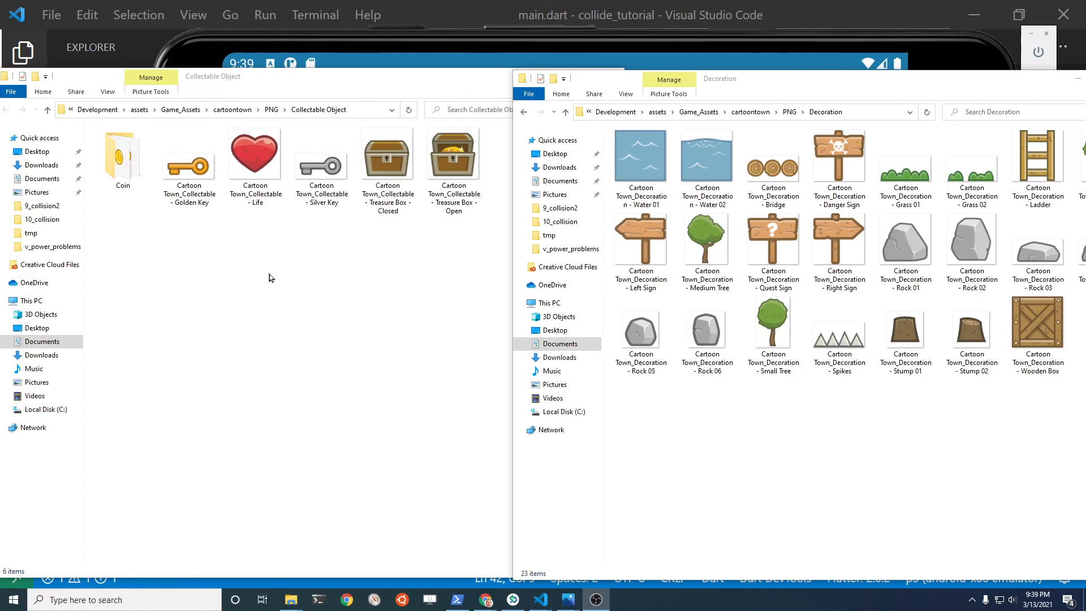
Step: Browse the Collectable Object and Decoration folders, select bg-swamp, and bring the game forward
{"action": "left_click", "coordinate": [255, 156]}
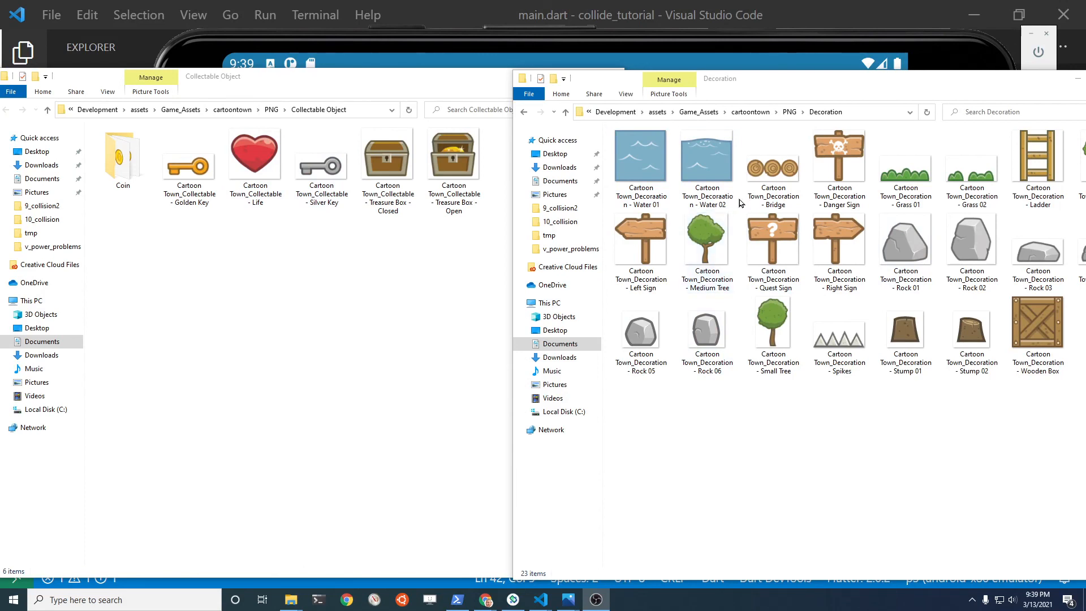
{"action": "left_click", "coordinate": [771, 159]}
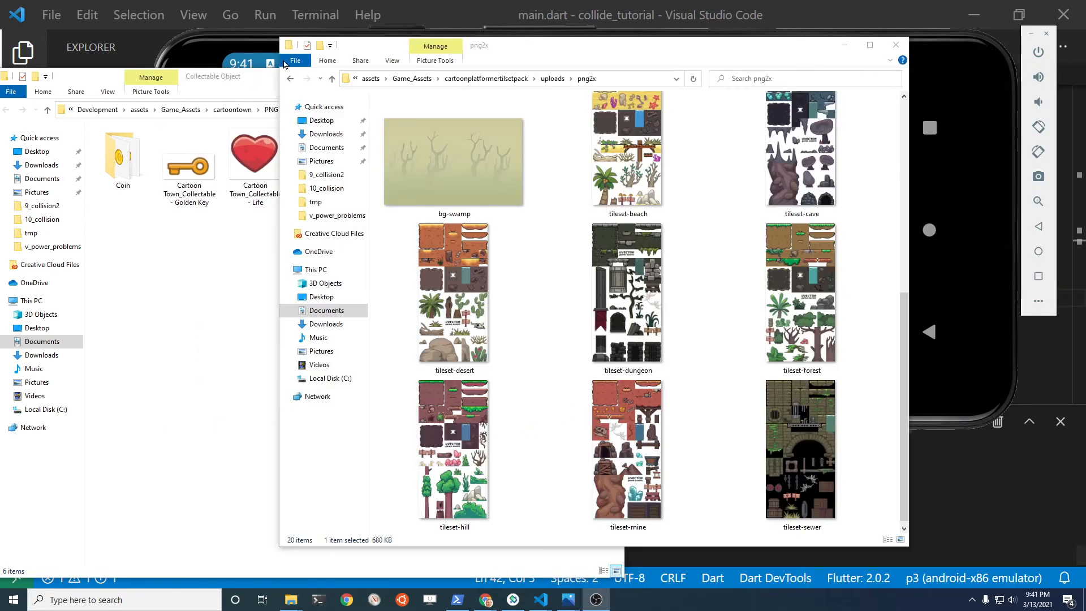
{"action": "left_click", "coordinate": [454, 160]}
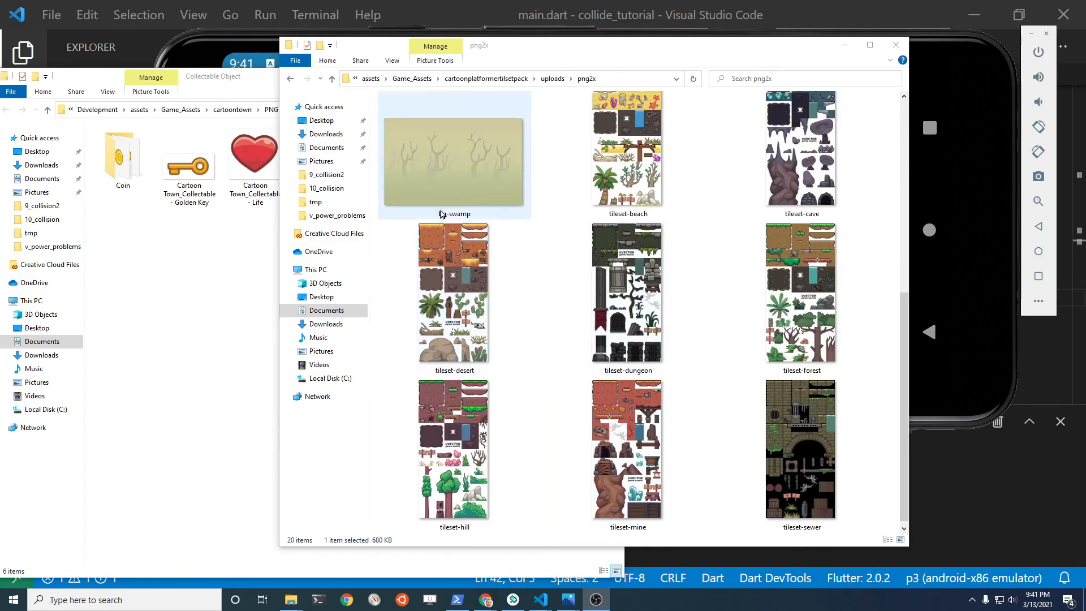
{"action": "left_click", "coordinate": [627, 297]}
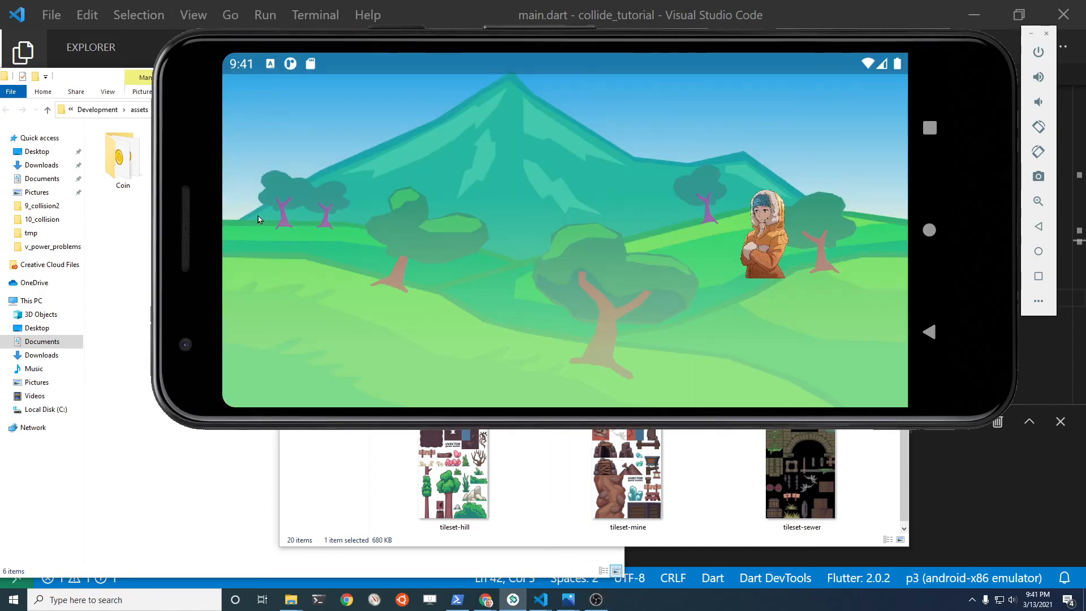
{"action": "mouse_move", "coordinate": [519, 330]}
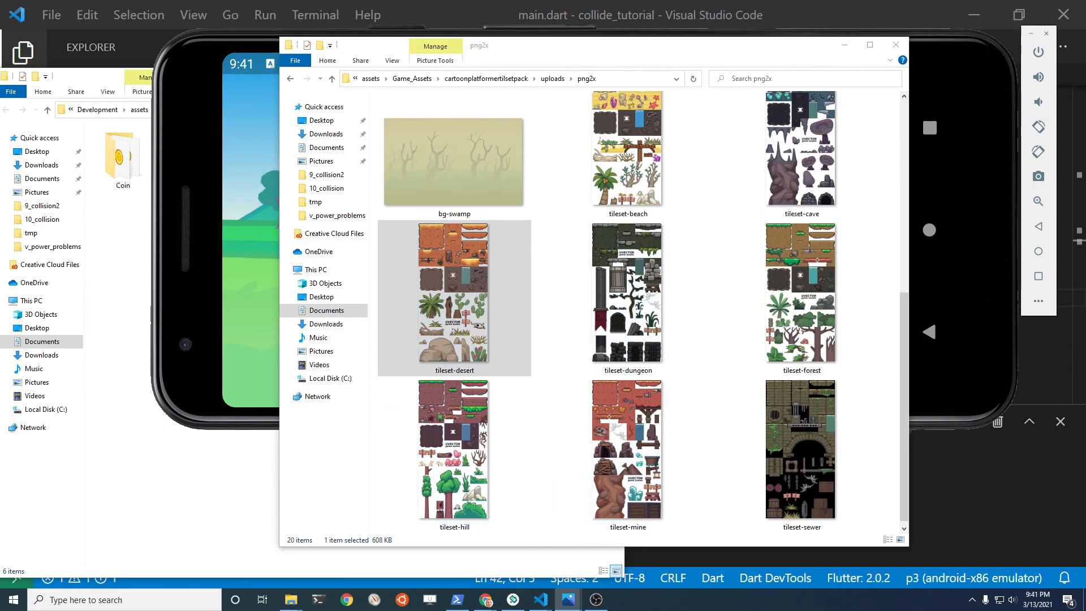
Step: View the tileset-desert image full-size in Photos
{"action": "double_click", "coordinate": [453, 296]}
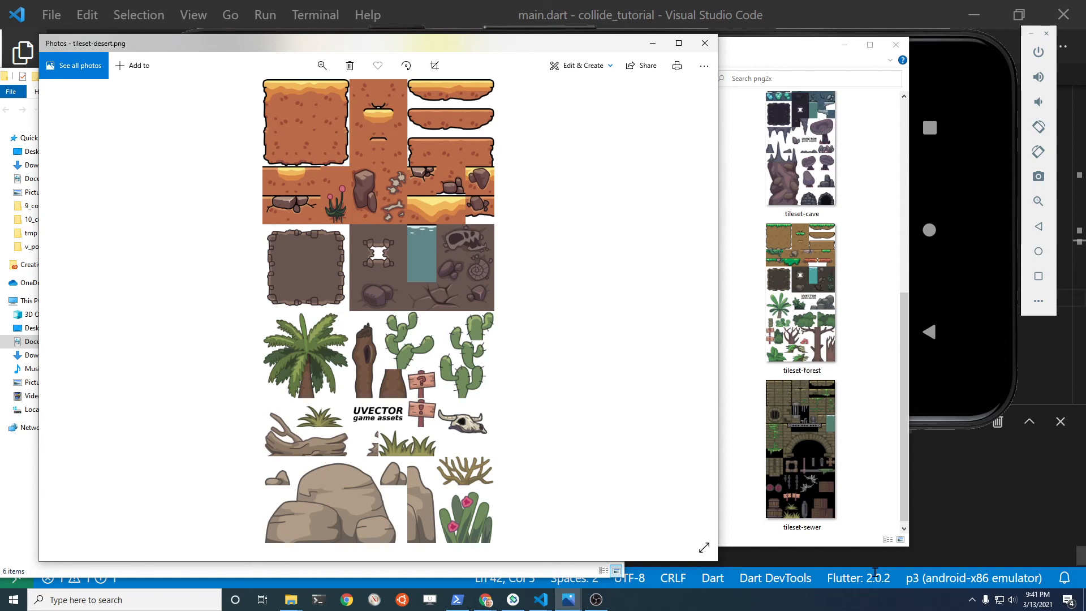
{"action": "mouse_move", "coordinate": [960, 546]}
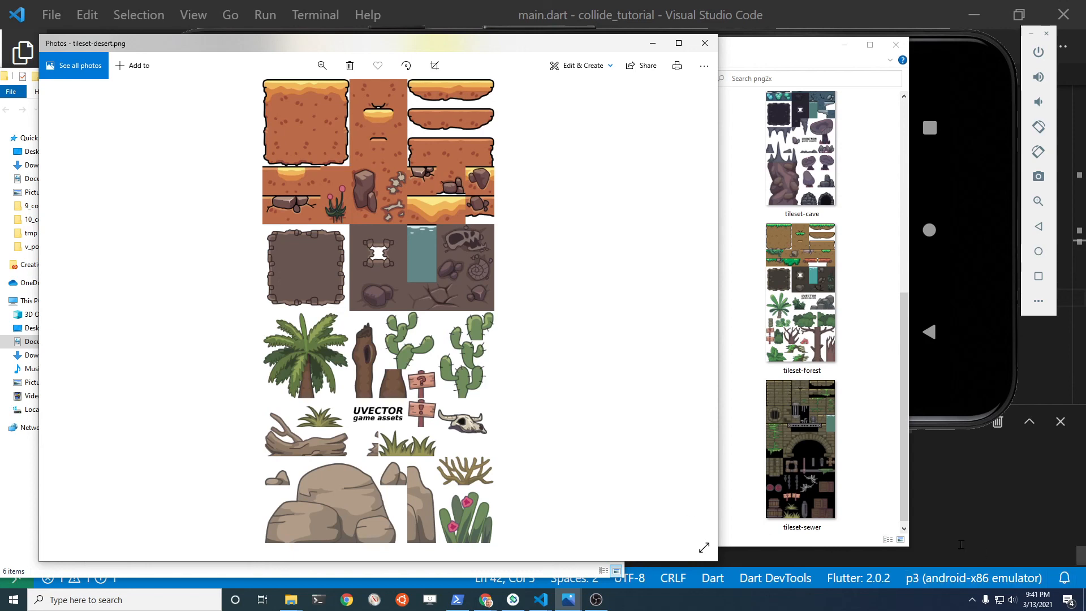